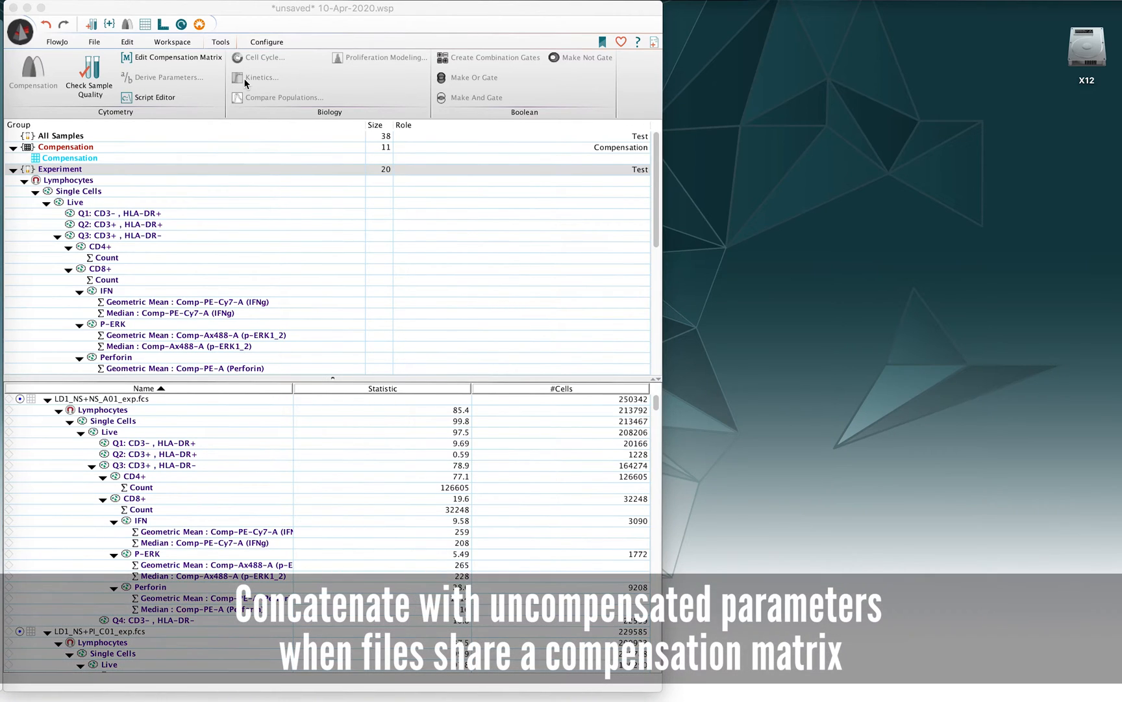
mouse_move(265, 103)
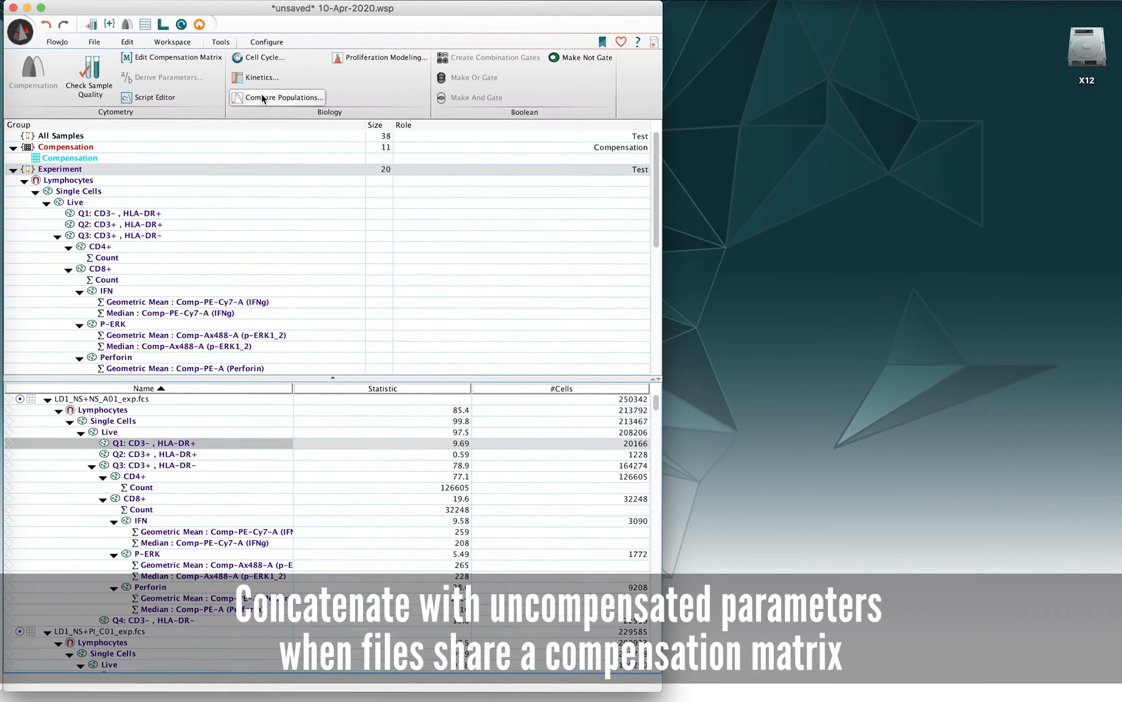
mouse_move(305, 121)
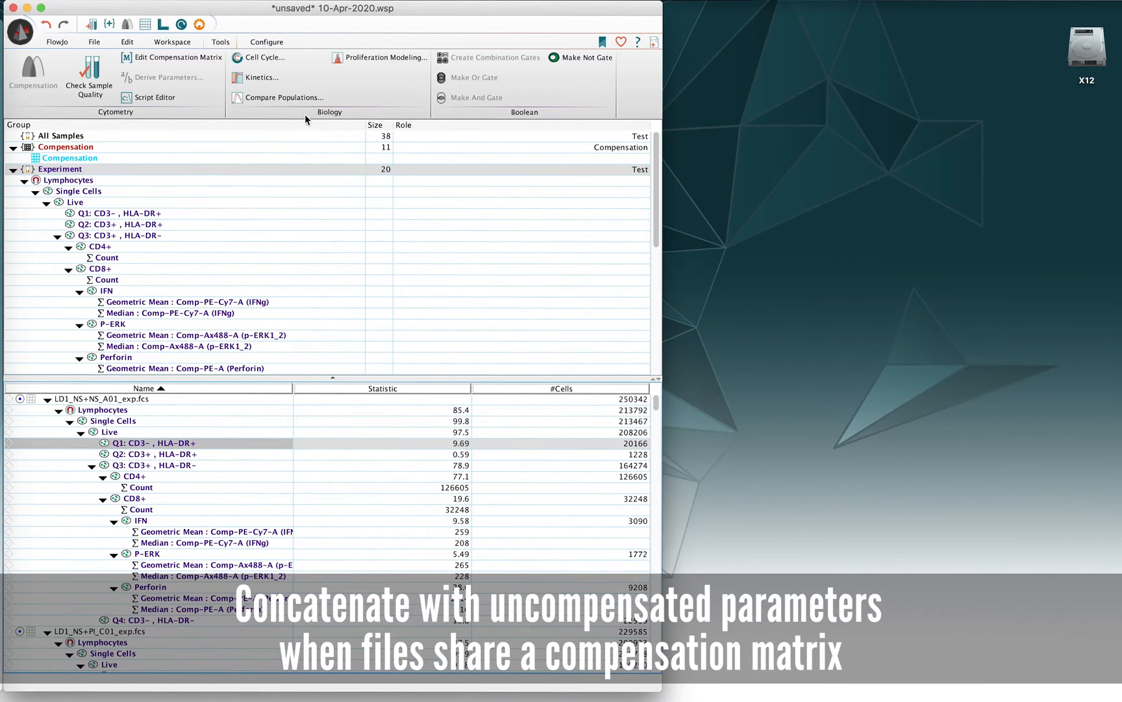
mouse_move(283, 97)
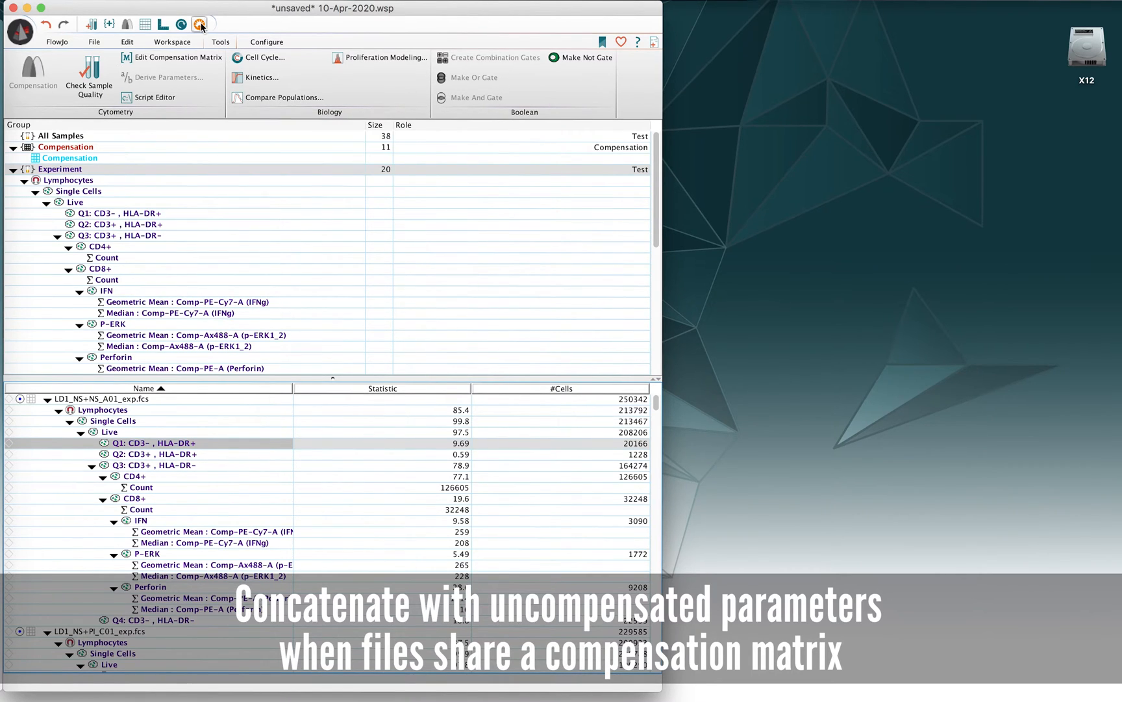
Show the layout of overlaid and stacked p-ERK histograms for the four samples
left_click(200, 24)
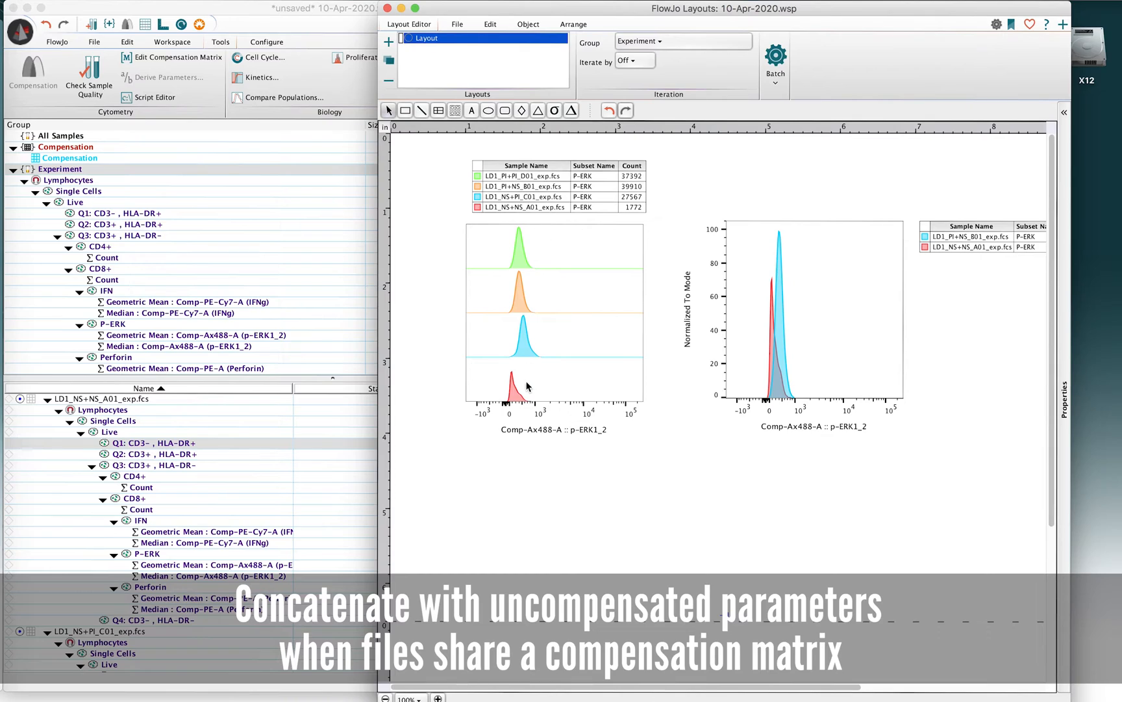
mouse_move(521, 380)
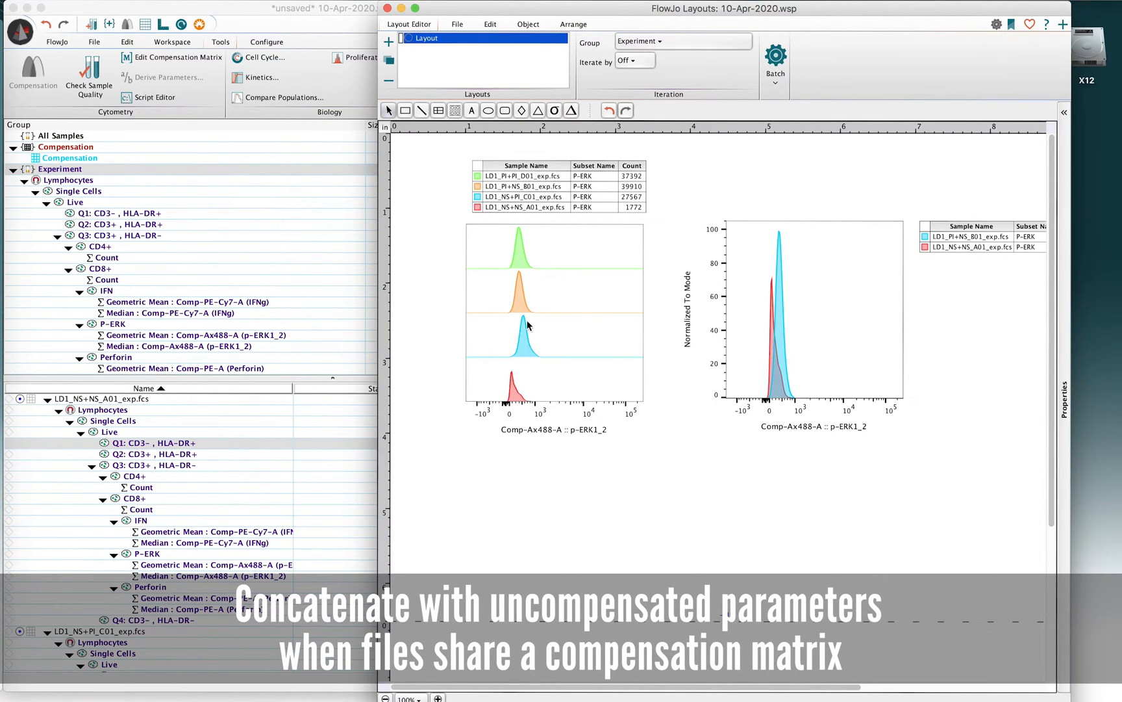
mouse_move(557, 261)
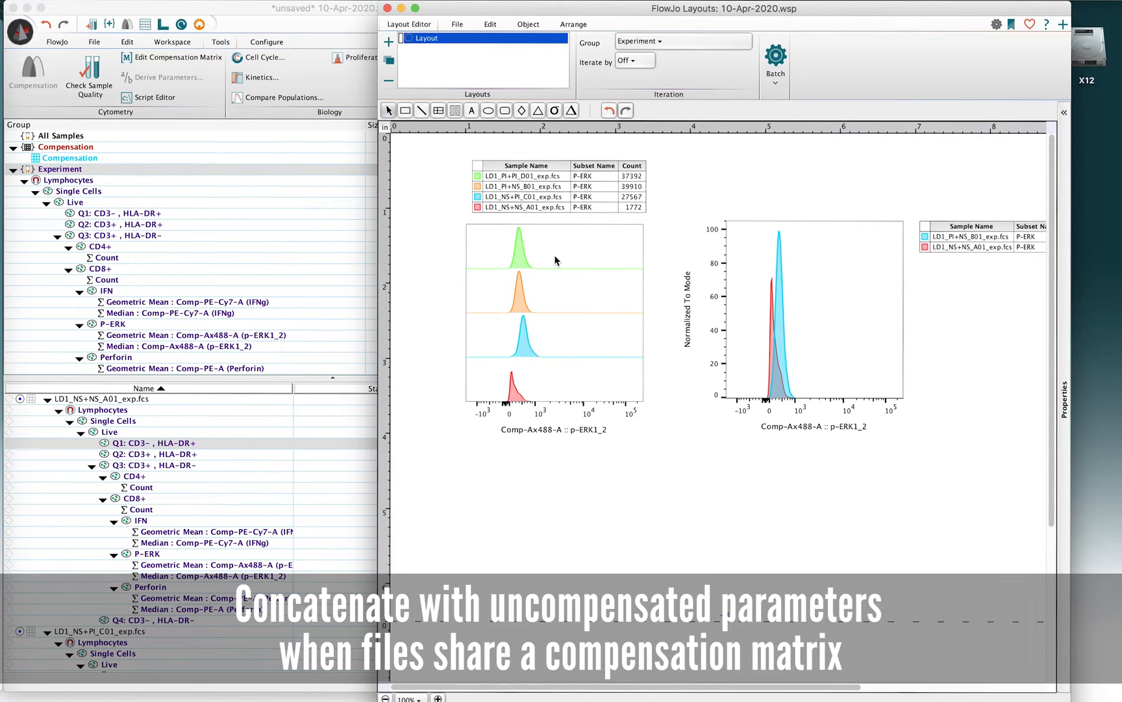
mouse_move(568, 299)
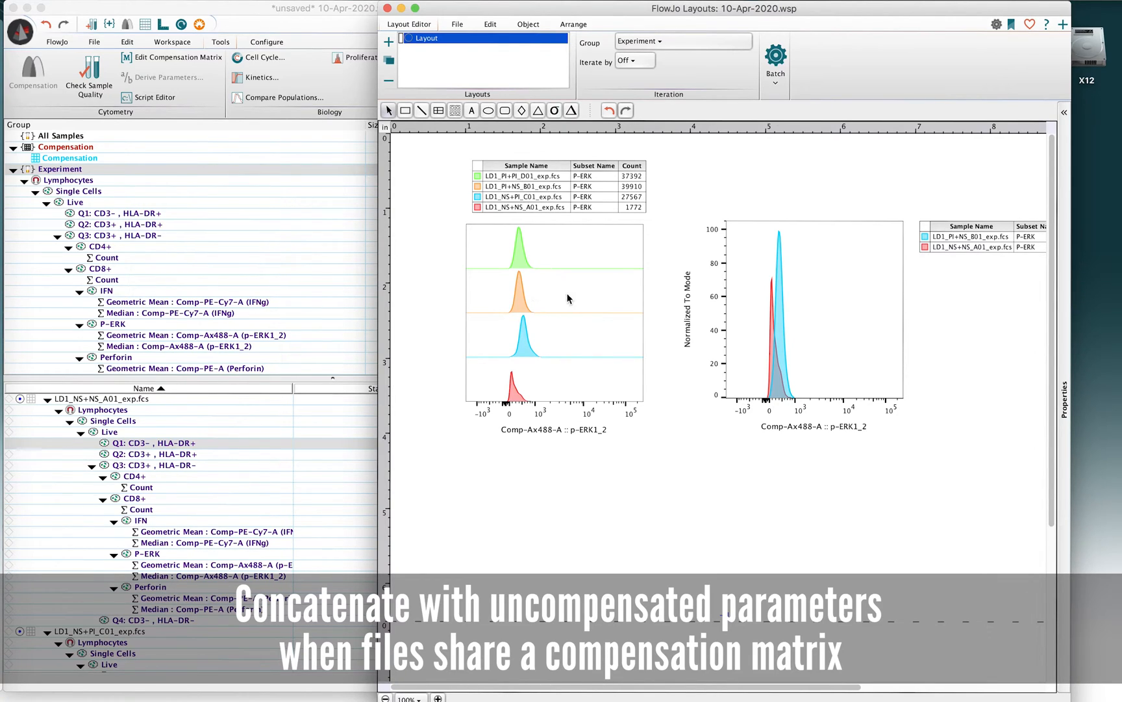
mouse_move(548, 340)
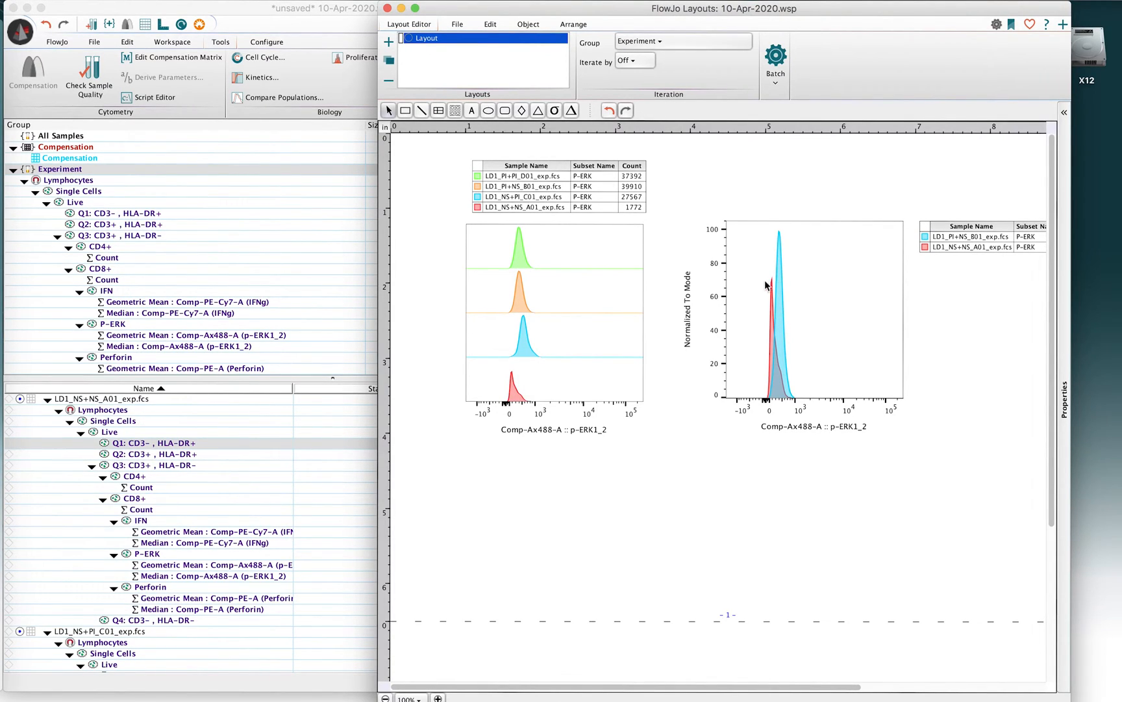
mouse_move(786, 280)
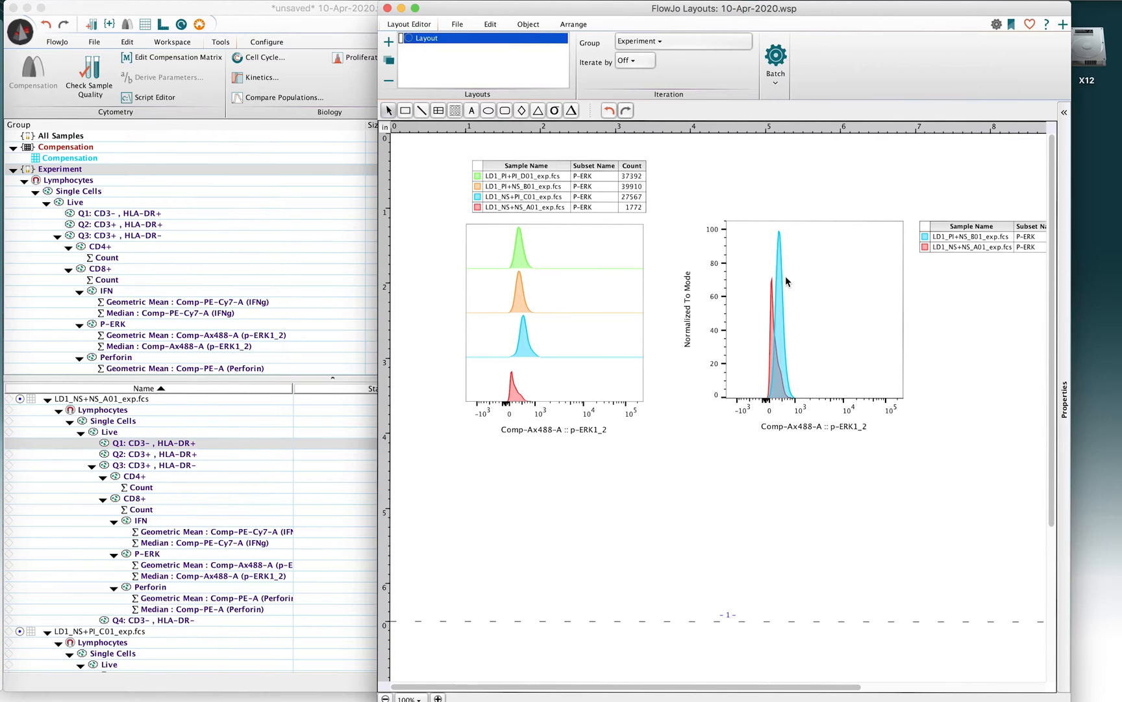
mouse_move(794, 272)
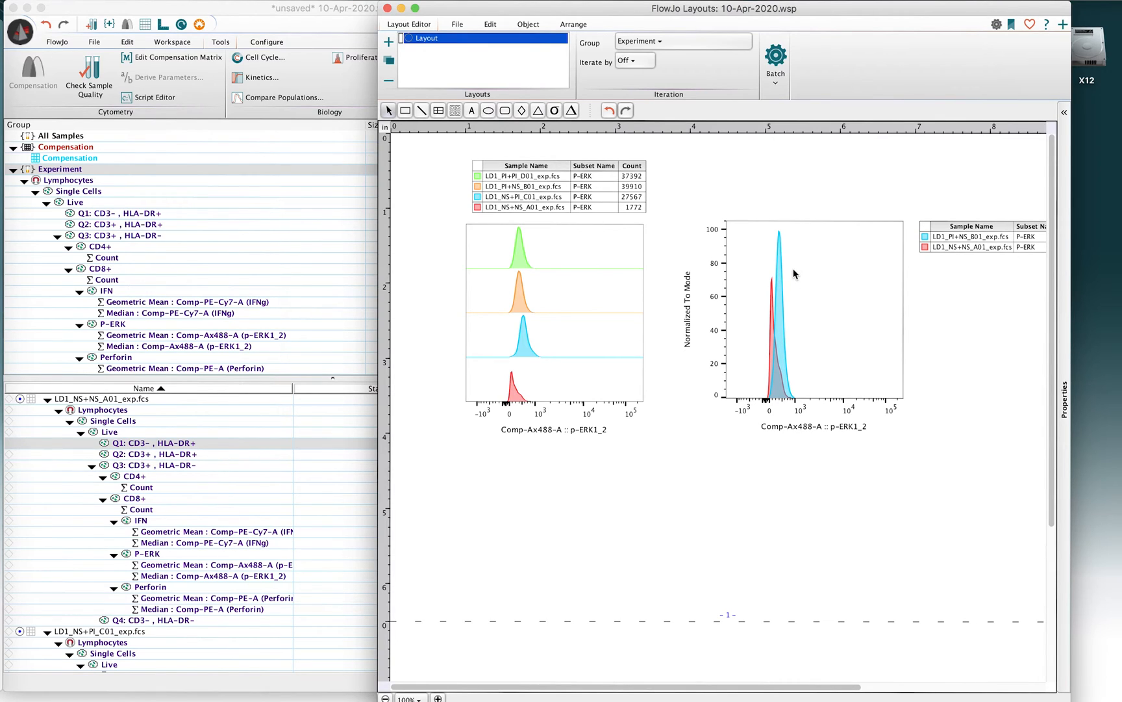
mouse_move(777, 387)
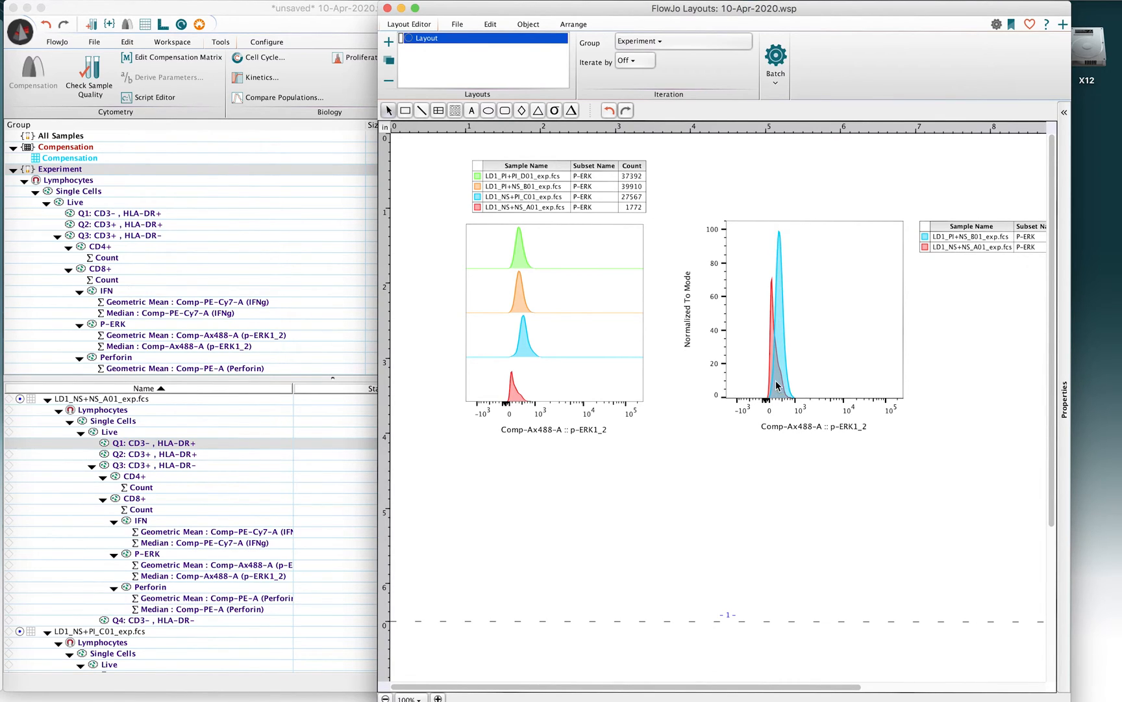
mouse_move(782, 381)
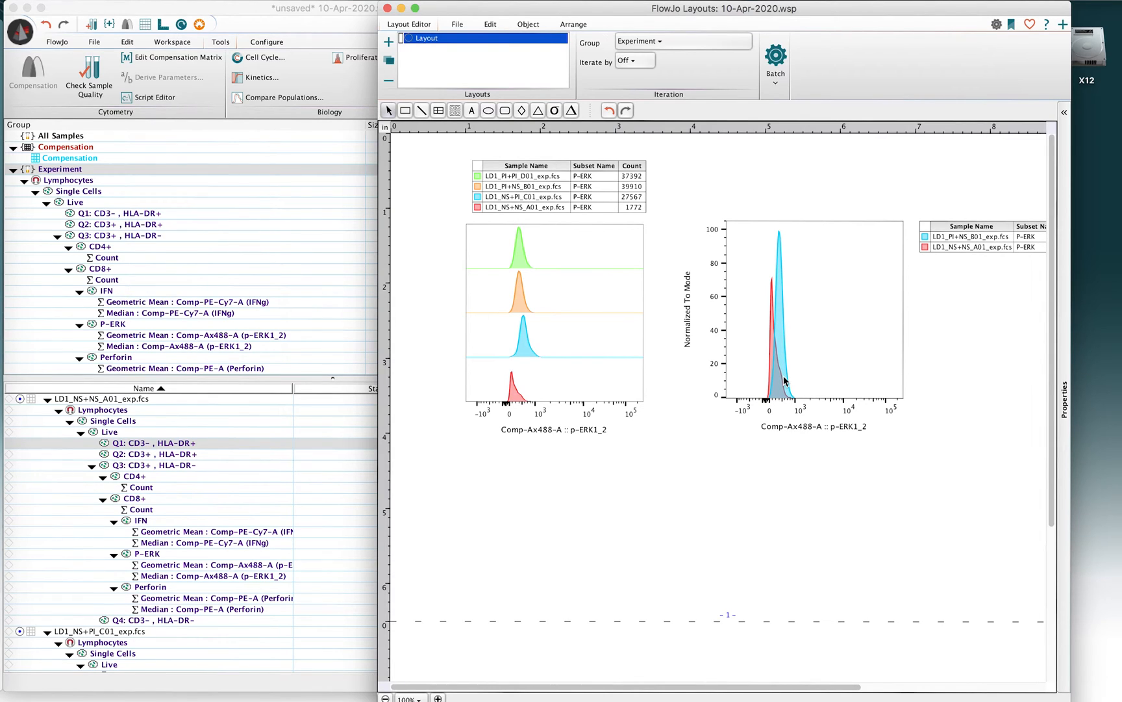
mouse_move(776, 299)
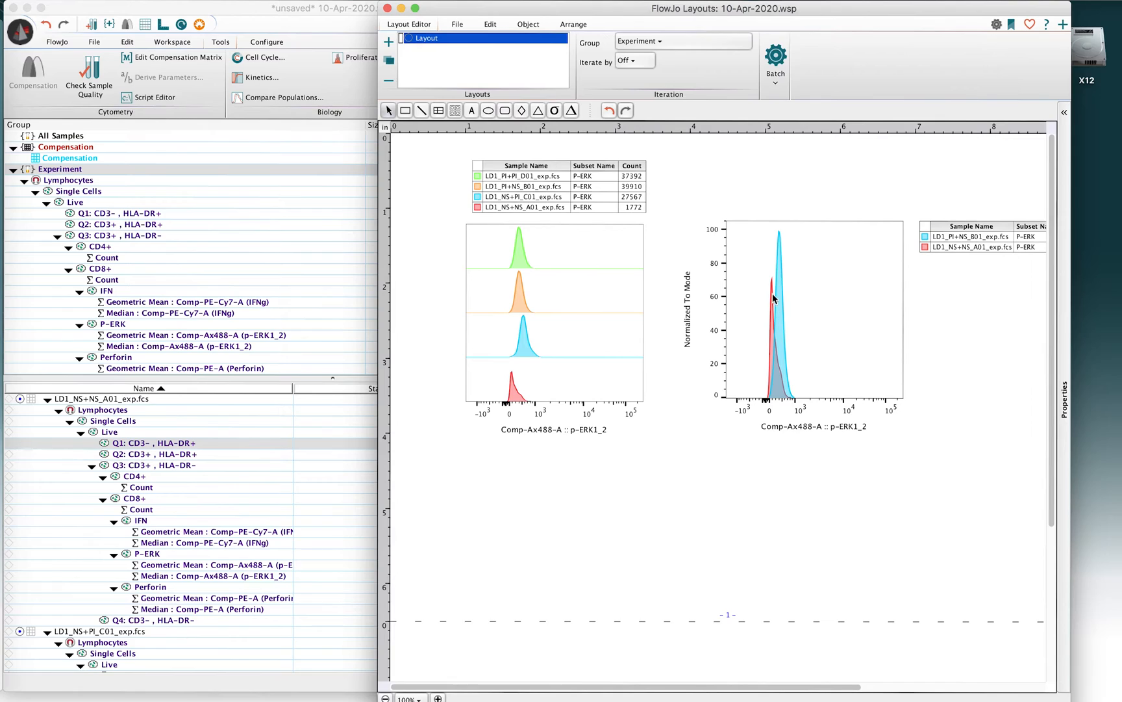
mouse_move(781, 278)
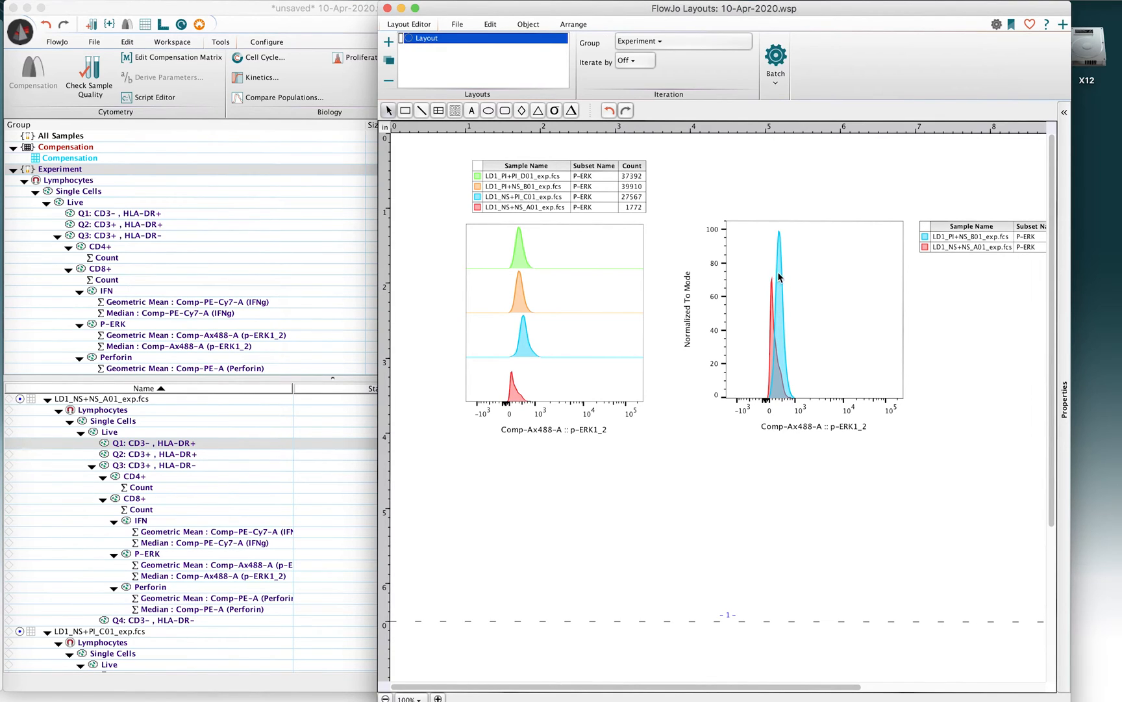
mouse_move(777, 236)
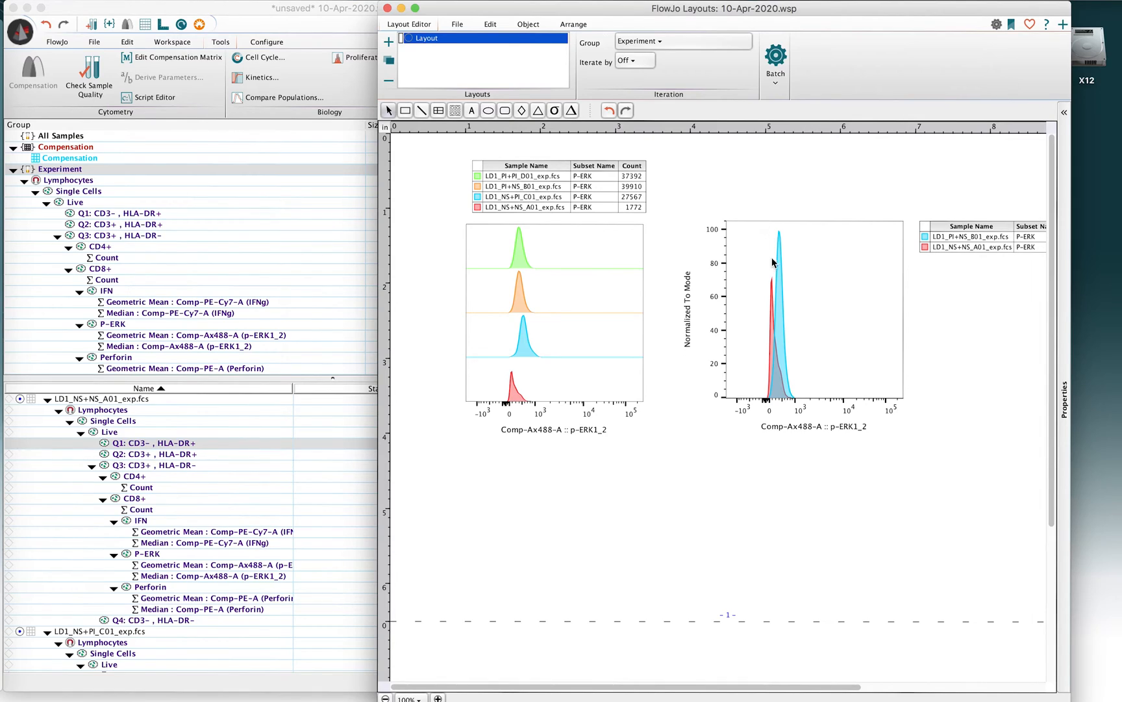
mouse_move(778, 268)
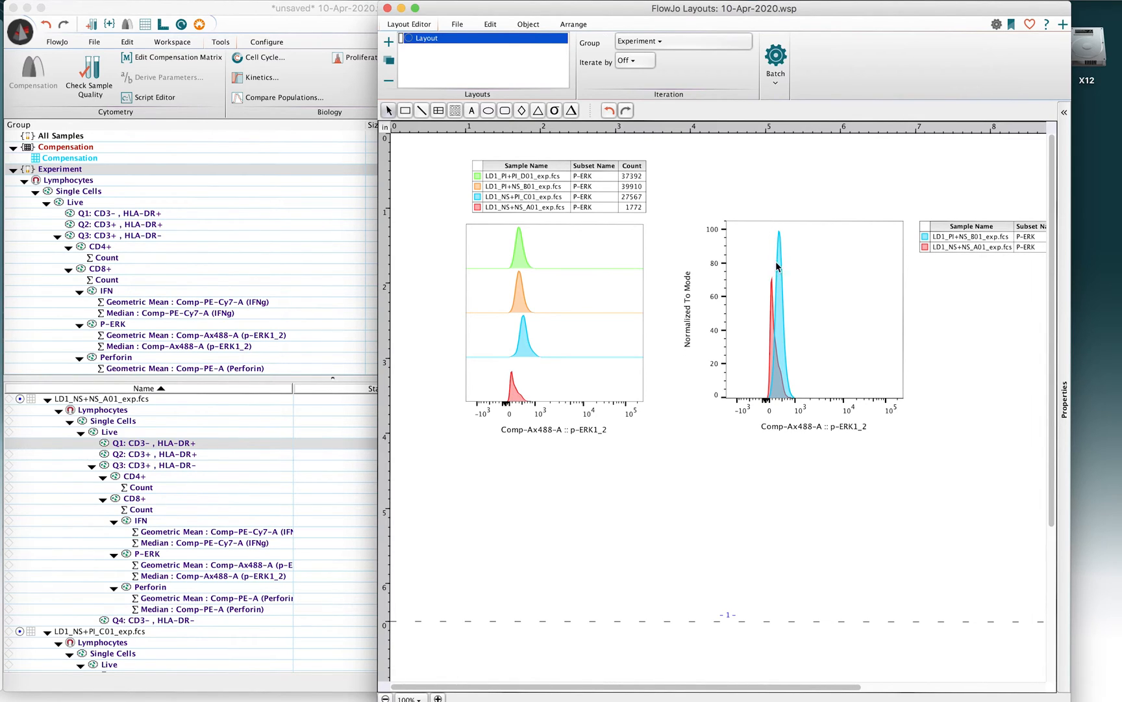
mouse_move(779, 279)
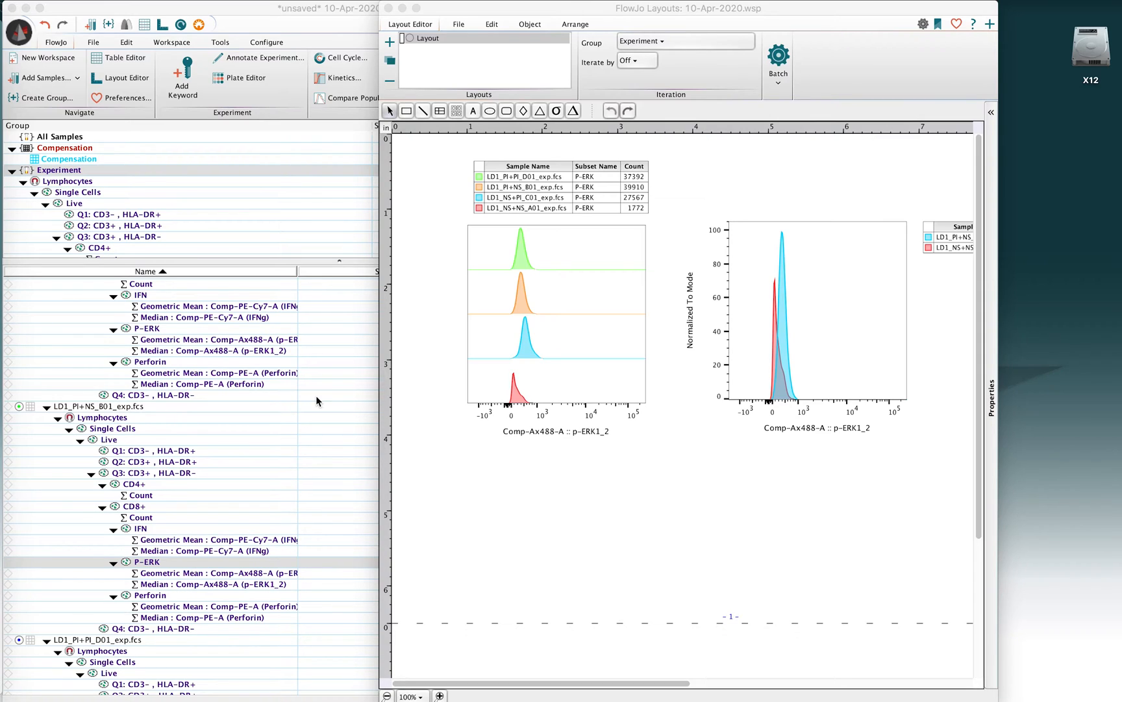
mouse_move(242, 482)
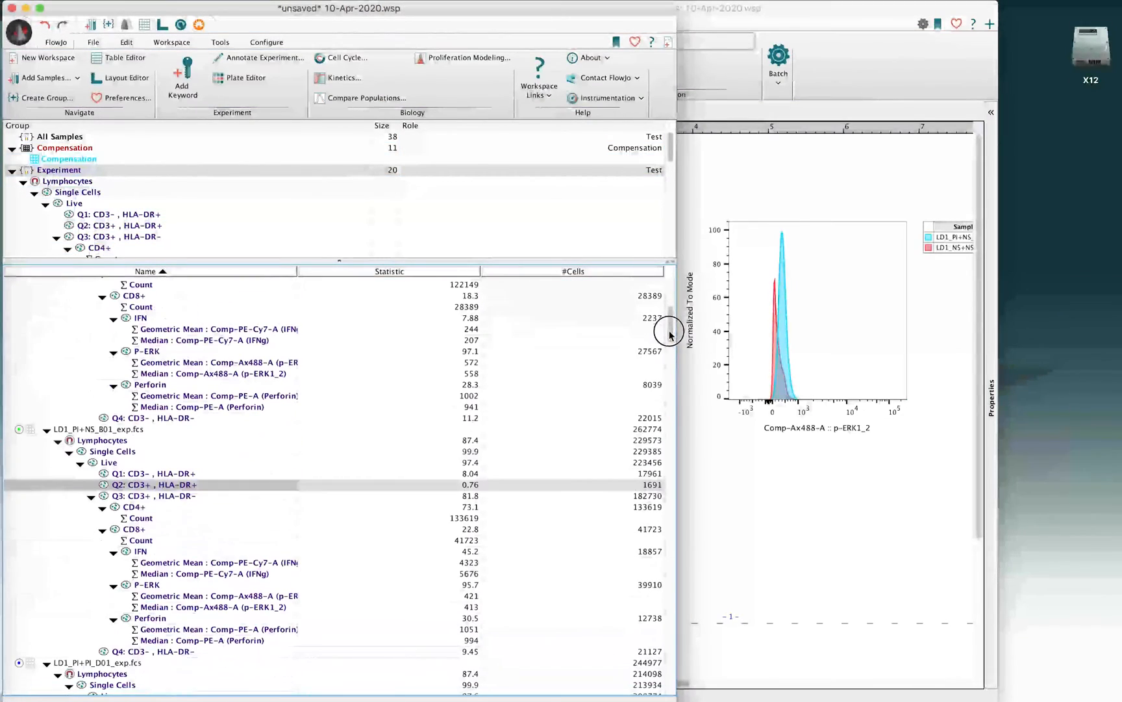
Select the P-ERK population under LD1_PI+NS_B01_exp.fcs in the workspace
left_click(145, 585)
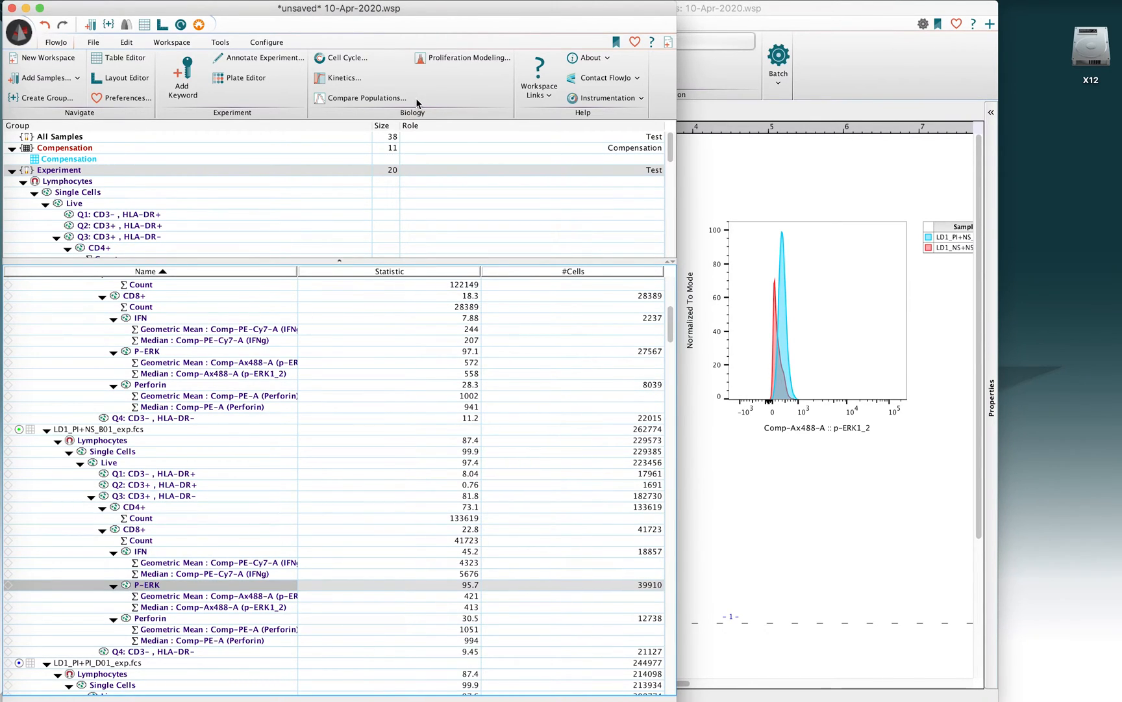
mouse_move(366, 97)
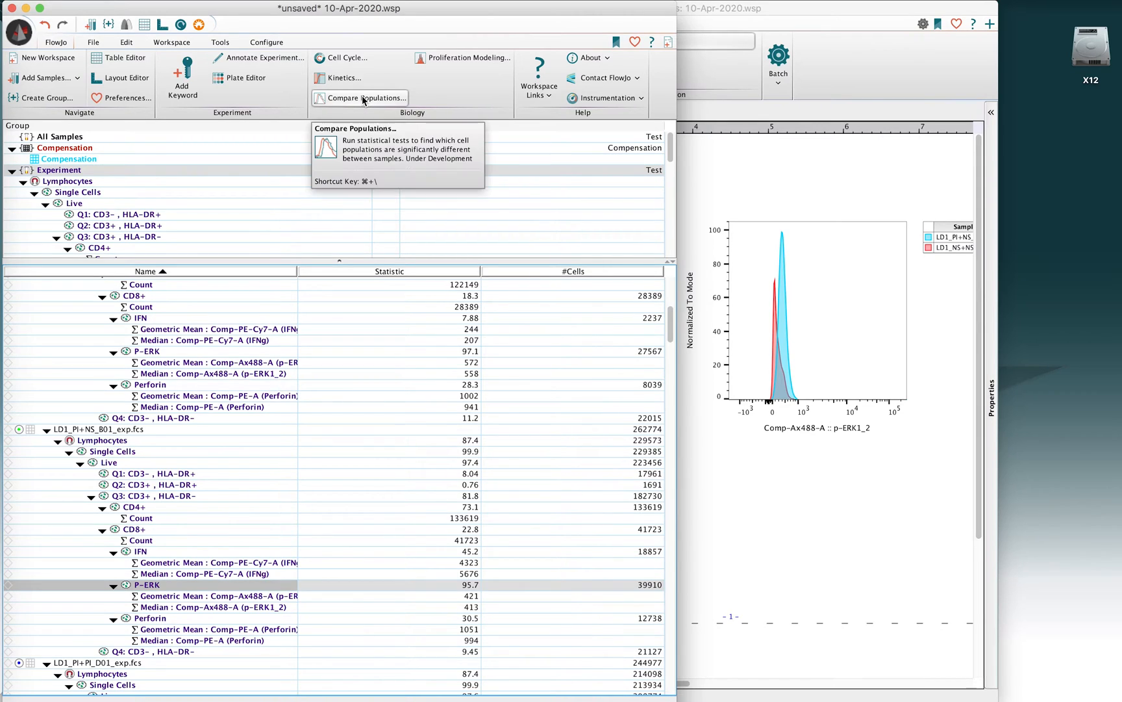
mouse_move(382, 106)
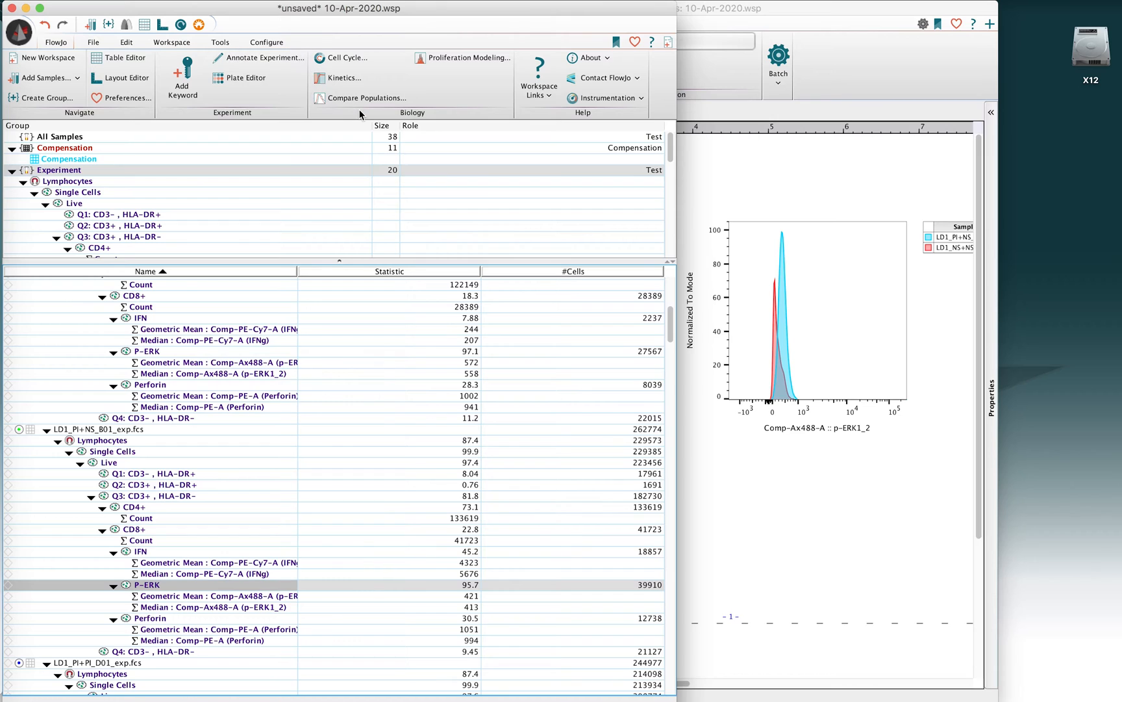
mouse_move(367, 98)
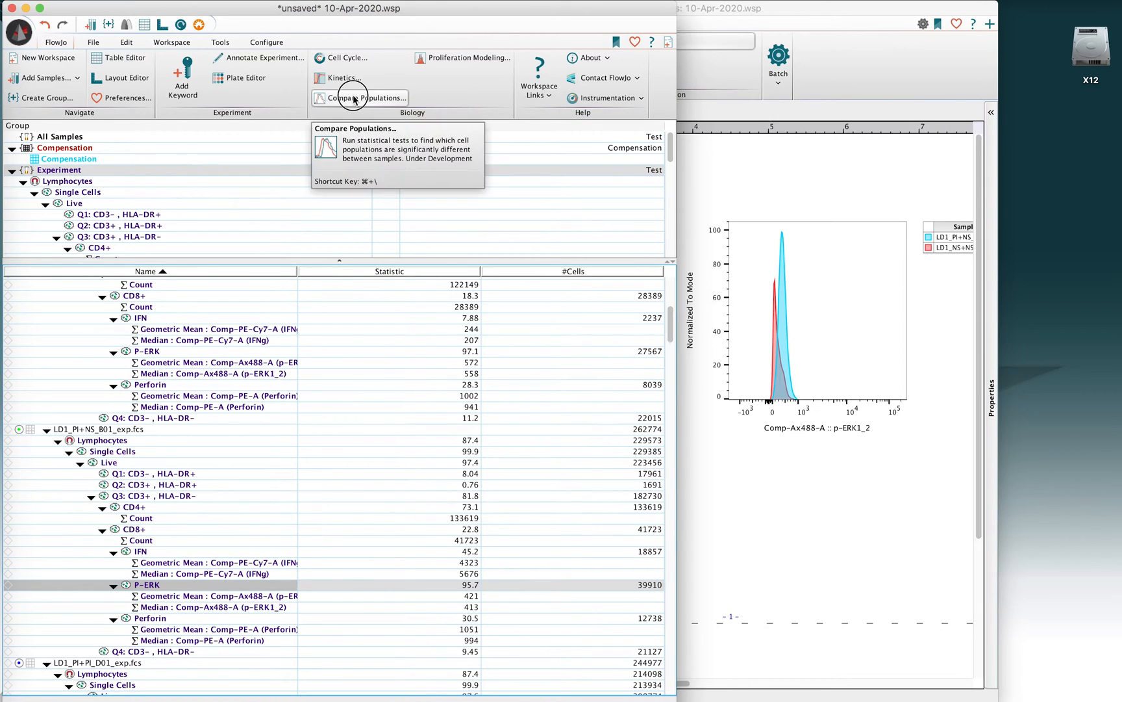
Launch Compare Populations for the B01 P-ERK population and reposition its window
left_click(364, 98)
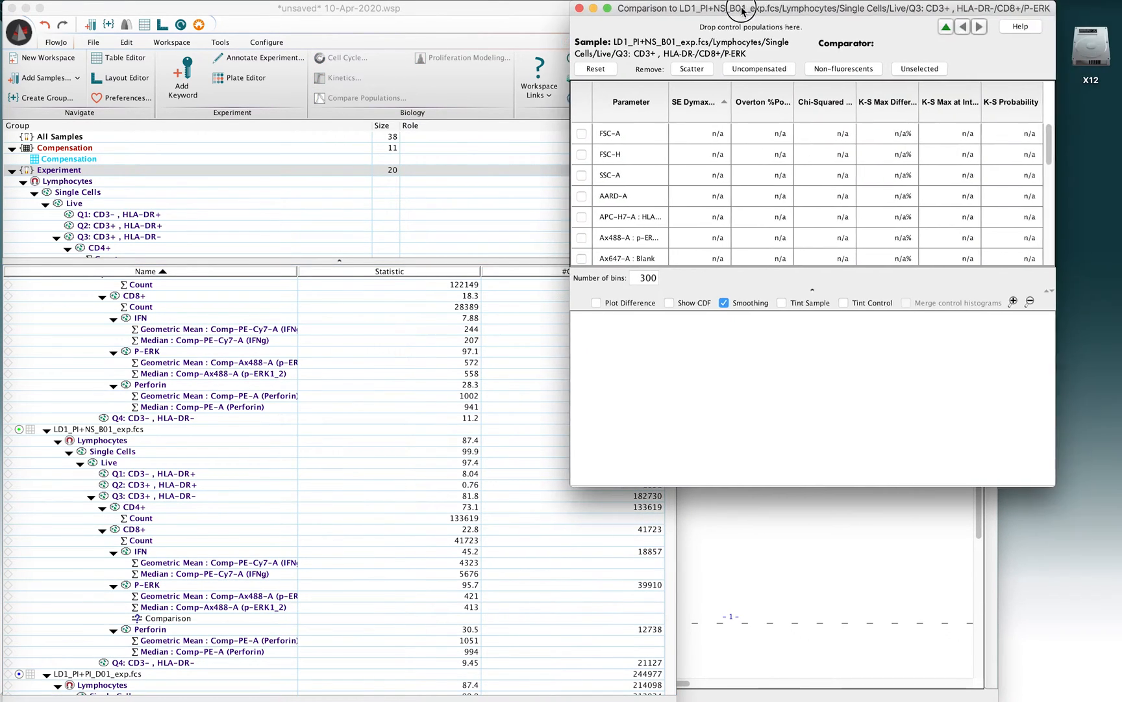
left_click_drag(740, 9, 707, 9)
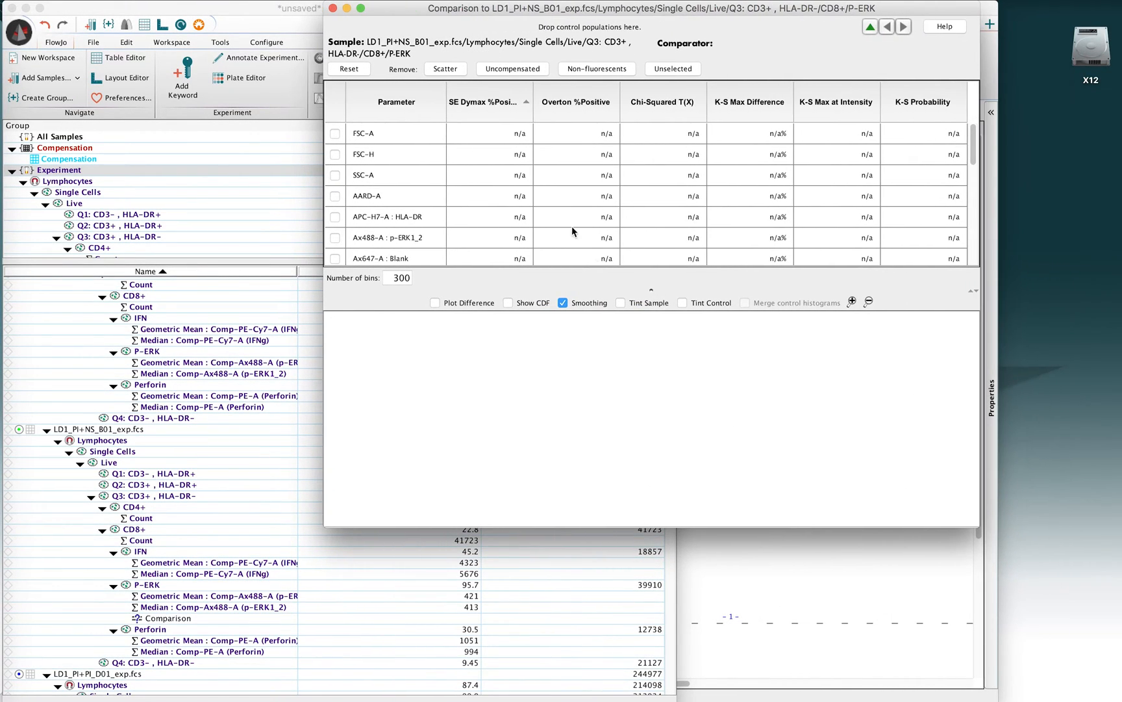
mouse_move(594, 412)
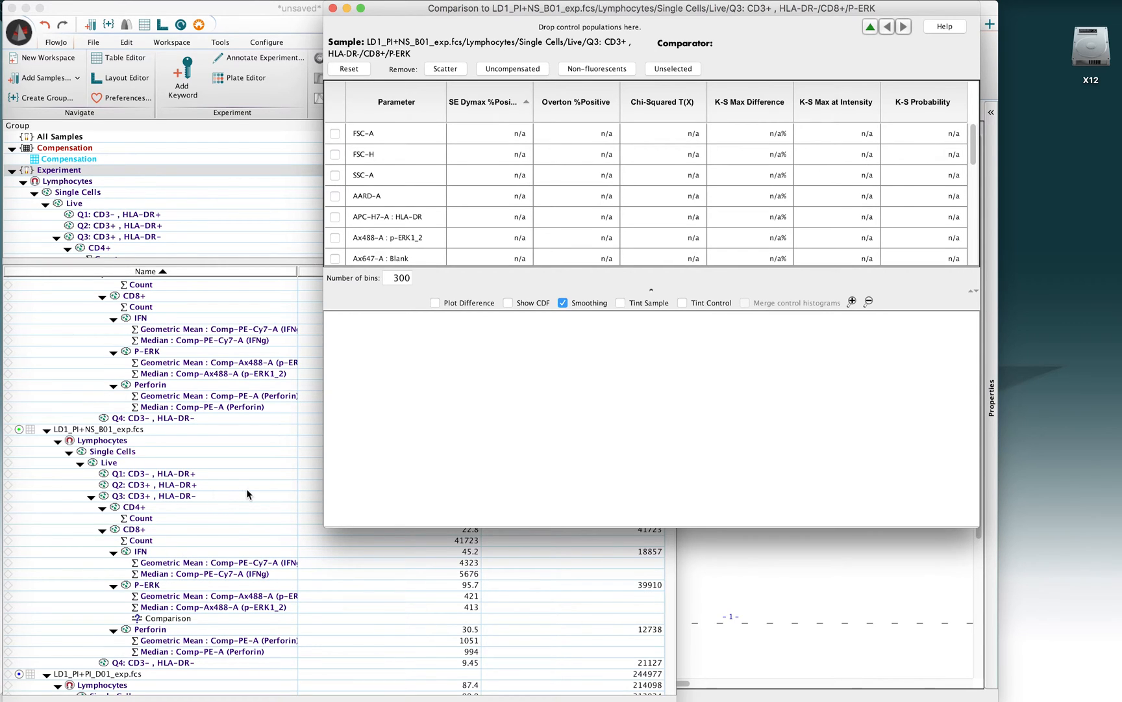
mouse_move(710, 31)
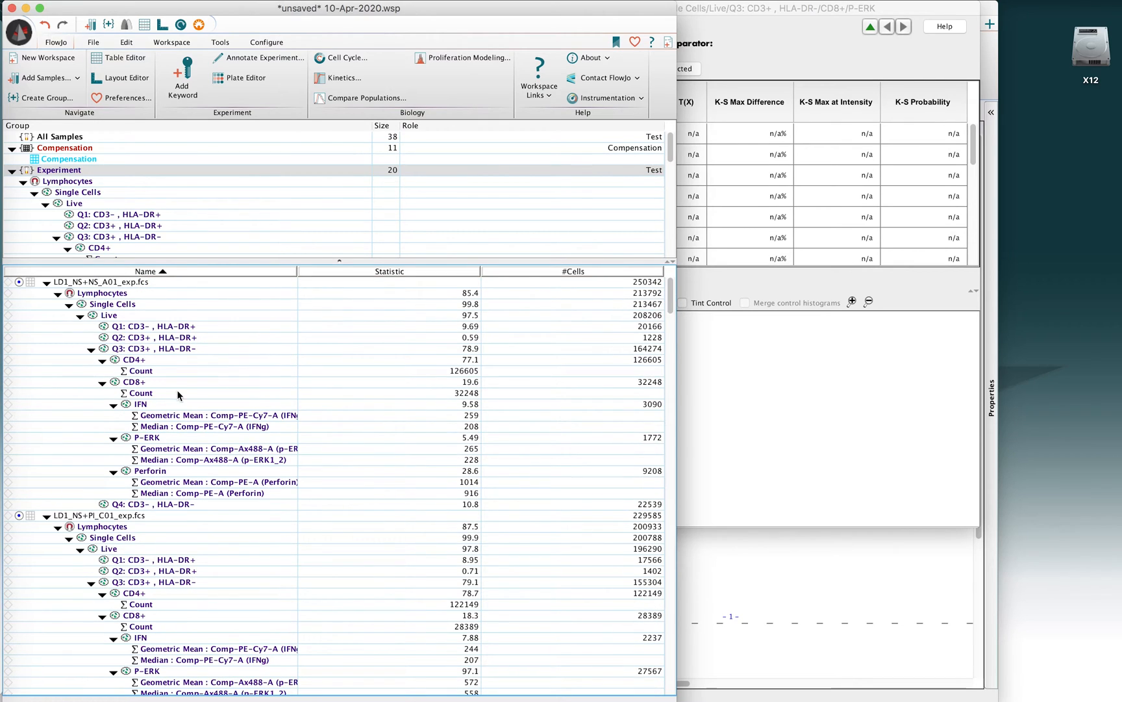
left_click(148, 436)
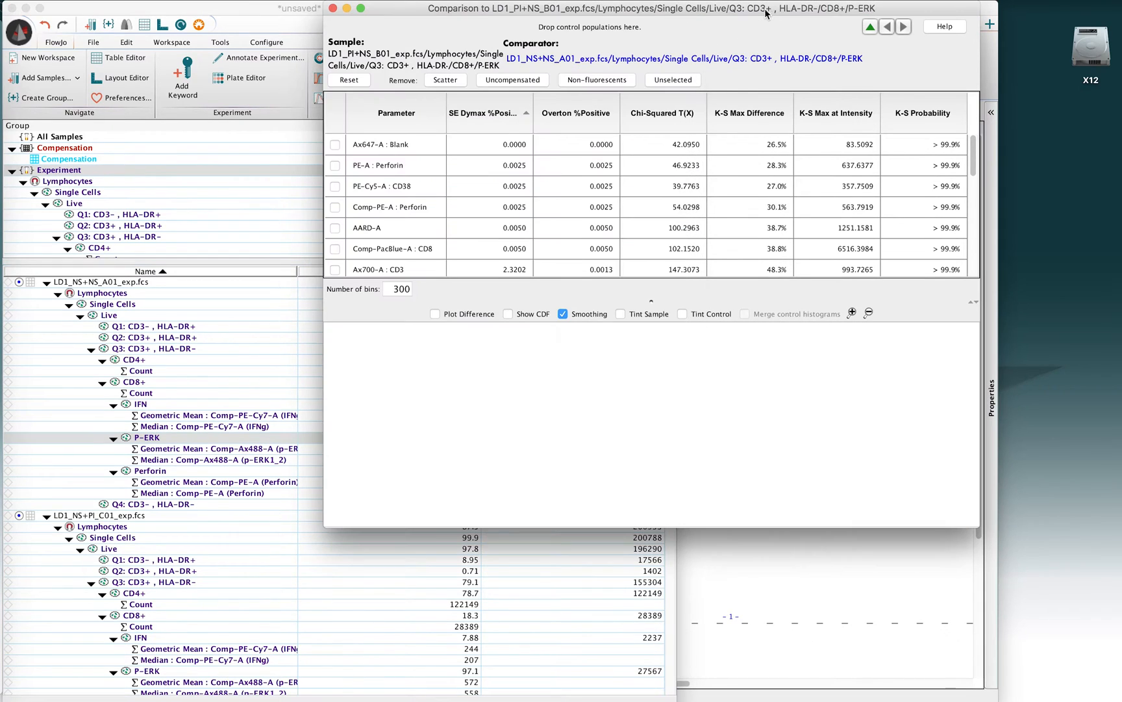
mouse_move(729, 37)
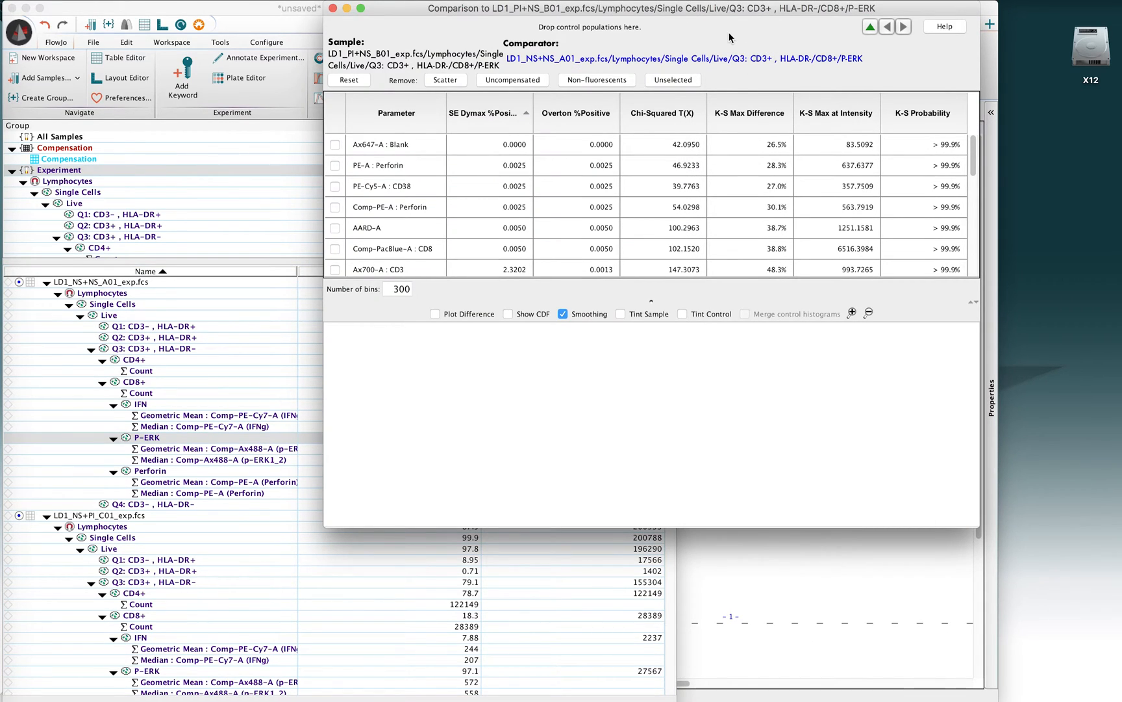
mouse_move(626, 66)
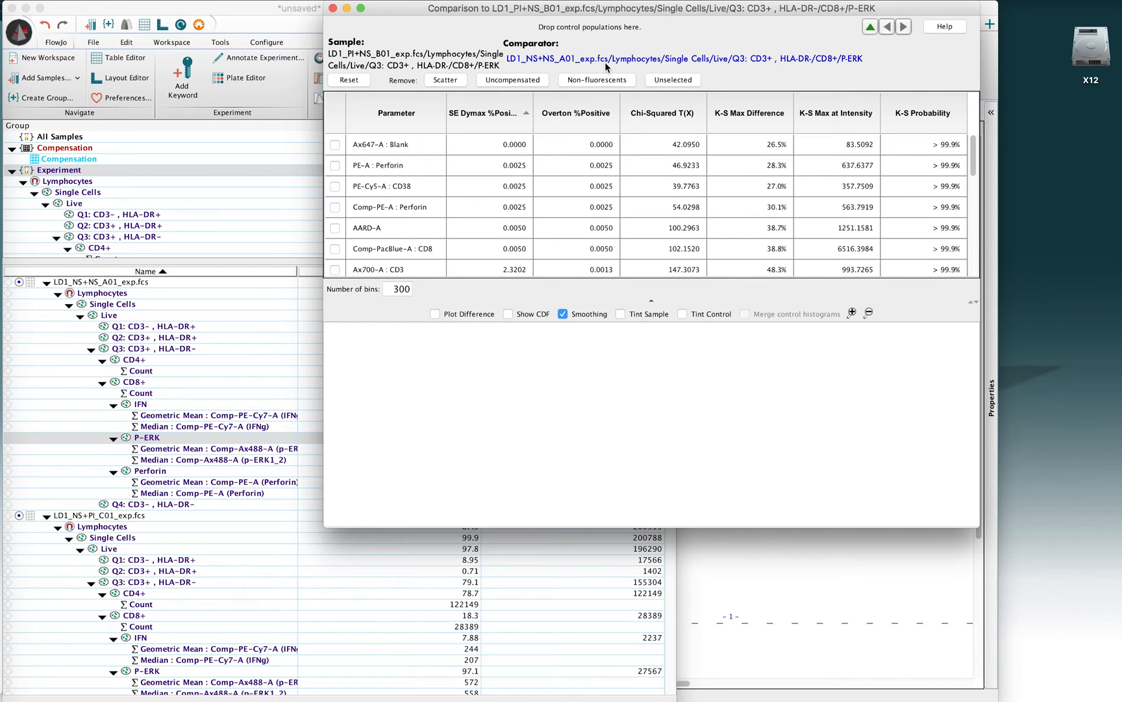
mouse_move(599, 65)
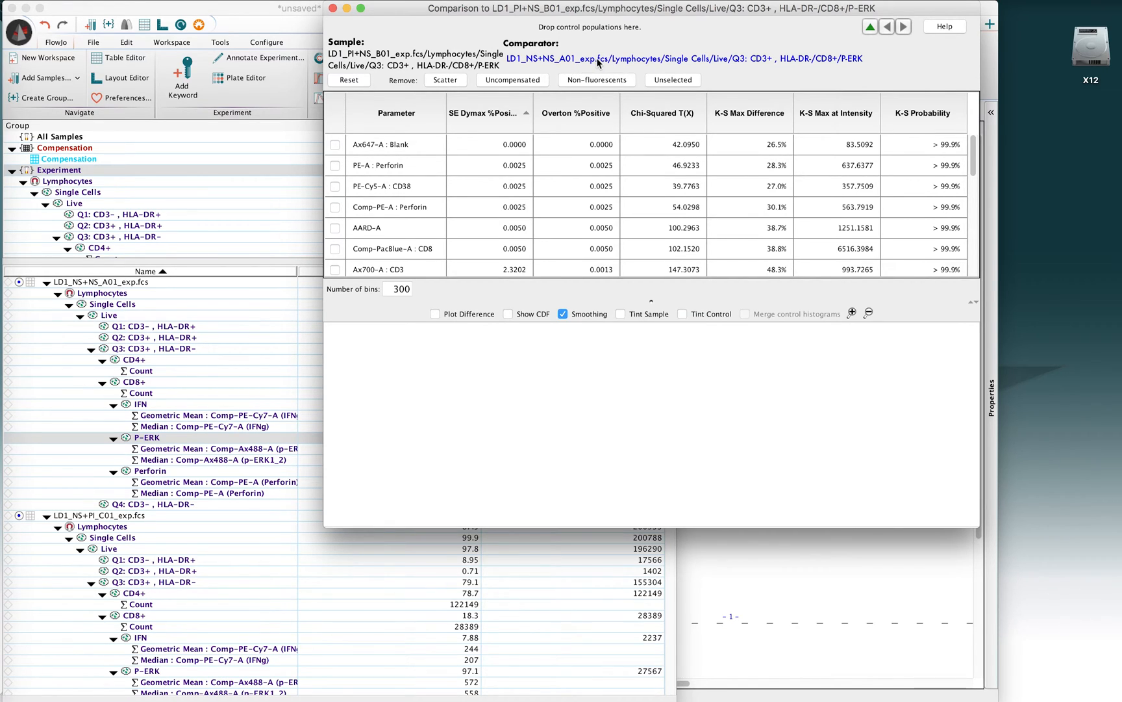
mouse_move(423, 61)
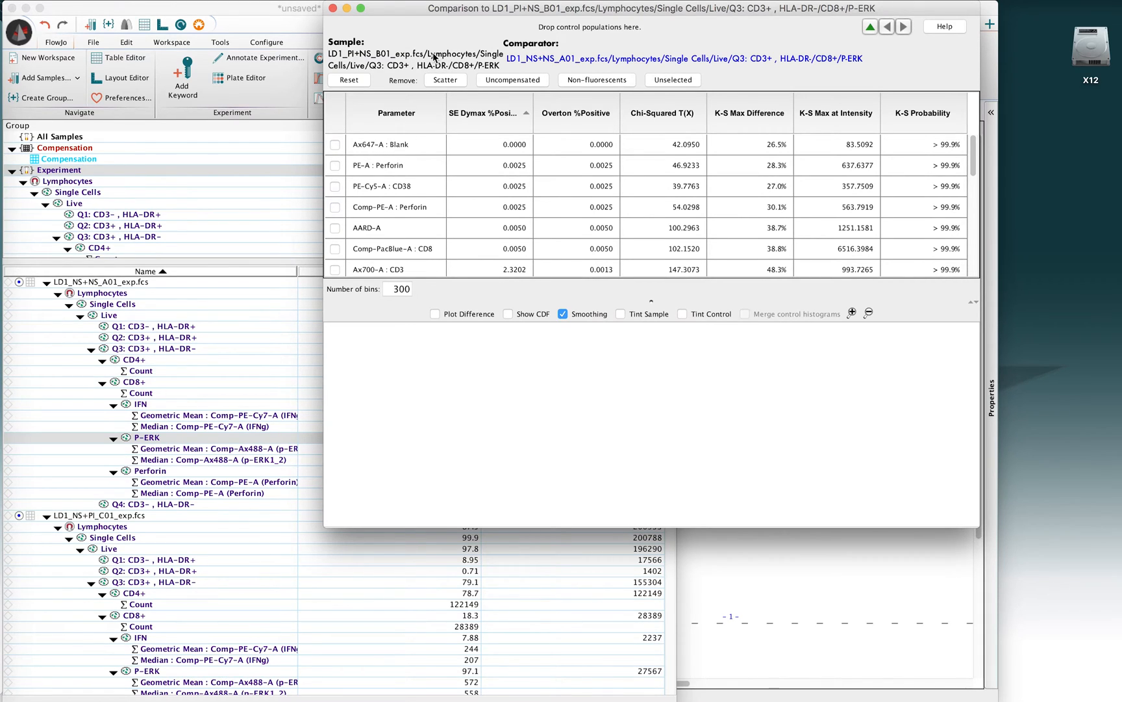
mouse_move(562, 188)
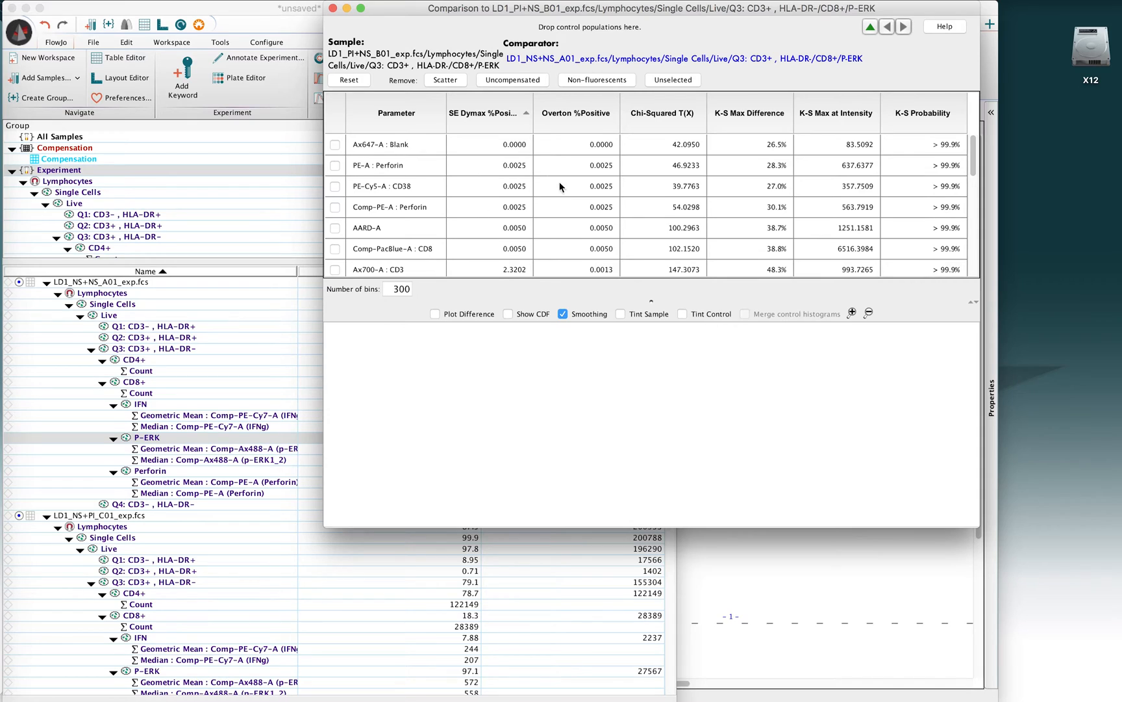
mouse_move(629, 189)
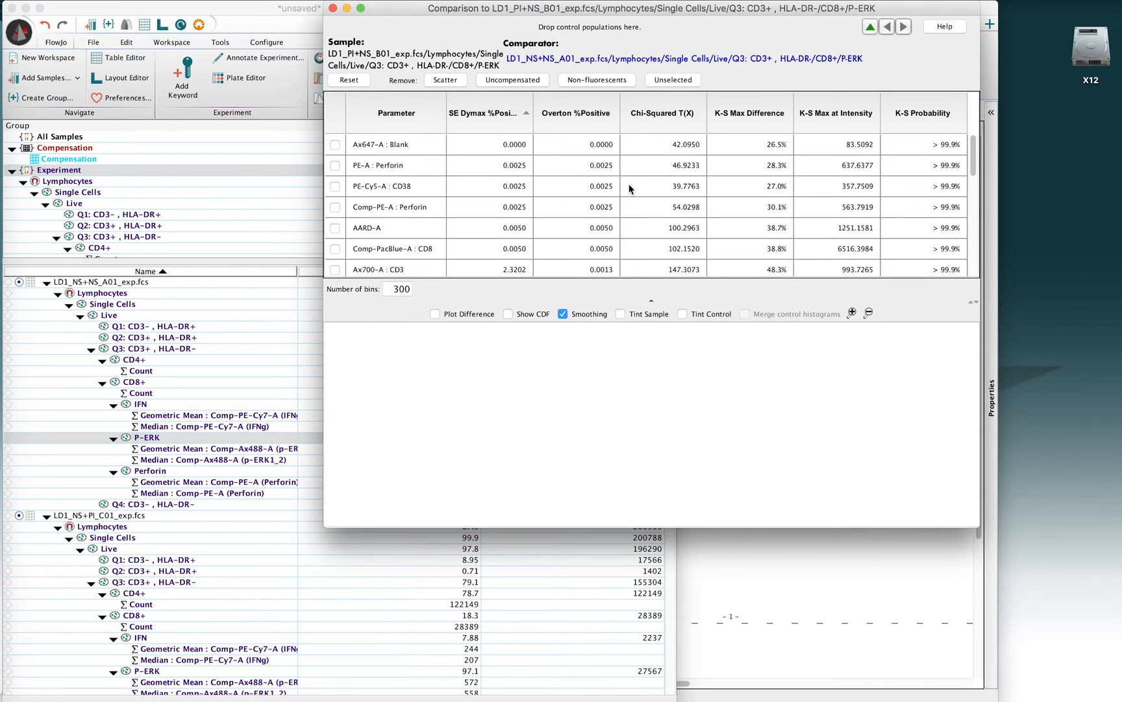
mouse_move(534, 174)
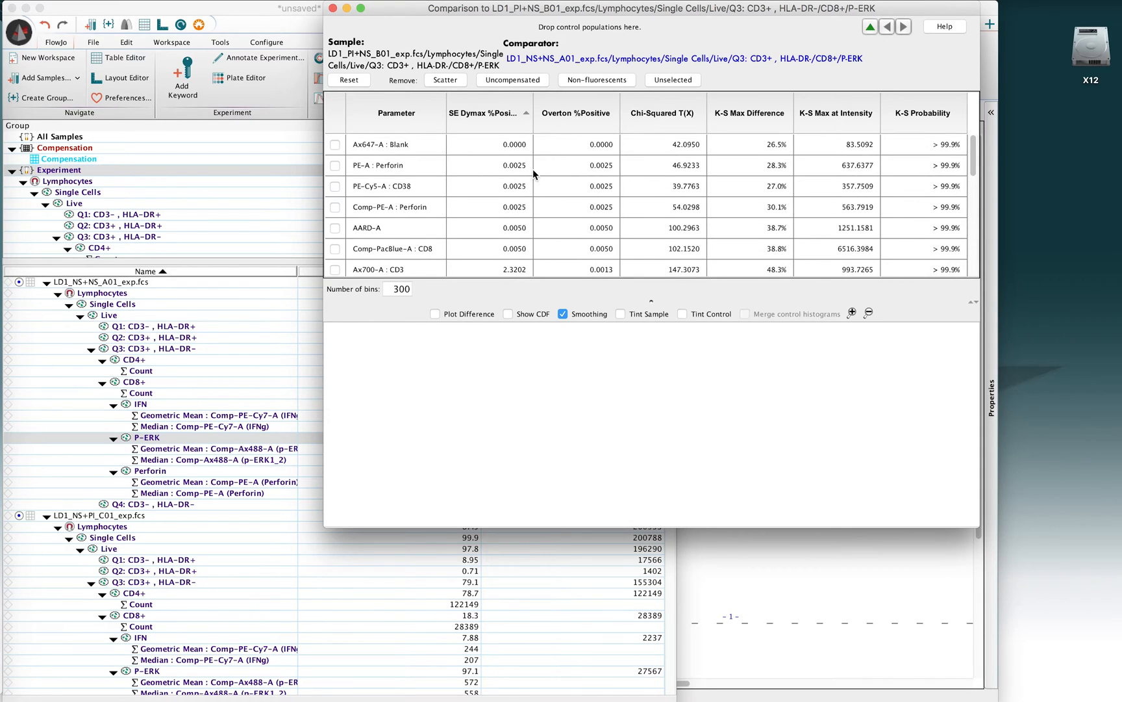
mouse_move(489, 68)
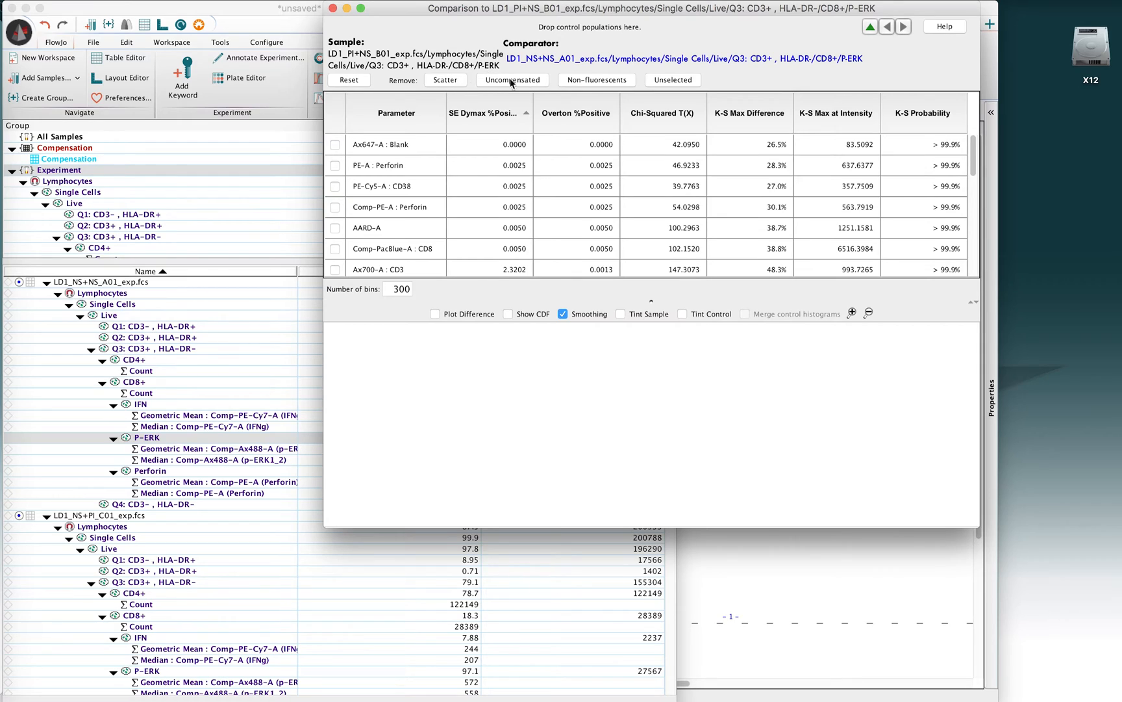
mouse_move(565, 113)
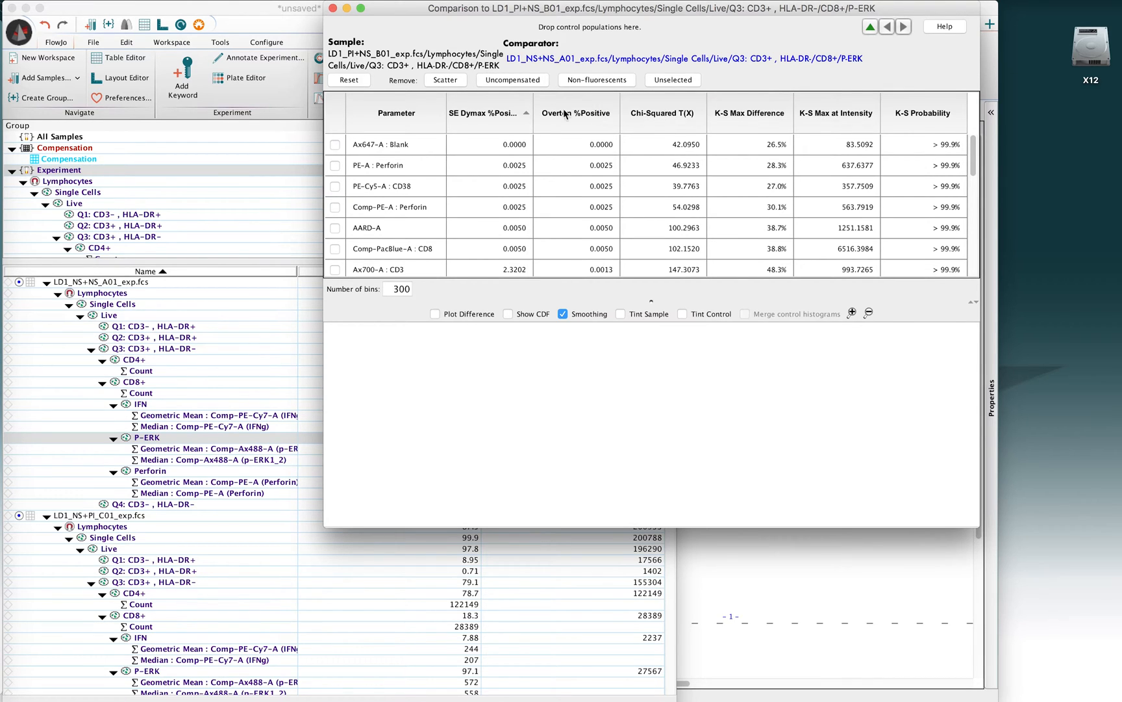
mouse_move(469, 184)
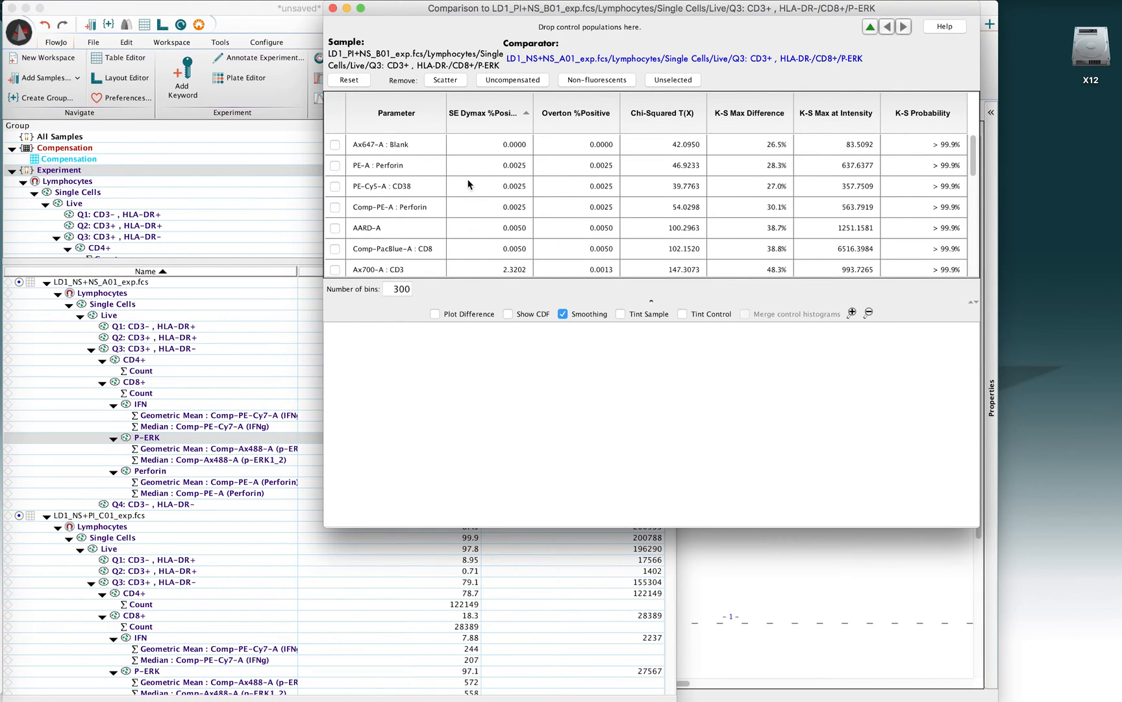
mouse_move(401, 86)
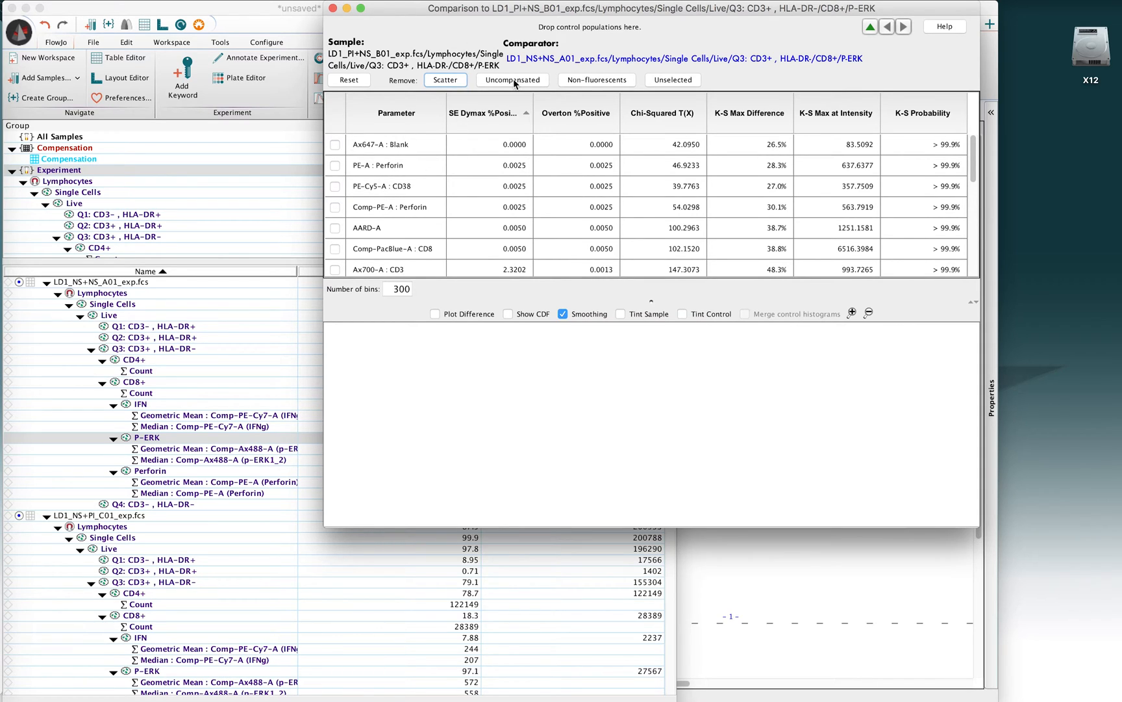
mouse_move(365, 222)
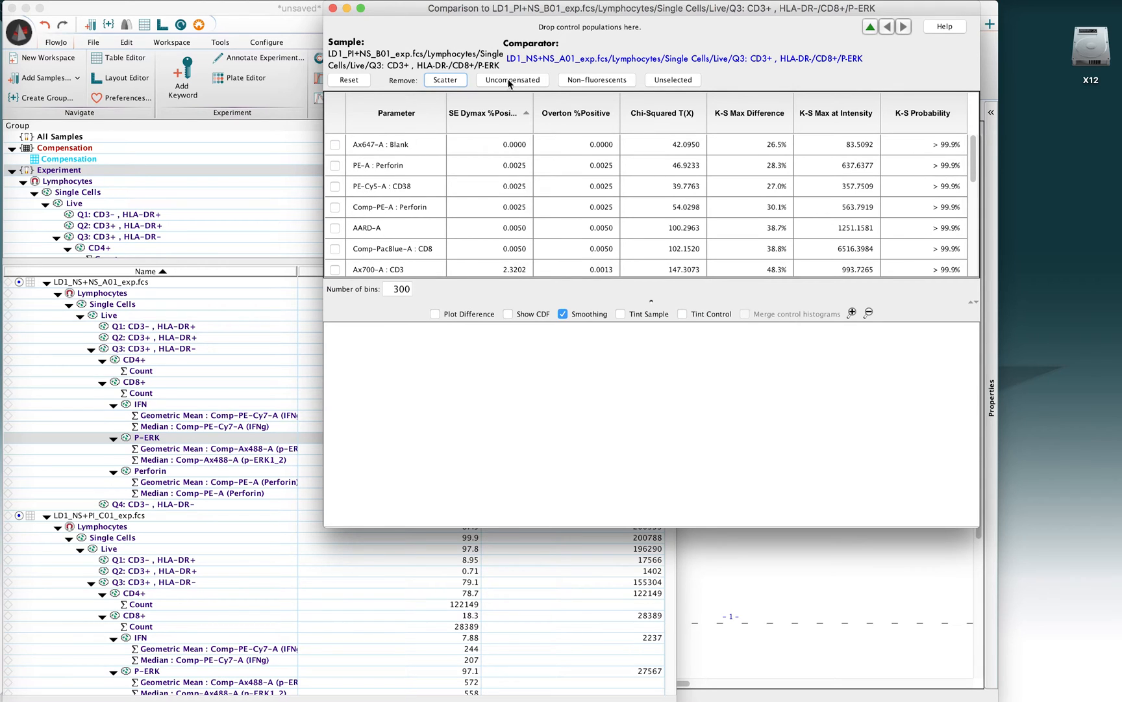
Remove the uncompensated parameters, keeping compensated channels and Time
left_click(512, 79)
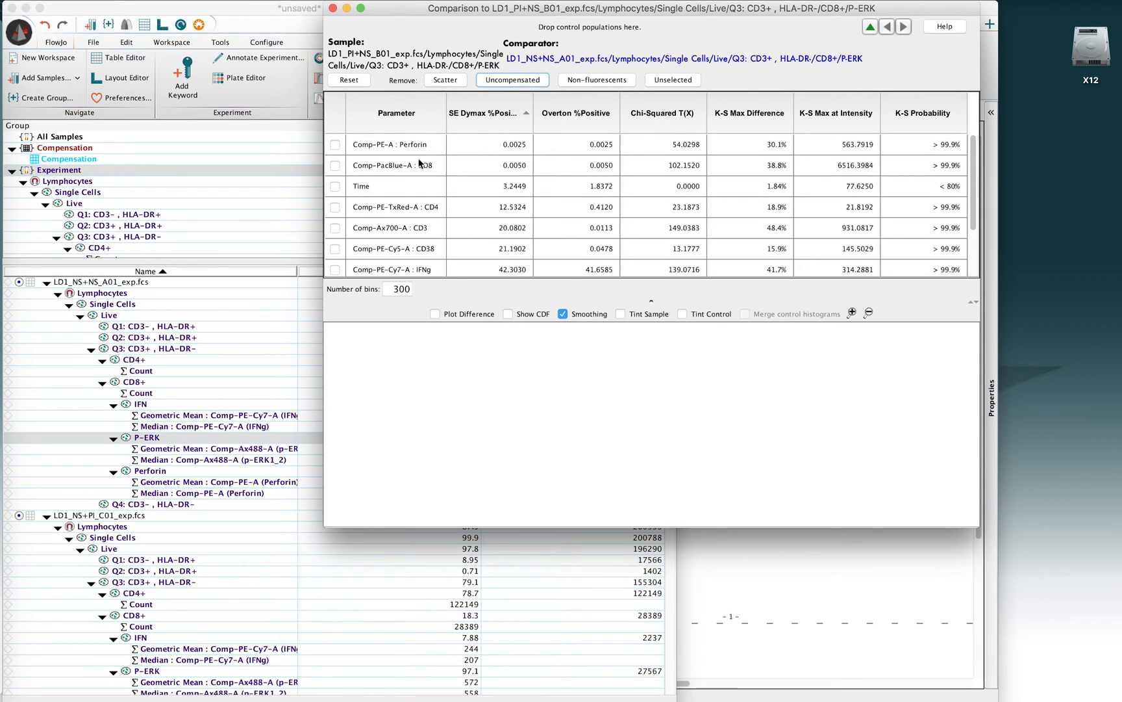
mouse_move(384, 173)
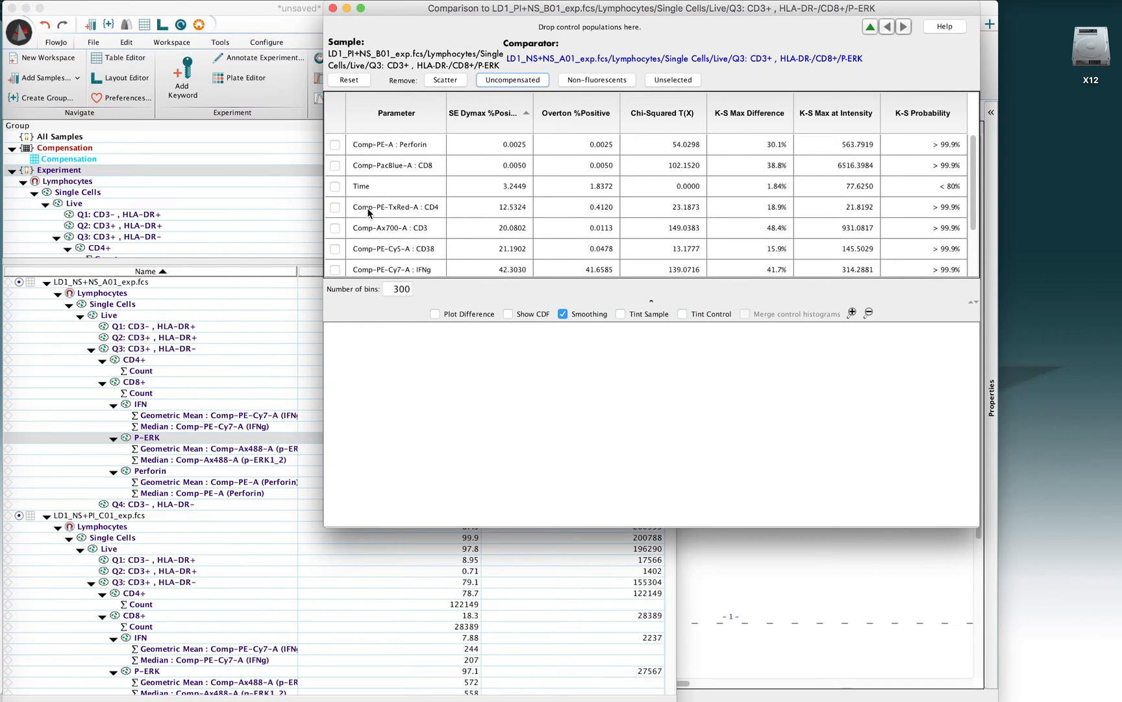
mouse_move(369, 189)
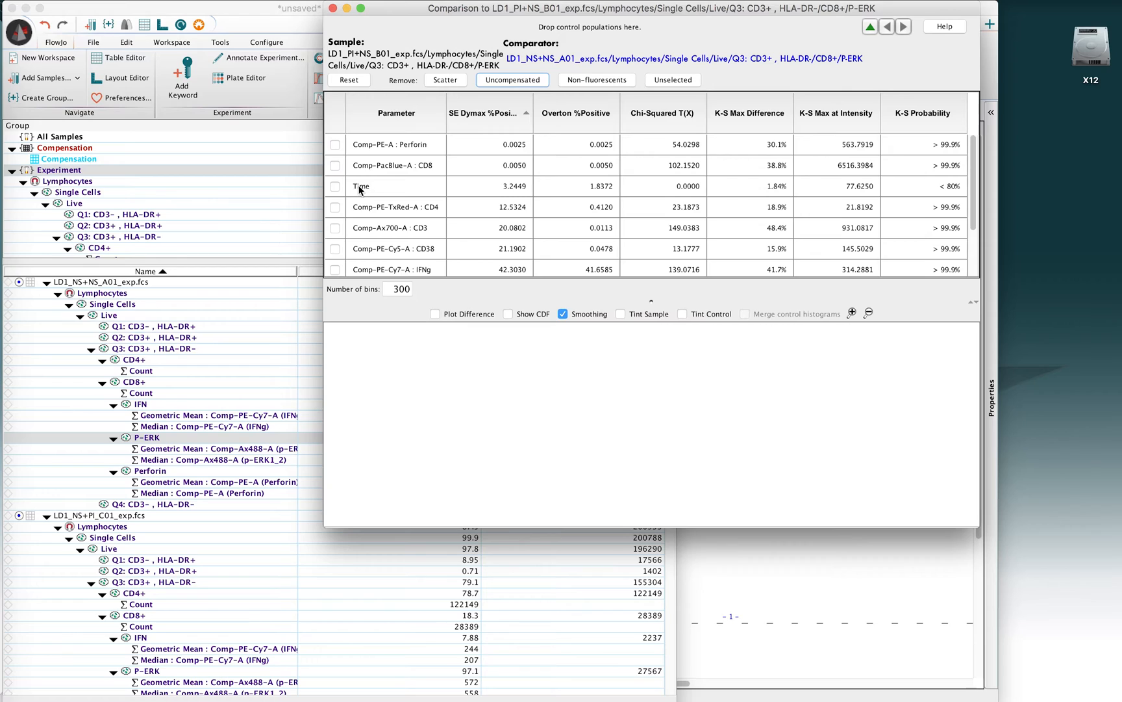
mouse_move(360, 194)
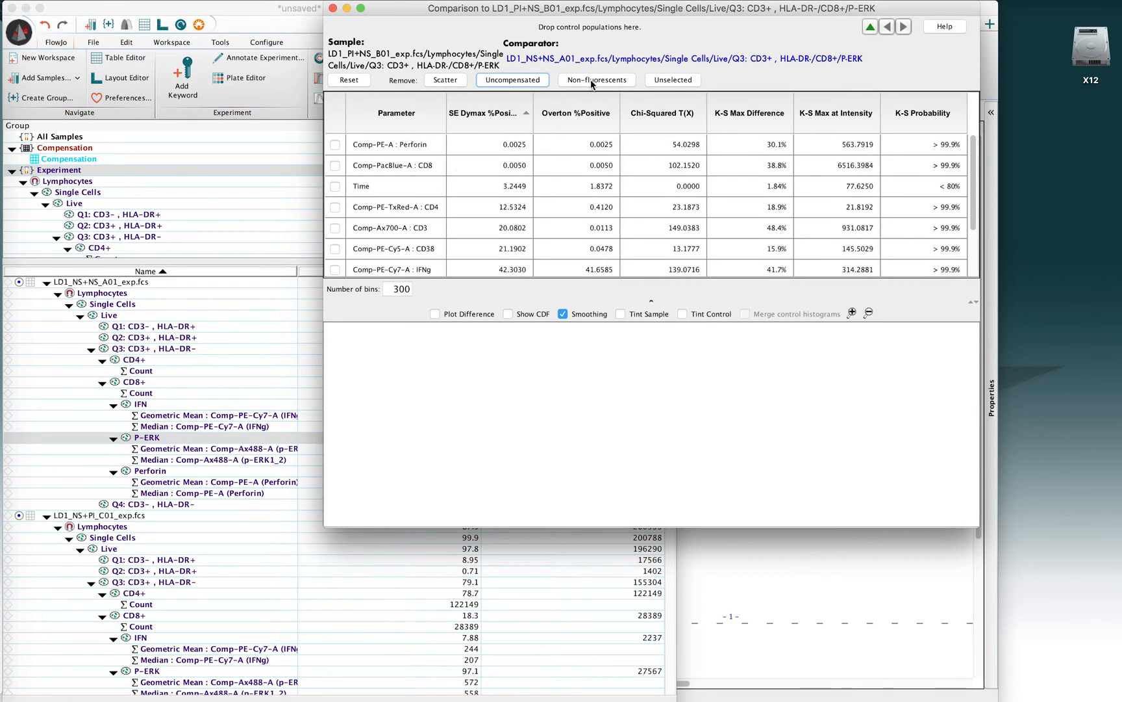
mouse_move(583, 84)
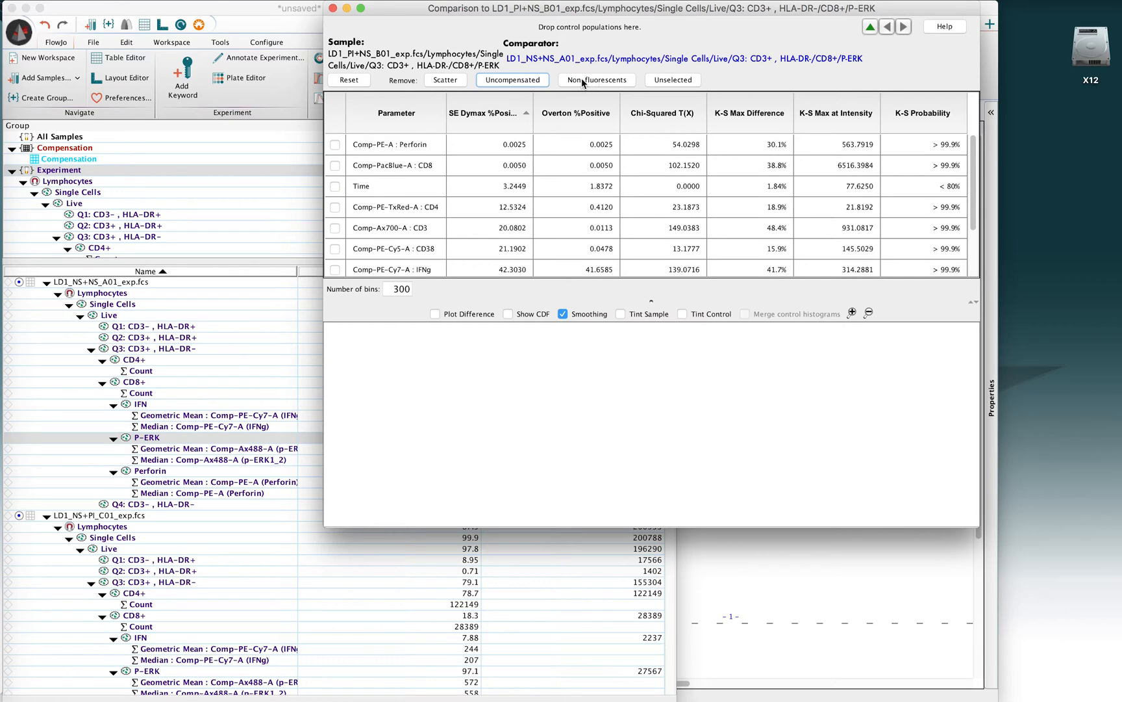
Remove the non-fluorescent Time parameter, leaving the nine compensated fluorescent channels
left_click(595, 79)
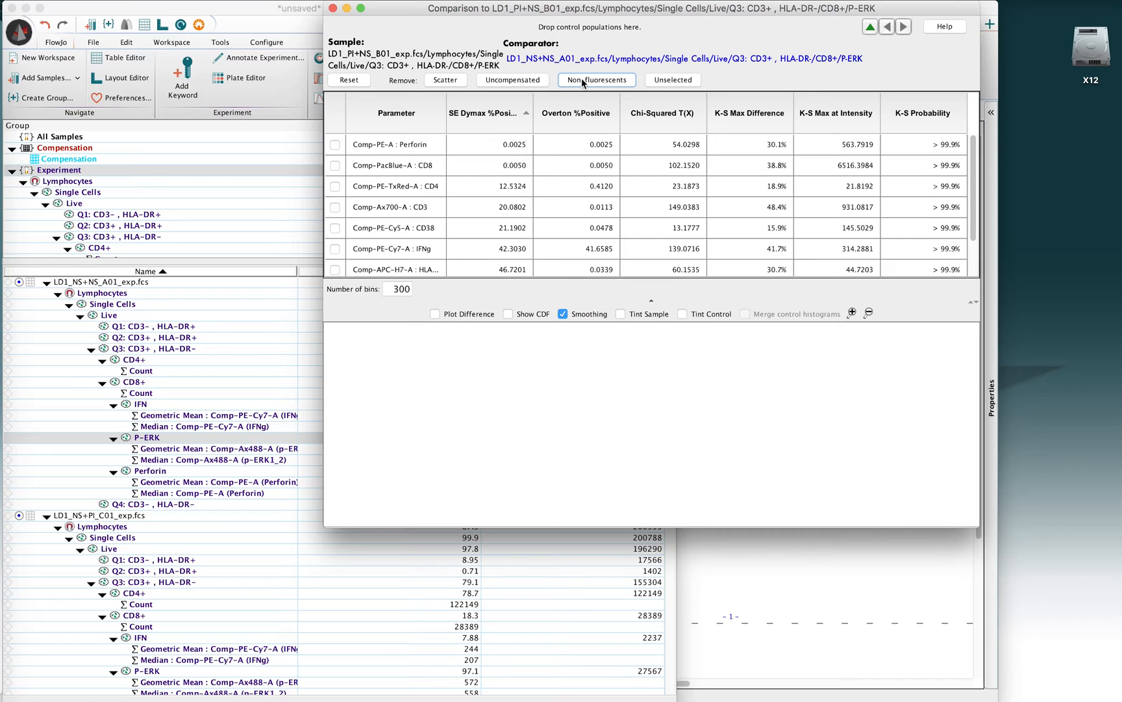
mouse_move(648, 300)
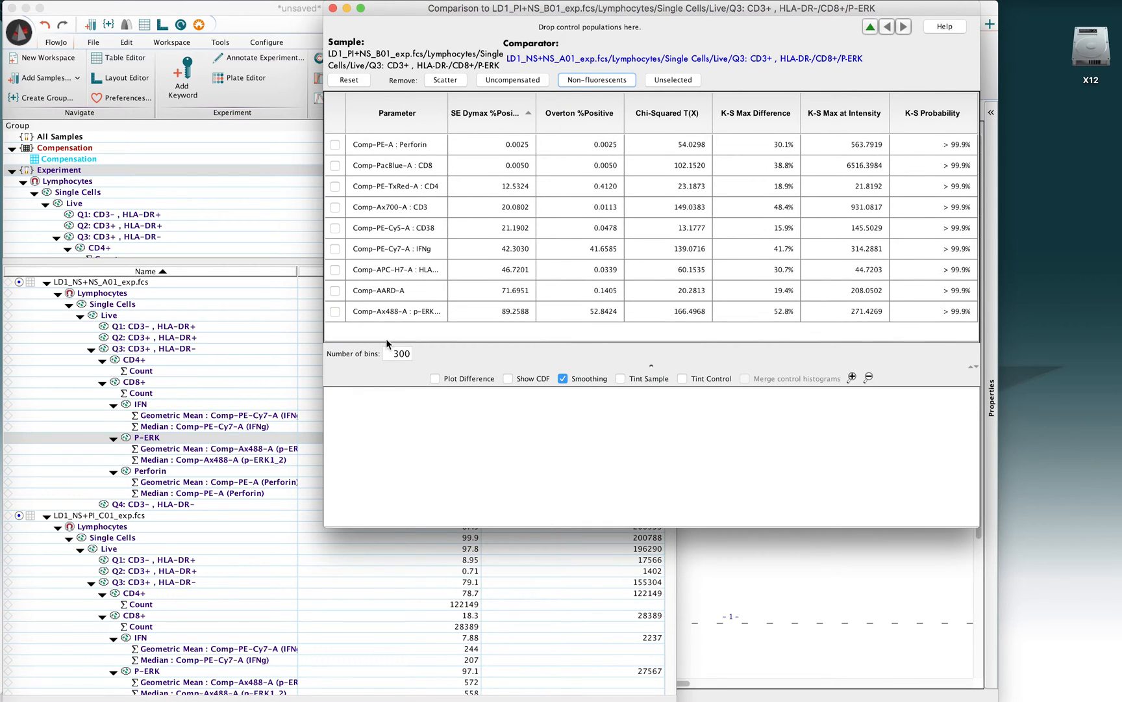
mouse_move(387, 320)
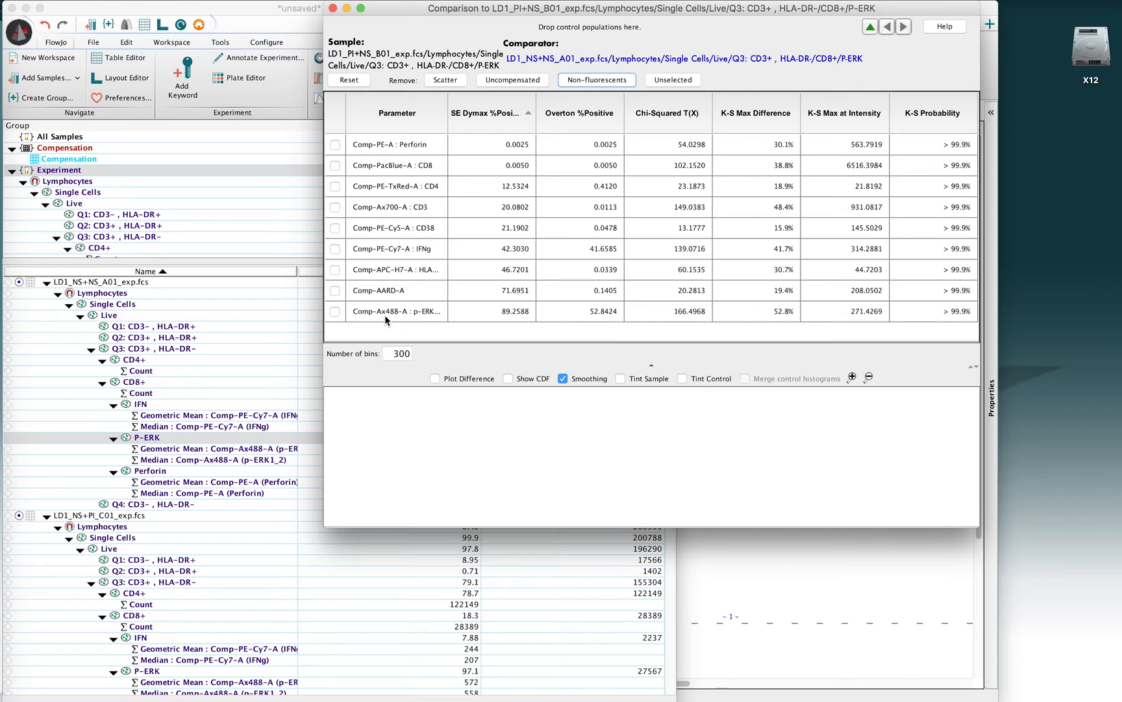
mouse_move(446, 143)
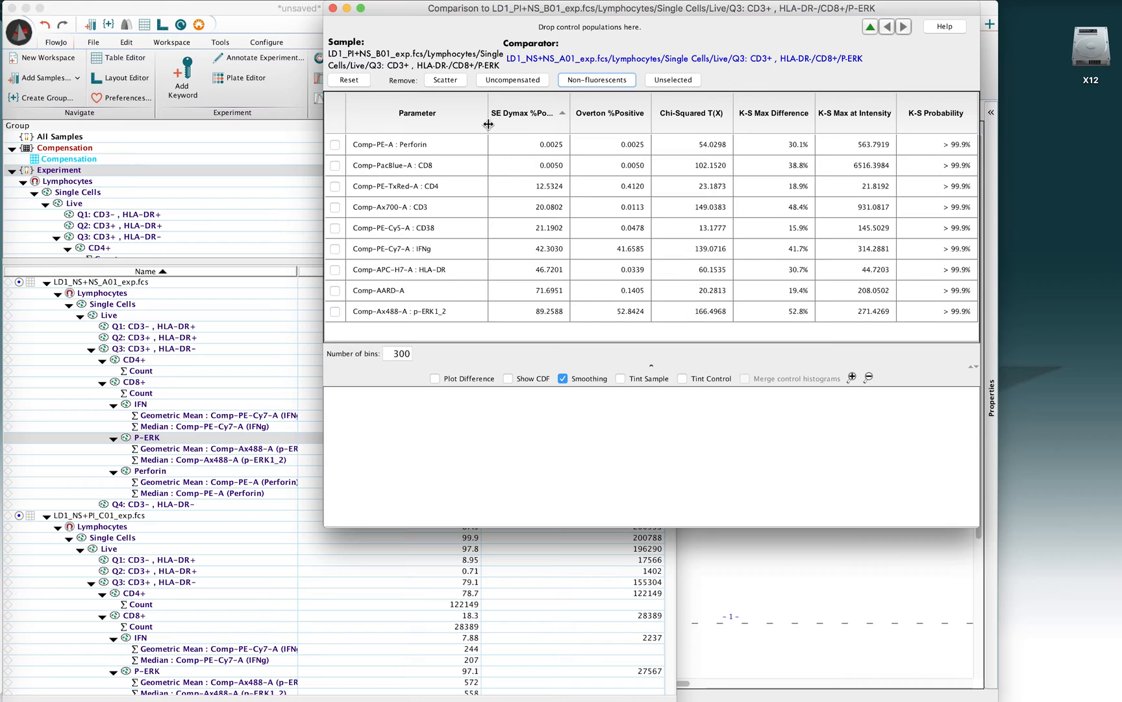
mouse_move(420, 319)
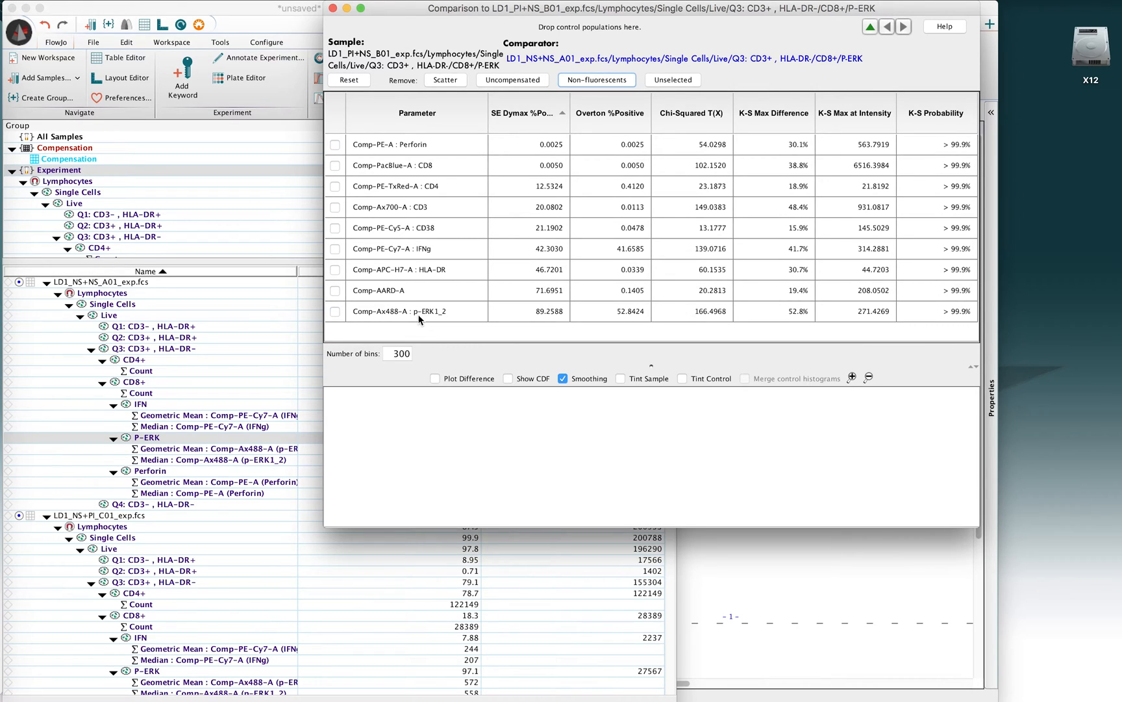
mouse_move(377, 321)
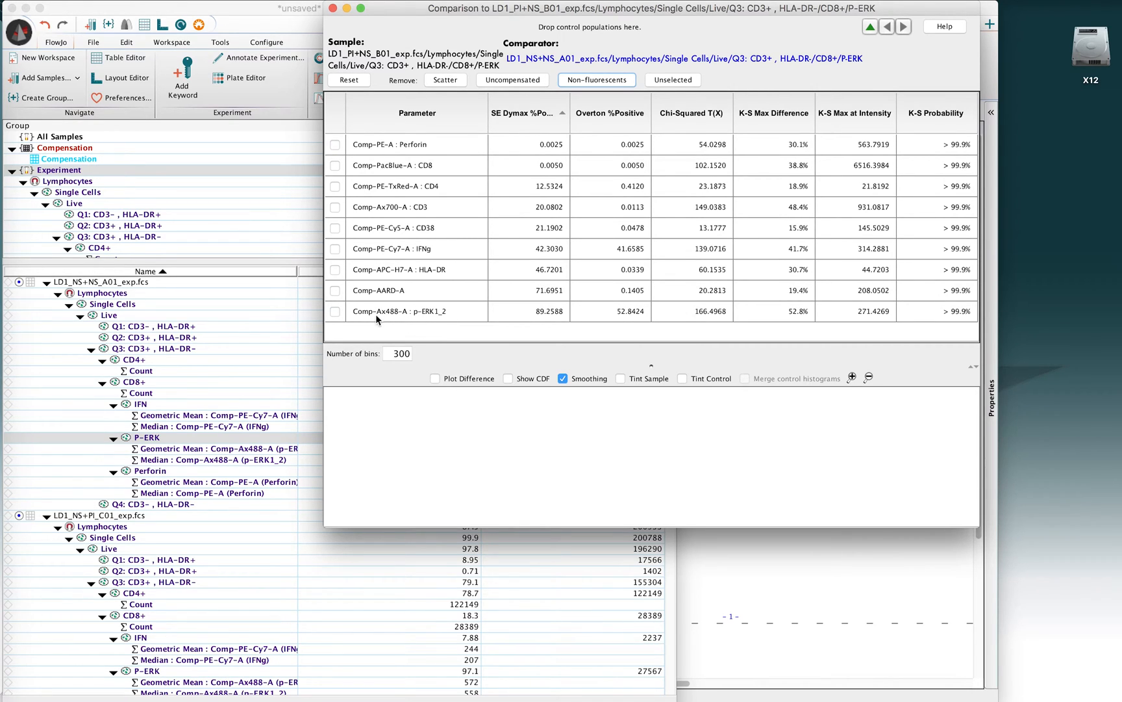
Tick the Comp-Ax488-A : p-ERK1_2 row to plot its sample/comparator histogram overlay
left_click(335, 312)
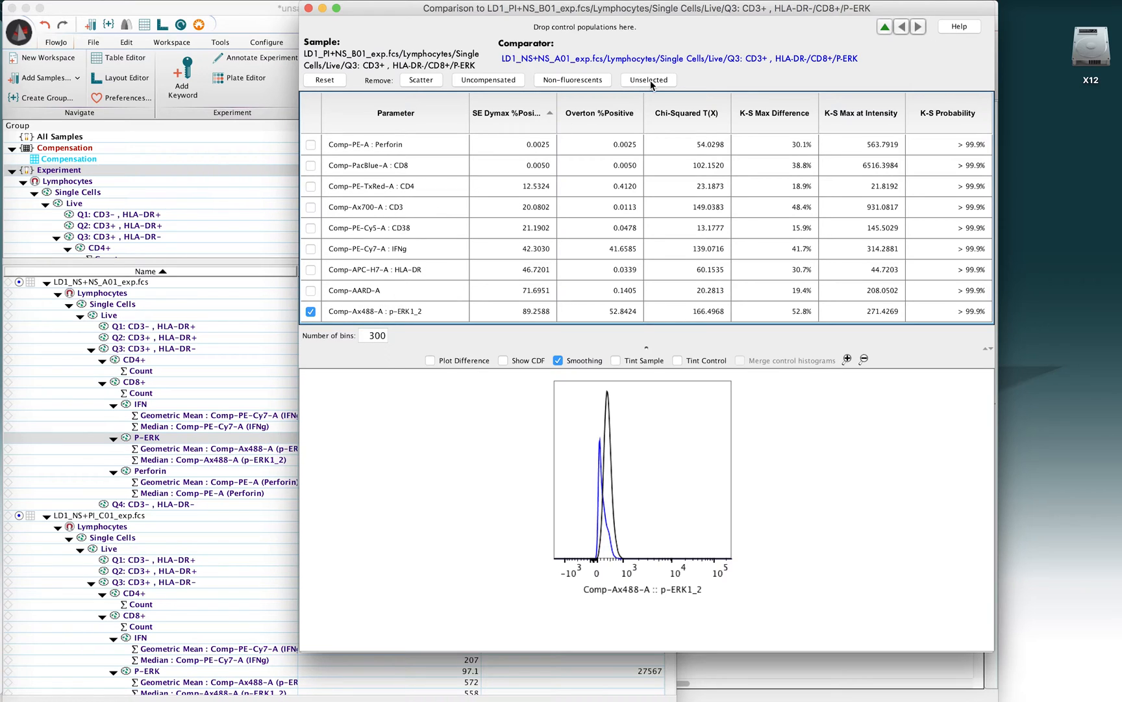
Remove all unselected parameters so only p-ERK1_2 stays in the comparison
left_click(649, 80)
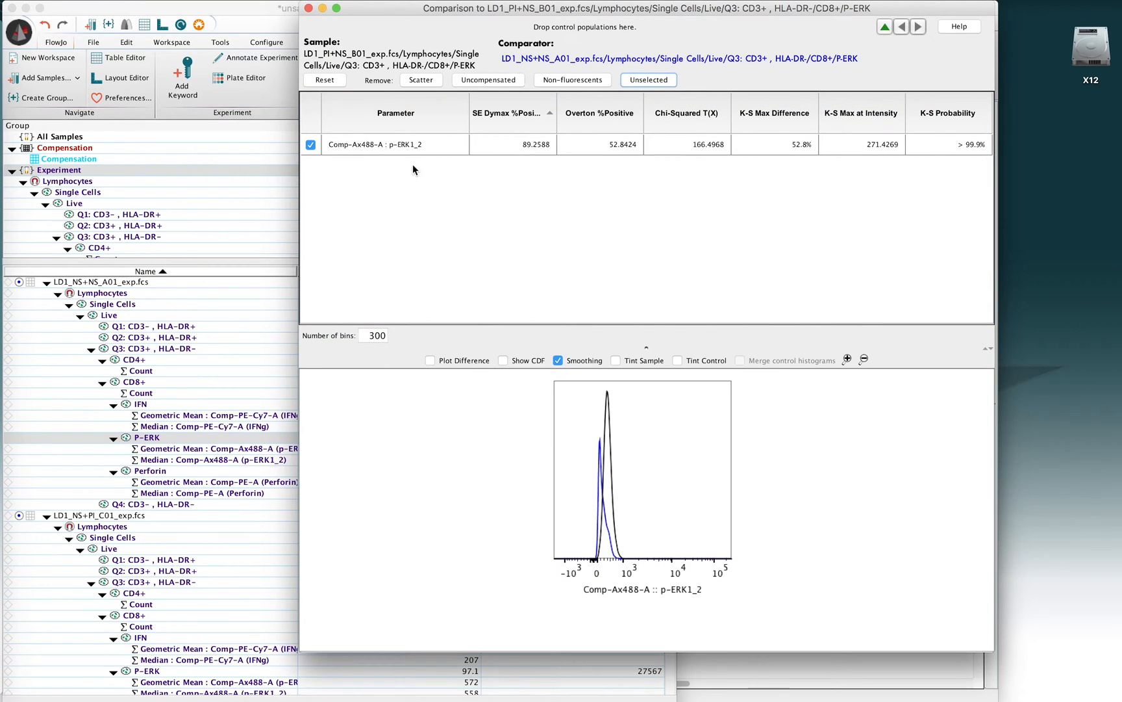
mouse_move(650, 348)
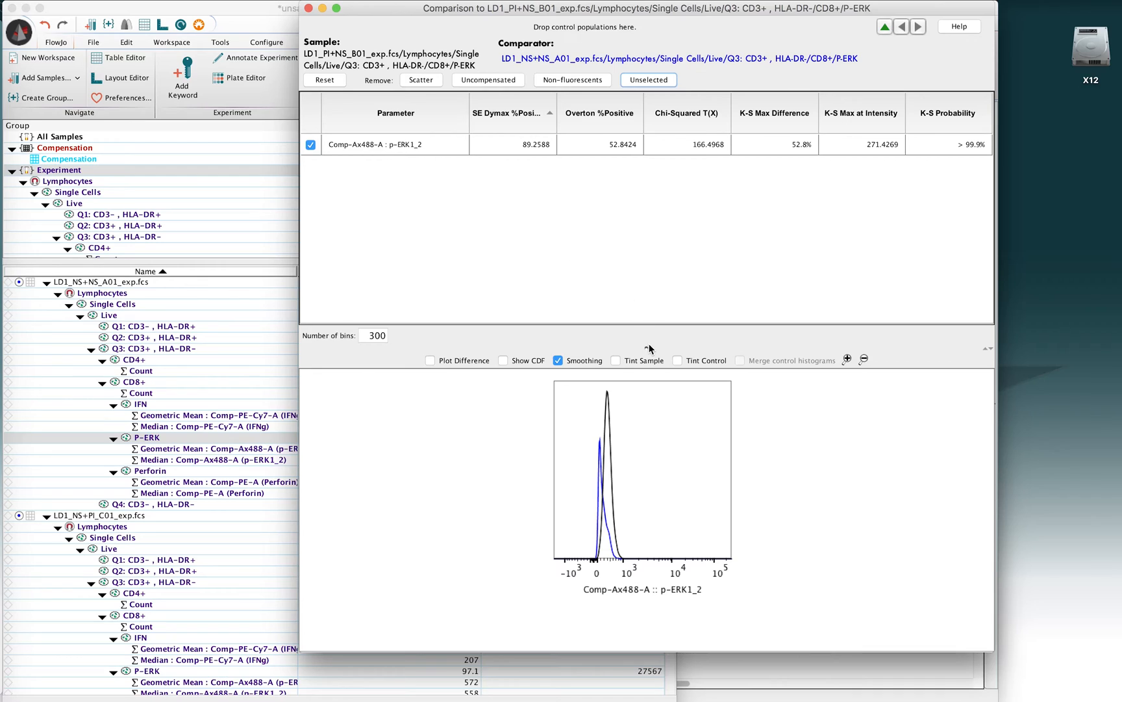
mouse_move(355, 159)
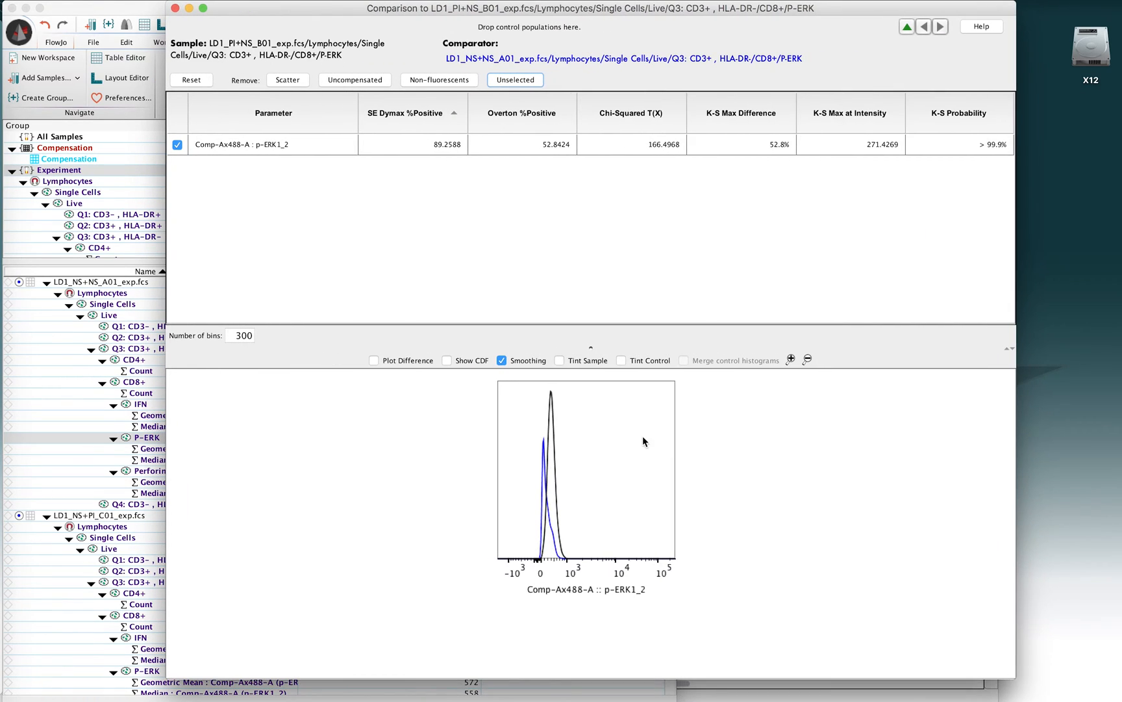
mouse_move(546, 476)
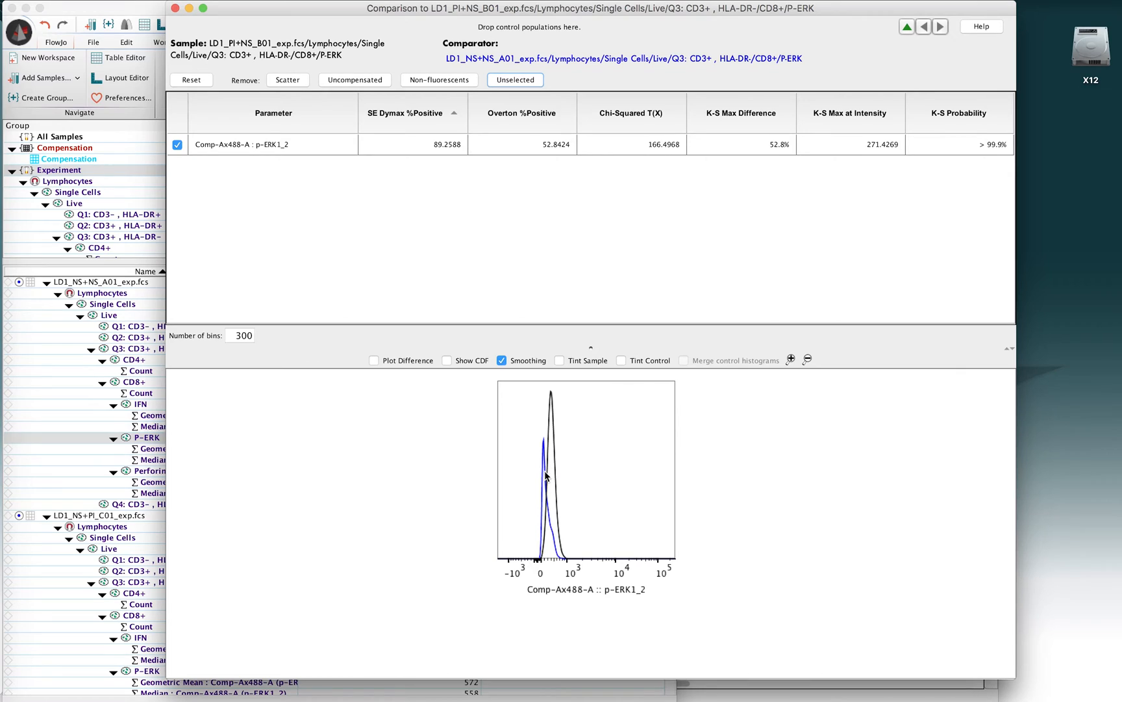
mouse_move(541, 440)
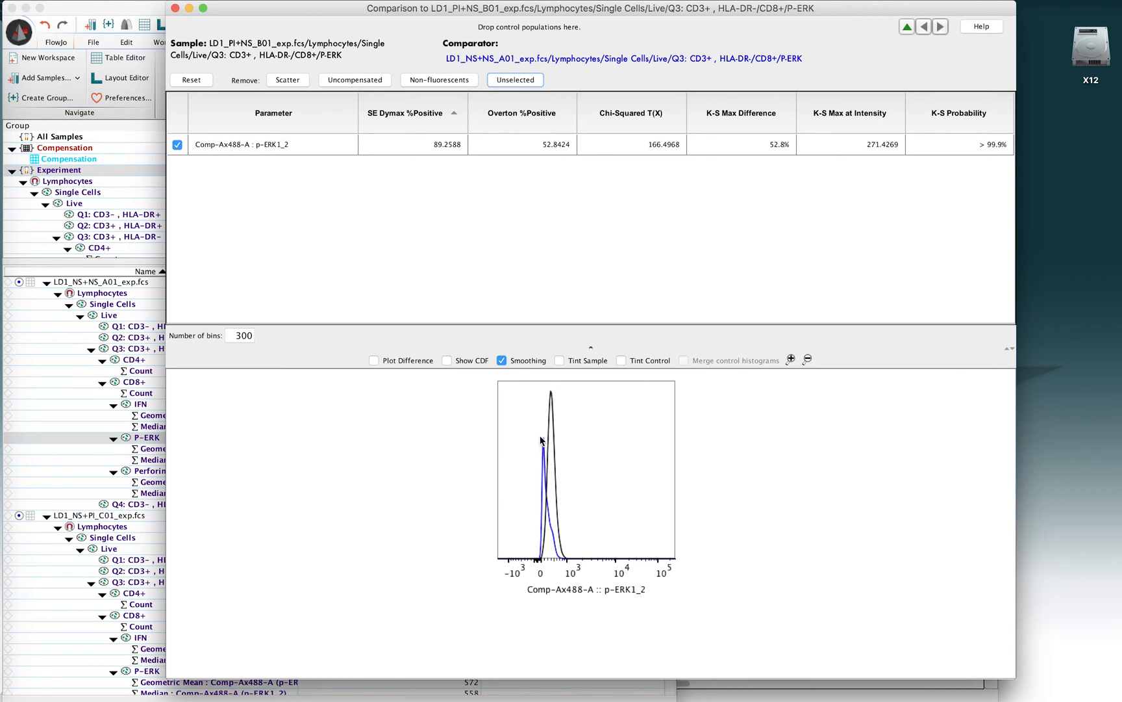
mouse_move(538, 449)
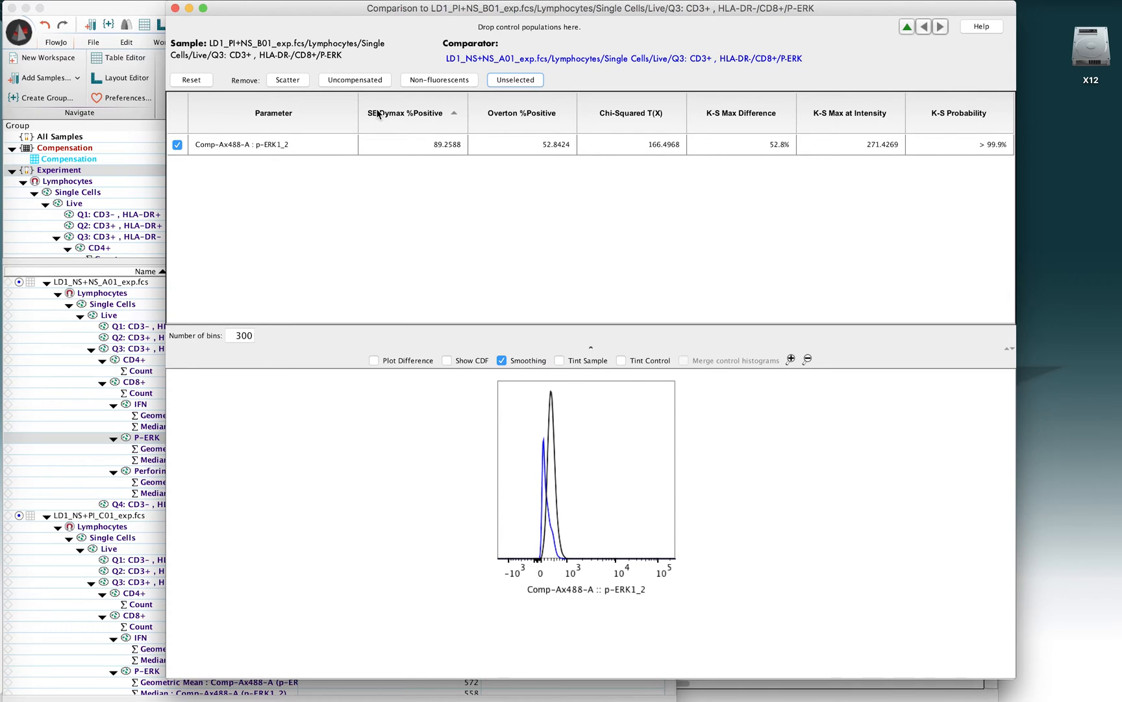
mouse_move(397, 116)
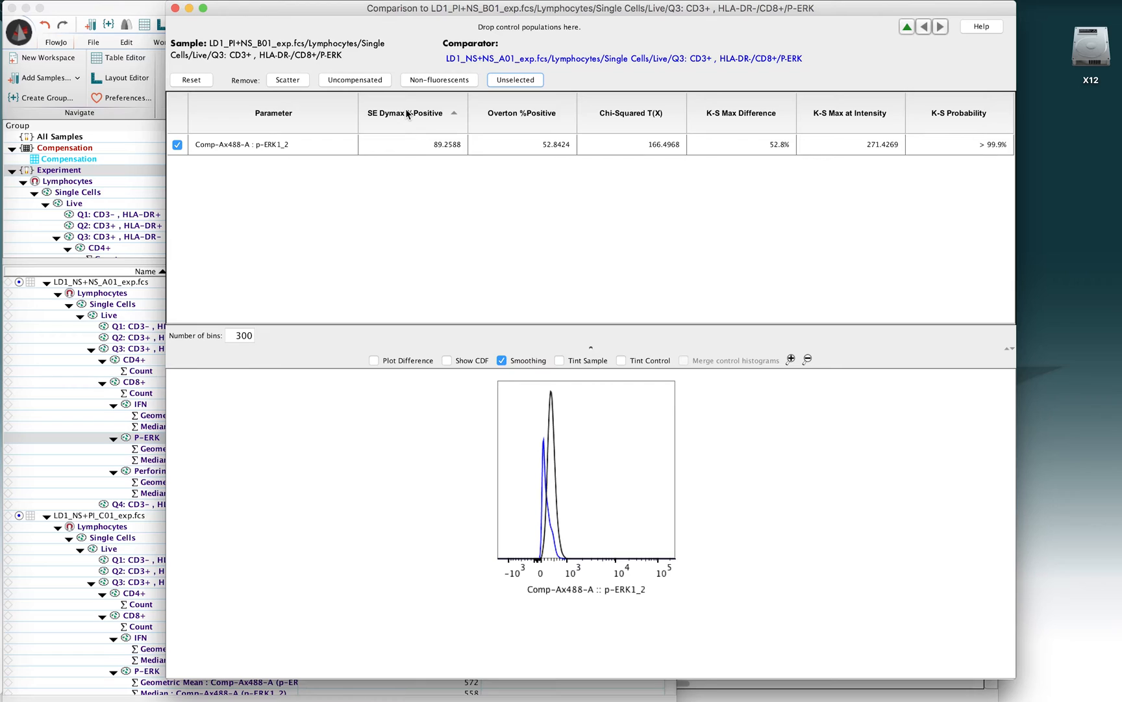
mouse_move(549, 407)
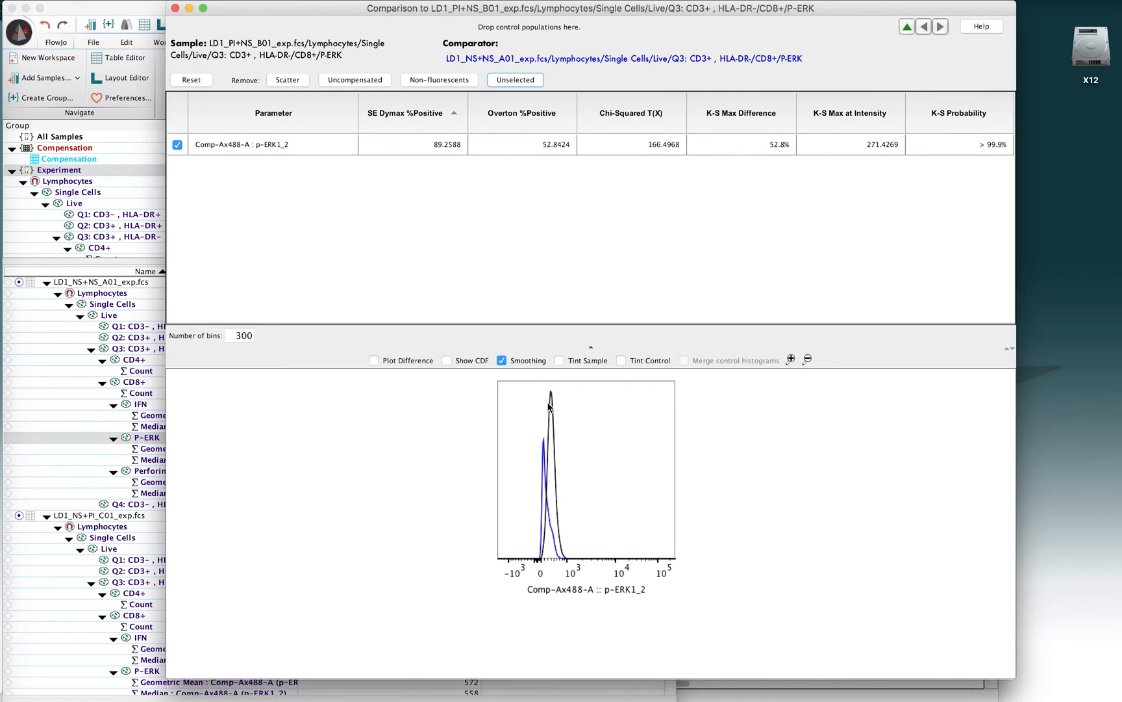
mouse_move(549, 407)
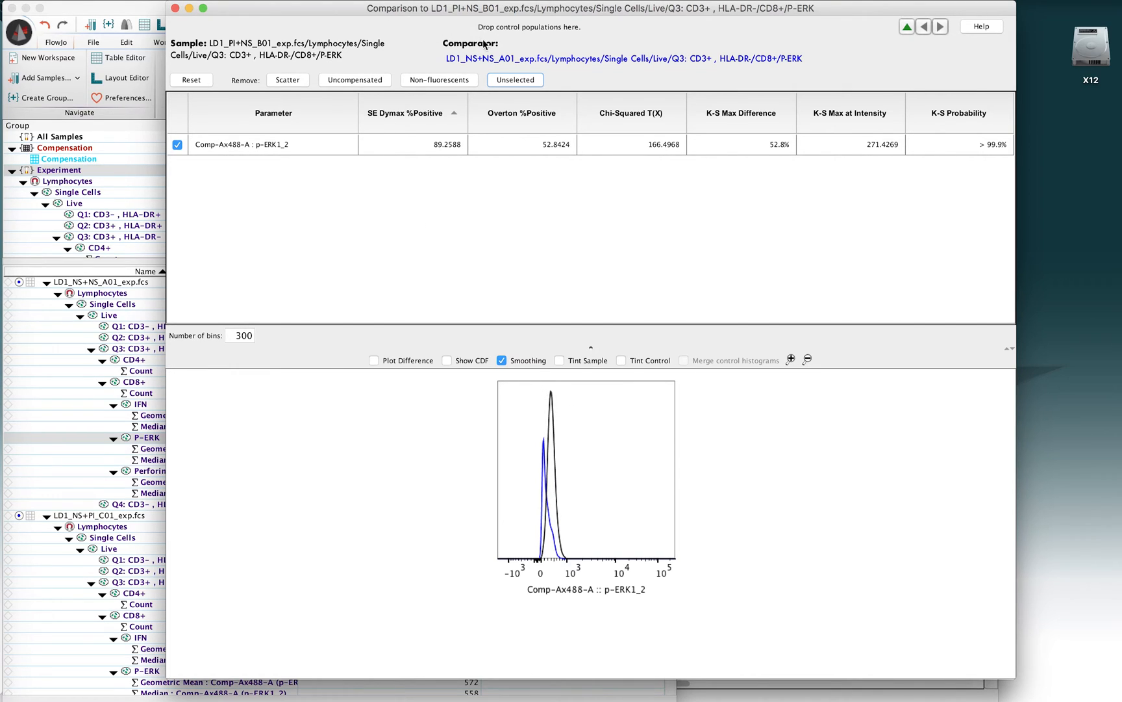
mouse_move(517, 380)
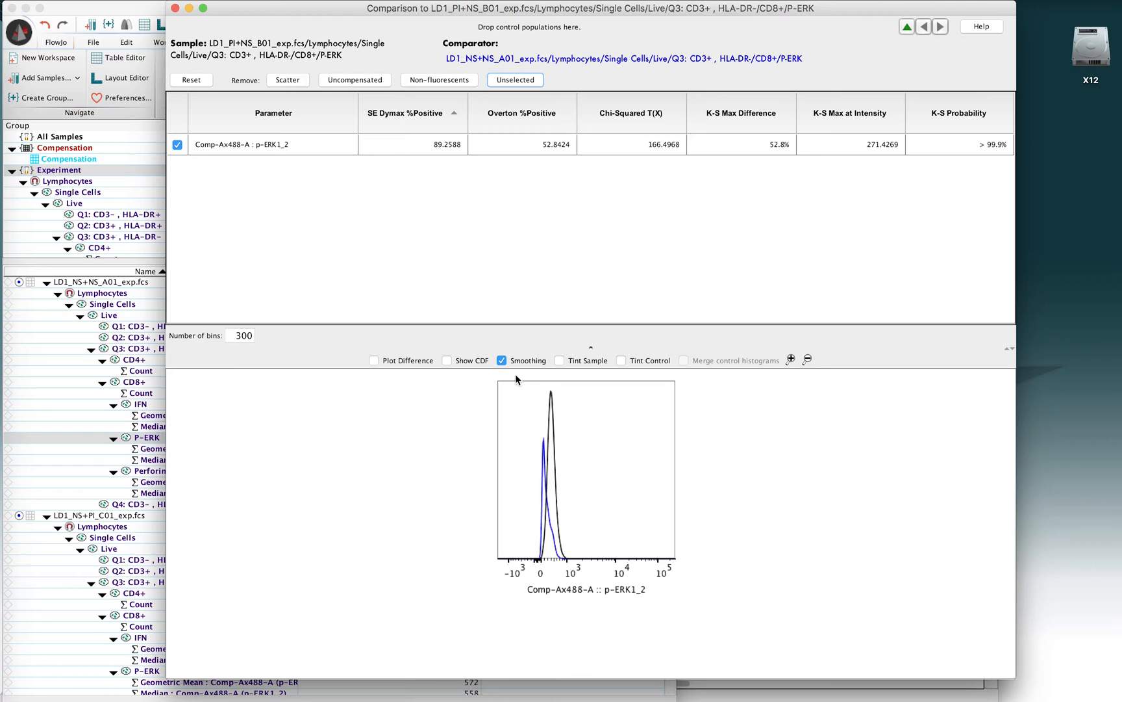
mouse_move(381, 122)
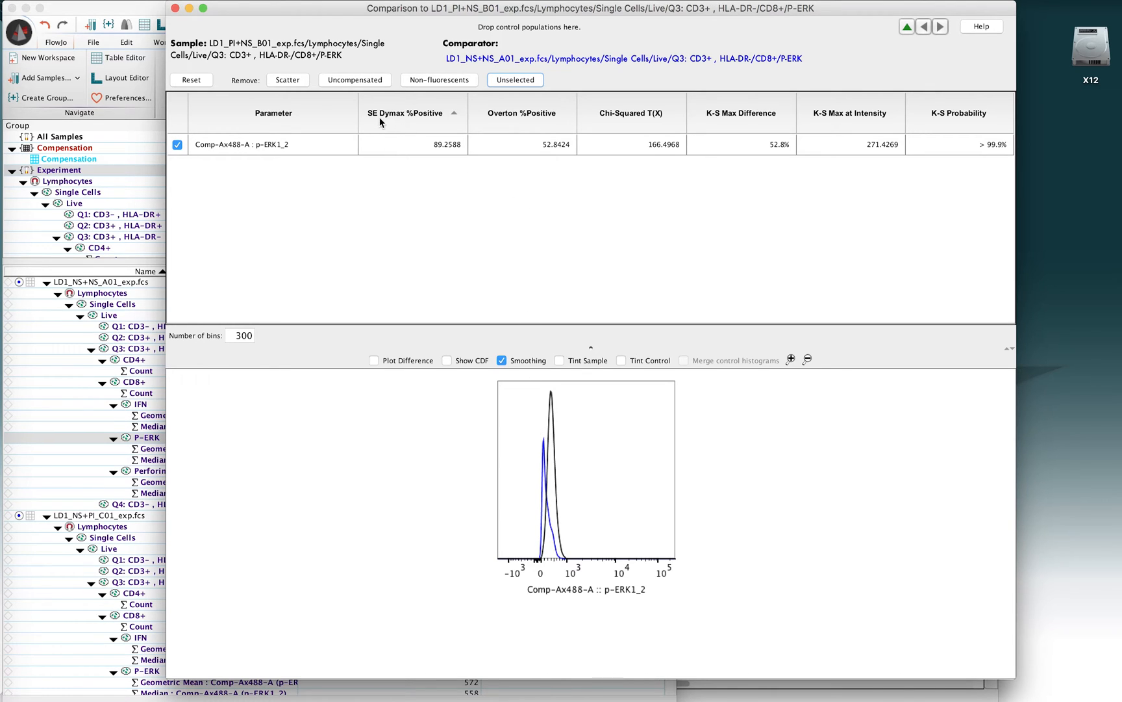
mouse_move(385, 123)
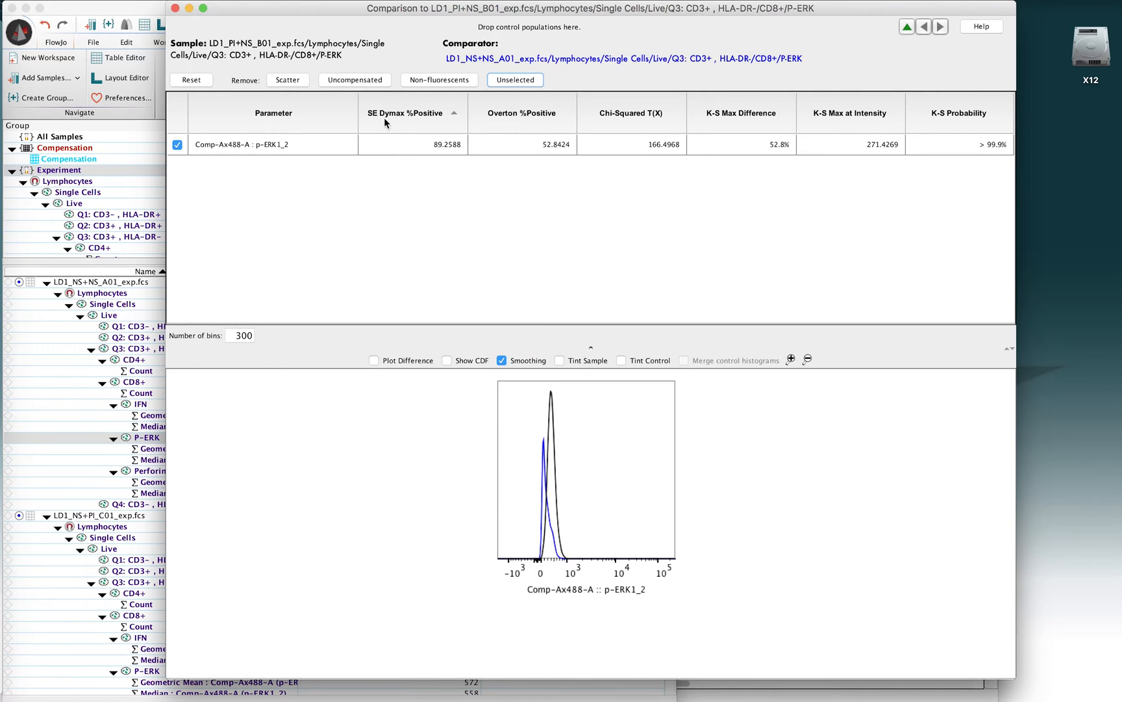
mouse_move(434, 119)
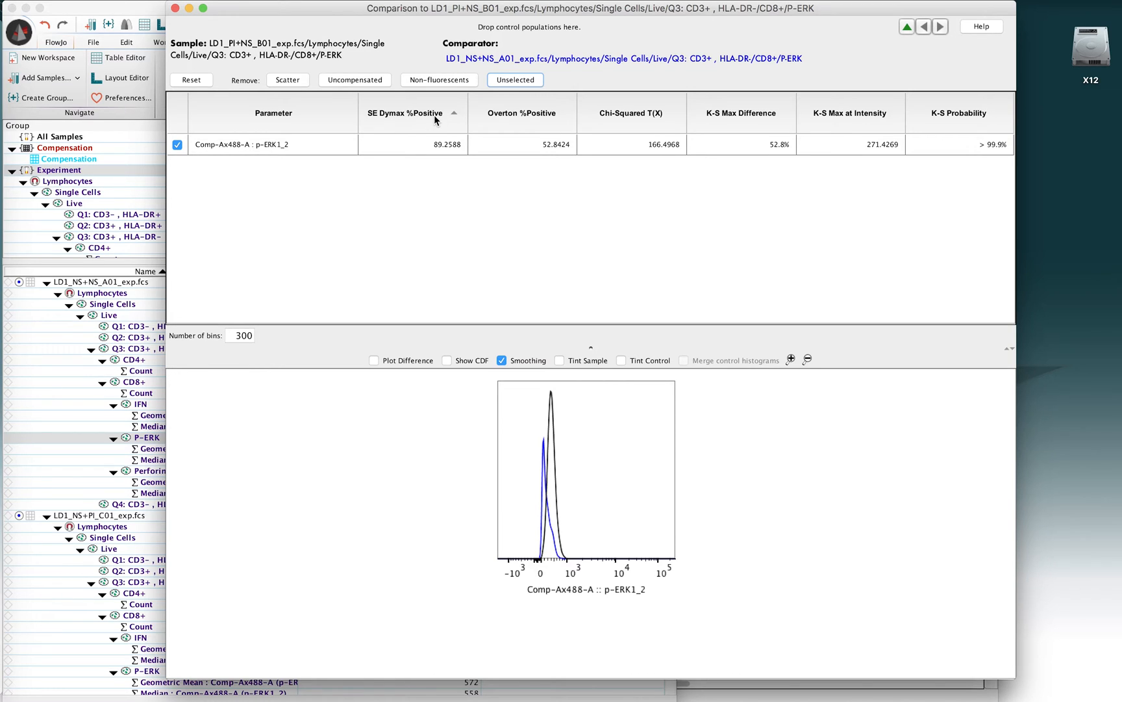
mouse_move(557, 120)
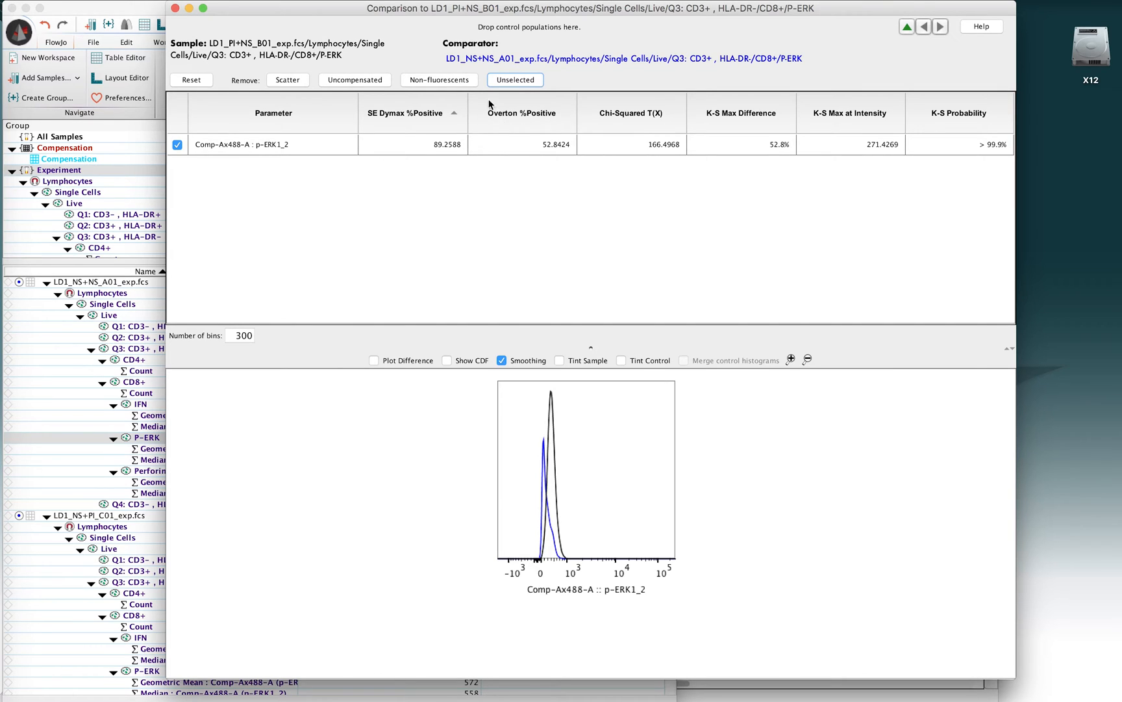
mouse_move(526, 123)
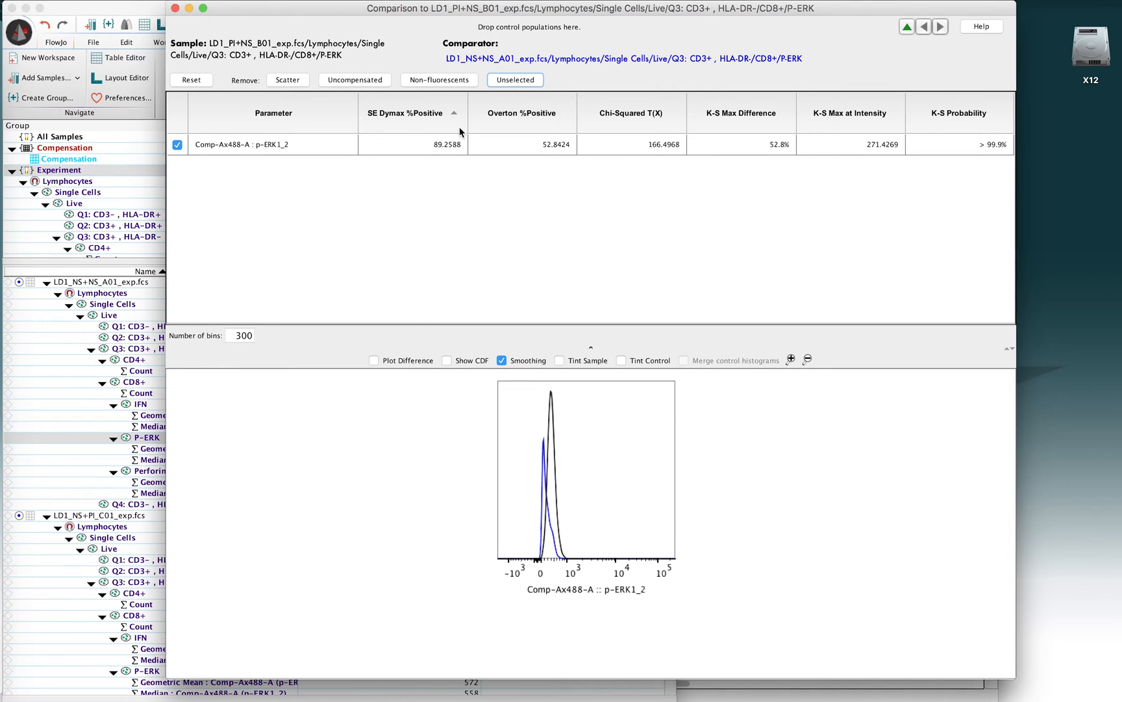
mouse_move(523, 229)
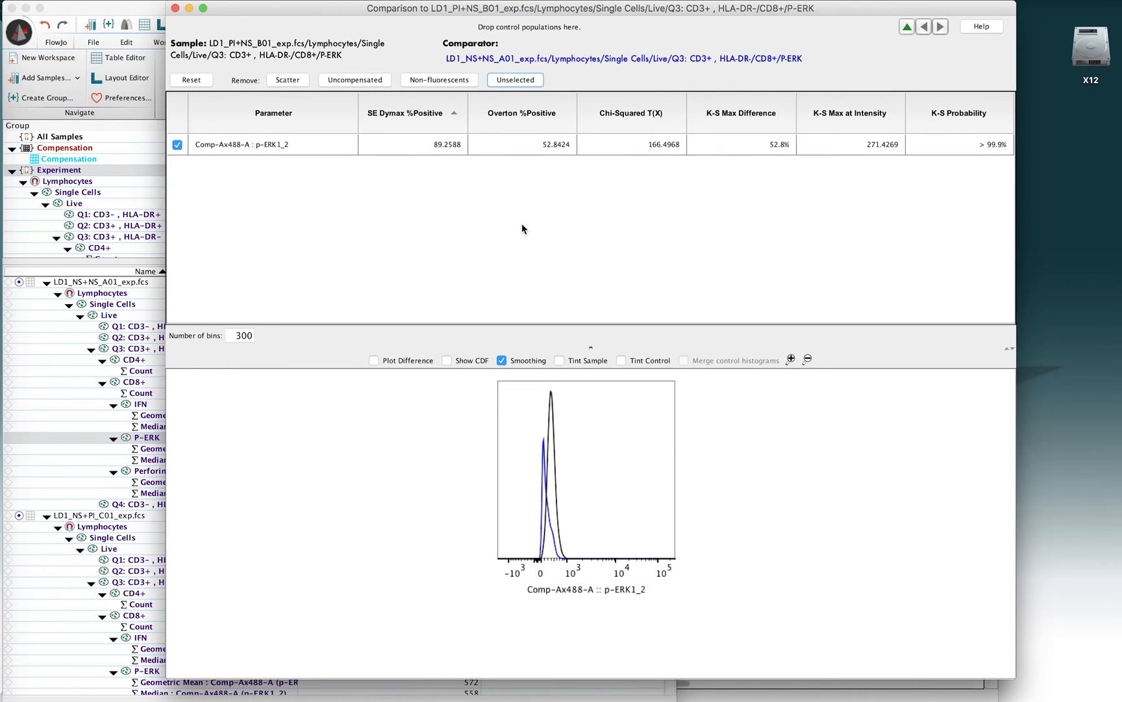
mouse_move(557, 427)
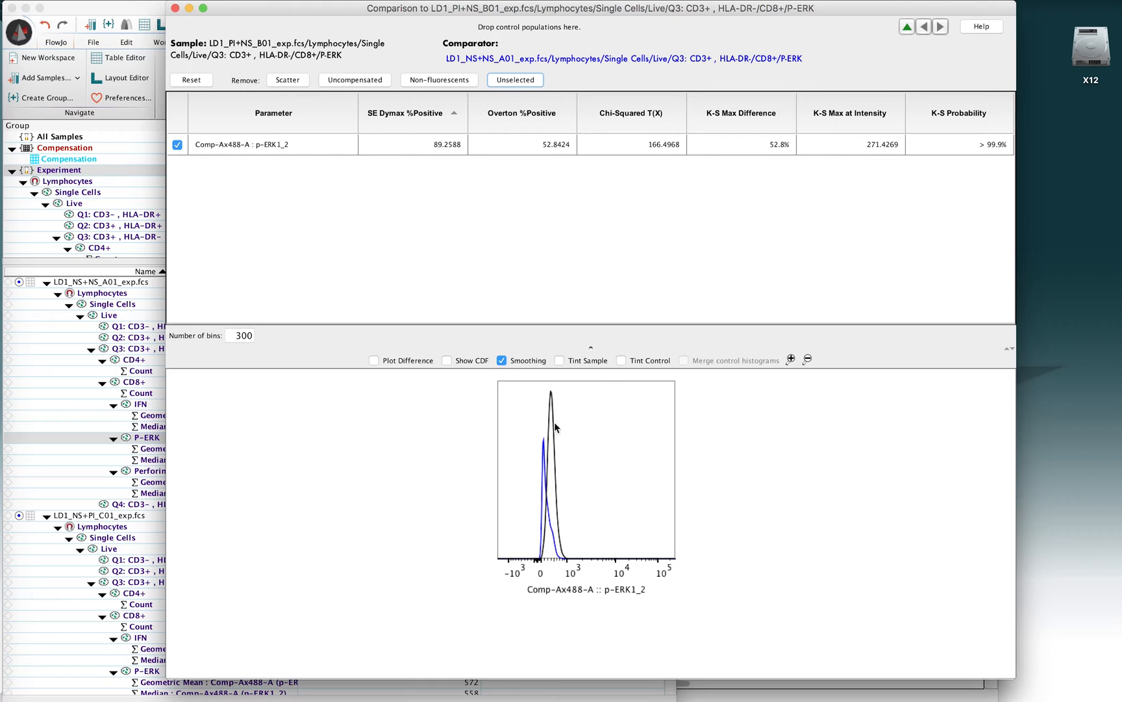
mouse_move(550, 459)
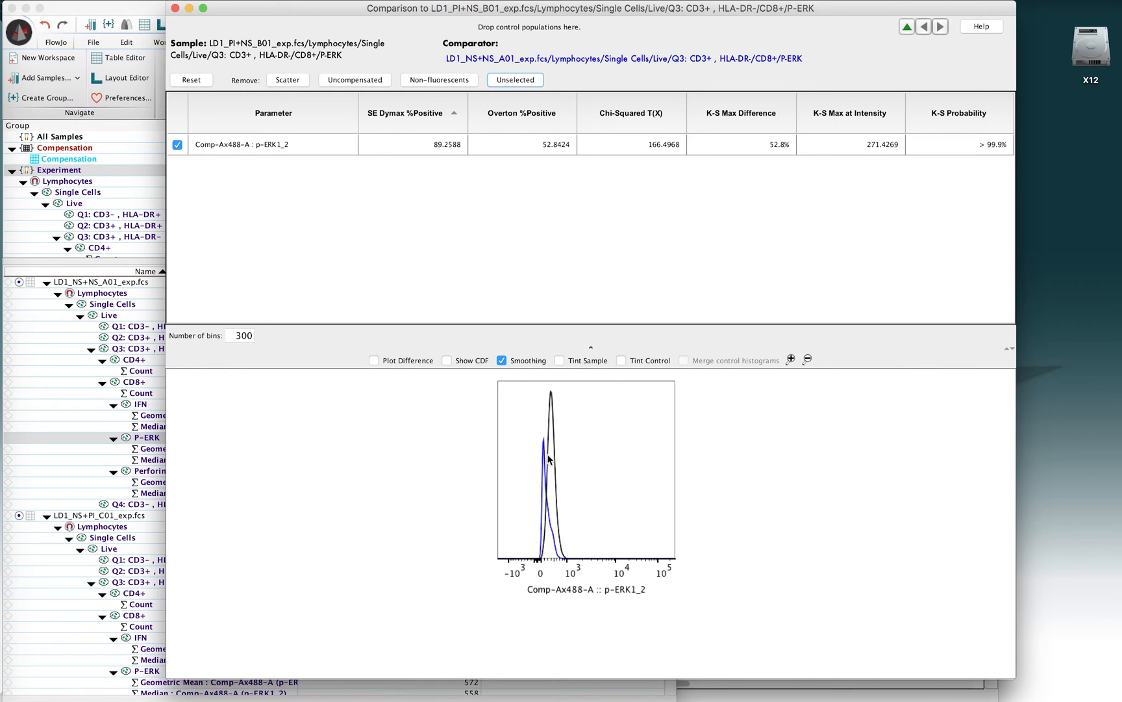
mouse_move(543, 147)
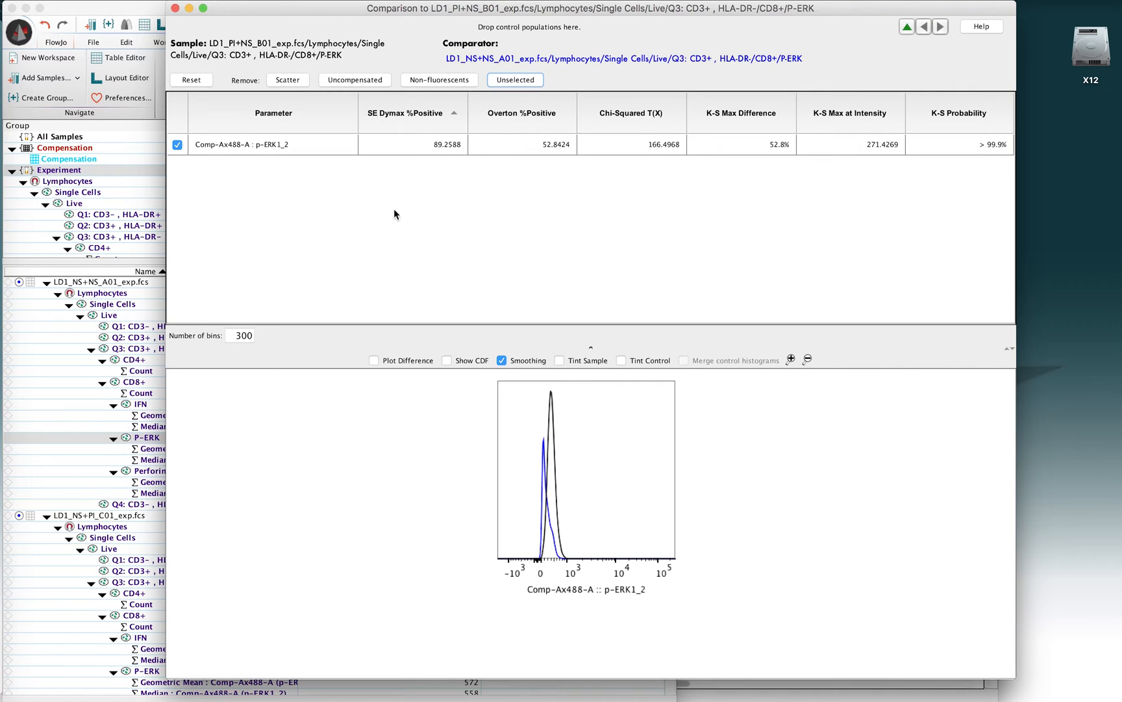
mouse_move(548, 465)
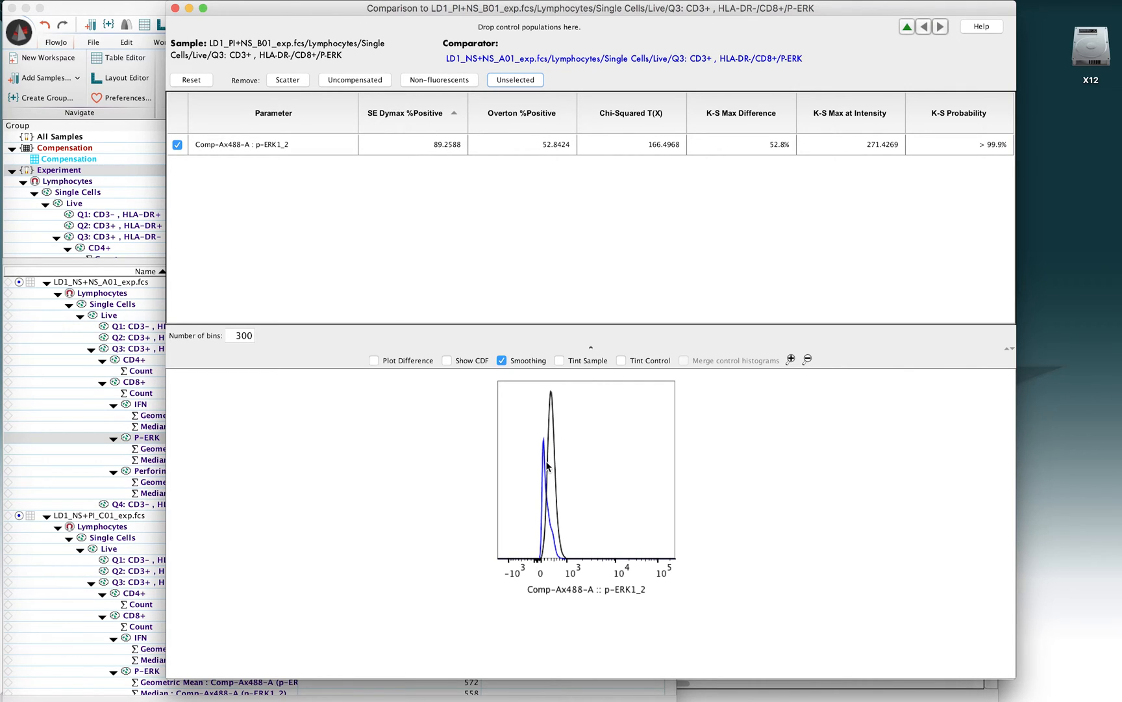
mouse_move(466, 151)
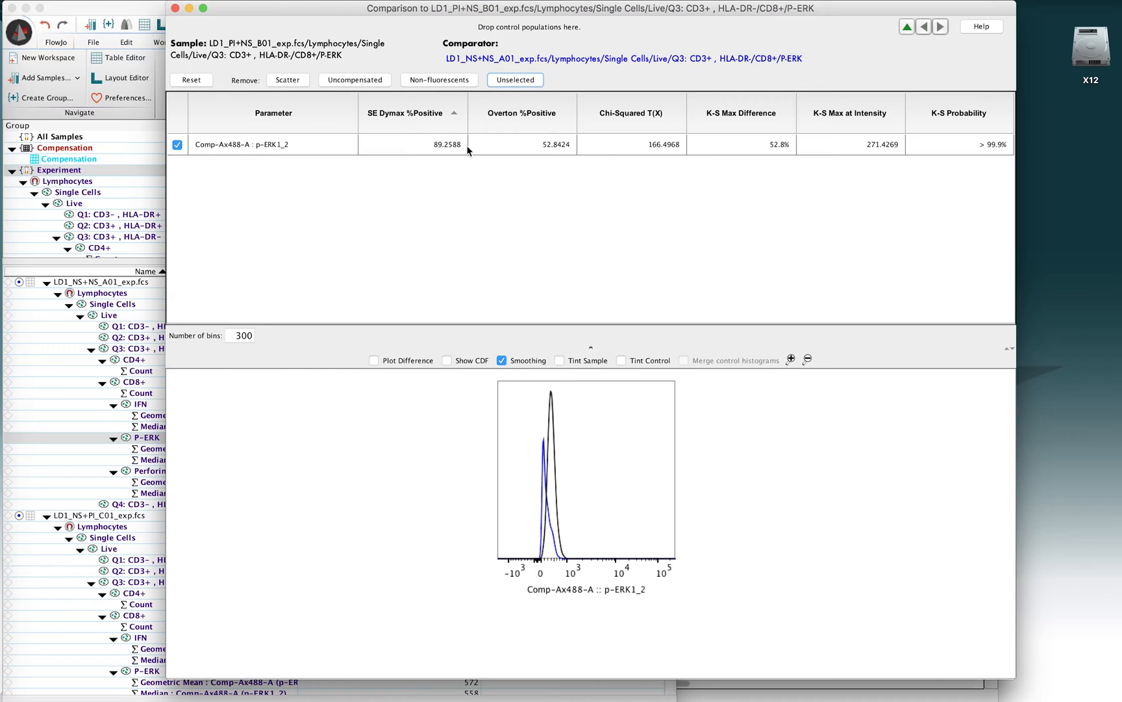
mouse_move(447, 163)
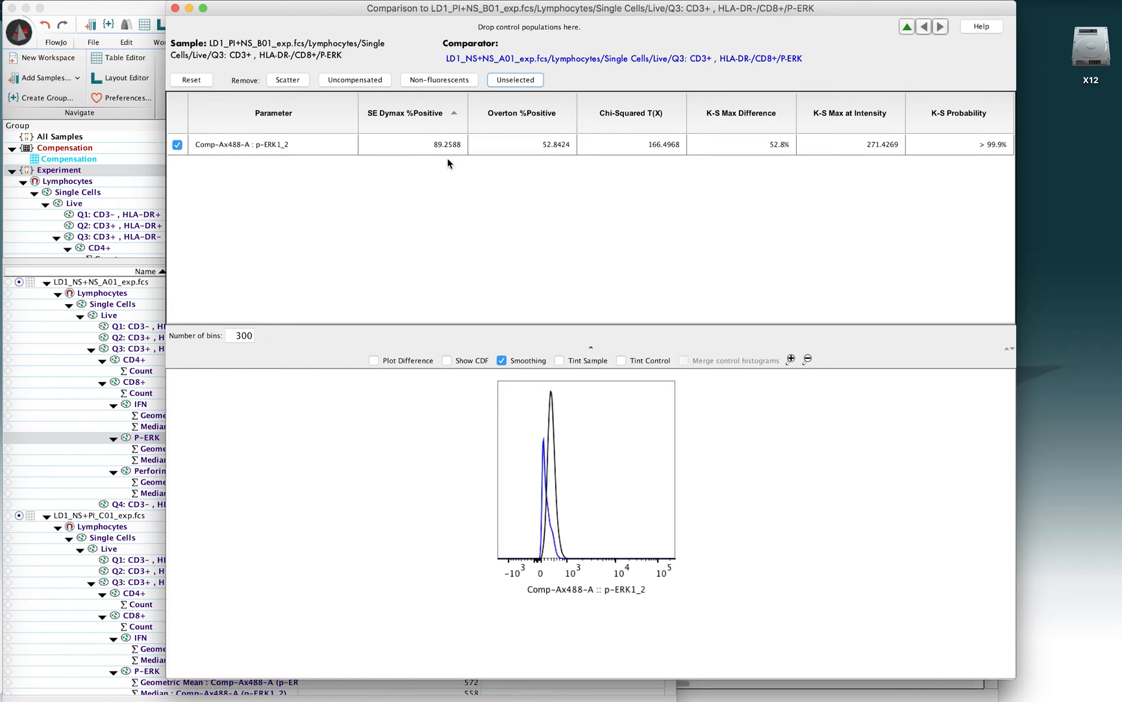
mouse_move(434, 146)
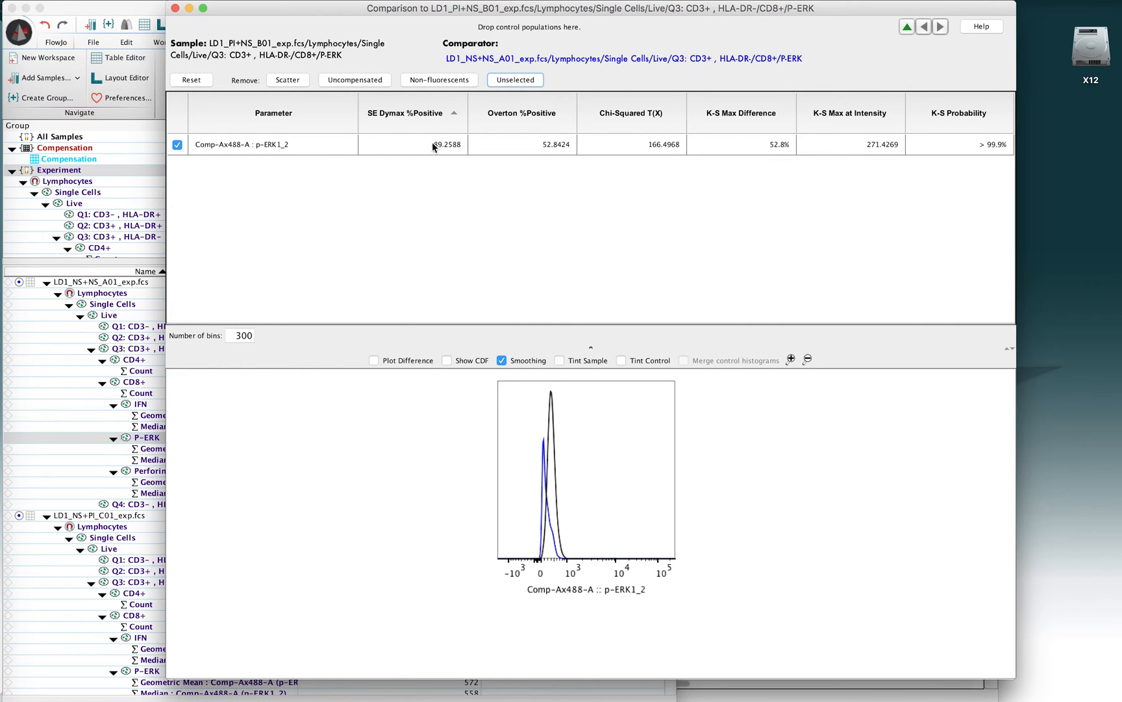
mouse_move(550, 510)
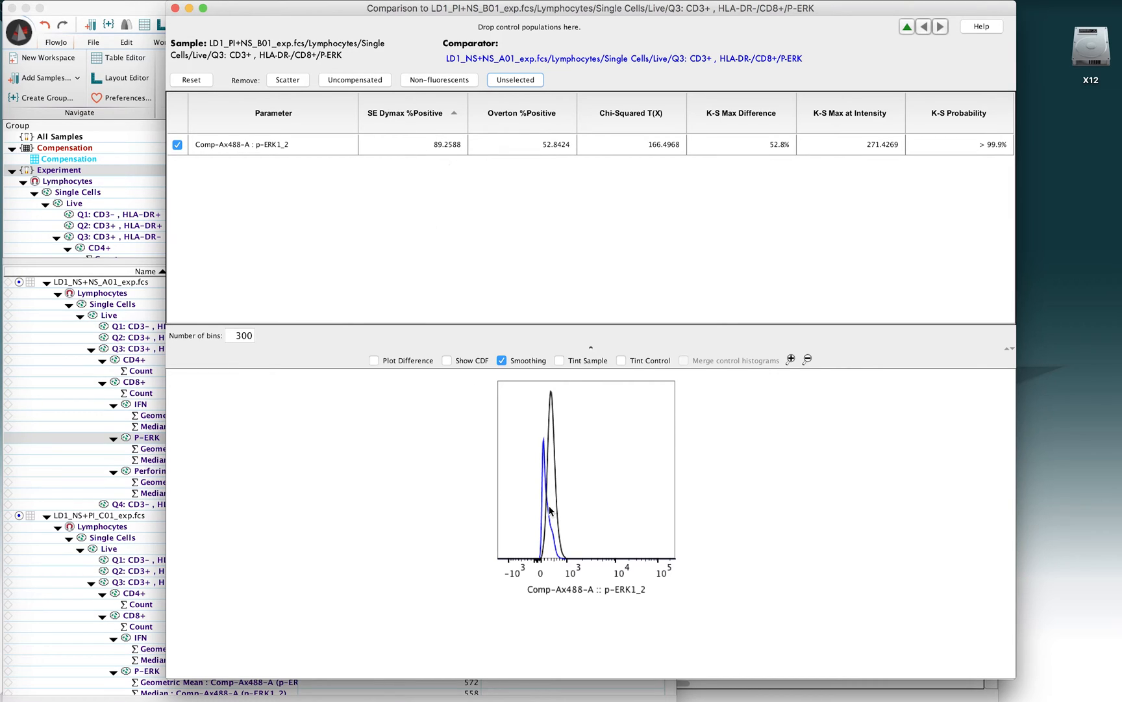
mouse_move(472, 278)
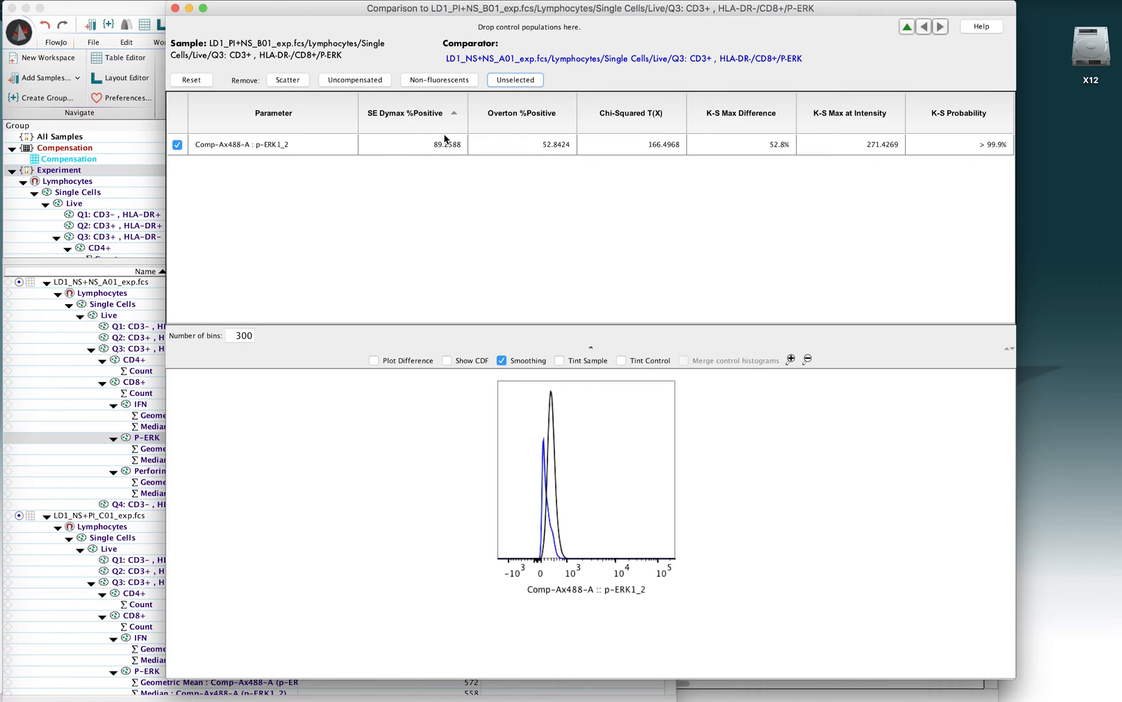
mouse_move(411, 129)
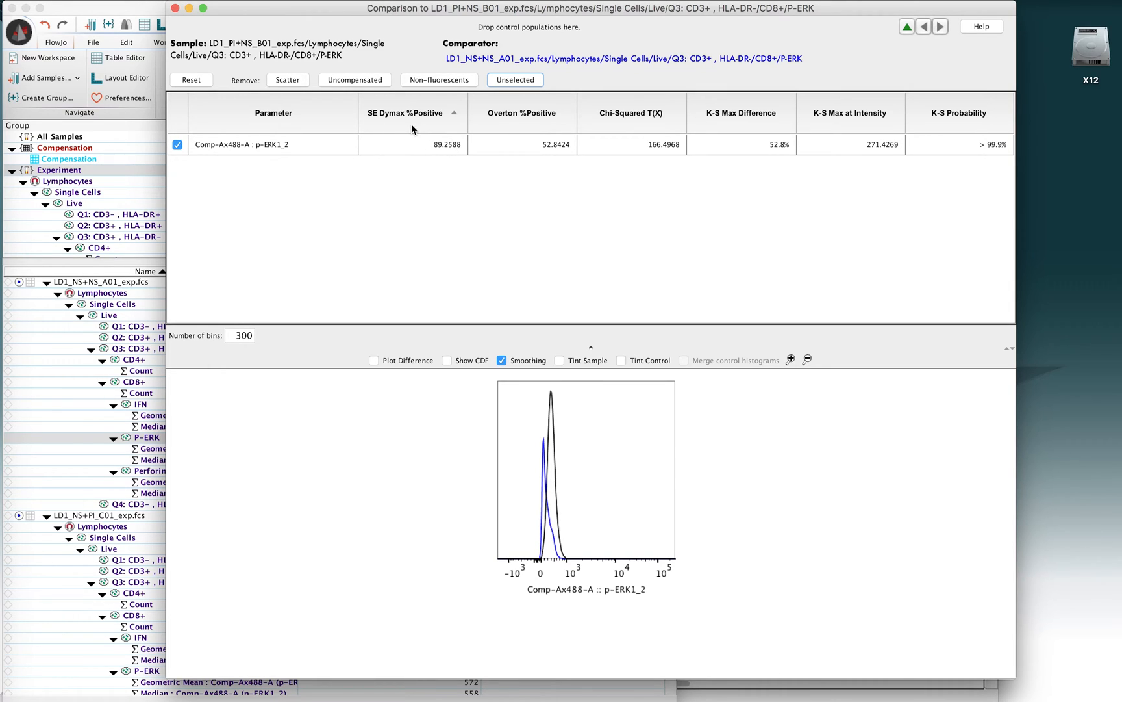
mouse_move(515, 162)
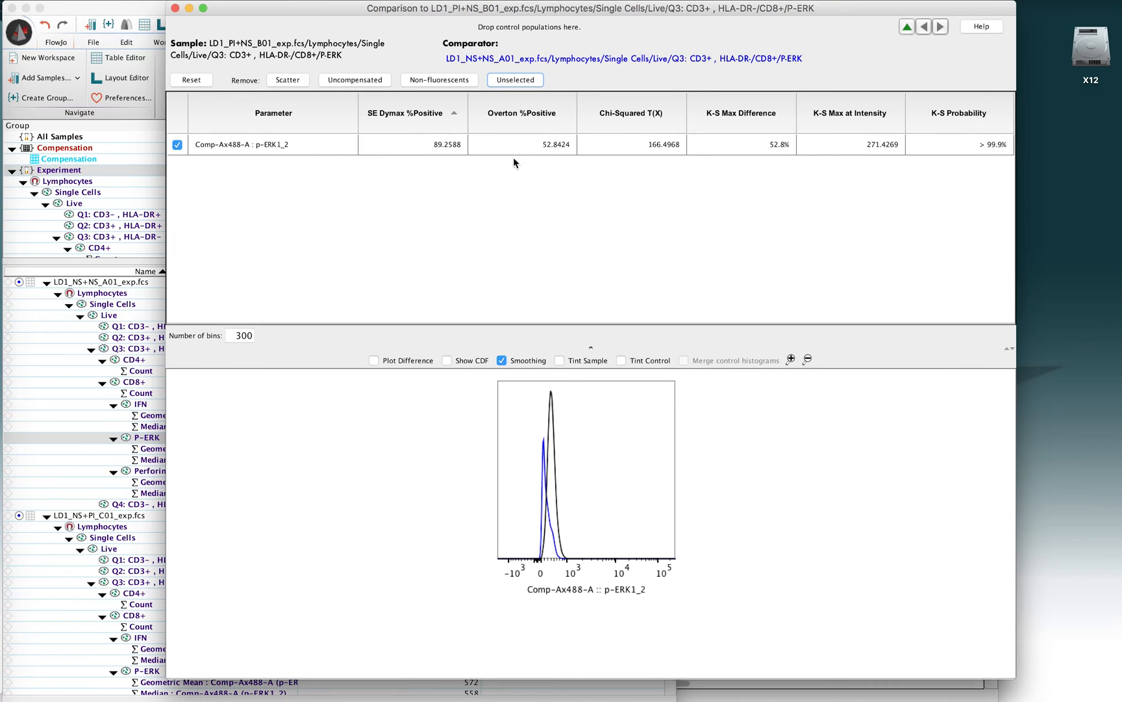
mouse_move(517, 164)
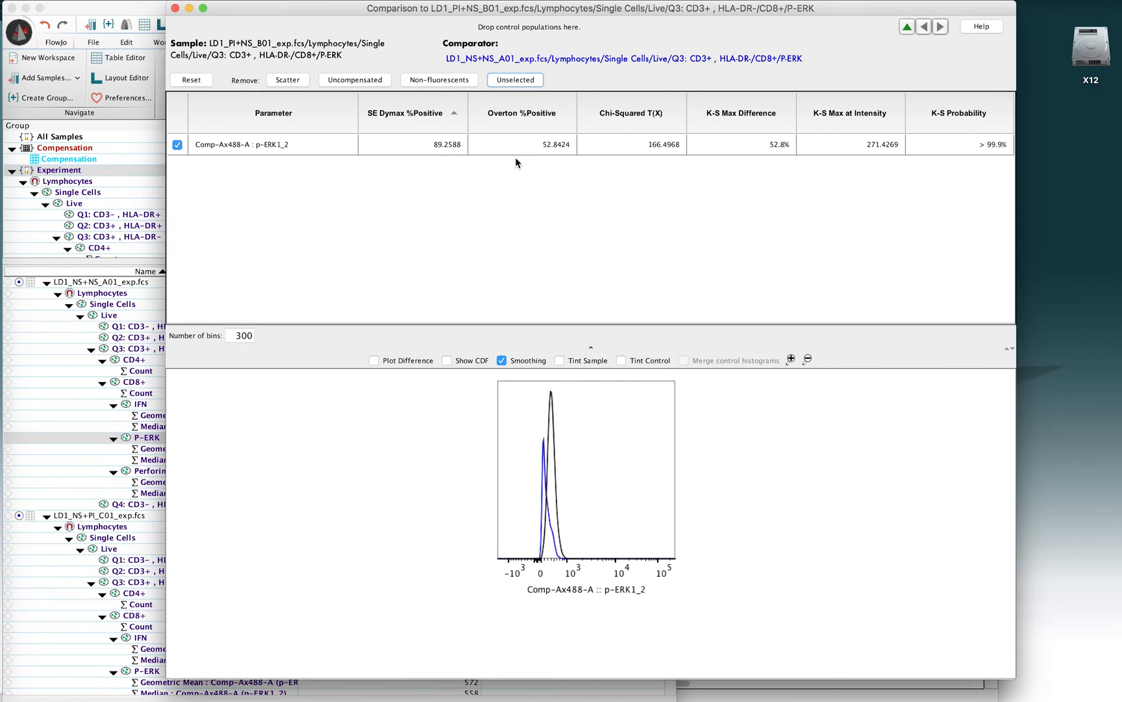
mouse_move(550, 150)
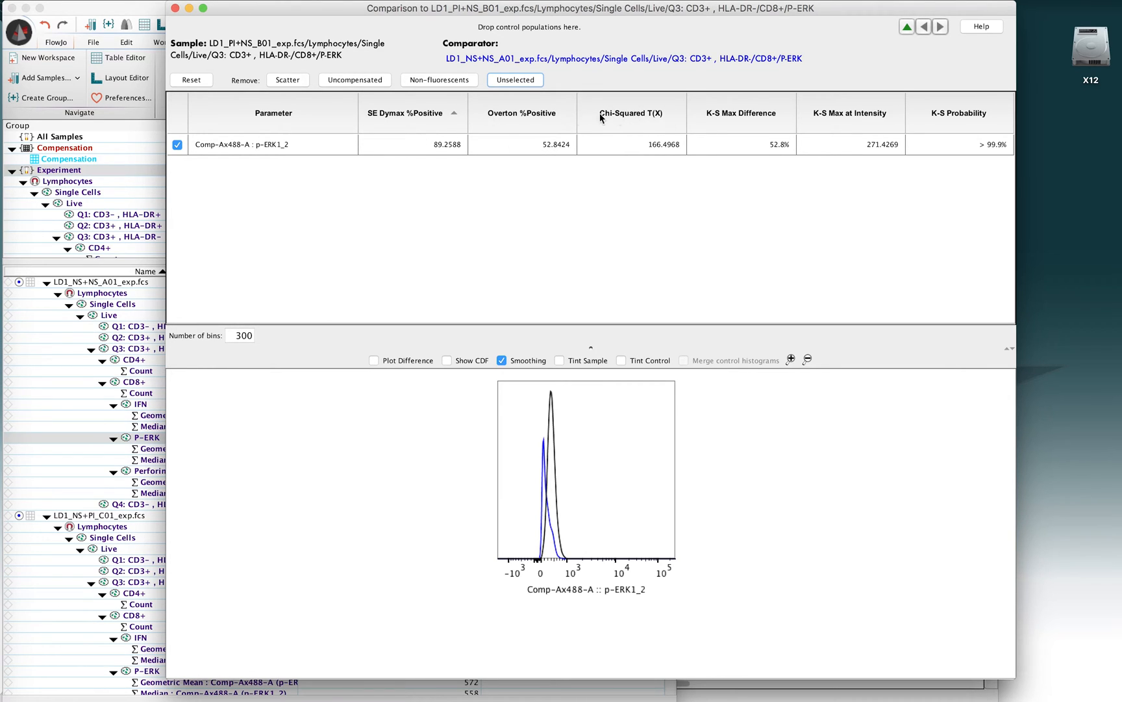
mouse_move(608, 105)
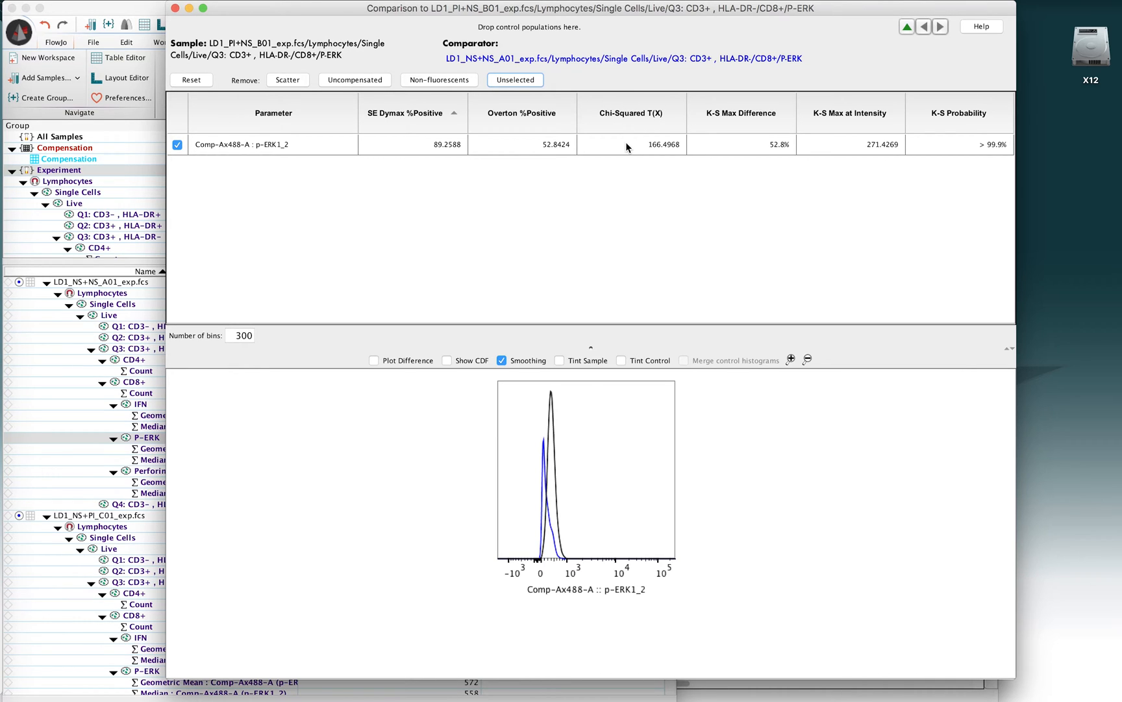
mouse_move(543, 466)
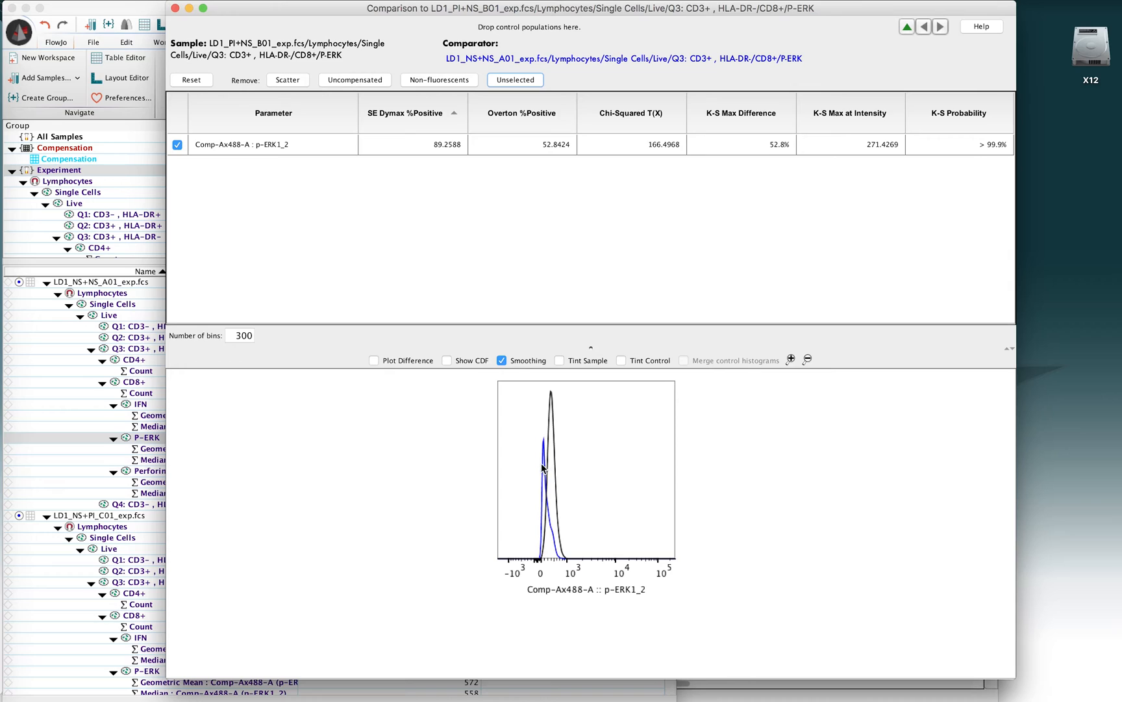
mouse_move(551, 456)
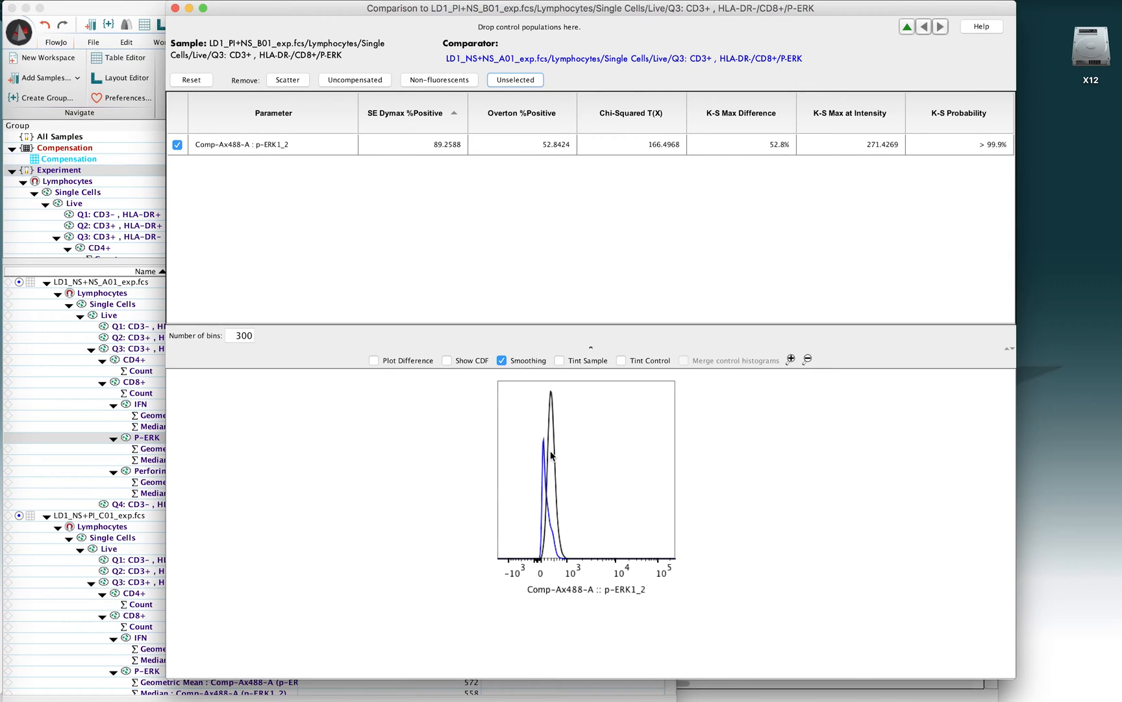
mouse_move(657, 166)
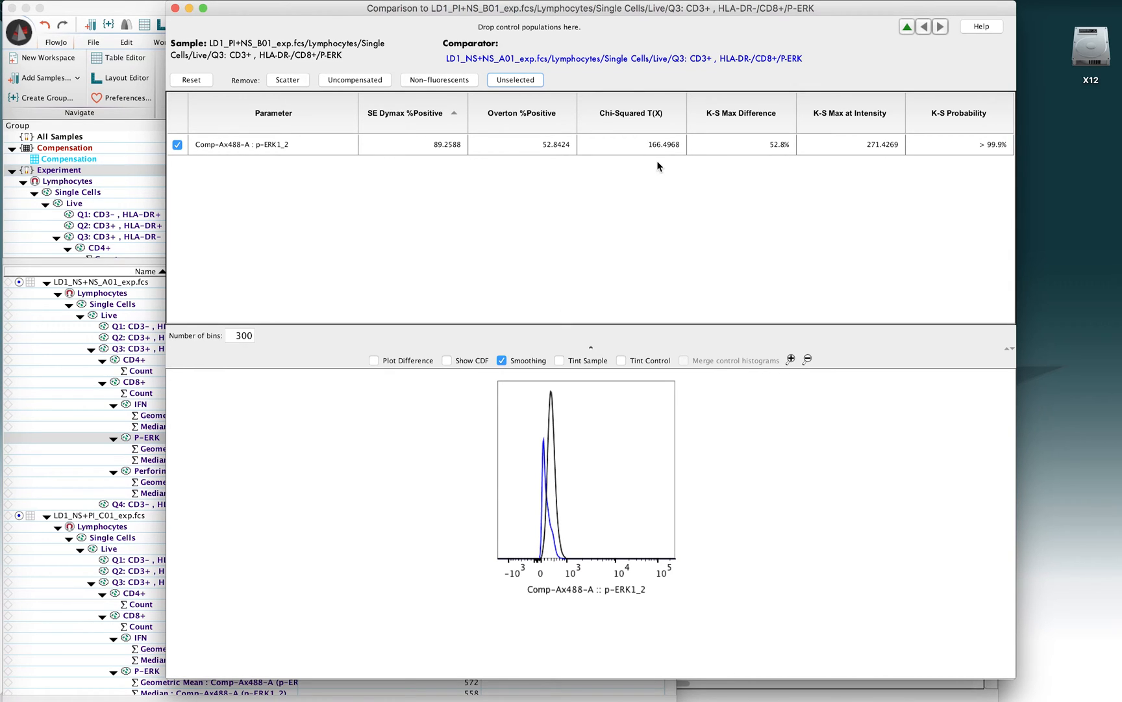
mouse_move(650, 157)
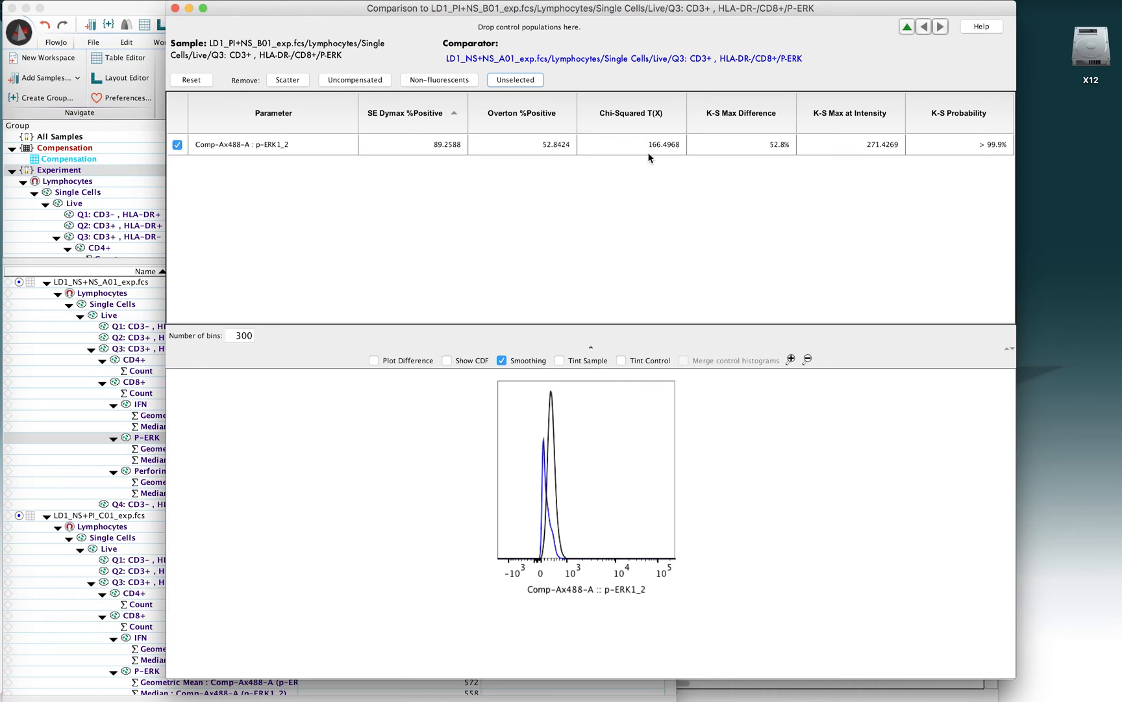
mouse_move(650, 157)
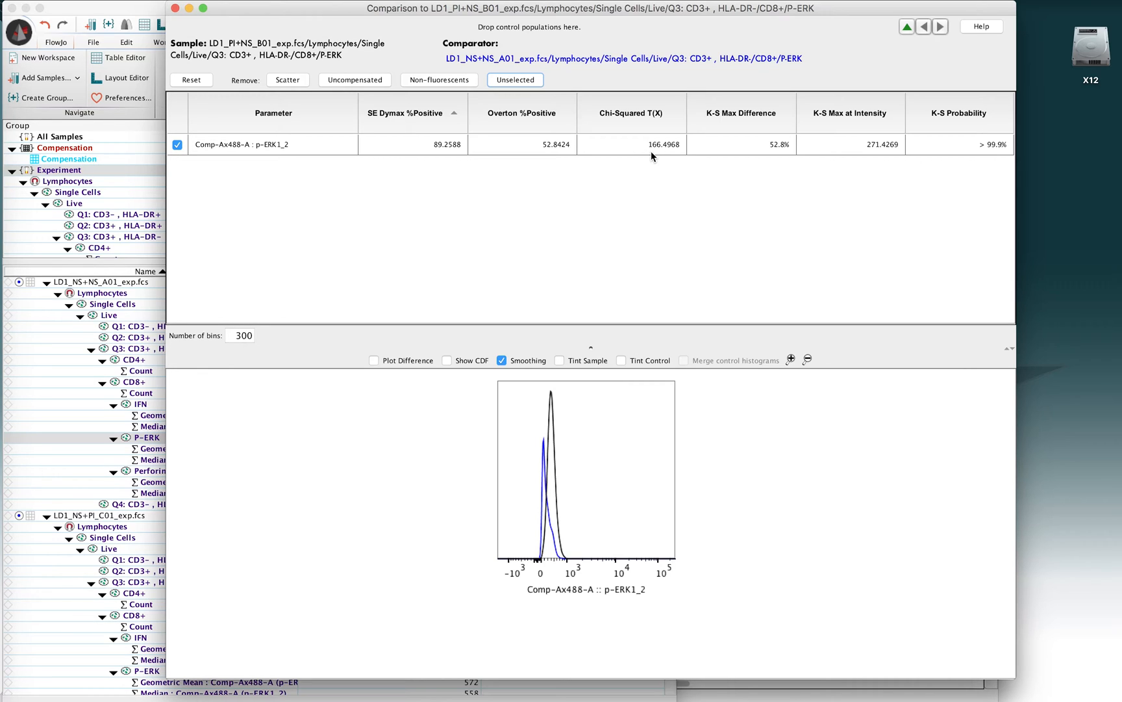
mouse_move(630, 185)
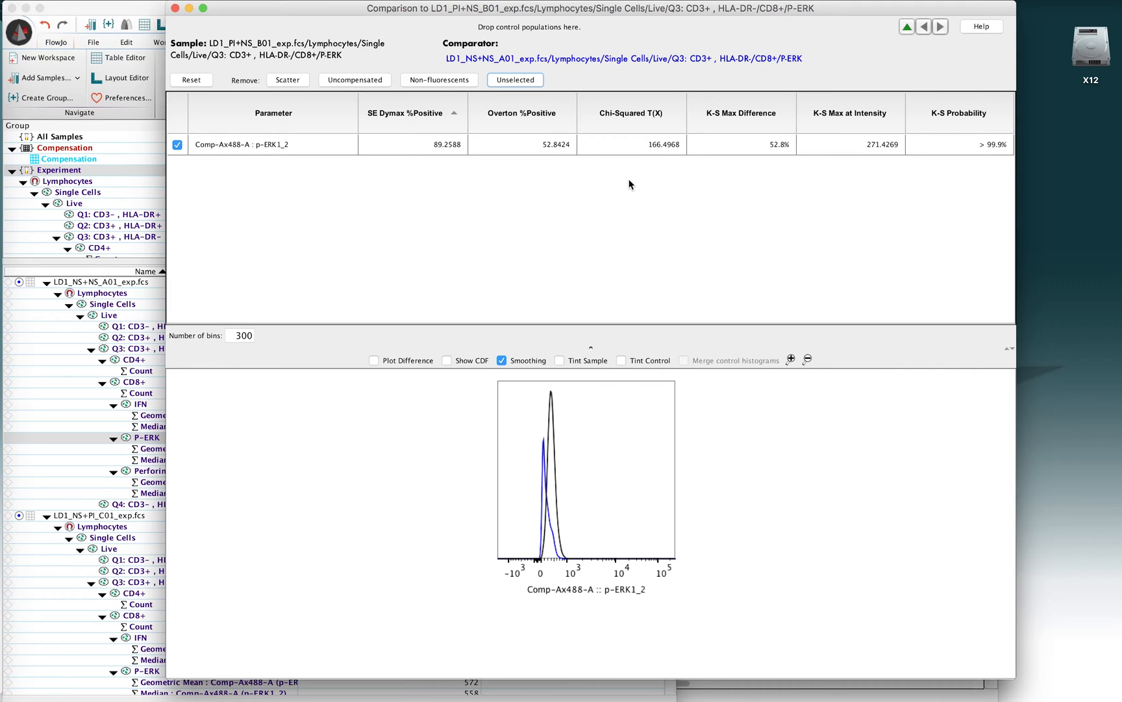
mouse_move(643, 156)
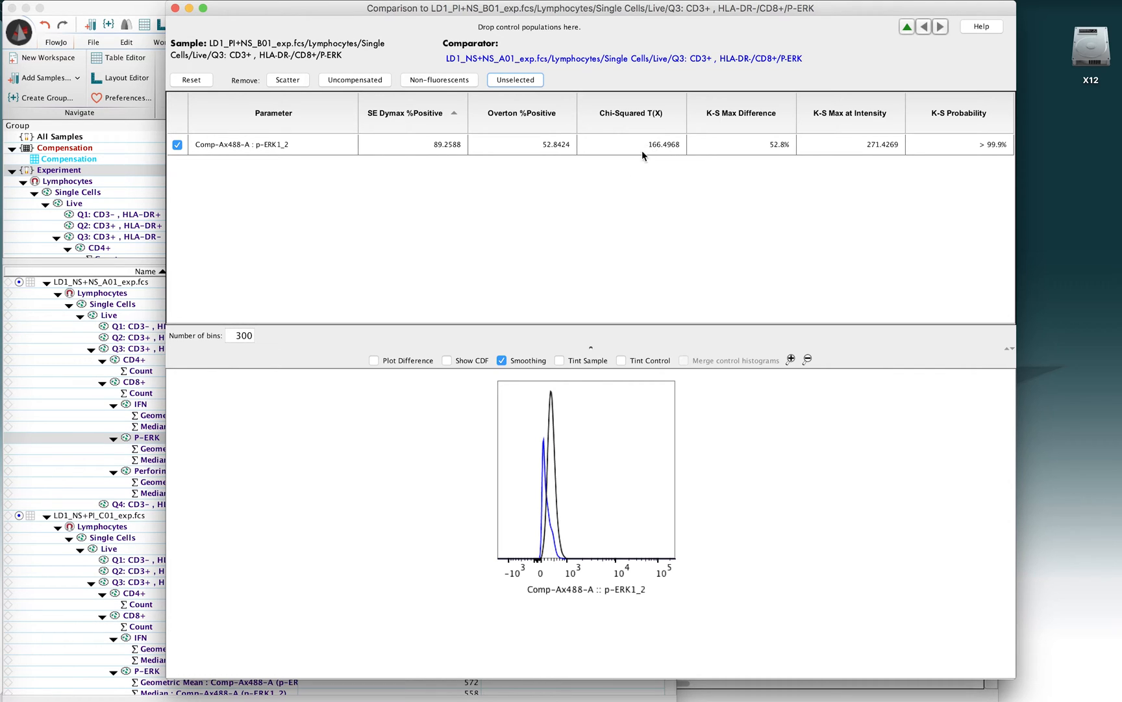
mouse_move(564, 431)
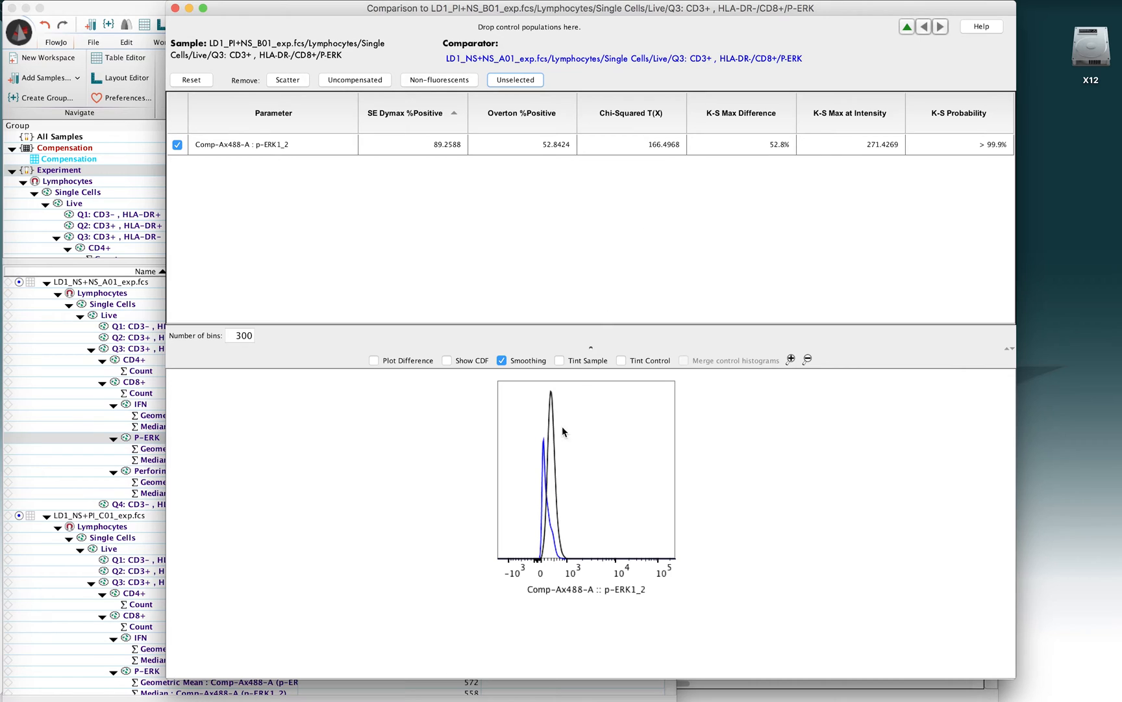
mouse_move(552, 435)
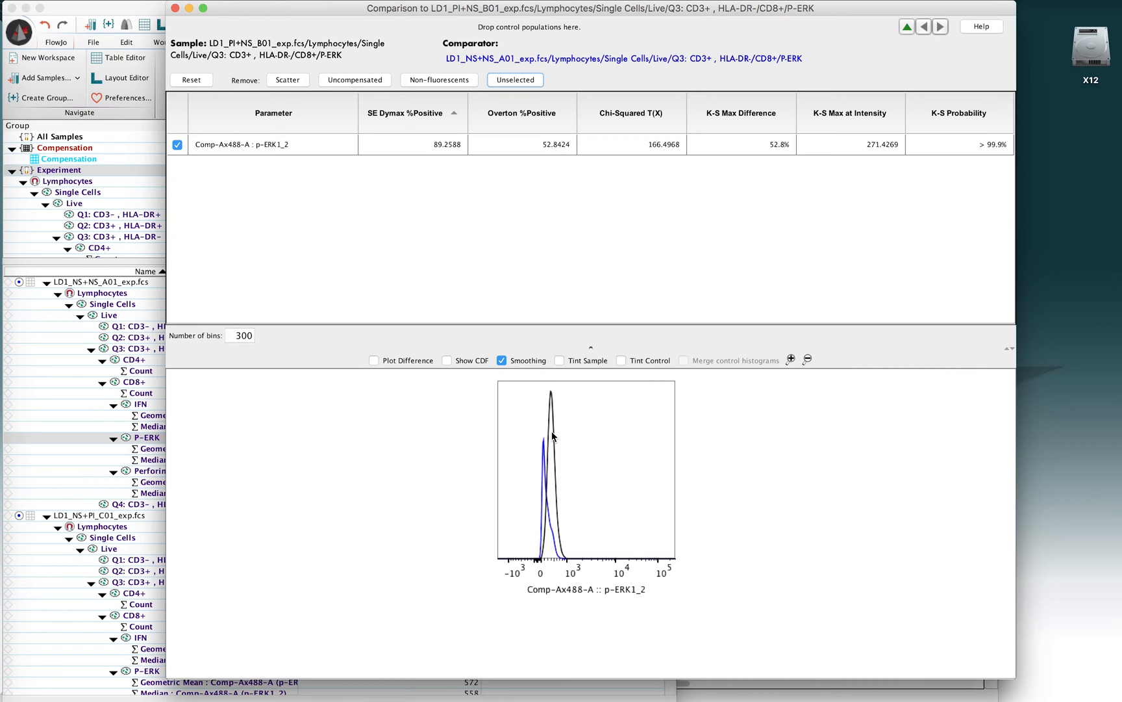
mouse_move(550, 433)
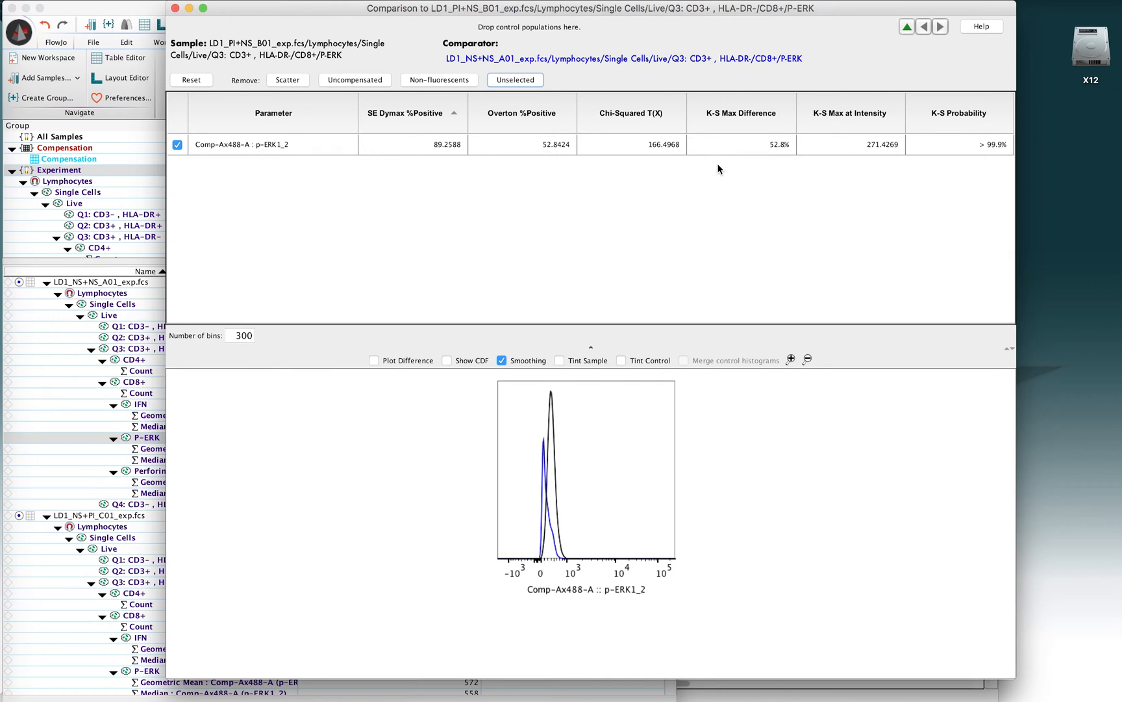
mouse_move(646, 187)
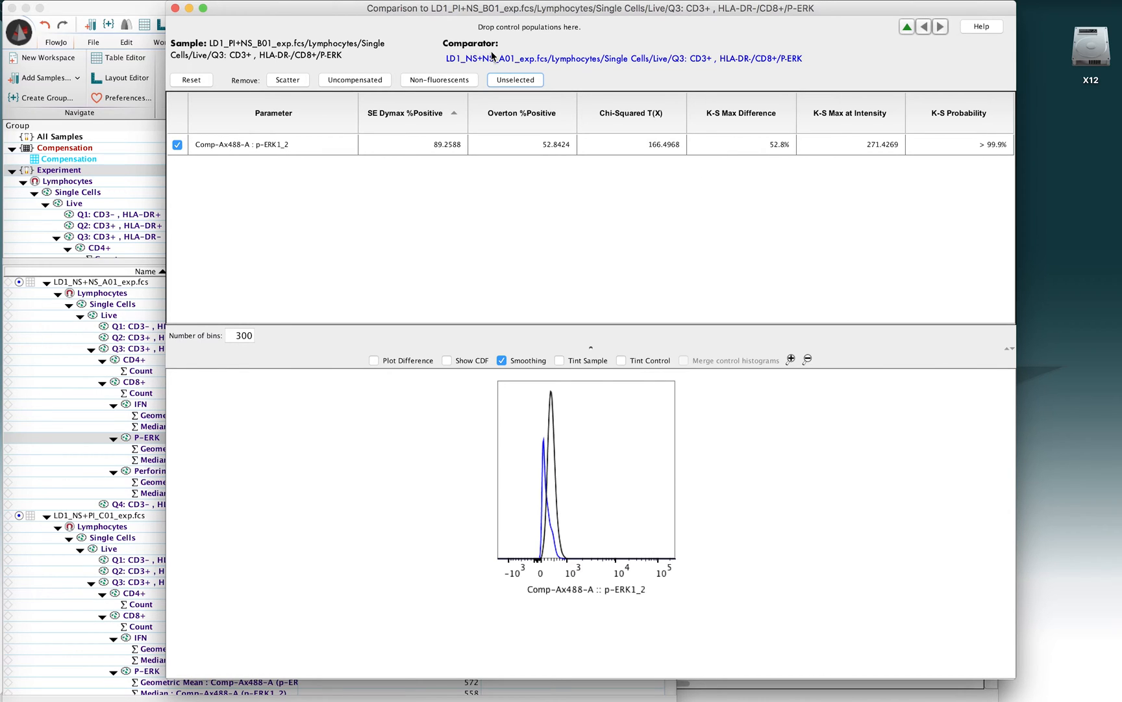
mouse_move(499, 51)
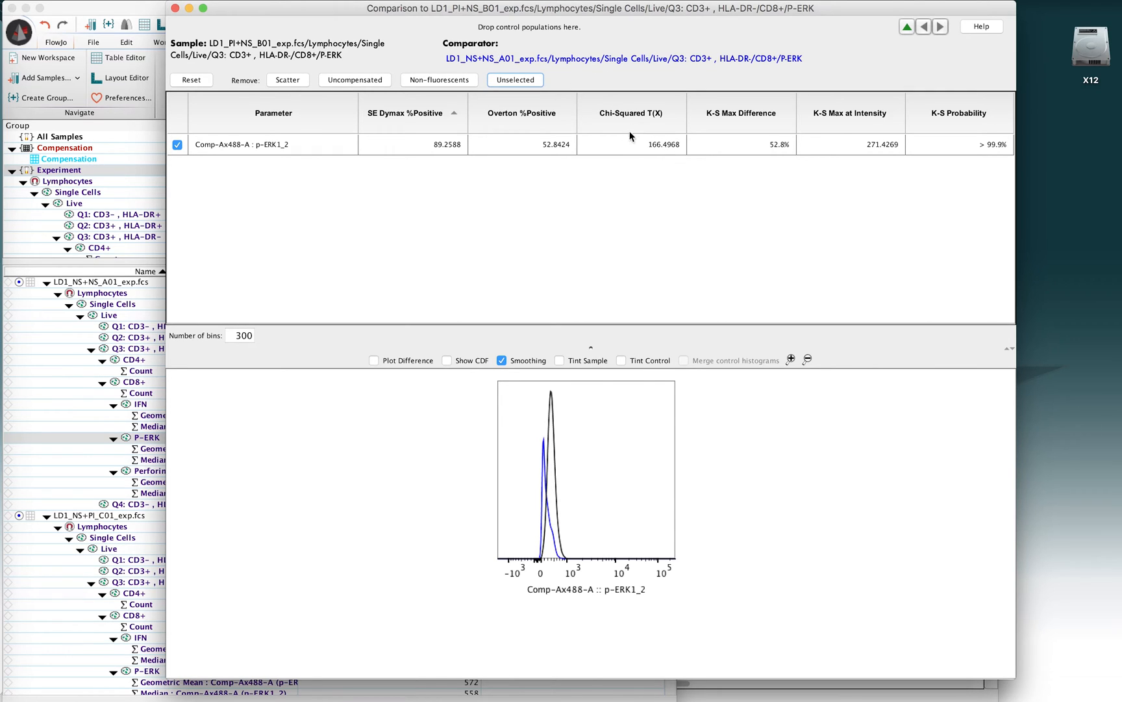
mouse_move(629, 148)
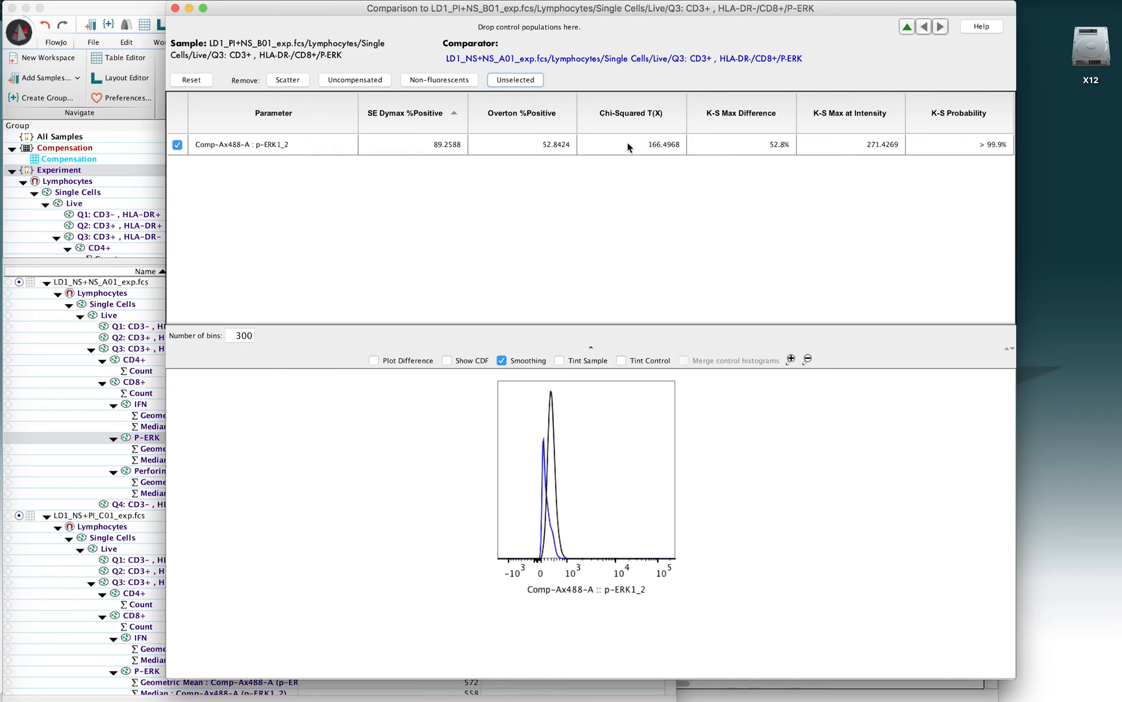
mouse_move(660, 184)
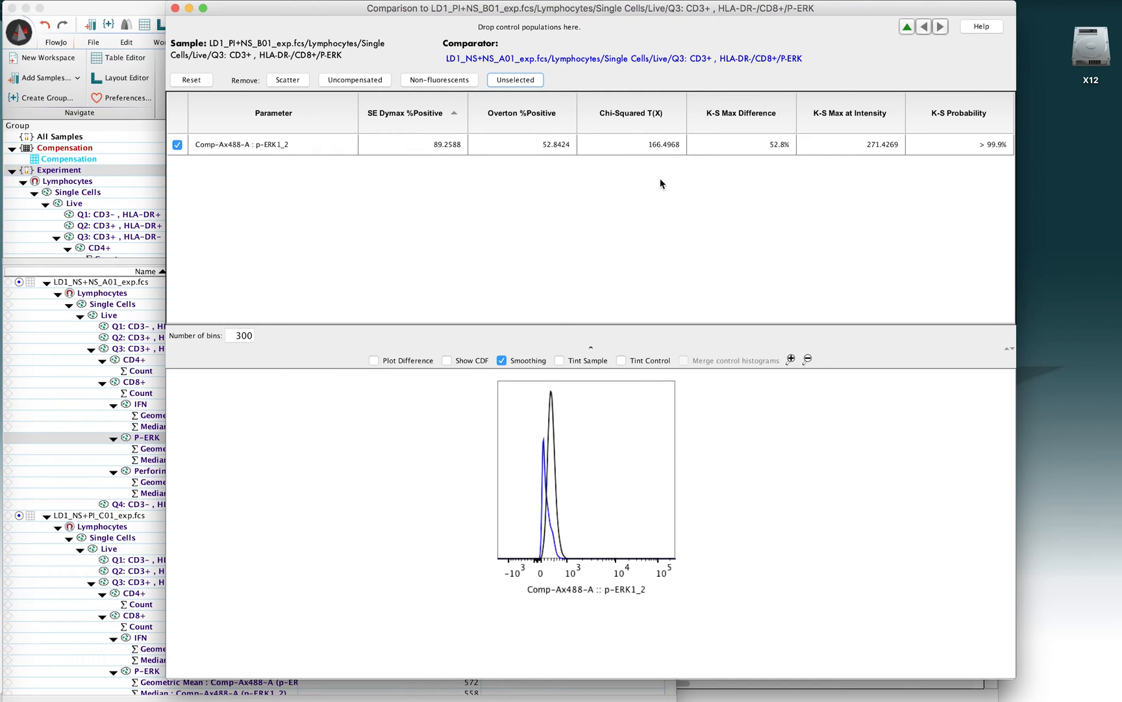
mouse_move(499, 489)
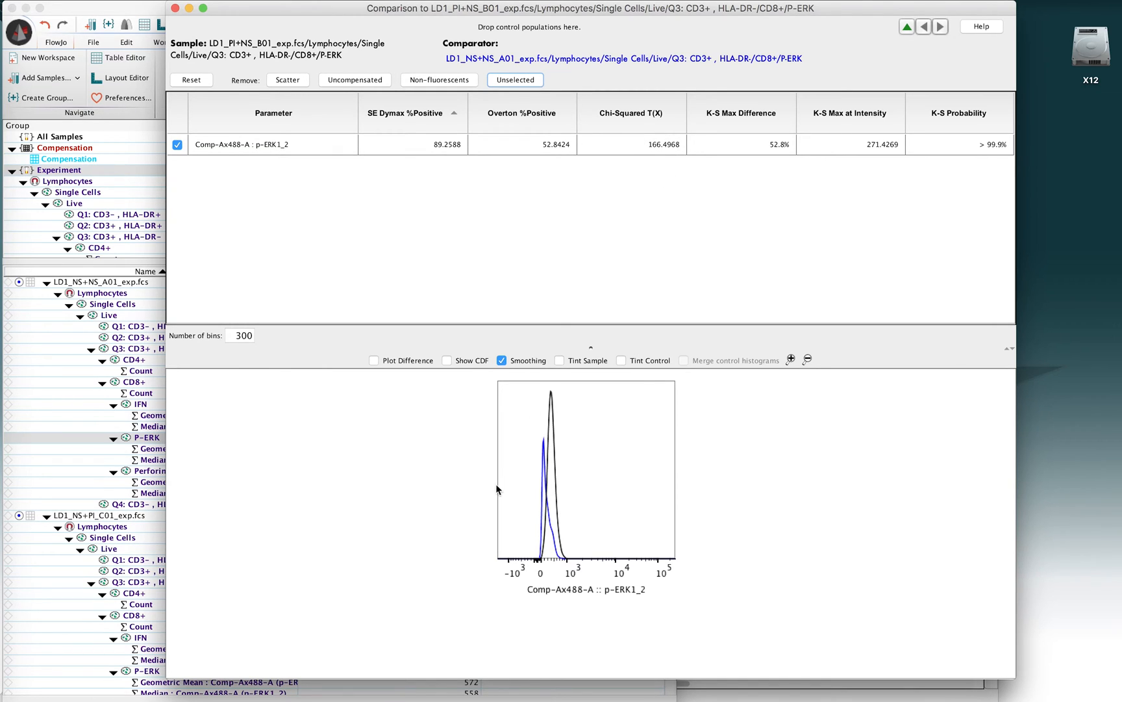
mouse_move(550, 428)
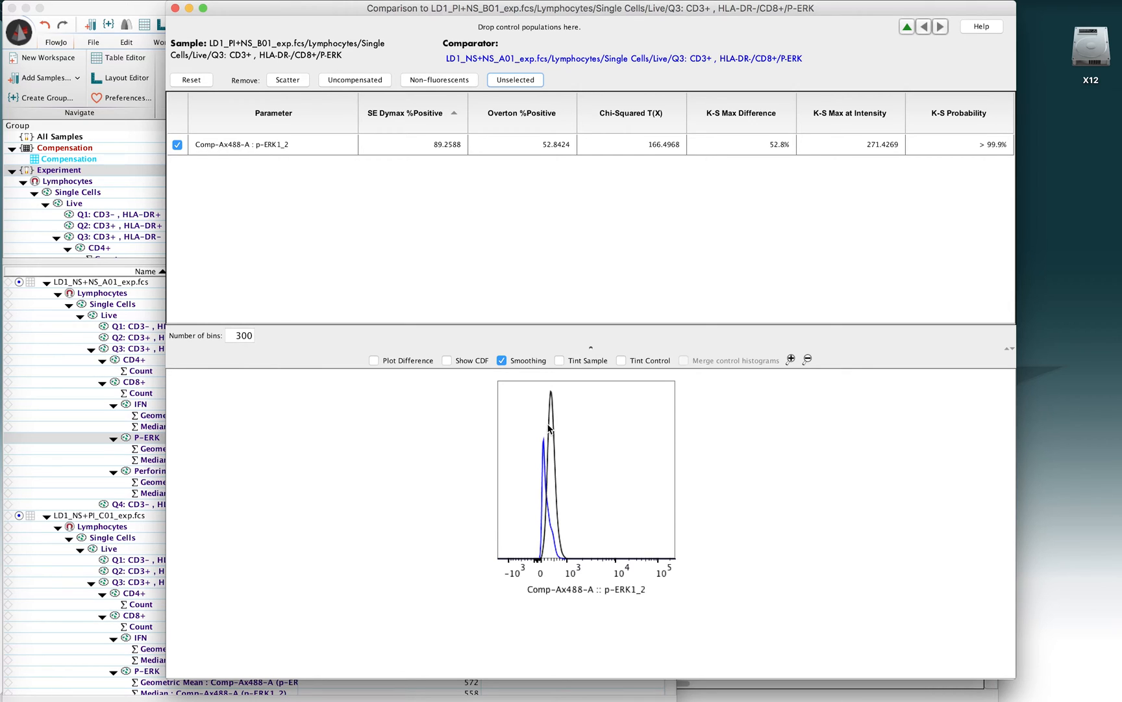
mouse_move(566, 419)
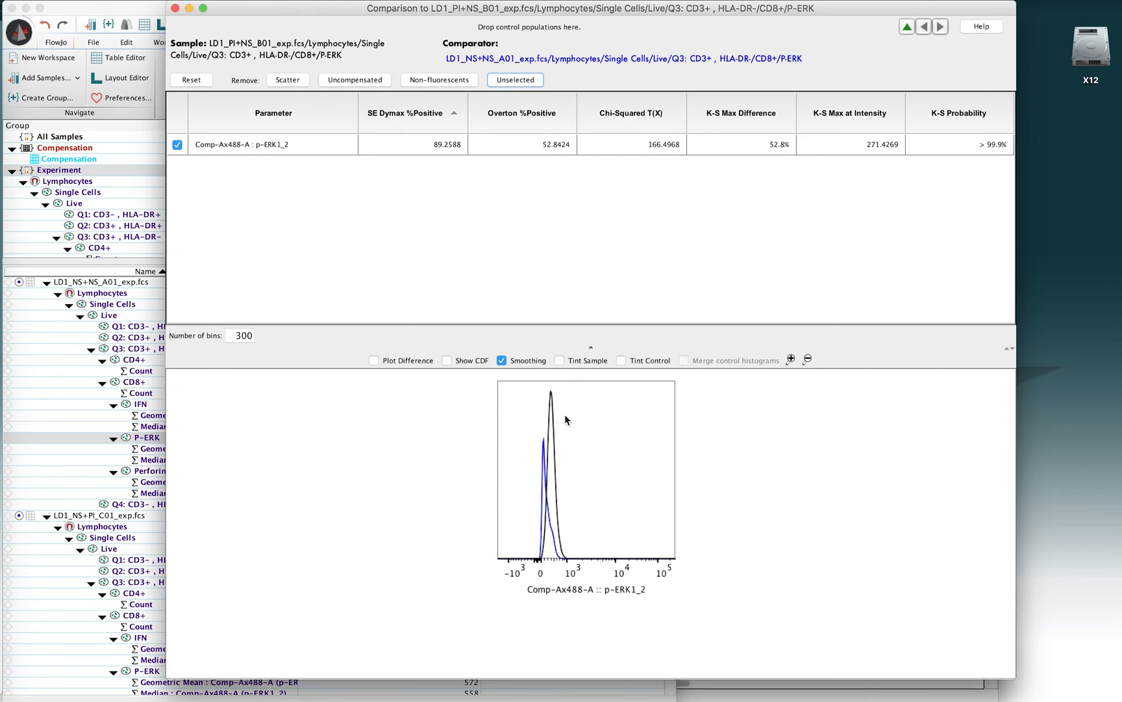
mouse_move(578, 236)
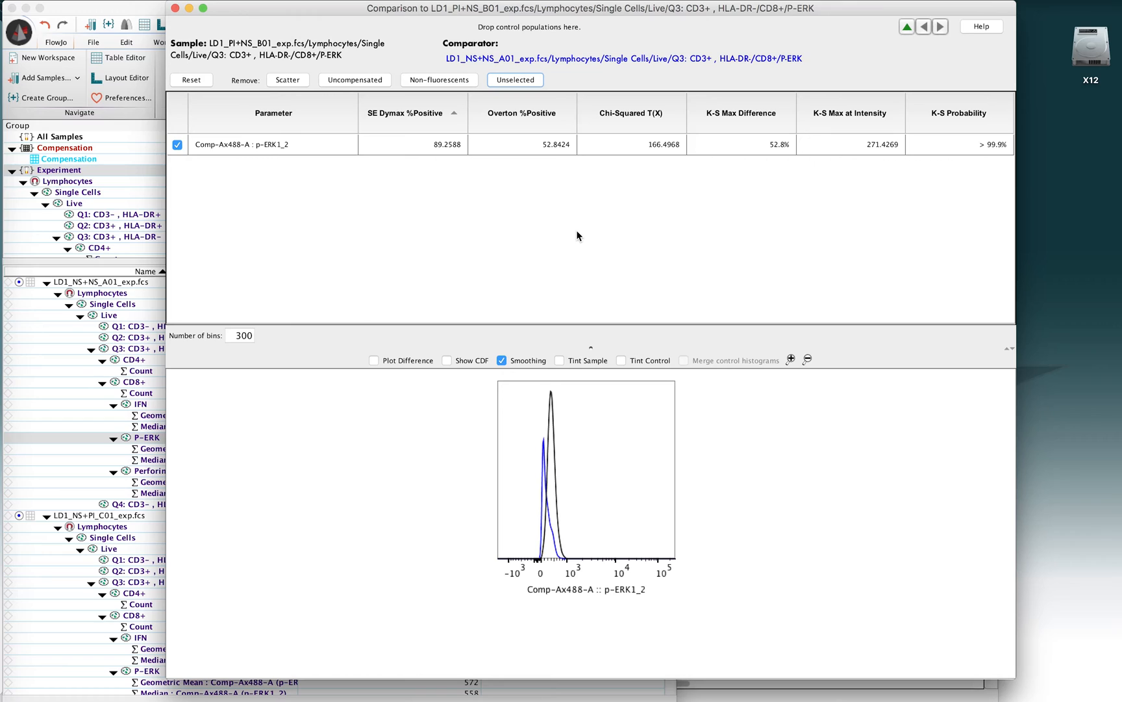
mouse_move(660, 132)
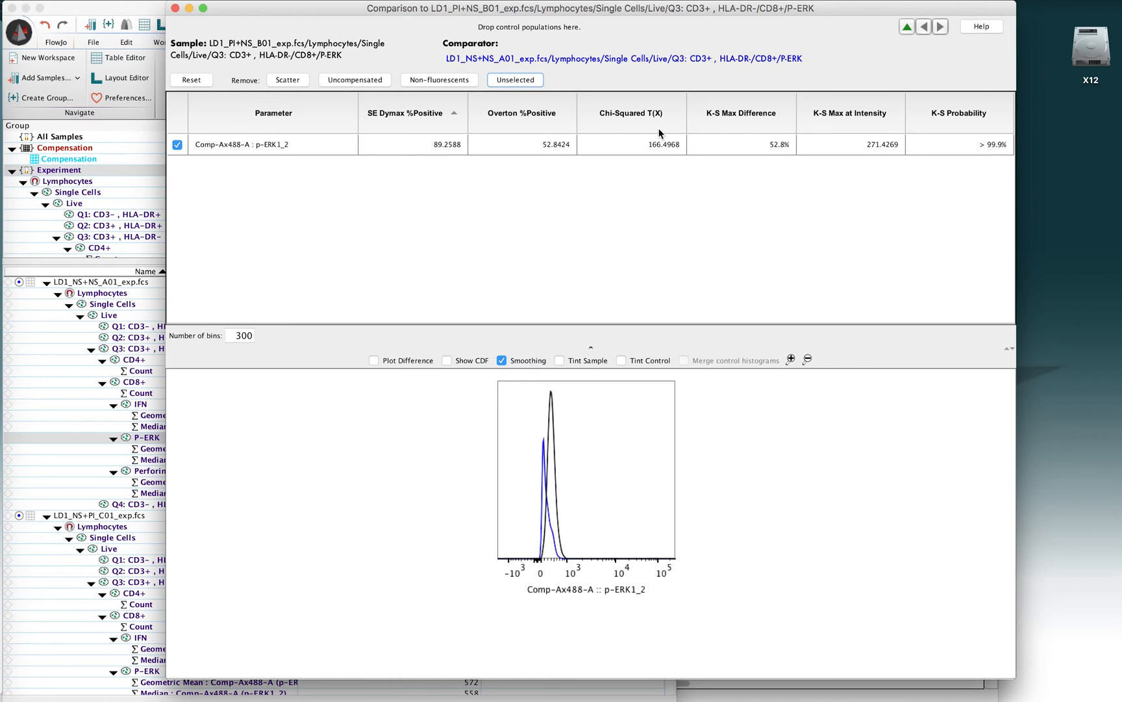
mouse_move(821, 124)
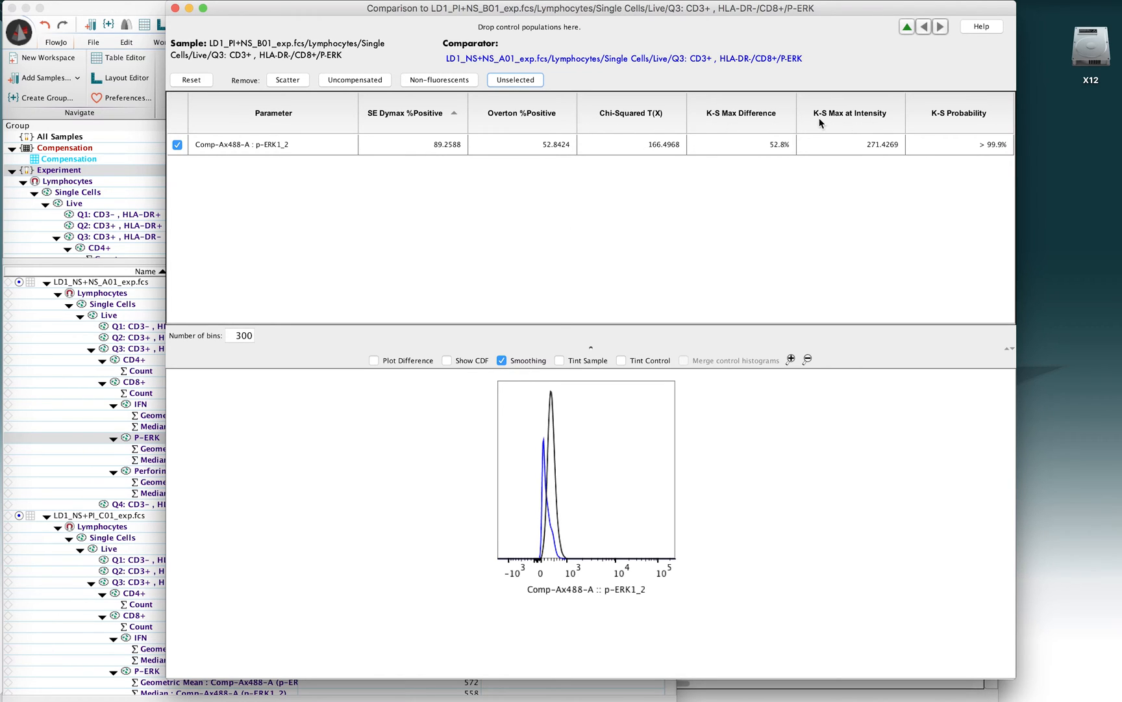
mouse_move(940, 125)
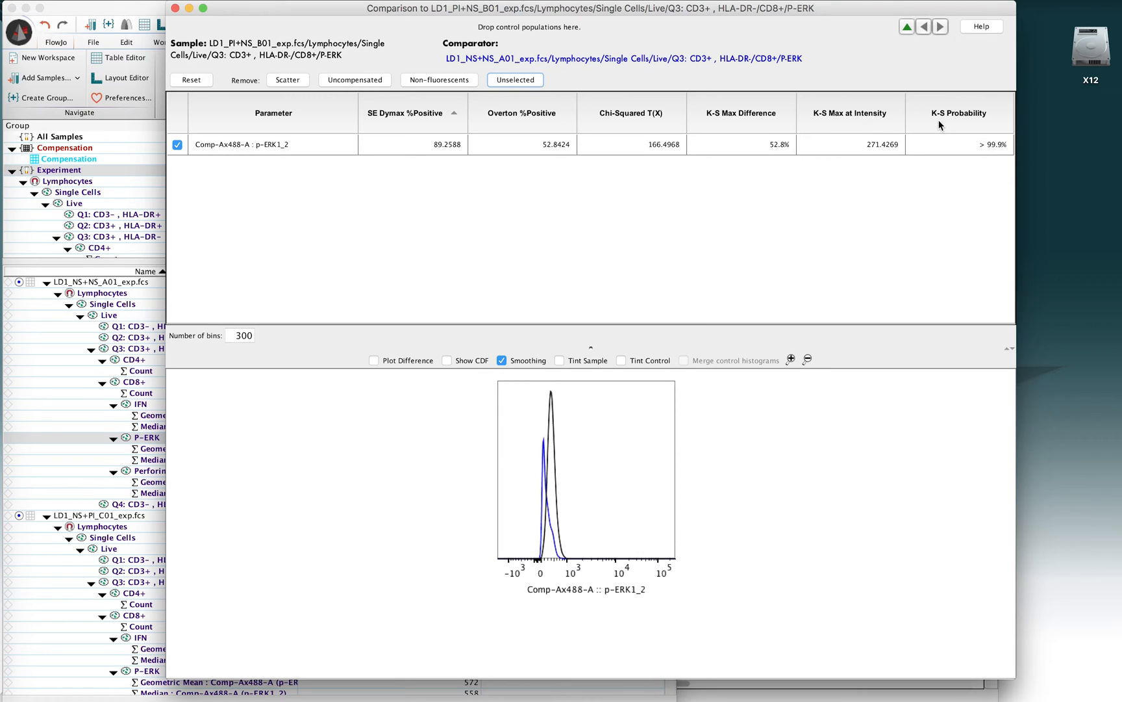
mouse_move(779, 118)
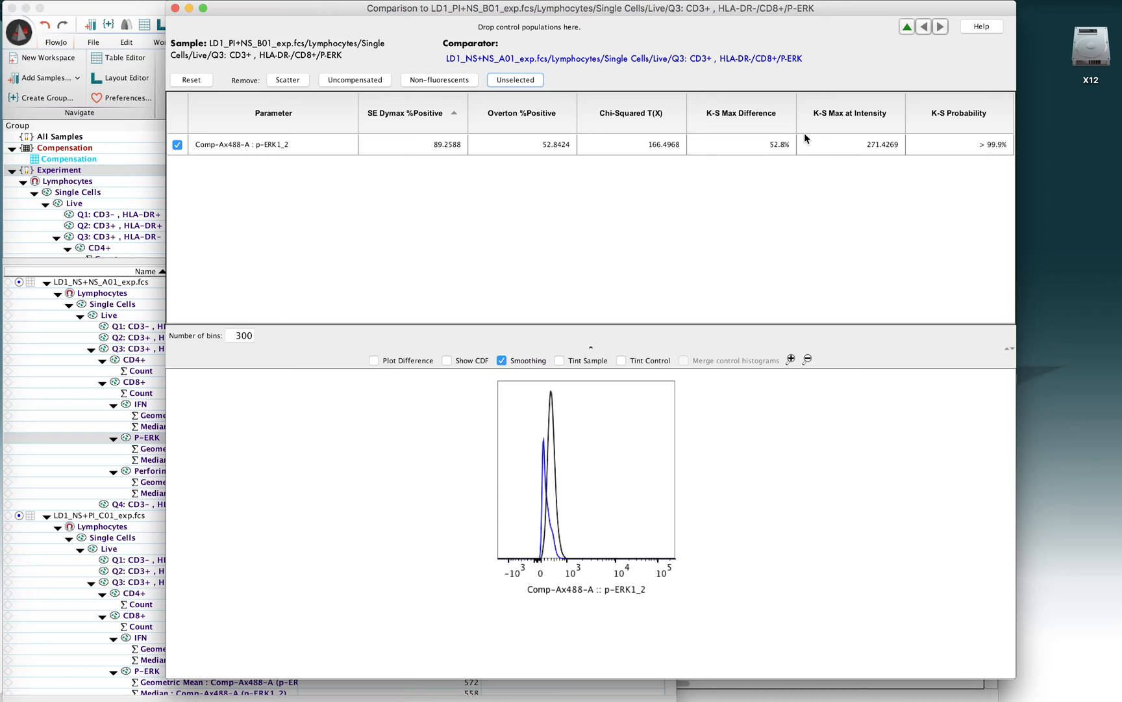
mouse_move(558, 482)
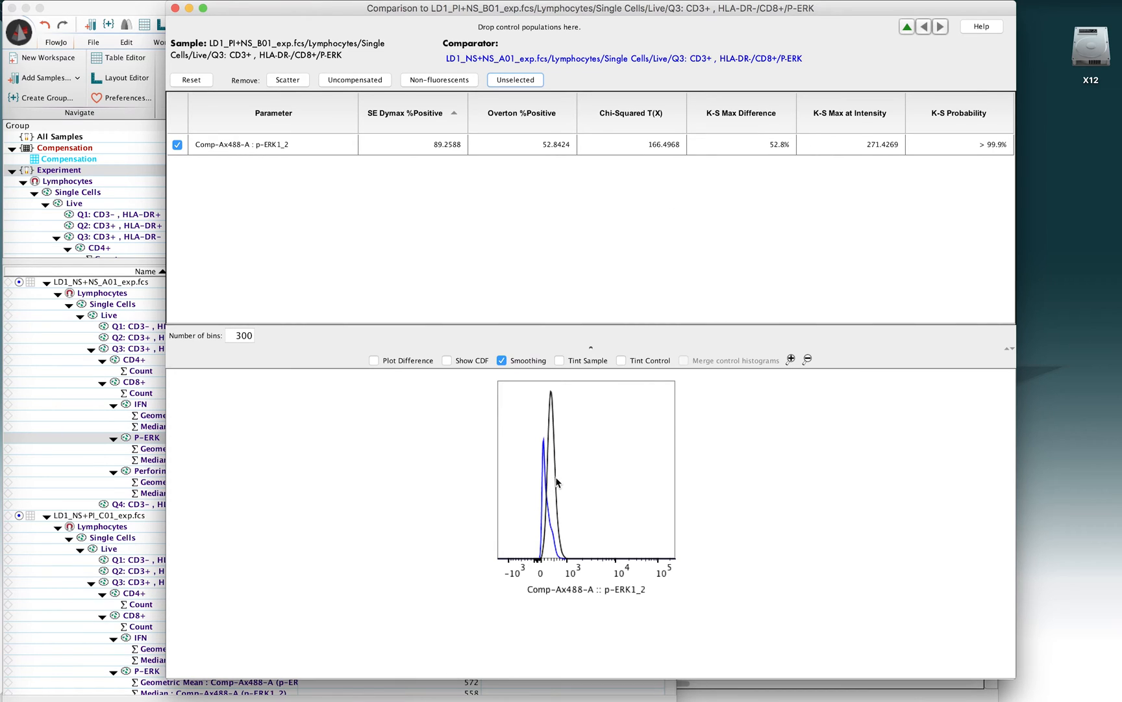
mouse_move(592, 430)
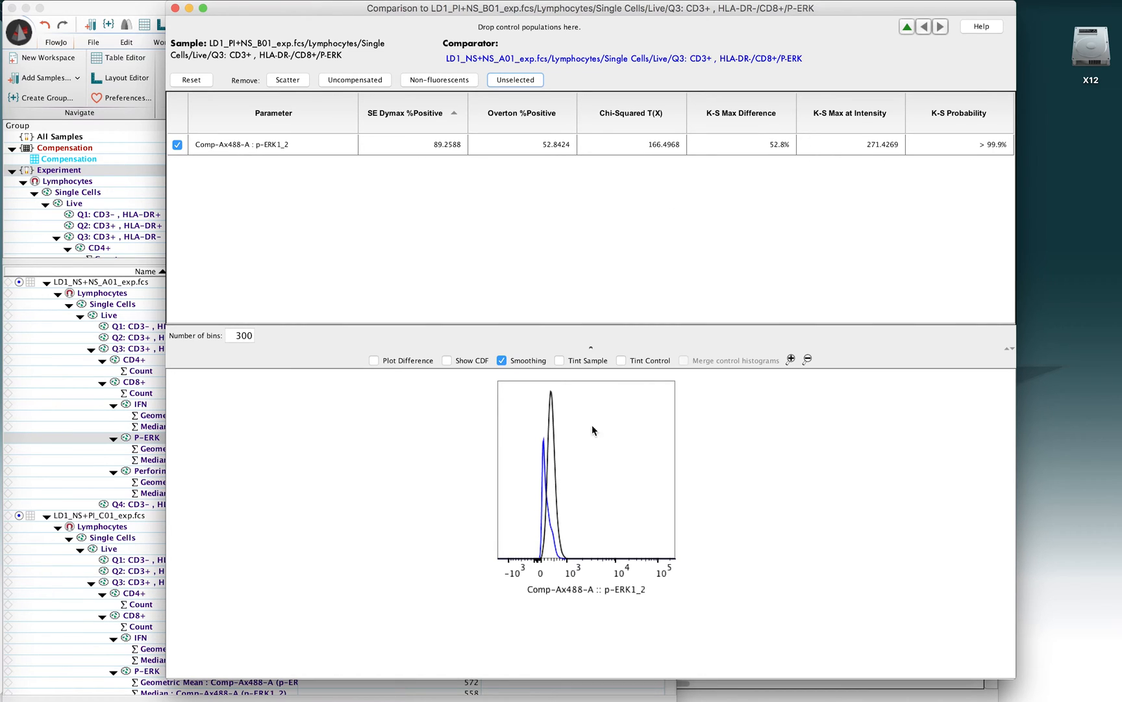
mouse_move(738, 147)
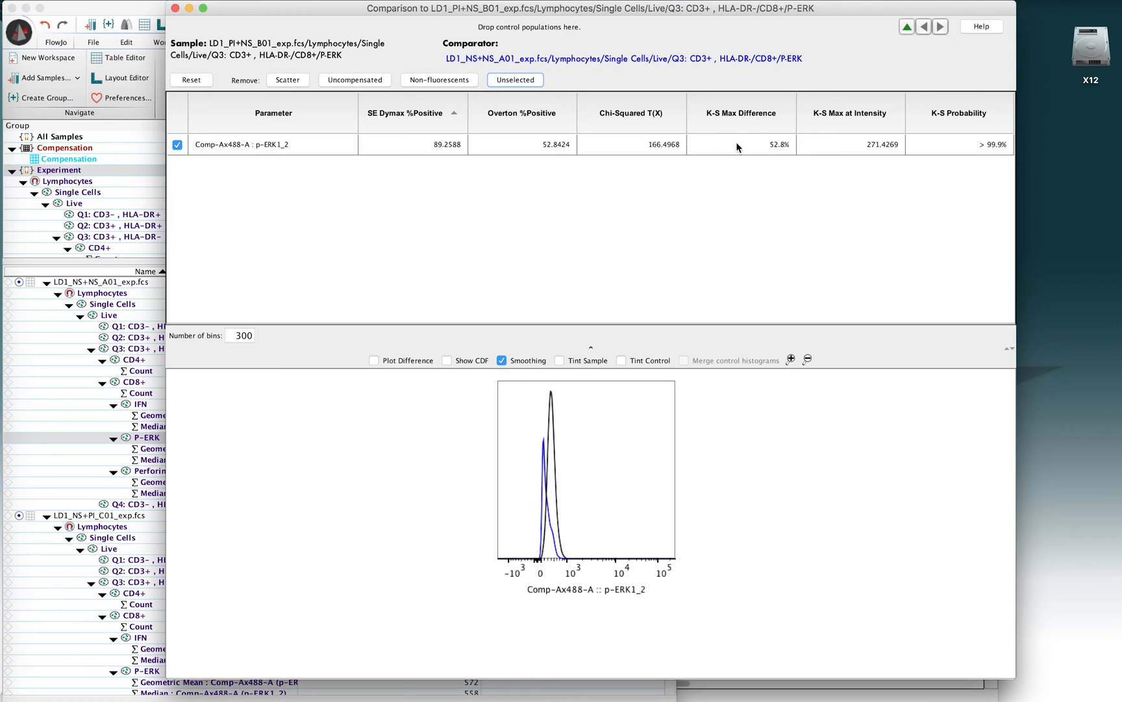
mouse_move(746, 160)
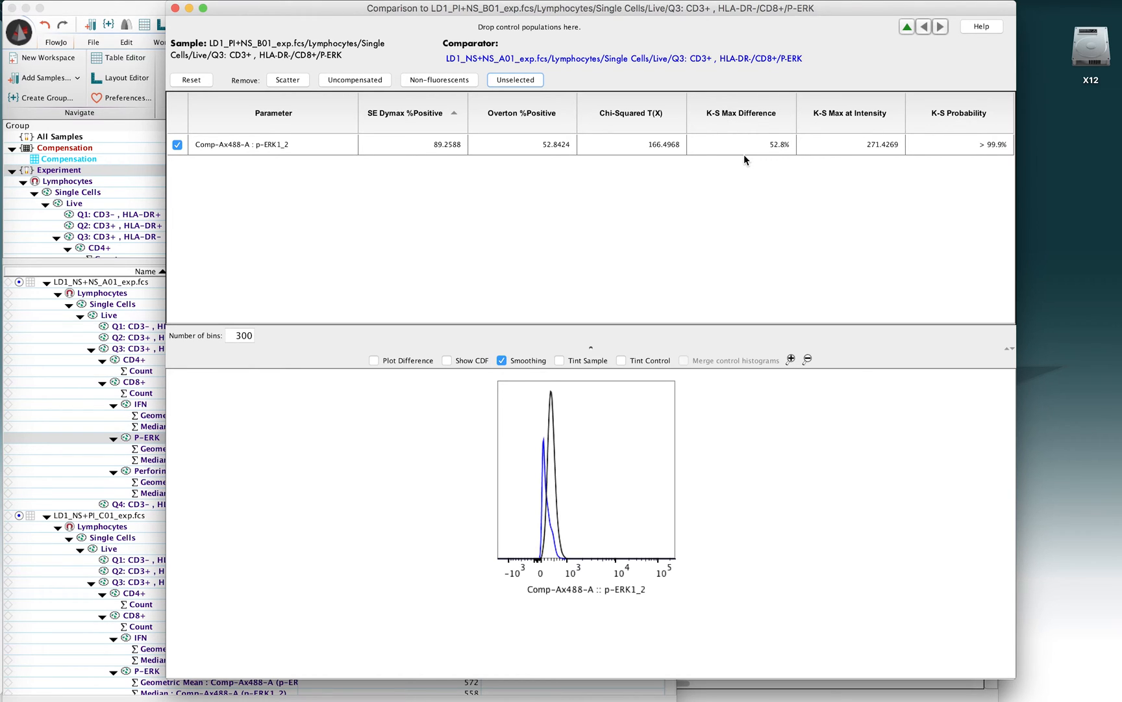
mouse_move(464, 349)
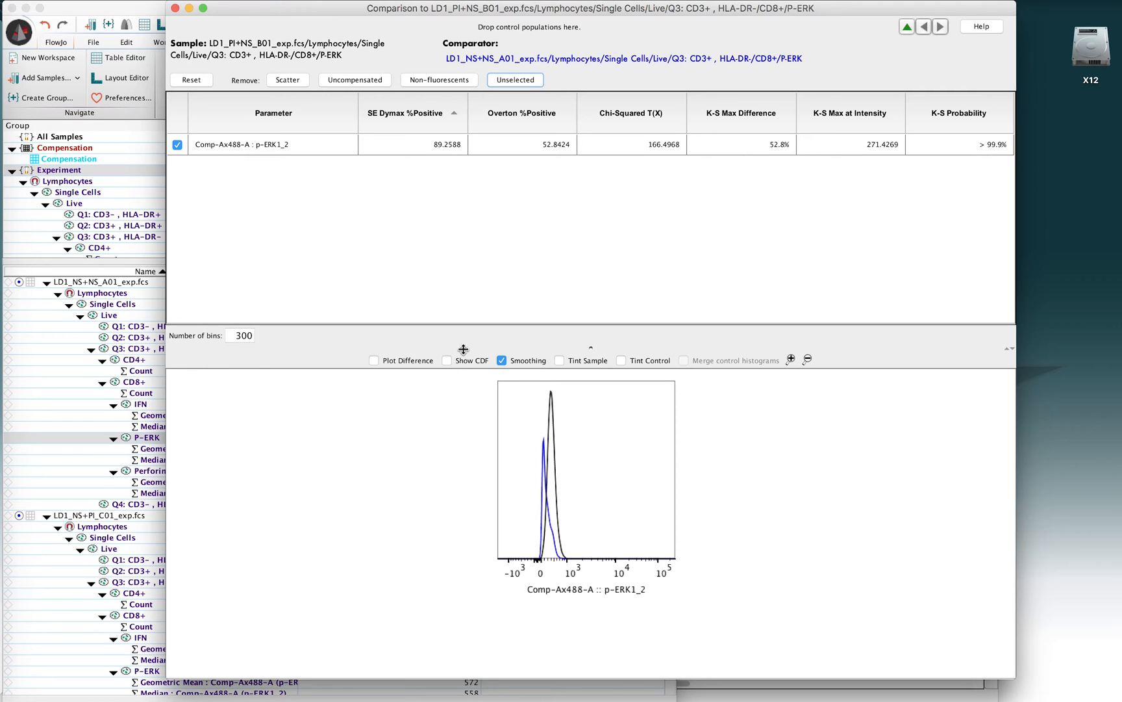
mouse_move(694, 366)
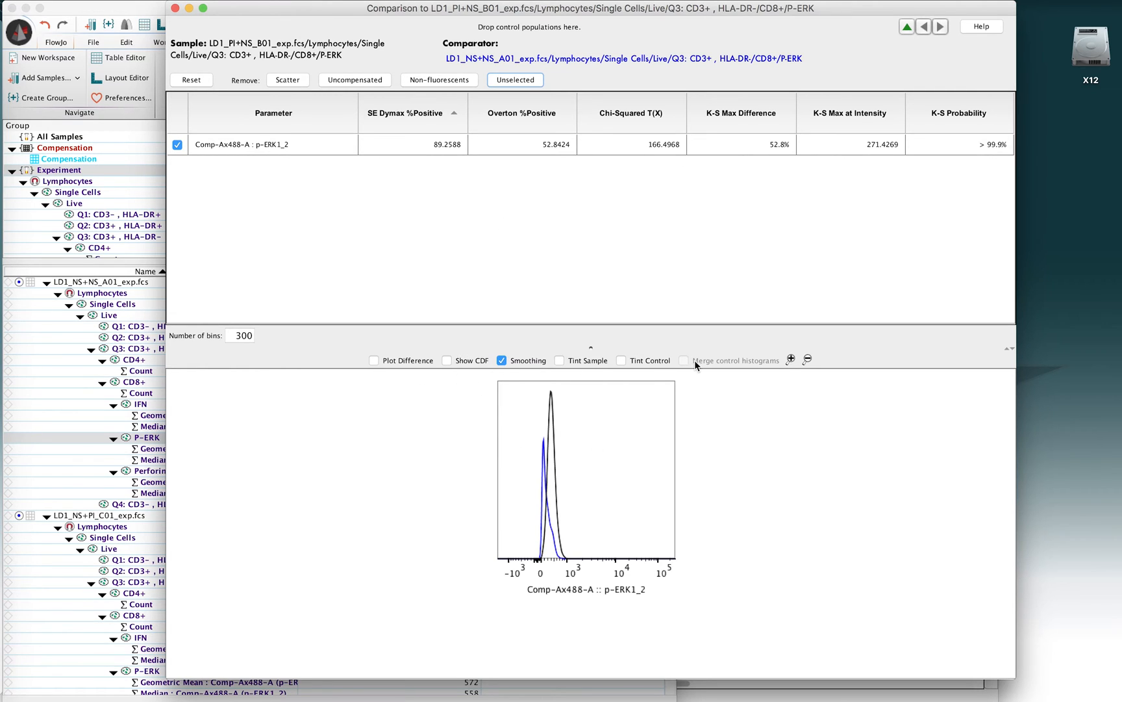
left_click(373, 360)
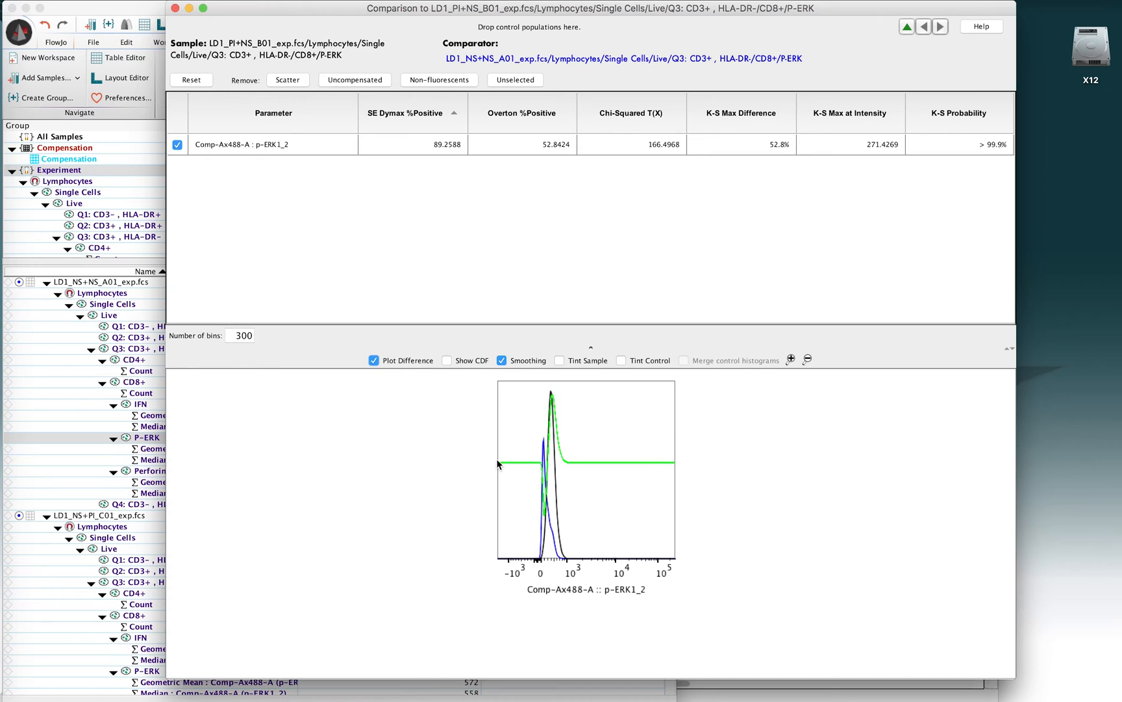
mouse_move(531, 473)
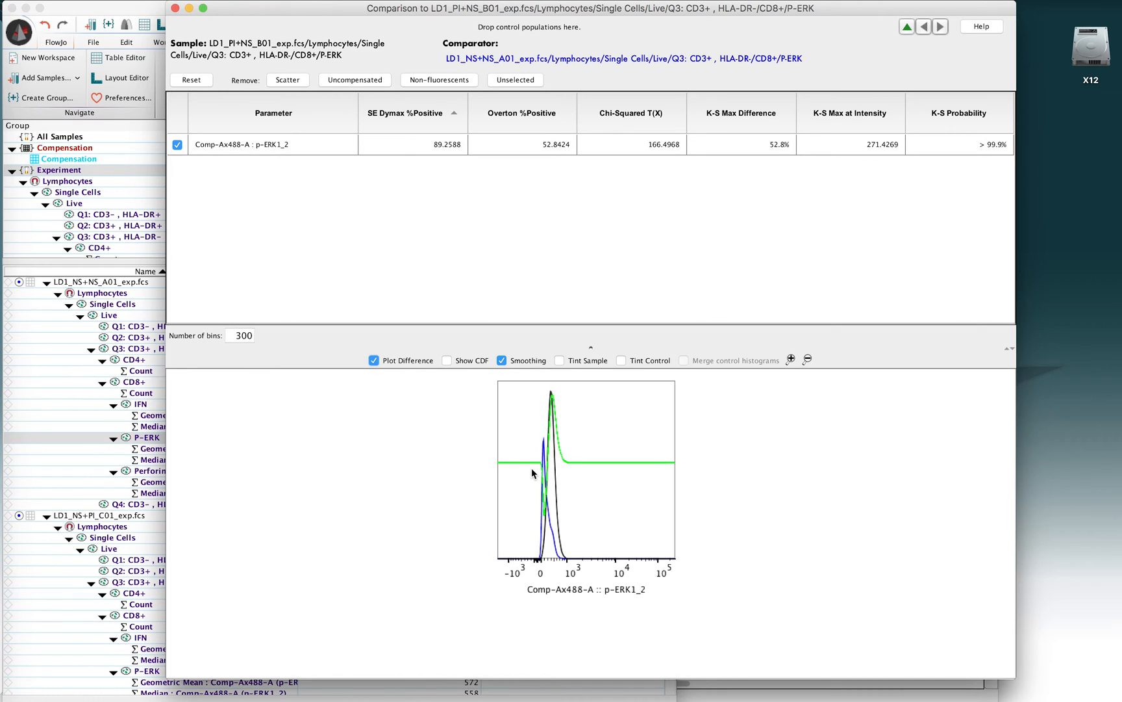
mouse_move(559, 401)
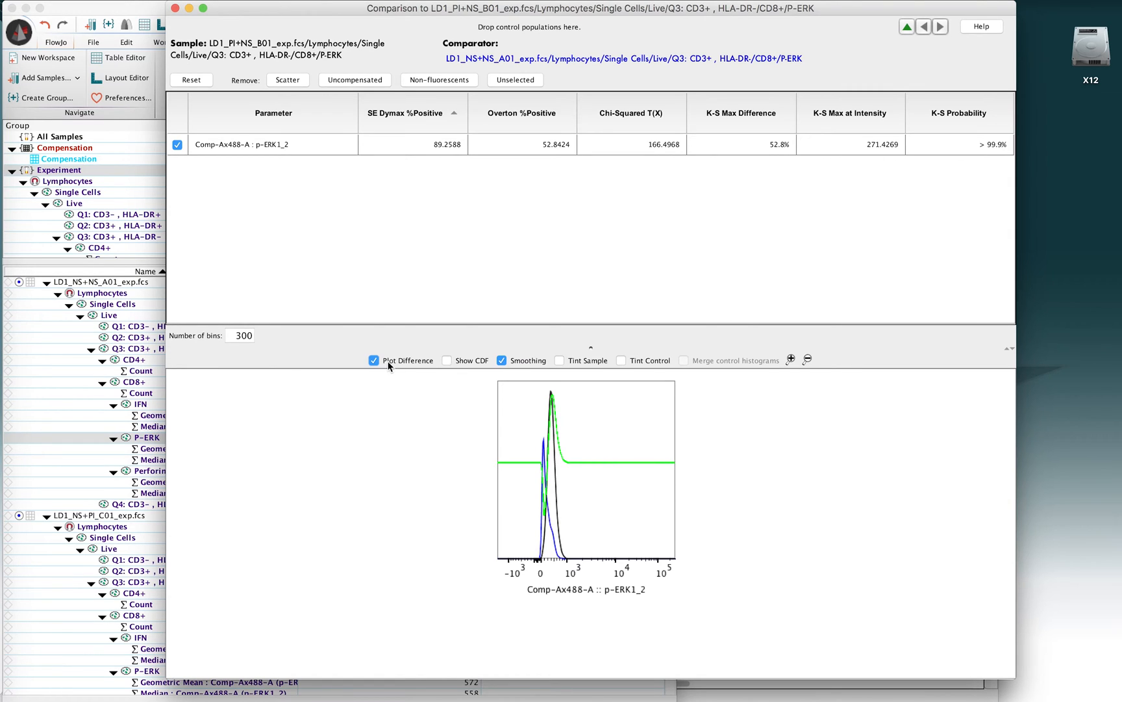
left_click(373, 359)
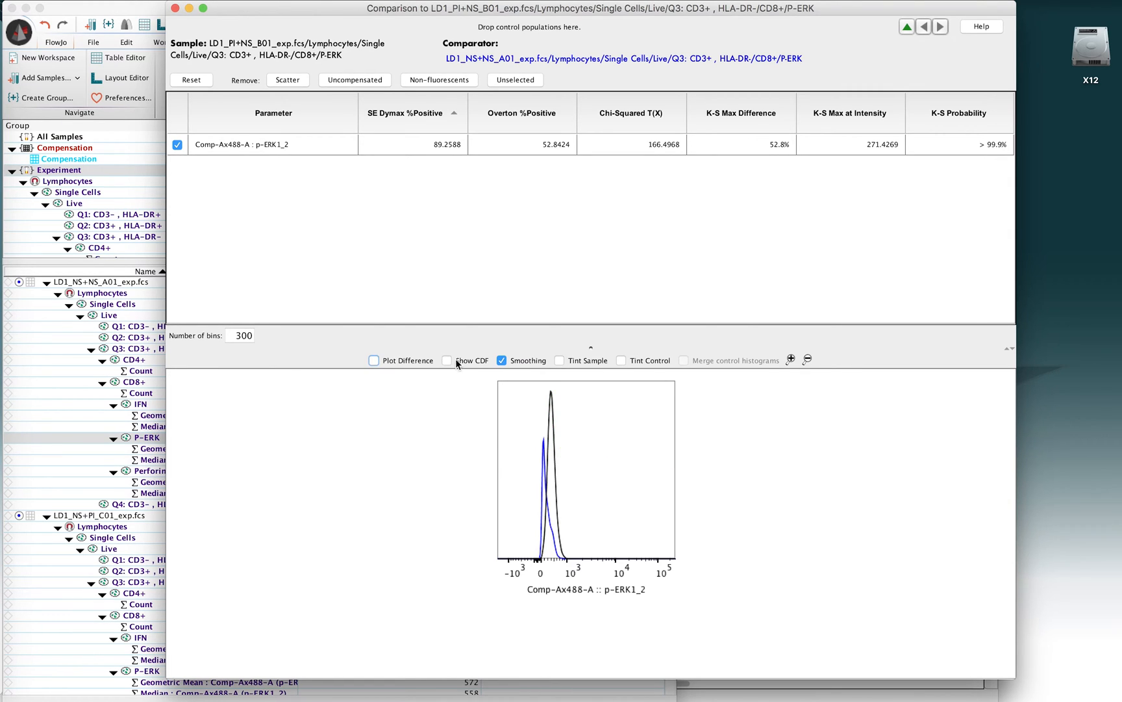
mouse_move(447, 360)
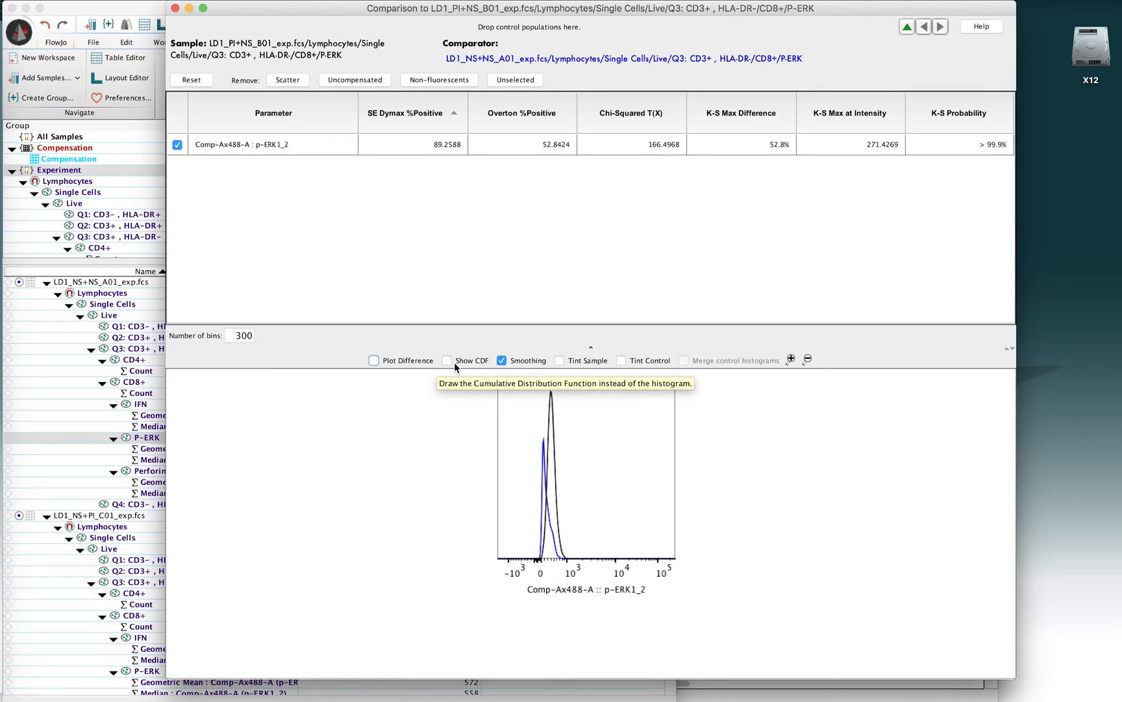
left_click(447, 360)
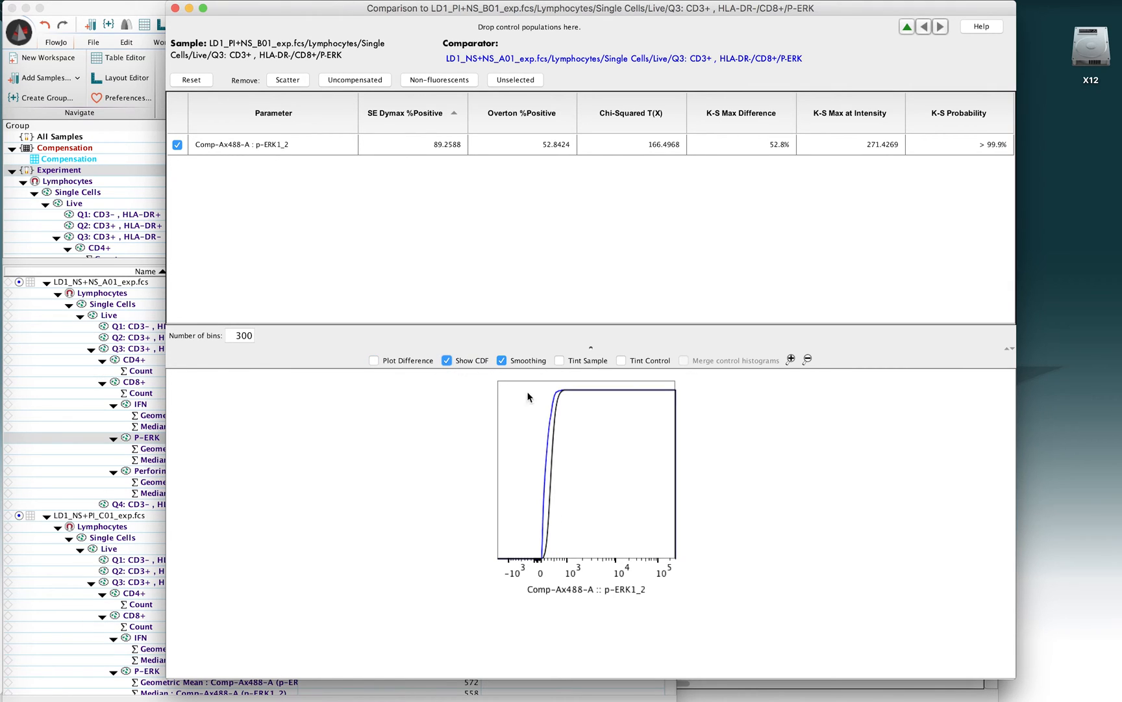
mouse_move(550, 460)
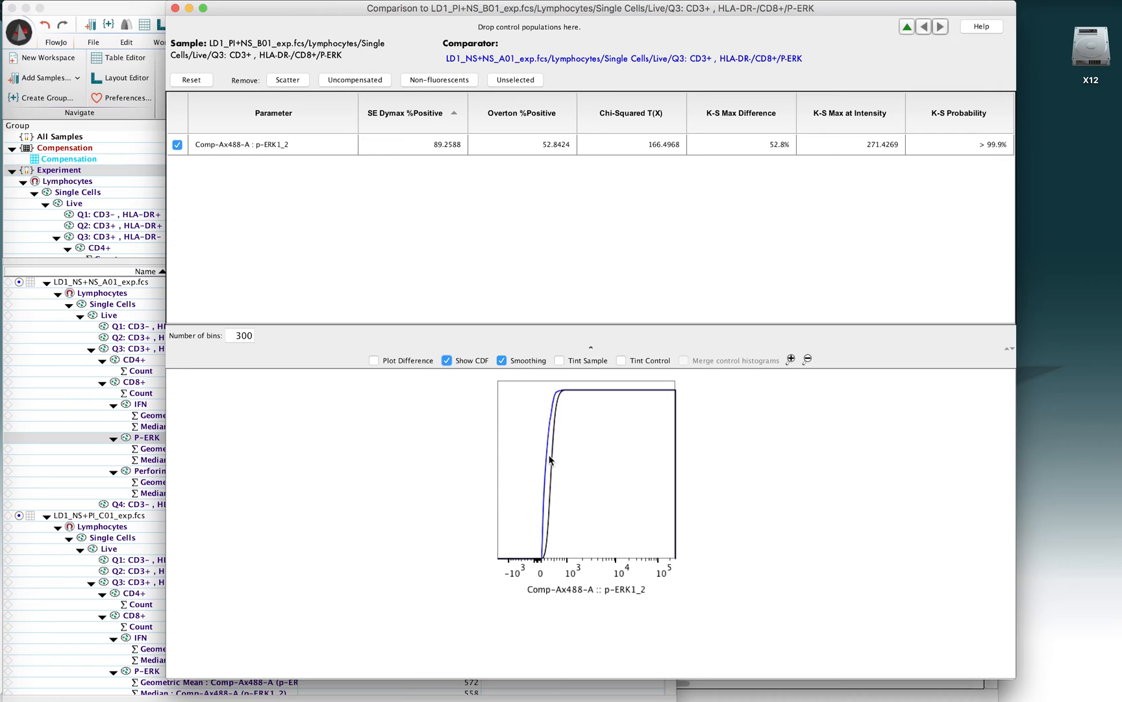
left_click(501, 360)
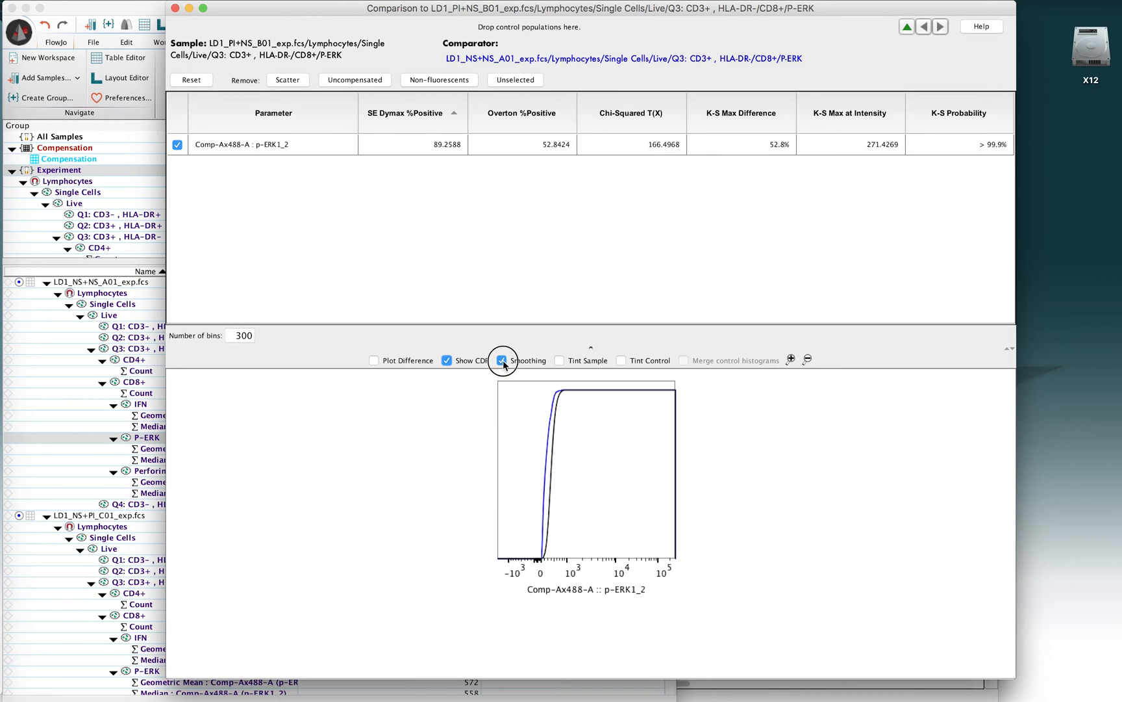
left_click(501, 360)
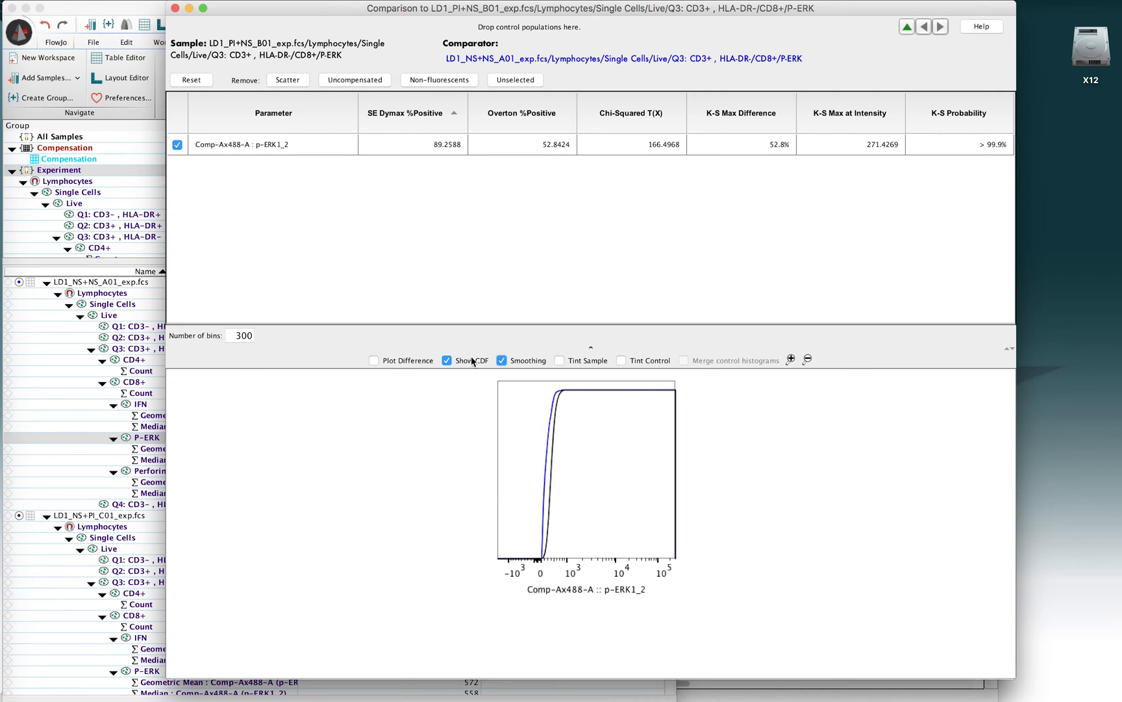
left_click(446, 360)
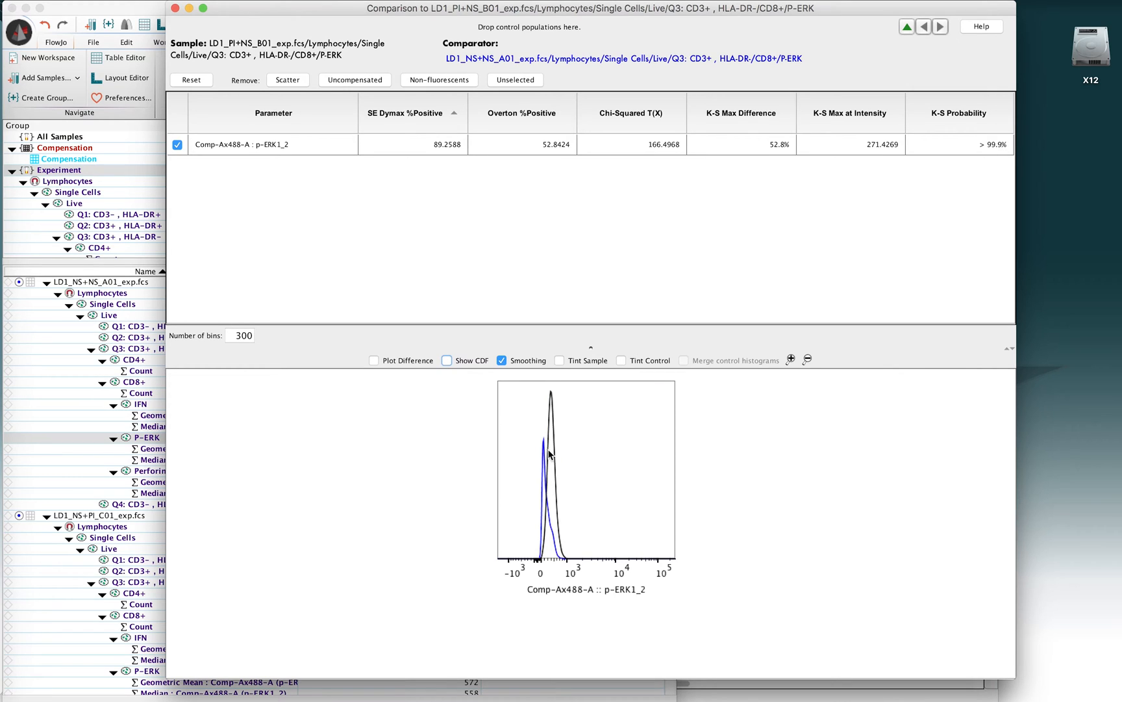
left_click(447, 360)
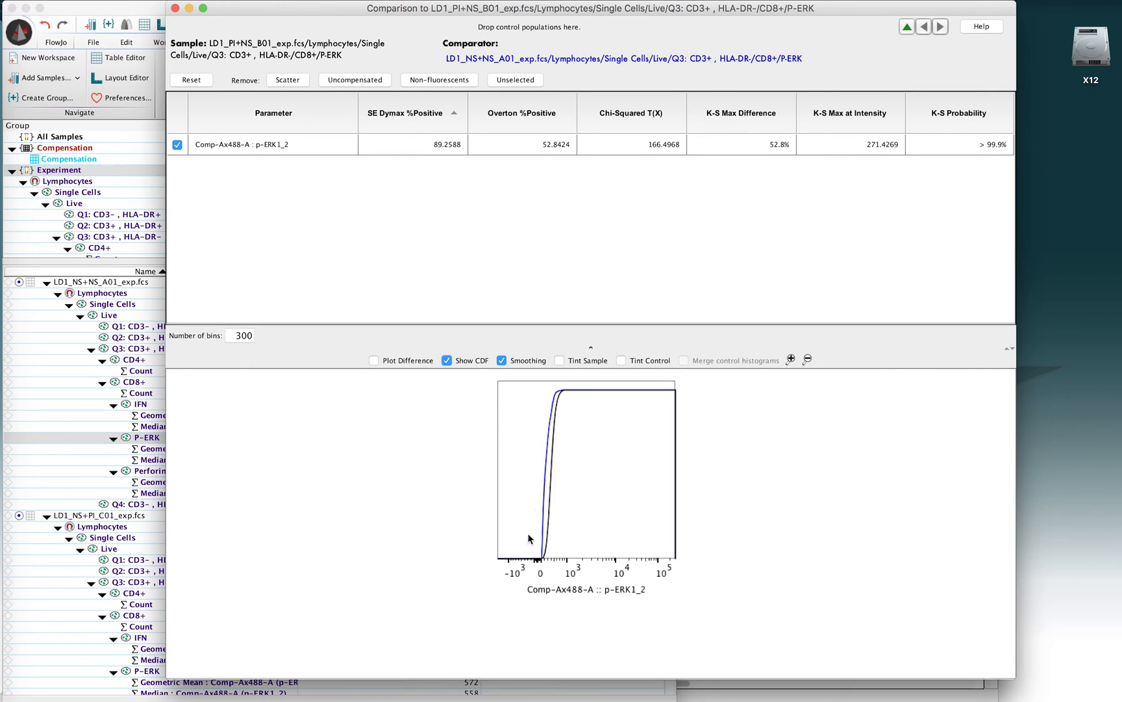
mouse_move(549, 460)
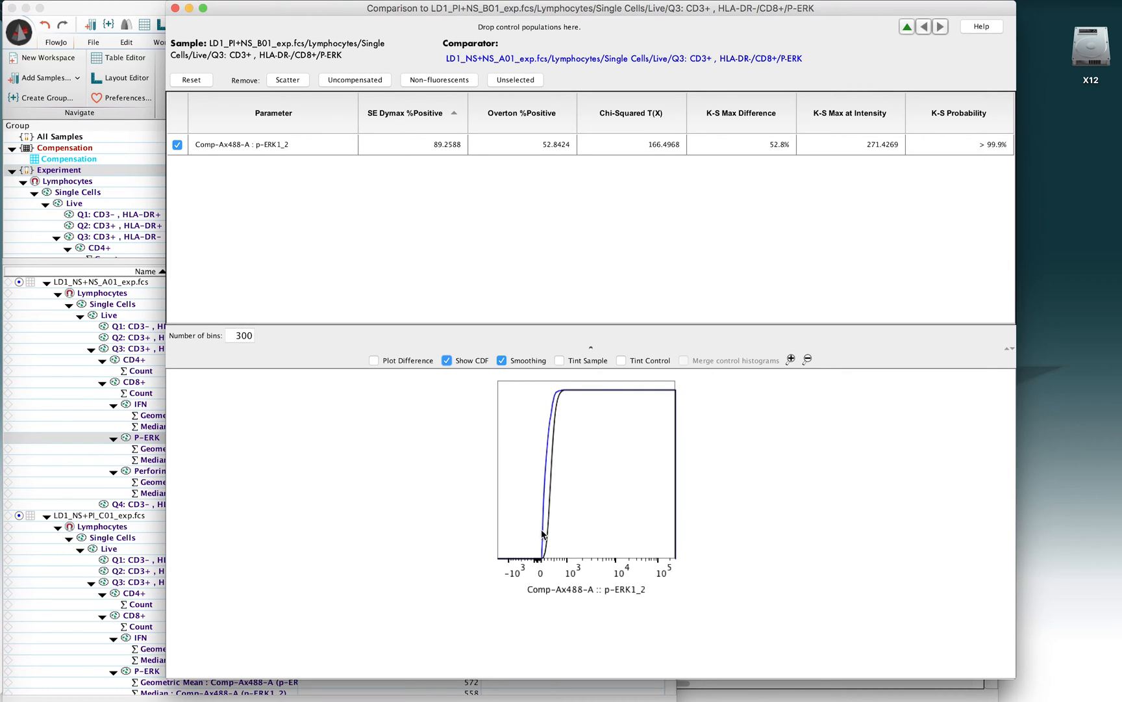
mouse_move(549, 479)
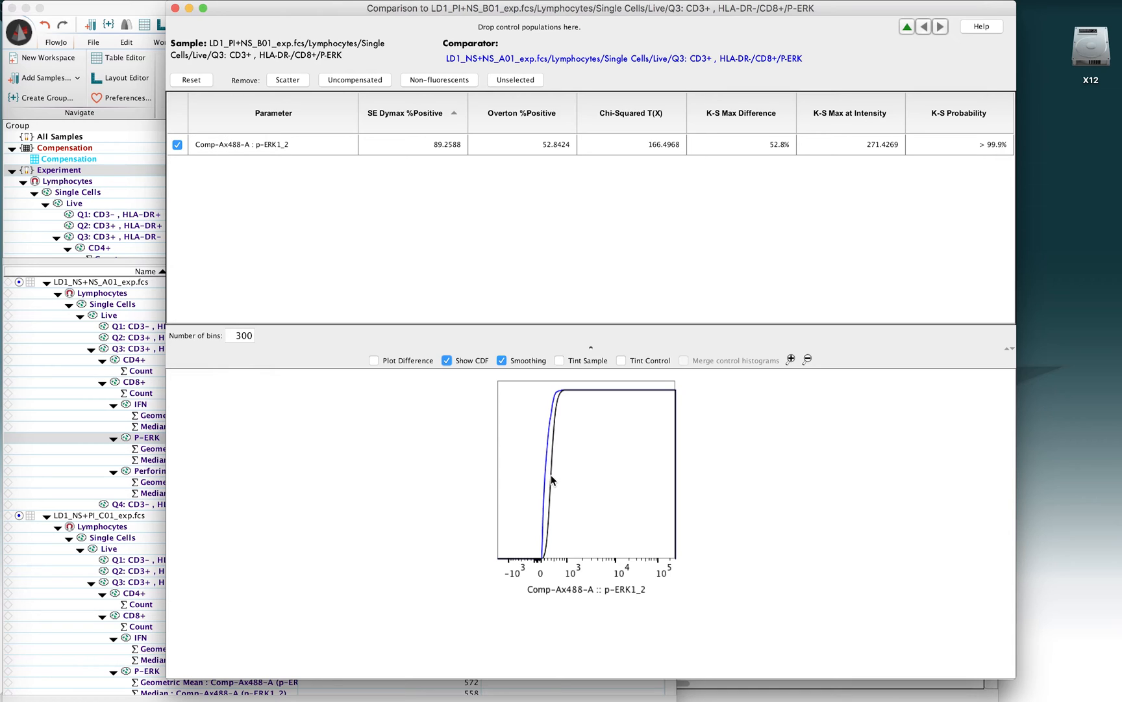
mouse_move(539, 473)
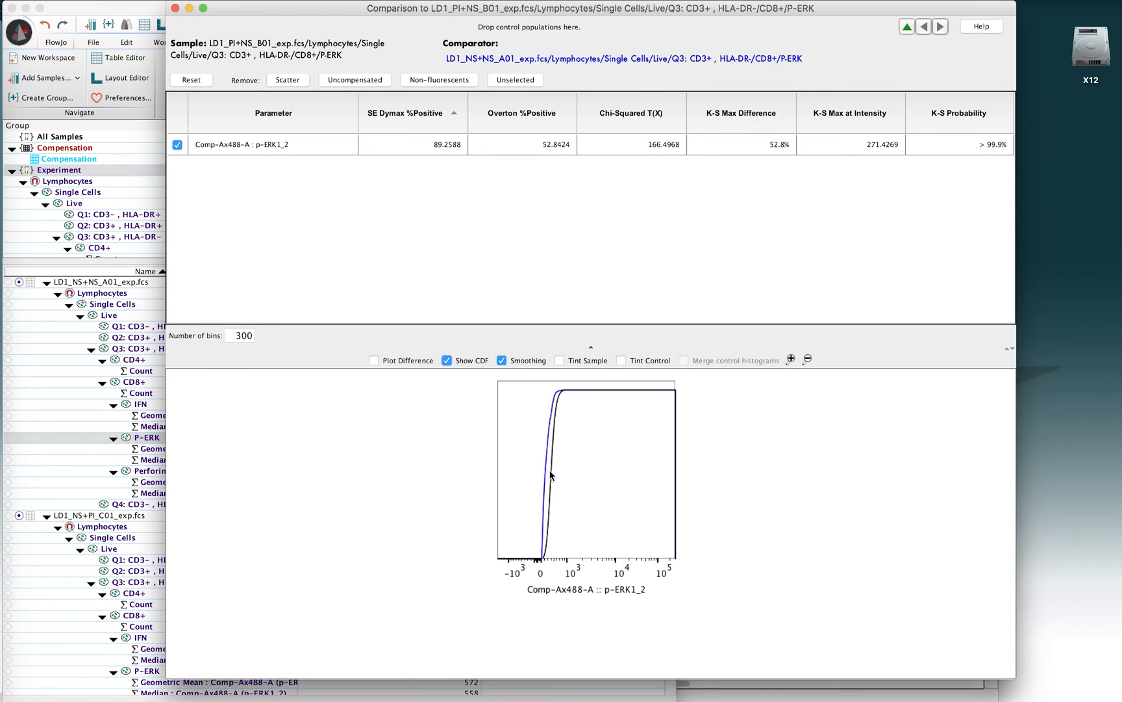
mouse_move(555, 479)
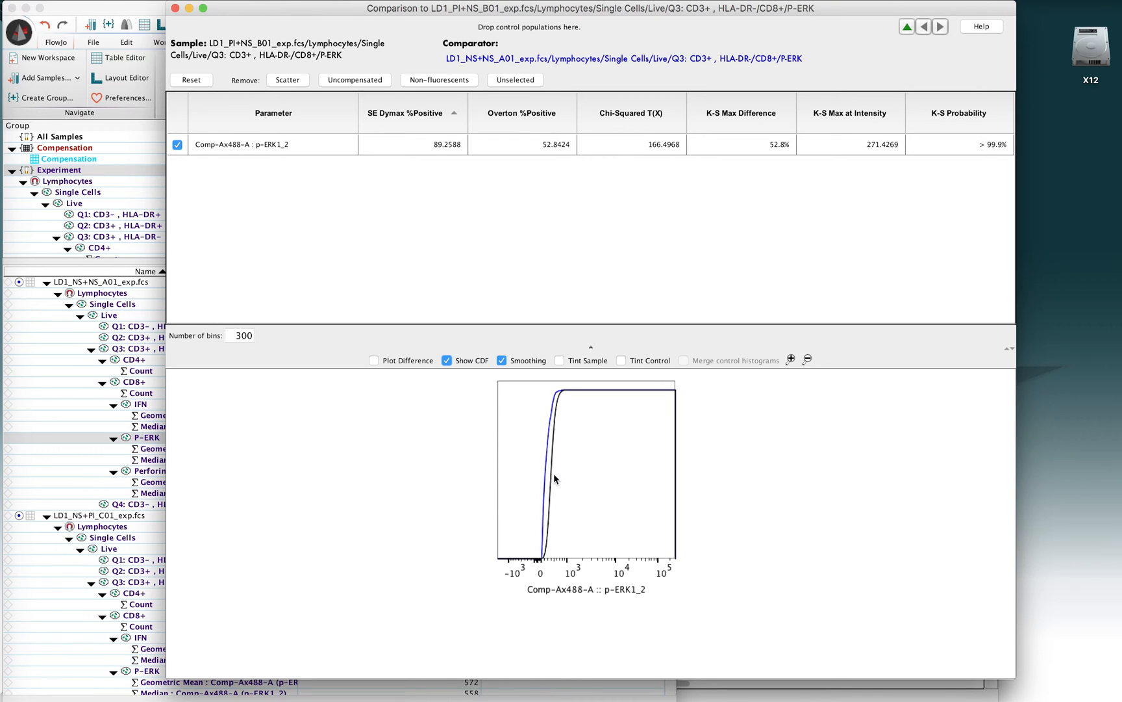
mouse_move(551, 430)
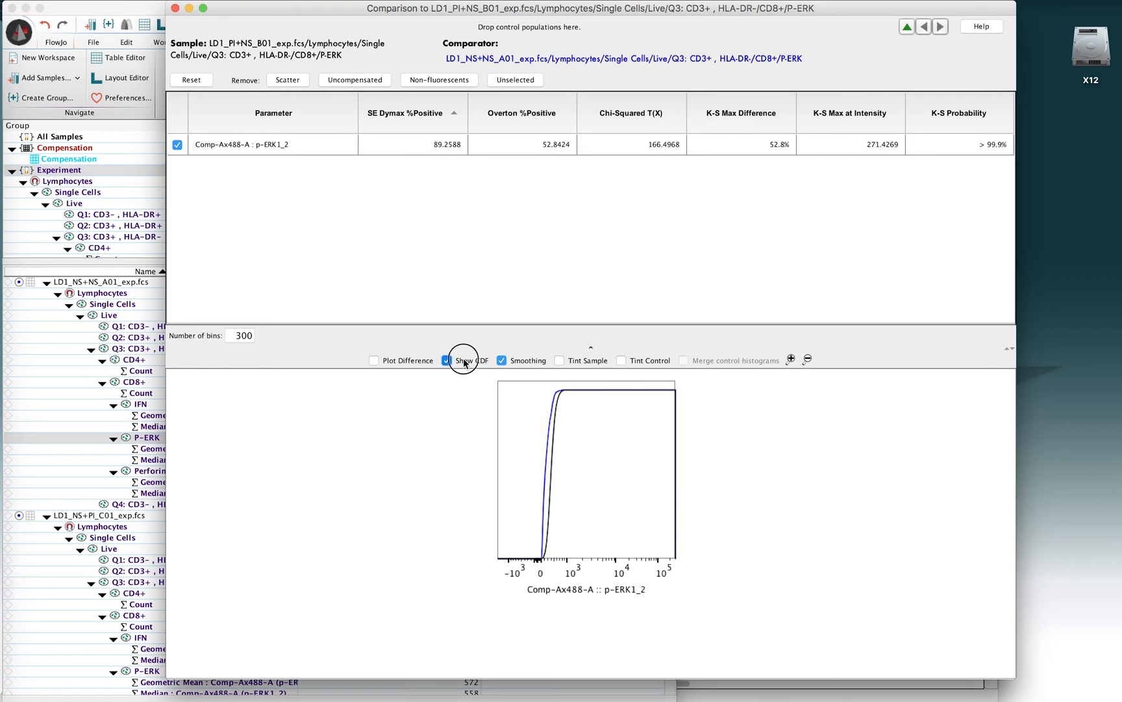
left_click(447, 360)
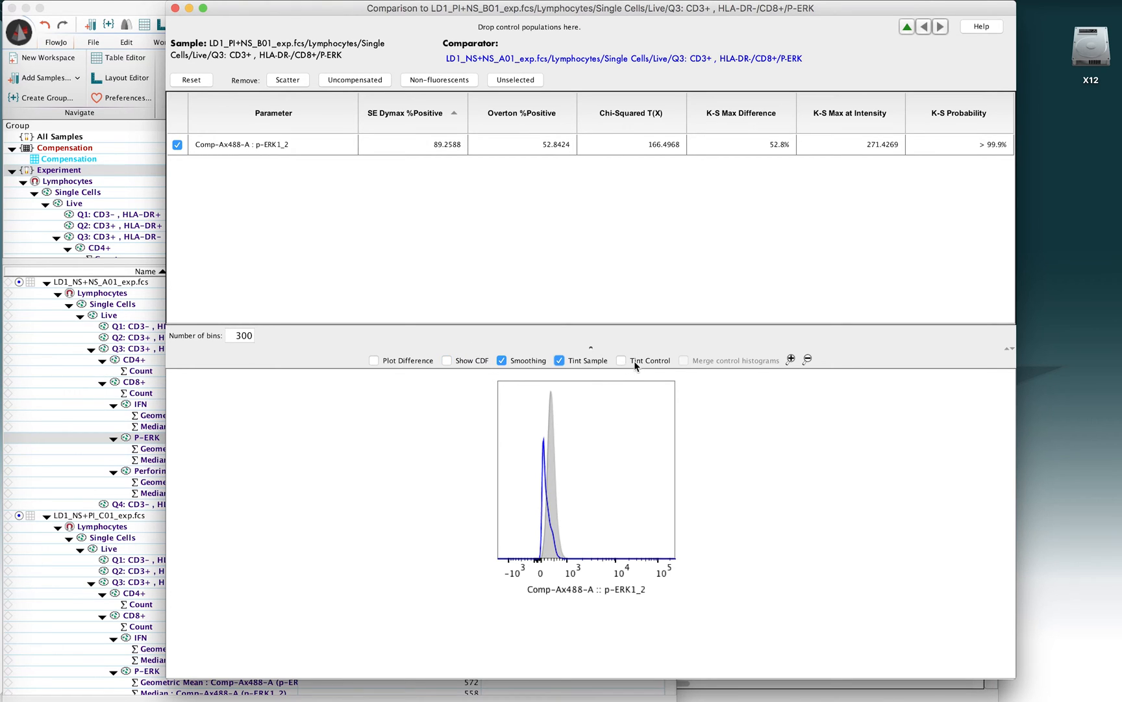
Untint the sample histogram and tint the control population instead
left_click(621, 360)
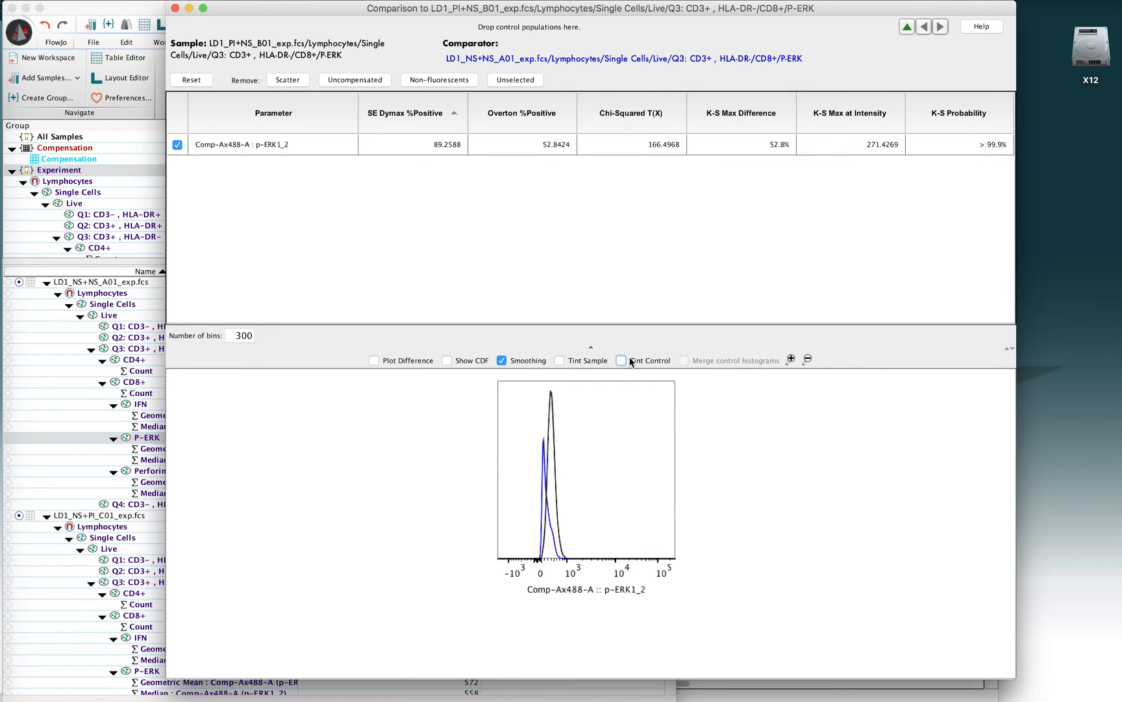
left_click(621, 360)
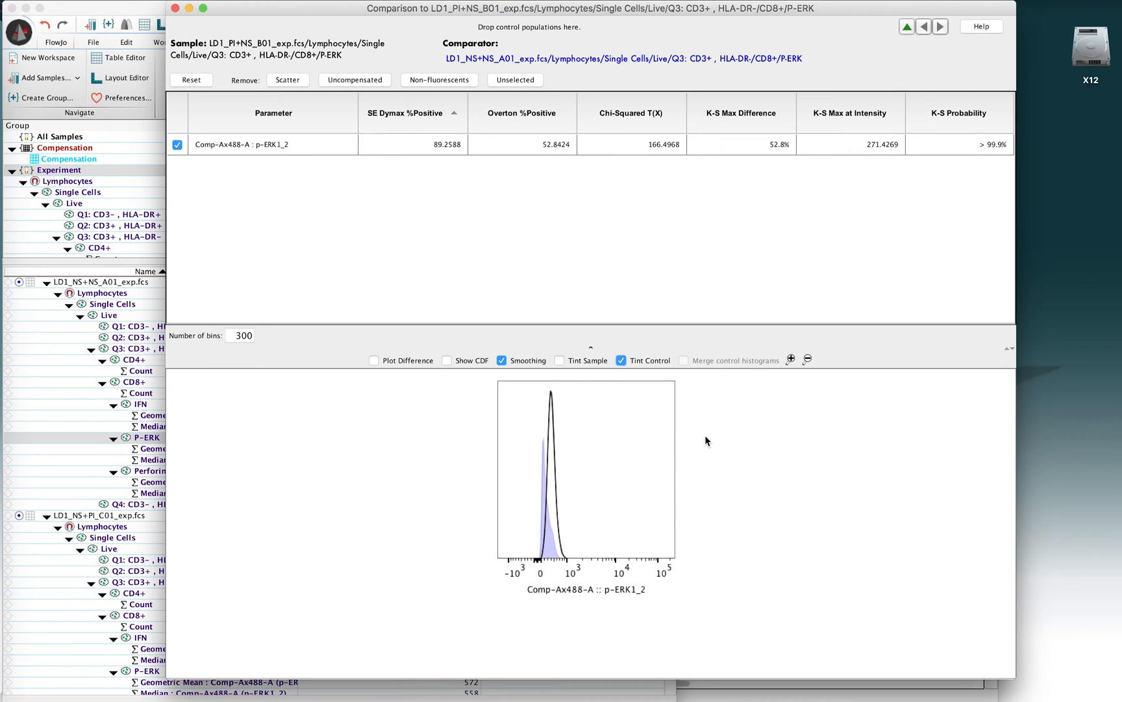
mouse_move(726, 368)
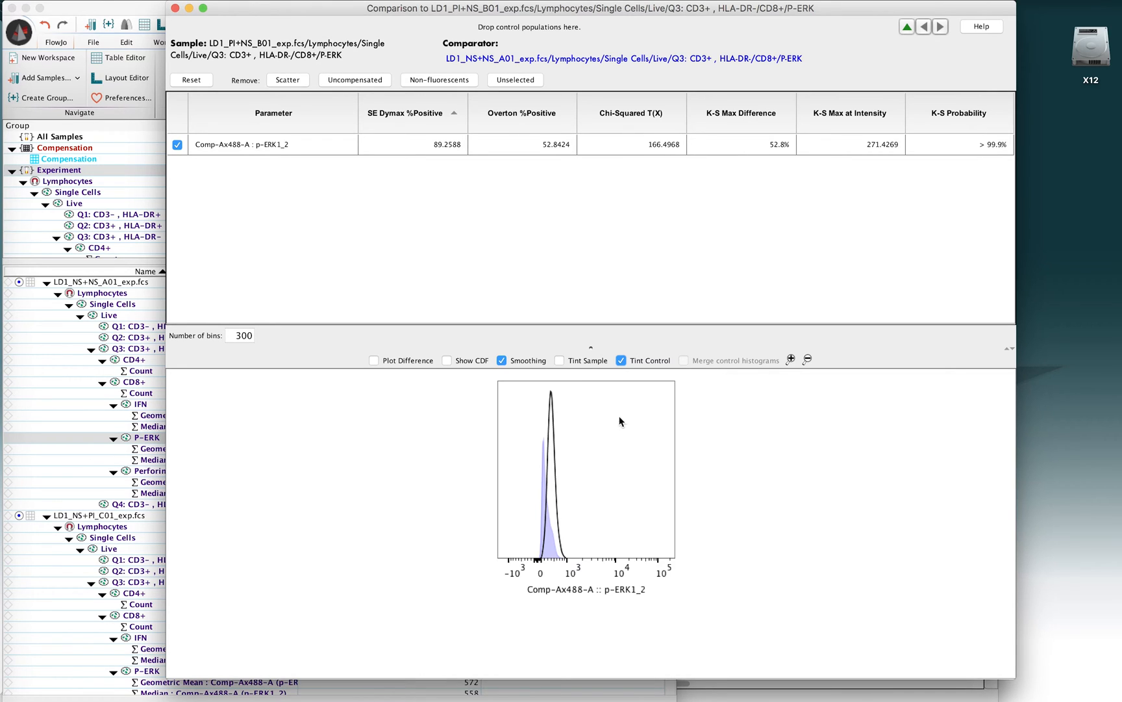
mouse_move(592, 65)
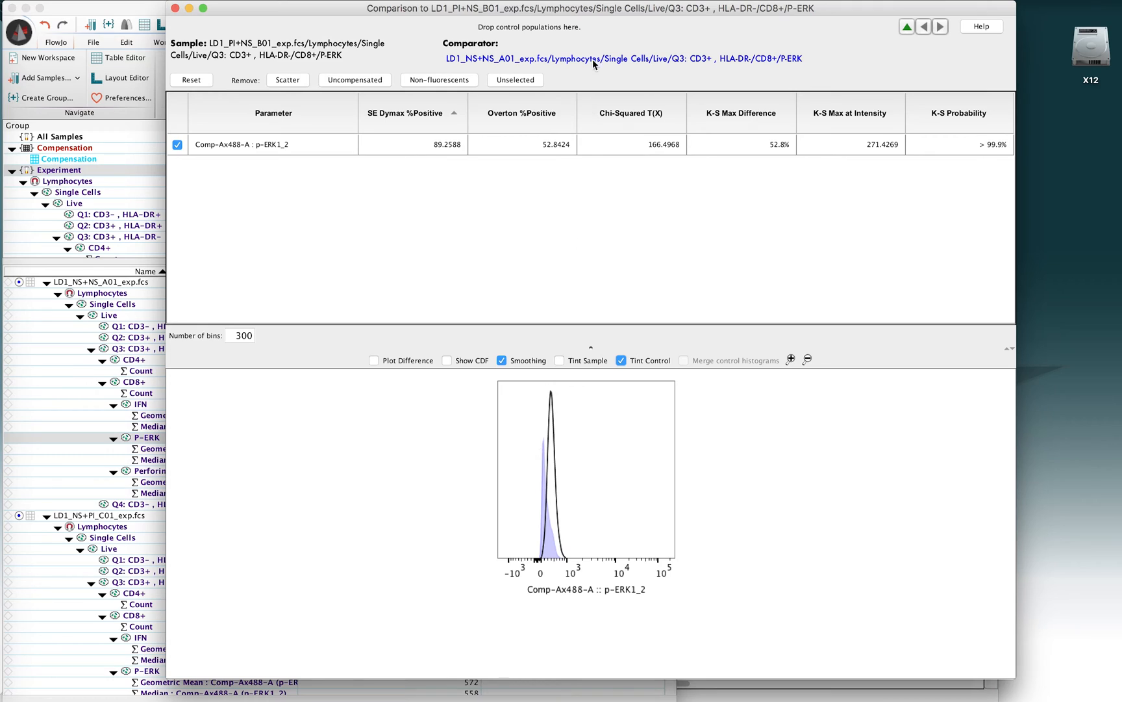
mouse_move(713, 449)
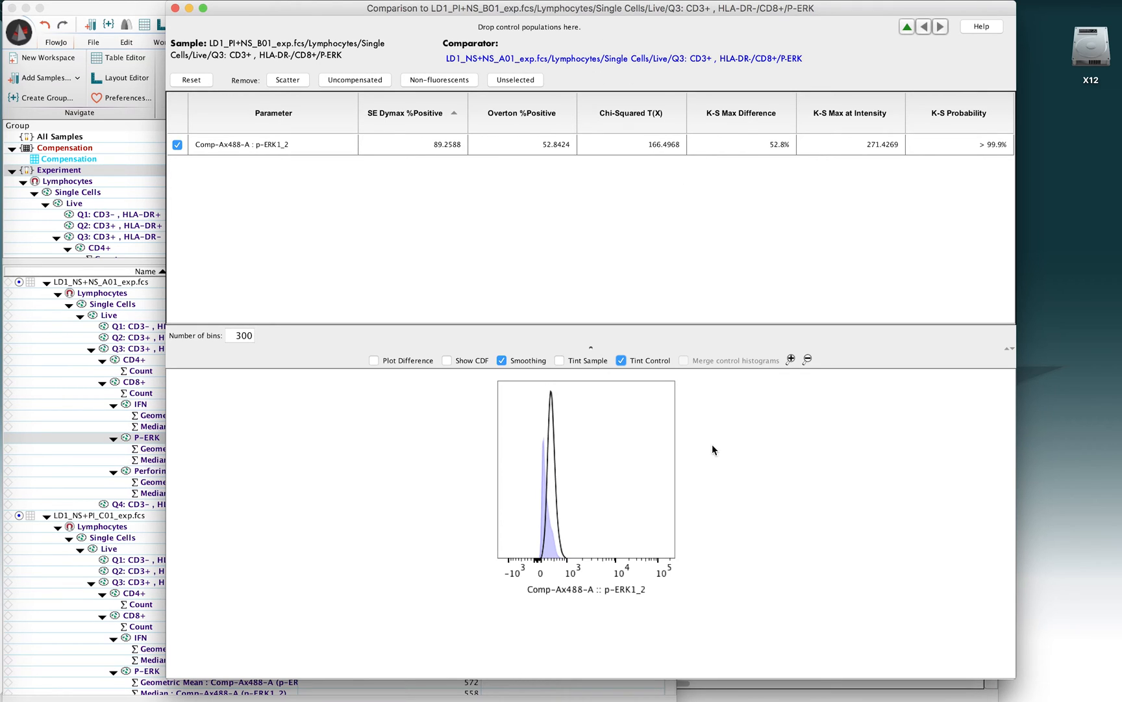
mouse_move(552, 474)
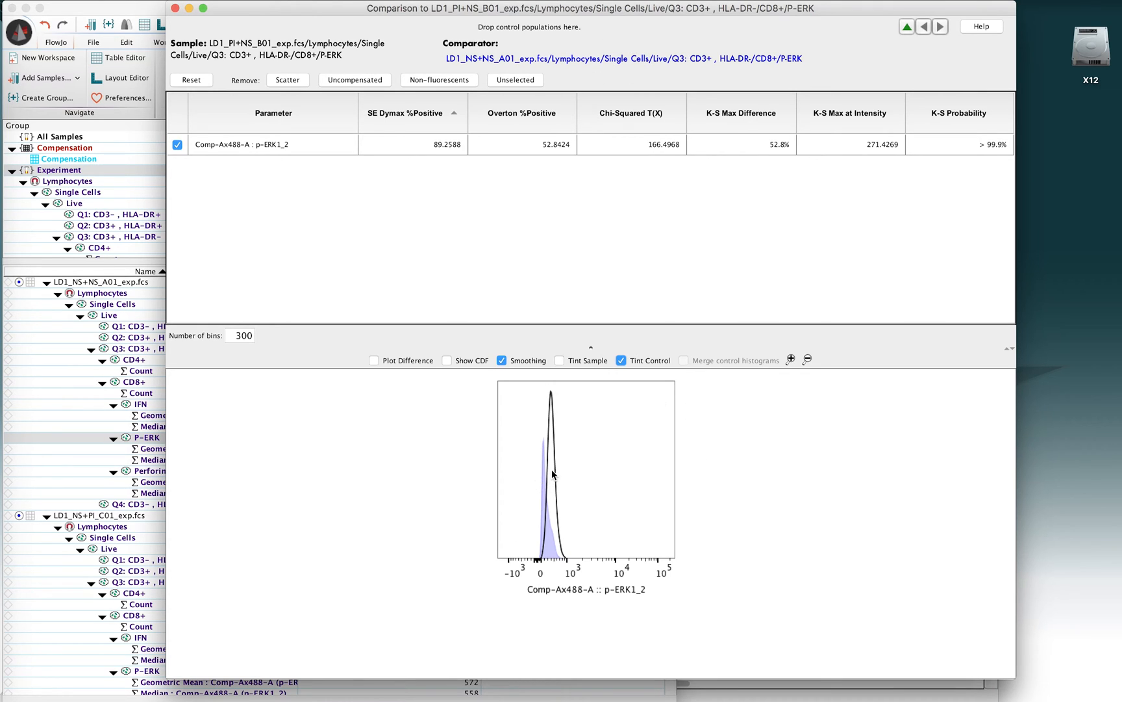
mouse_move(552, 445)
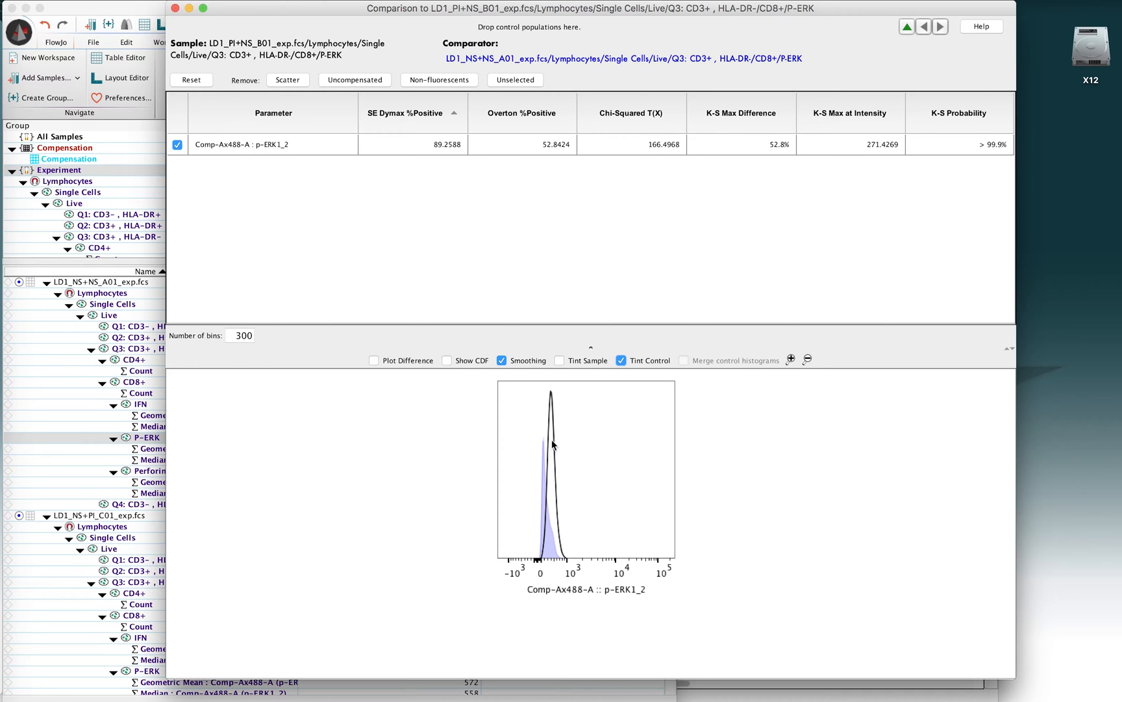
mouse_move(555, 452)
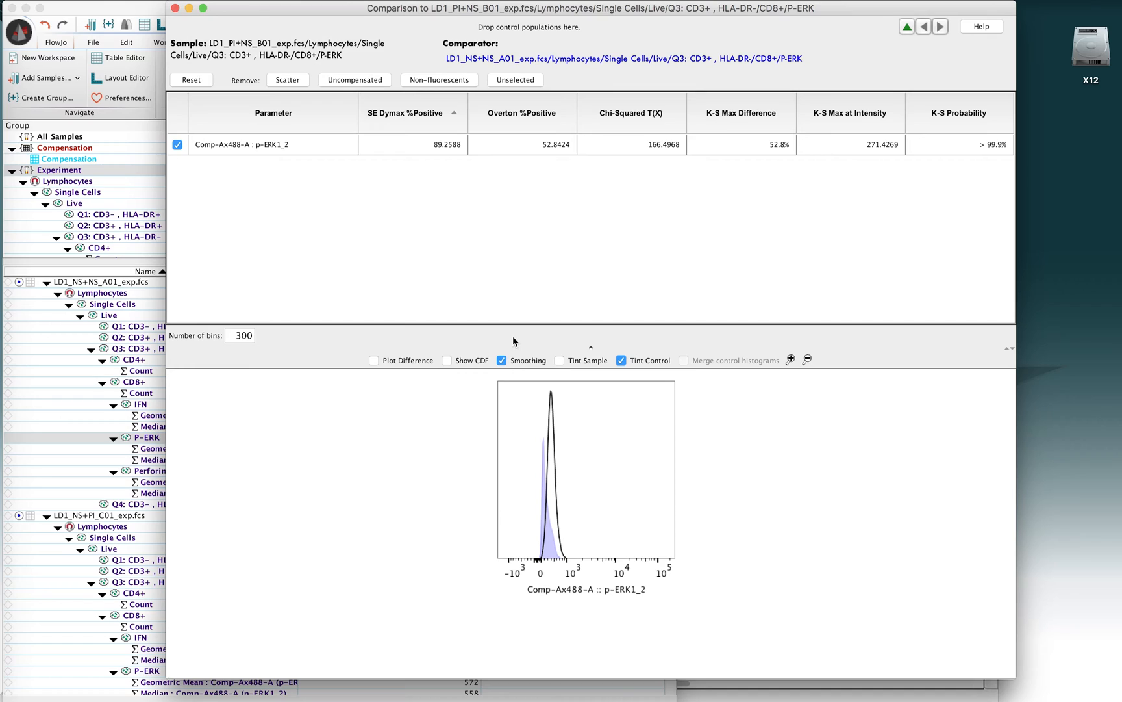
mouse_move(508, 276)
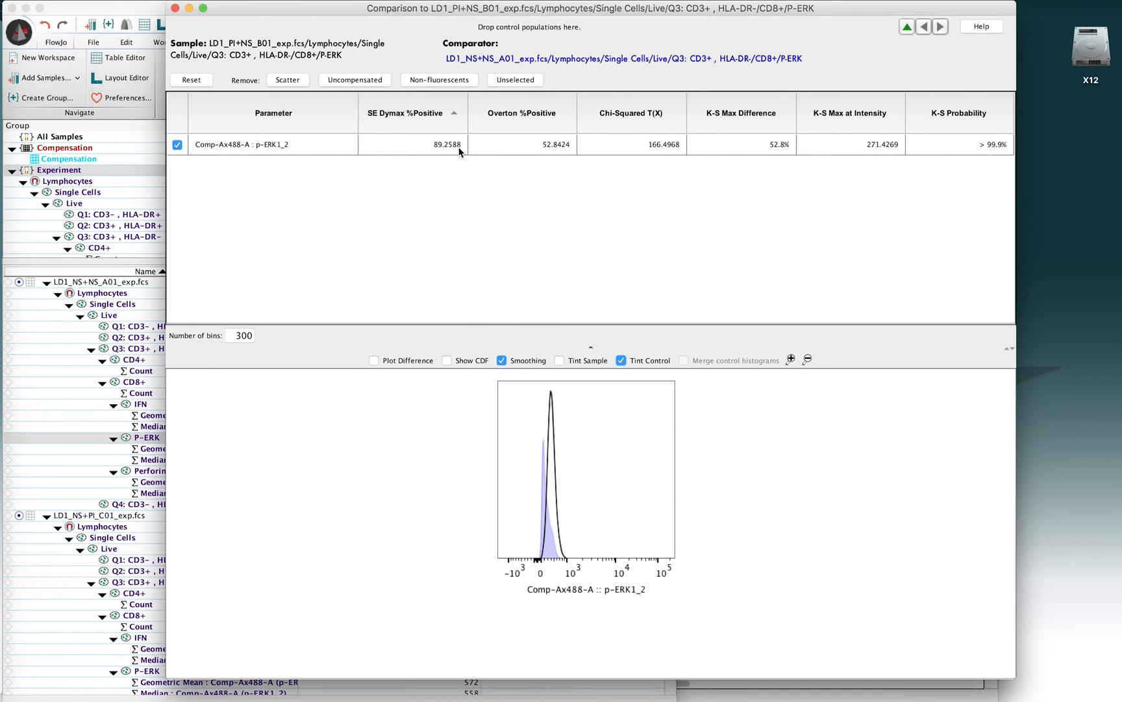
mouse_move(442, 151)
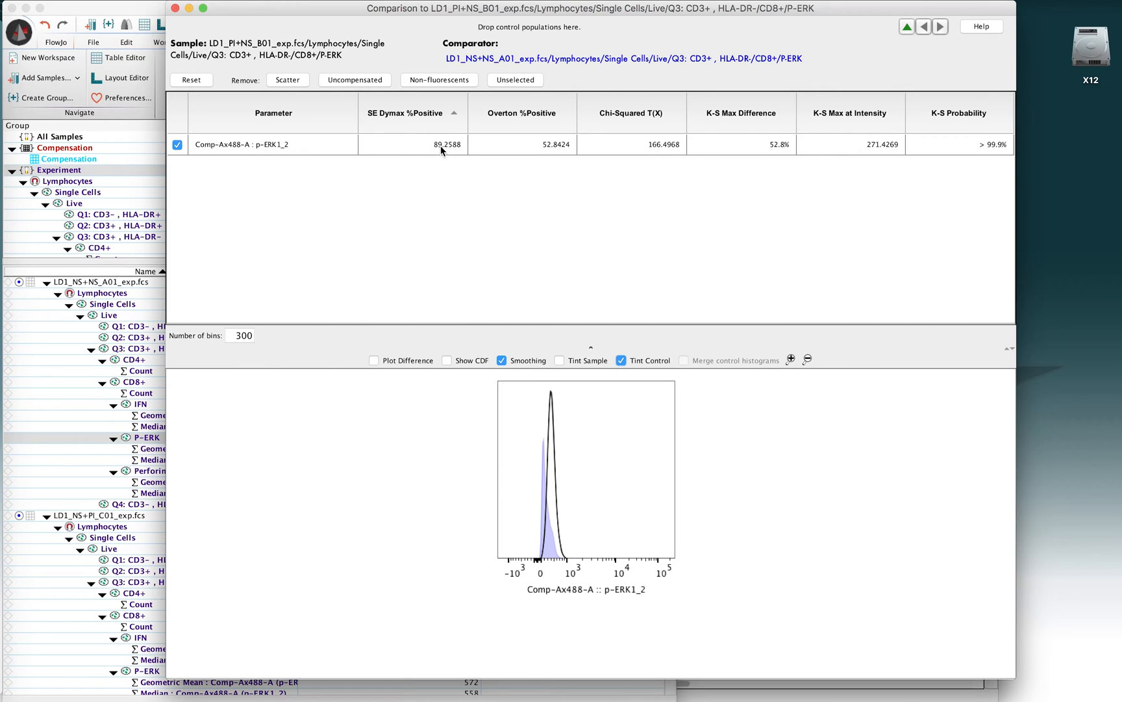
mouse_move(548, 406)
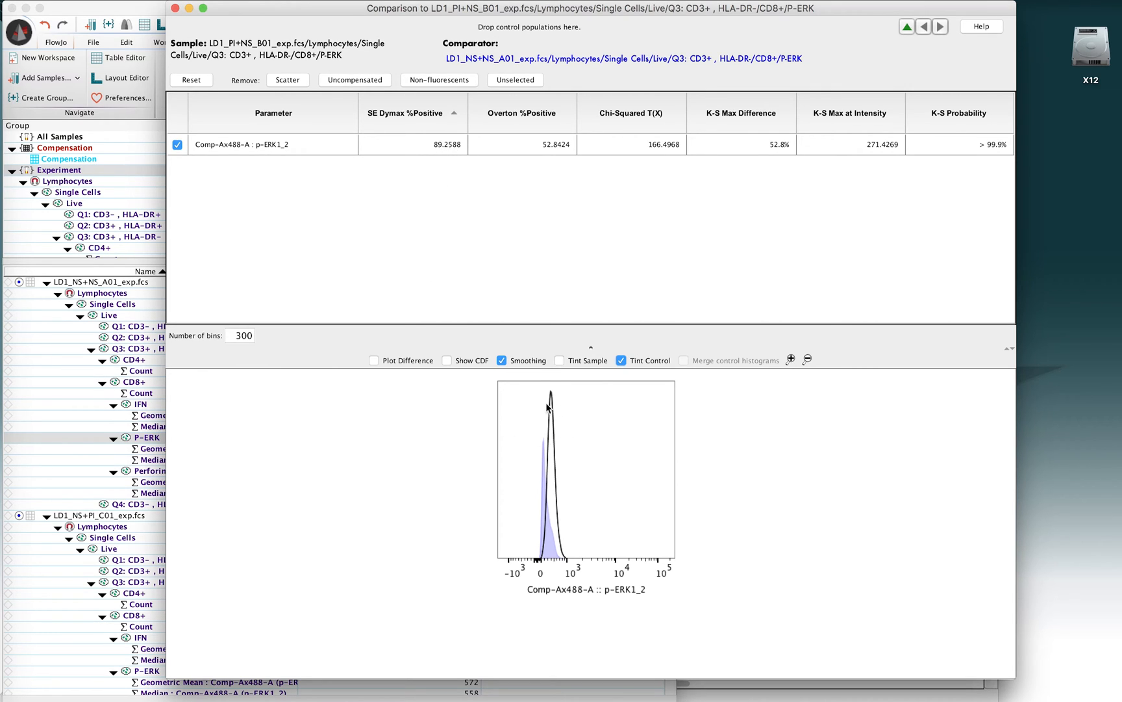
mouse_move(419, 206)
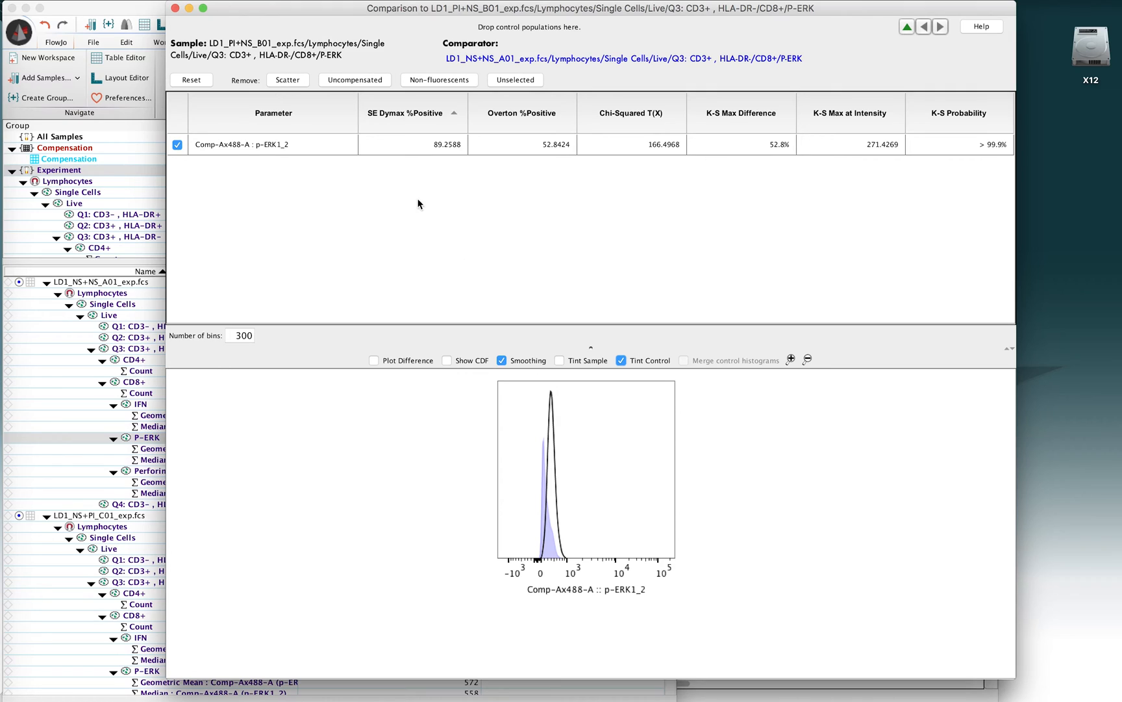
mouse_move(551, 156)
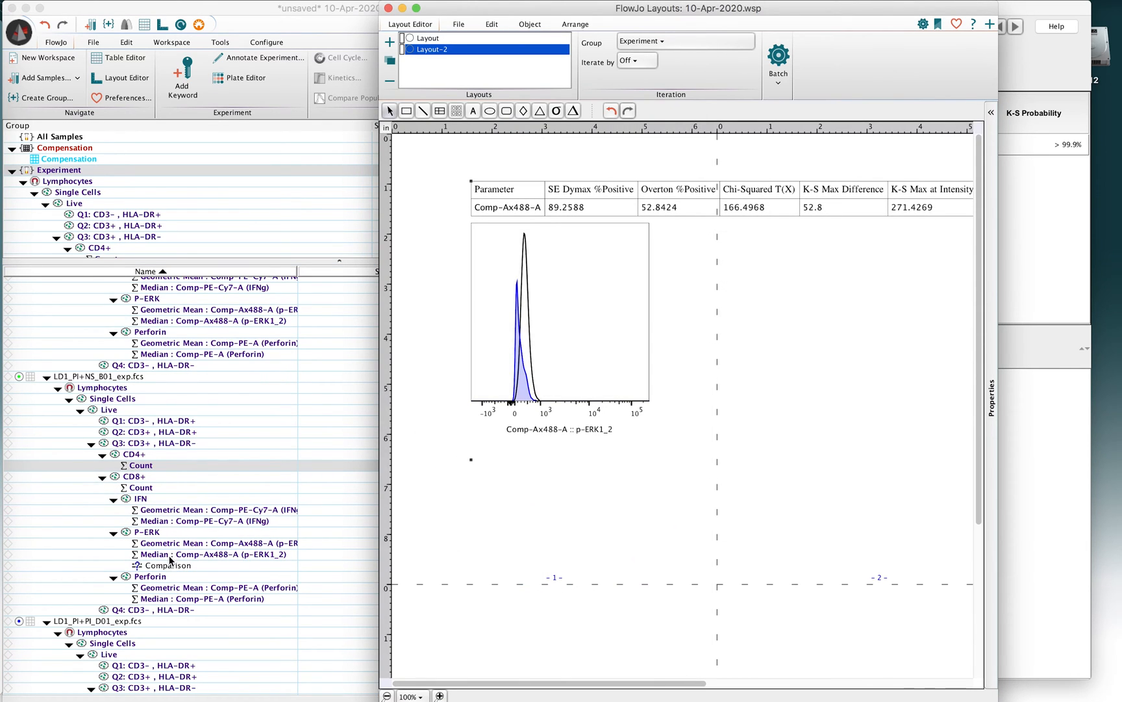
mouse_move(577, 328)
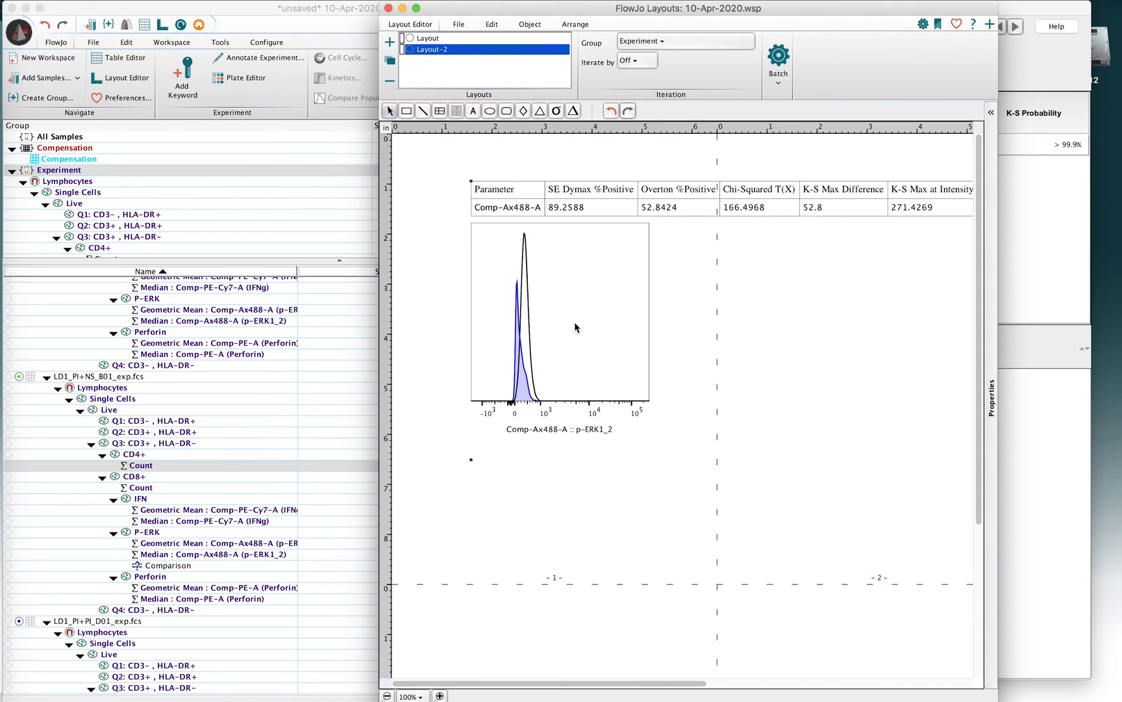
mouse_move(602, 345)
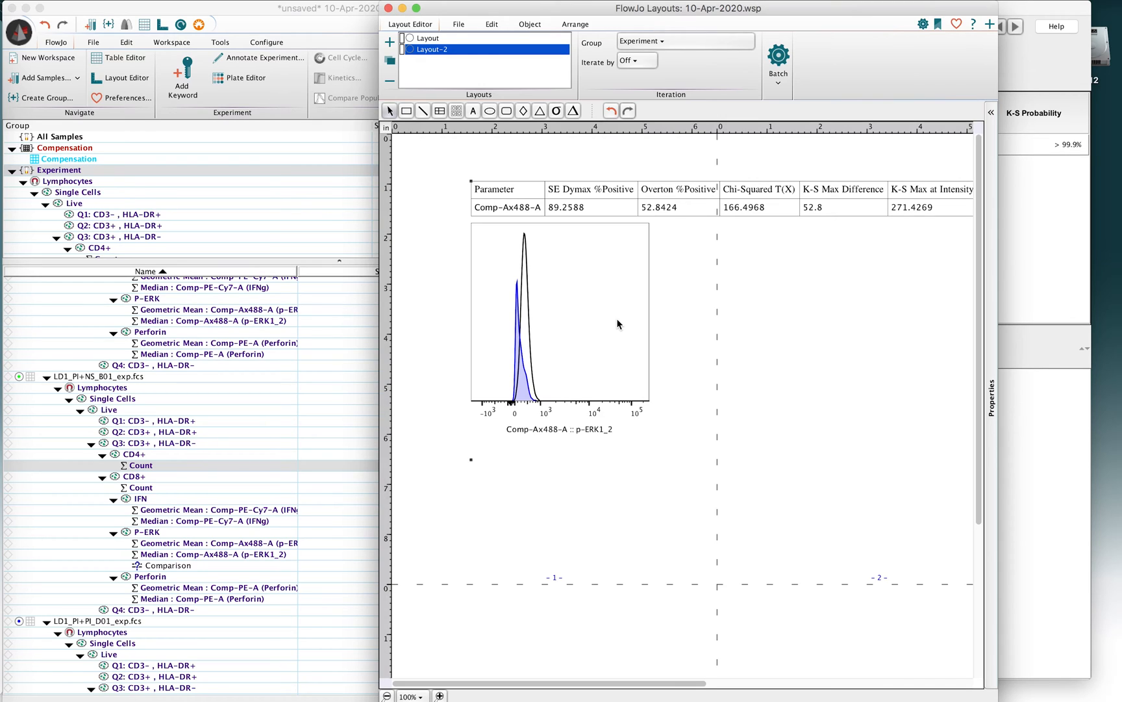
mouse_move(606, 206)
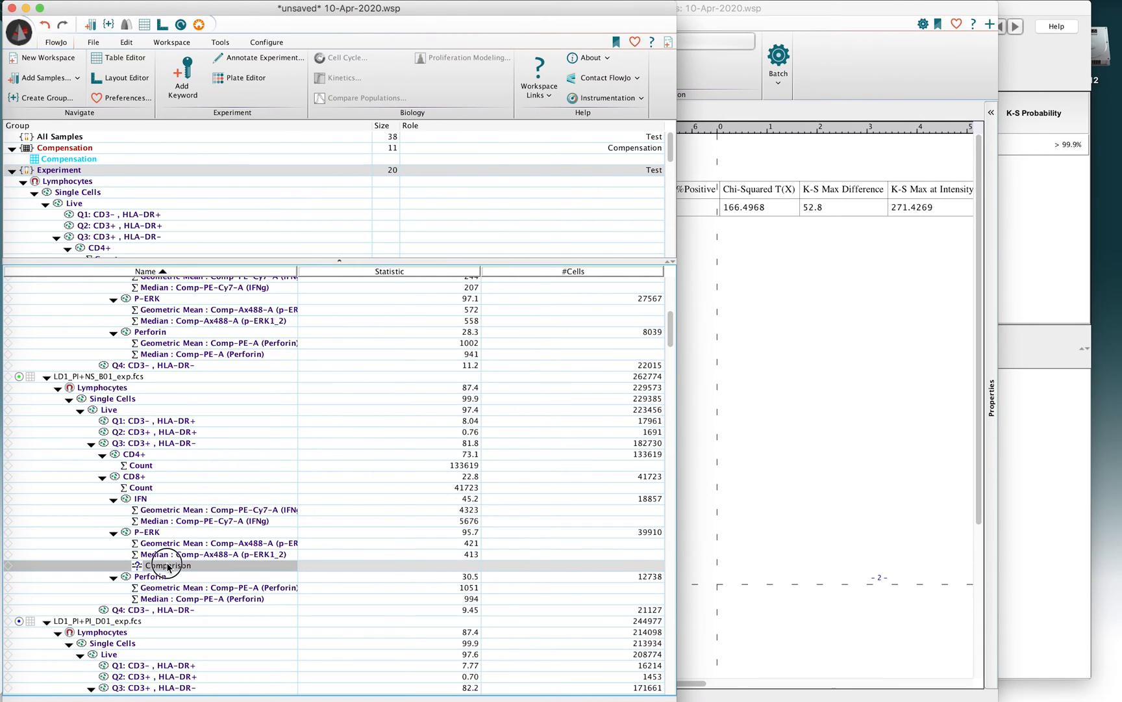
Reopen the Comparison node under the B01 sample's P-ERK population
double_click(163, 566)
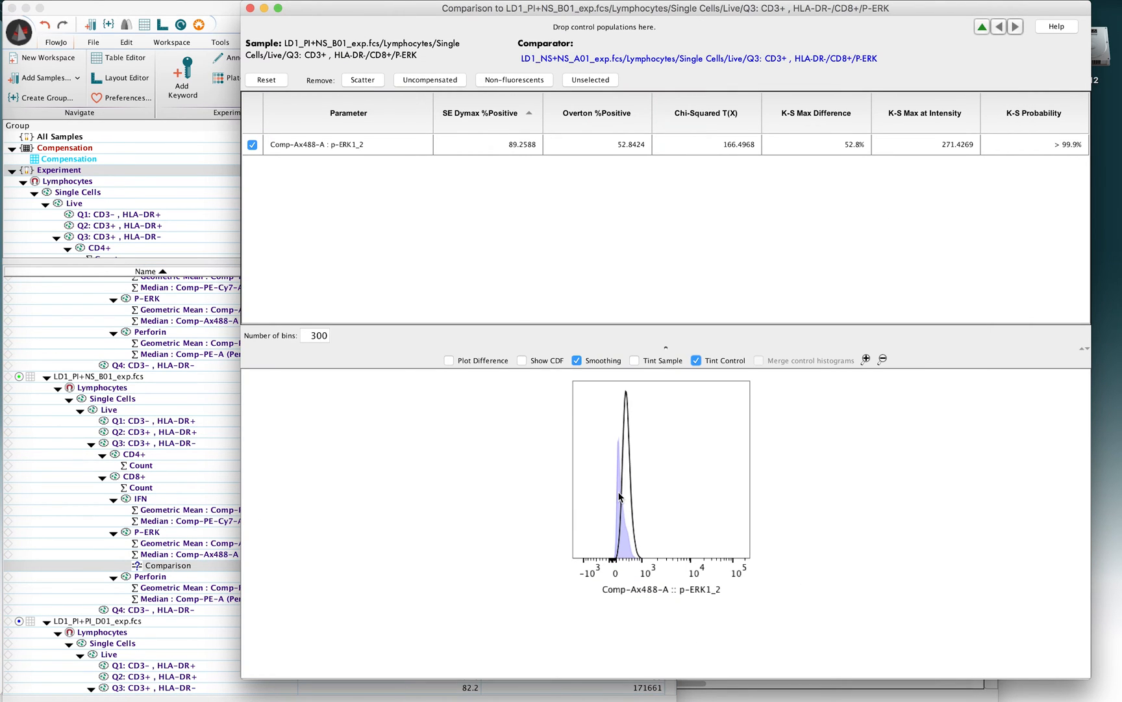
mouse_move(626, 395)
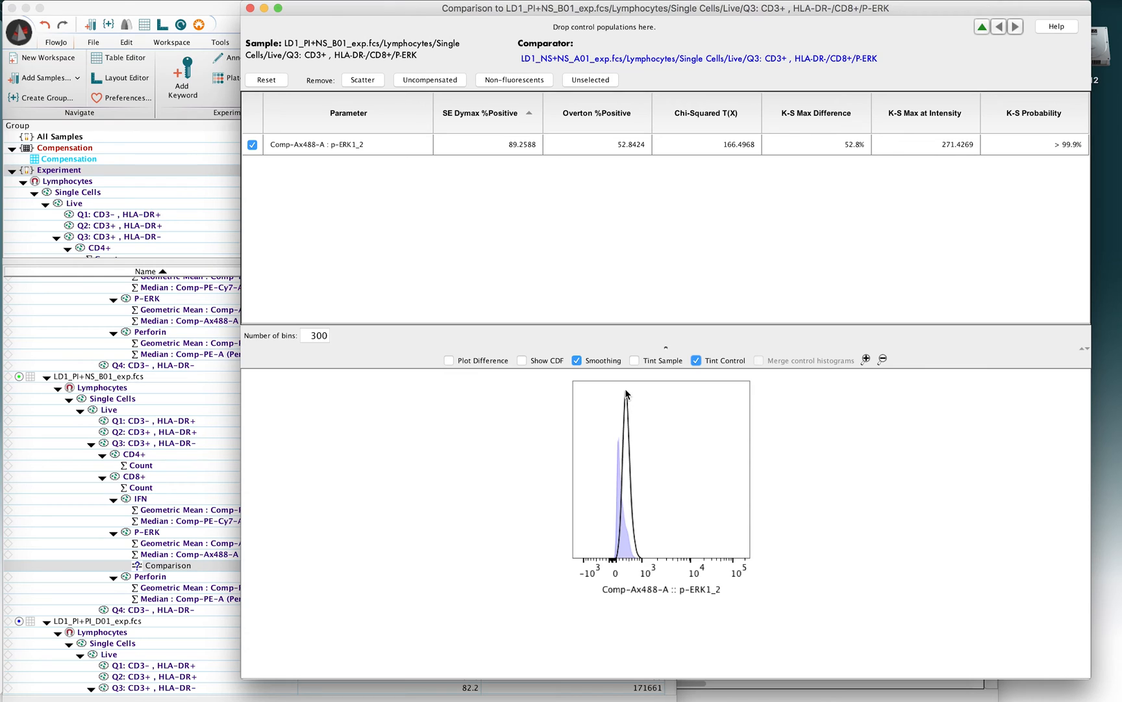
mouse_move(632, 404)
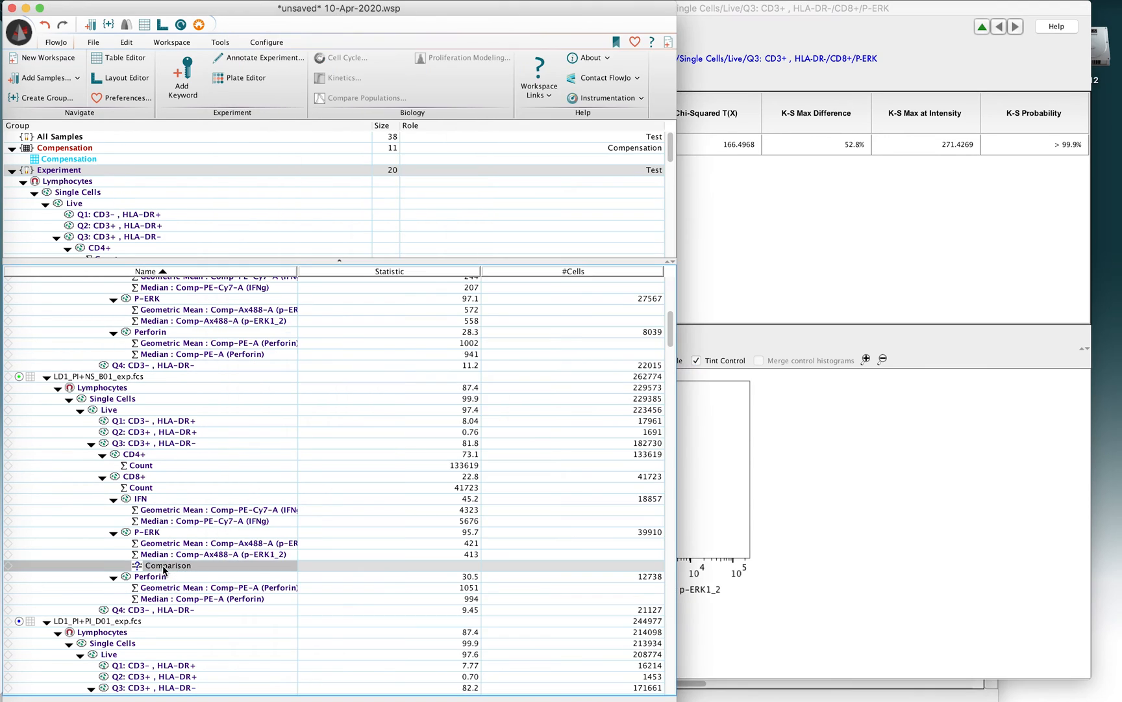
Copy the Comparison analysis to the Experiment group and select the group's copy
right_click(167, 566)
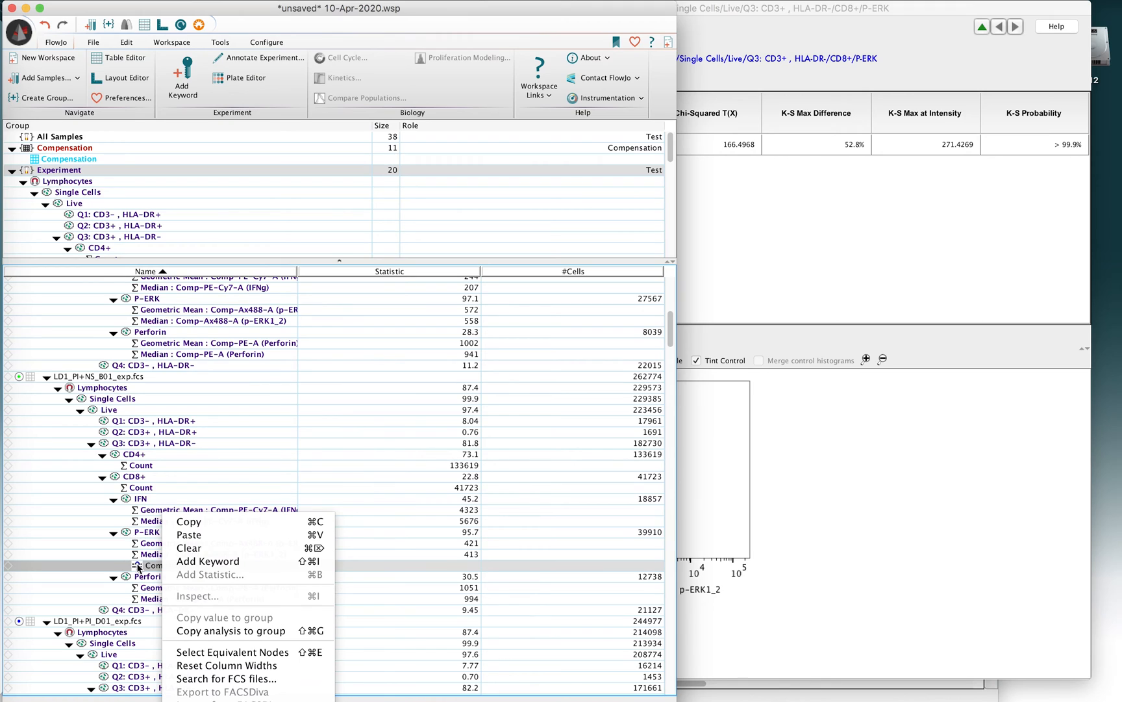
mouse_move(230, 631)
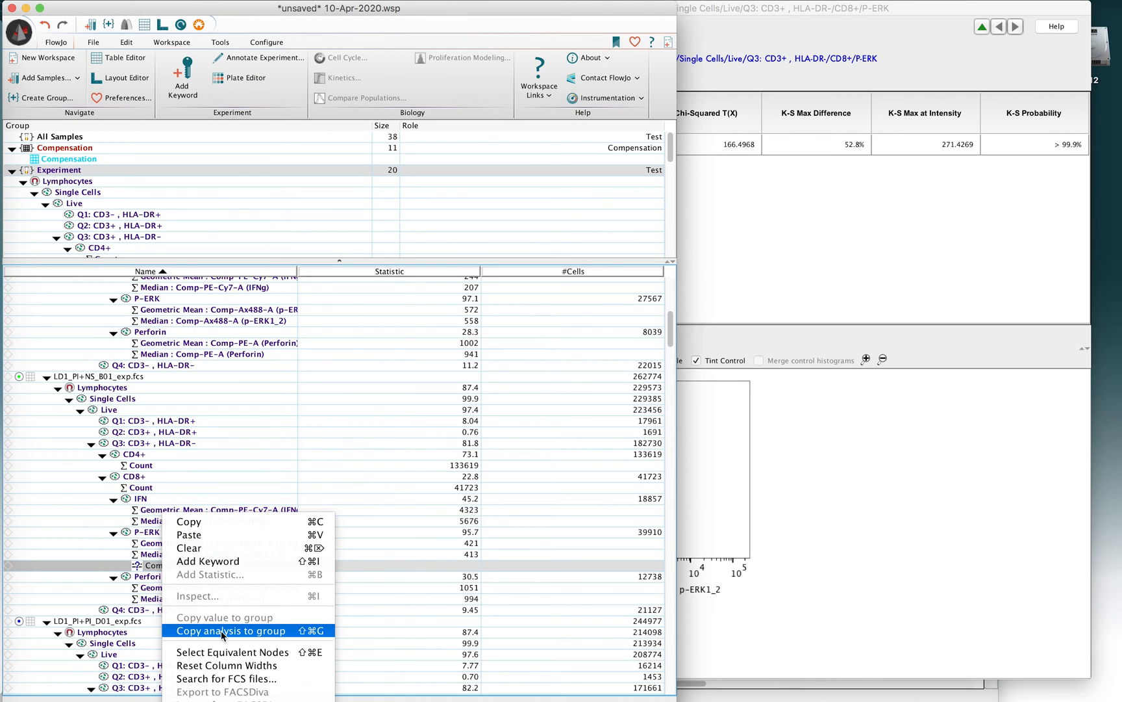
left_click(230, 630)
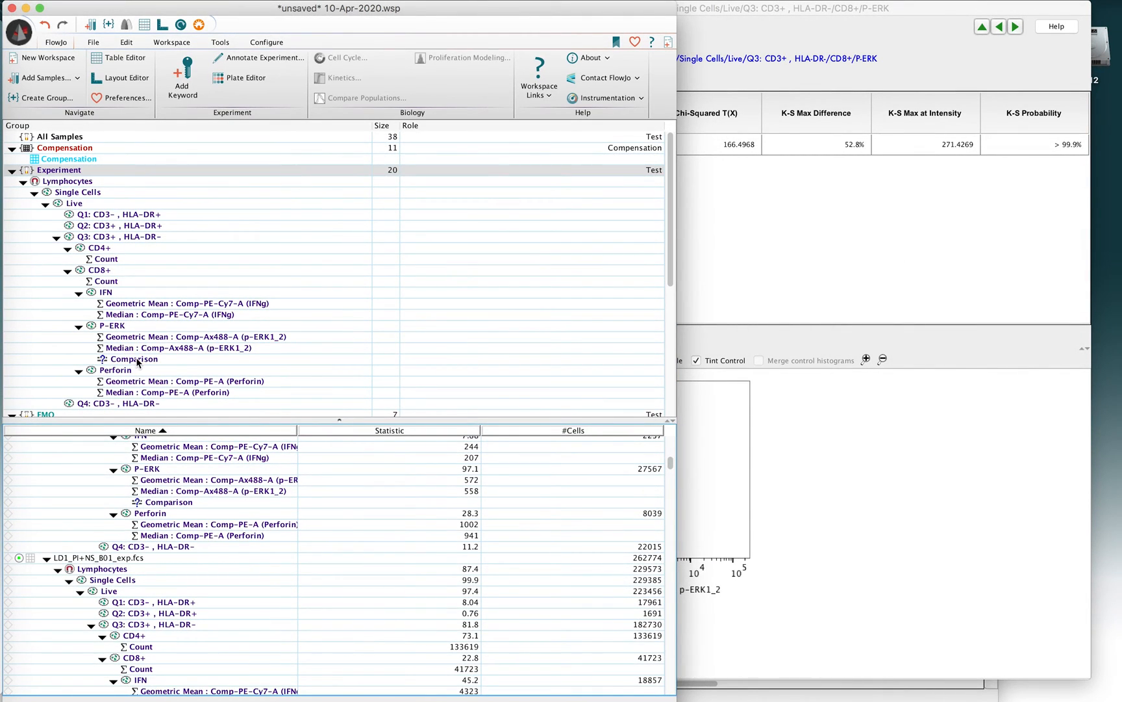
left_click(133, 358)
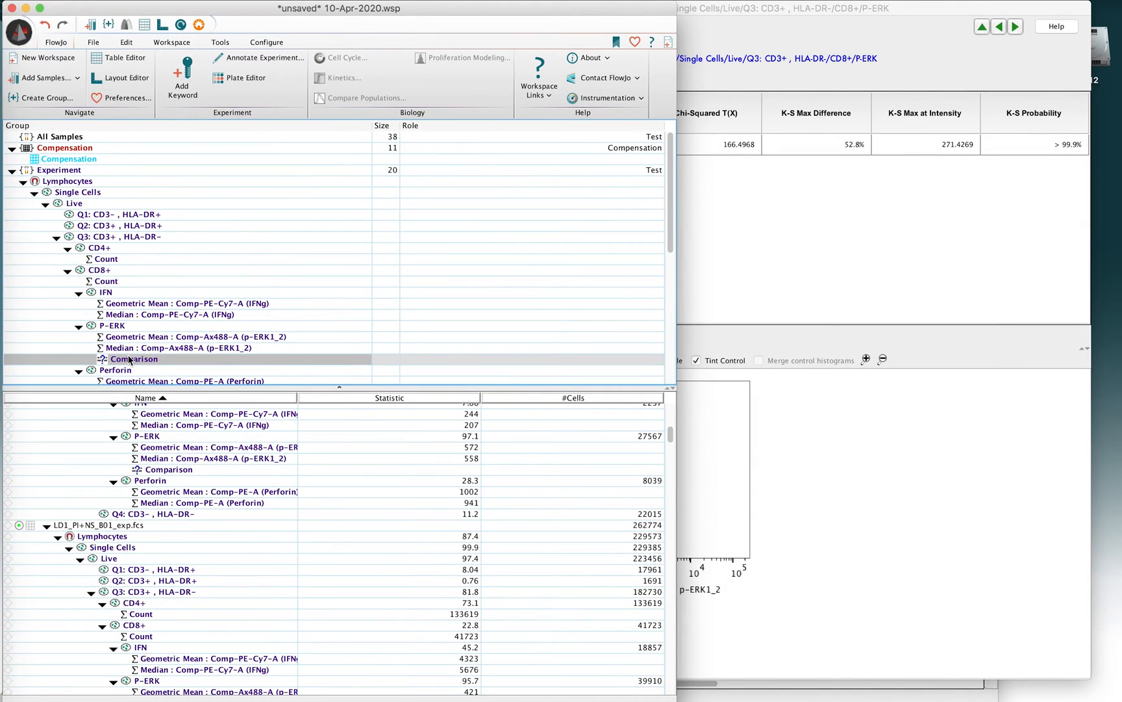
mouse_move(549, 187)
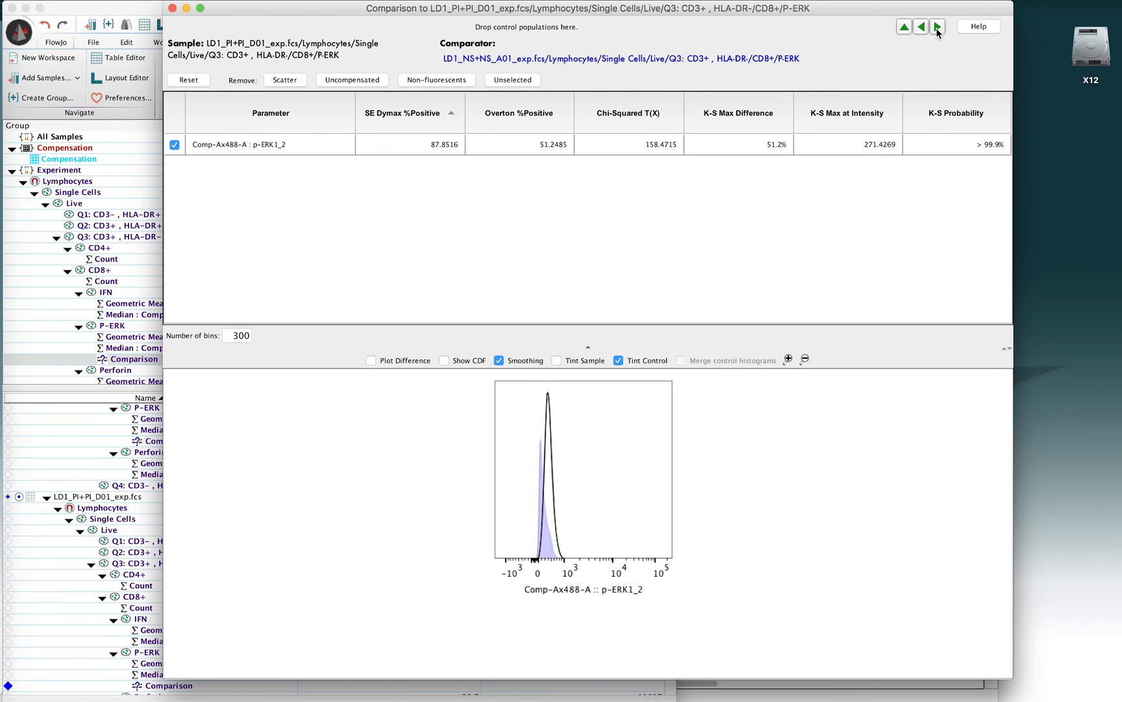
Step through neighbouring samples' comparisons and return to B01 p-ERK against the A01 control
left_click(936, 26)
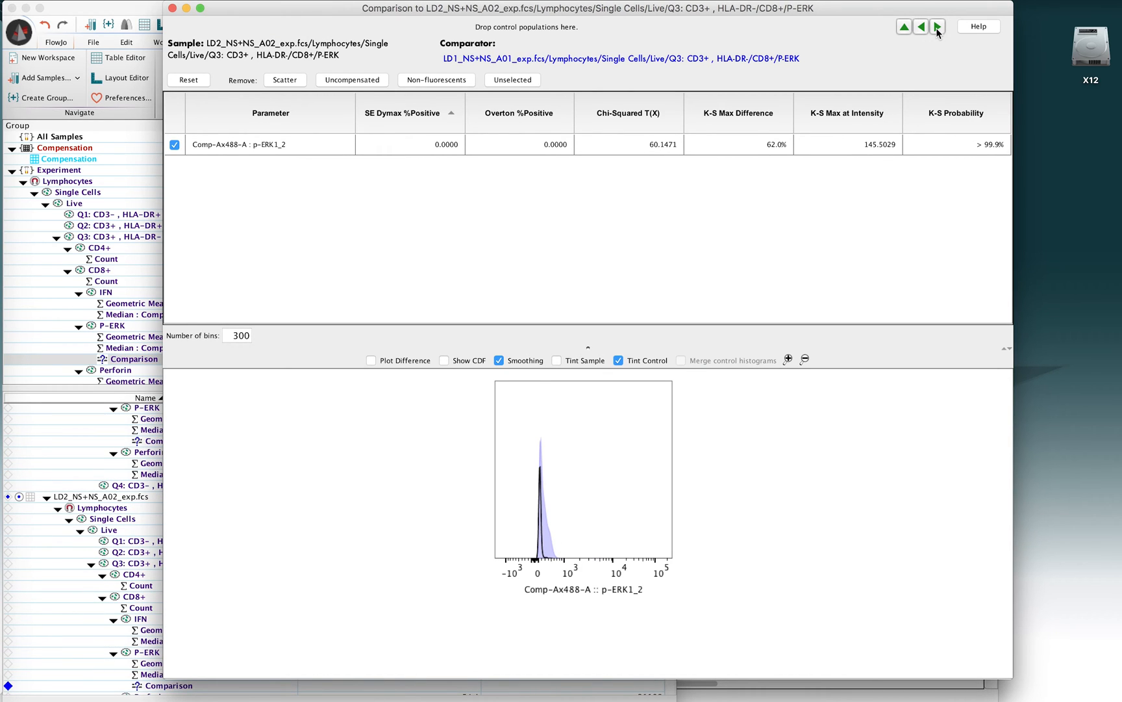
mouse_move(211, 39)
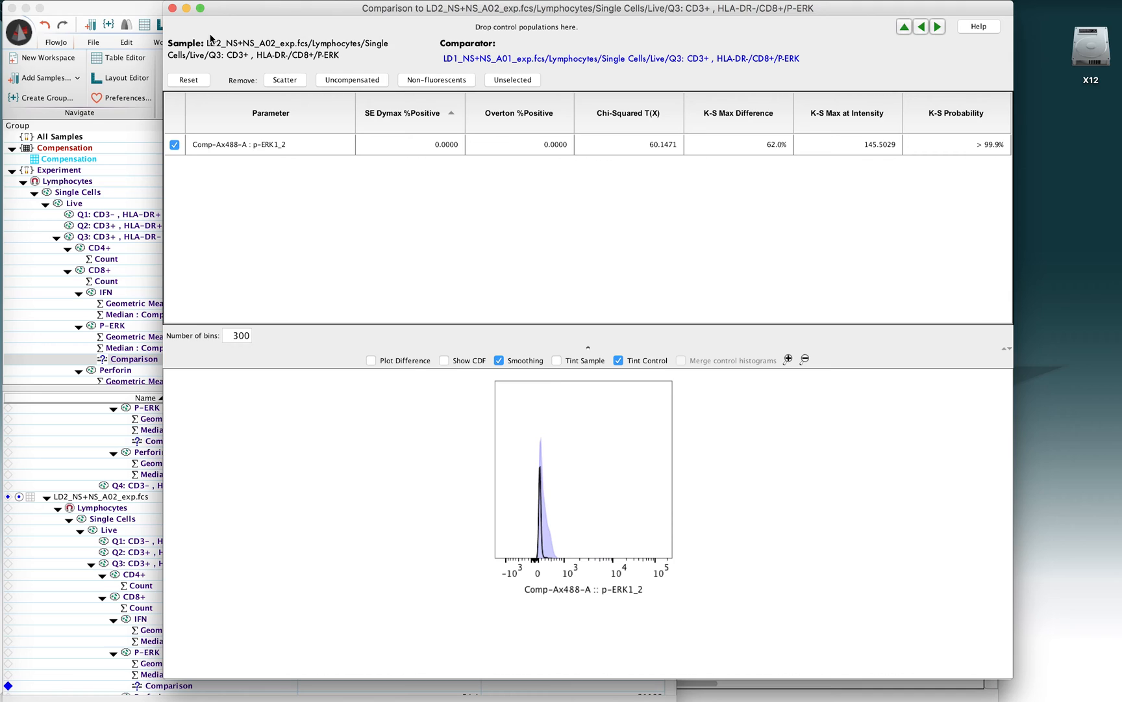
mouse_move(230, 52)
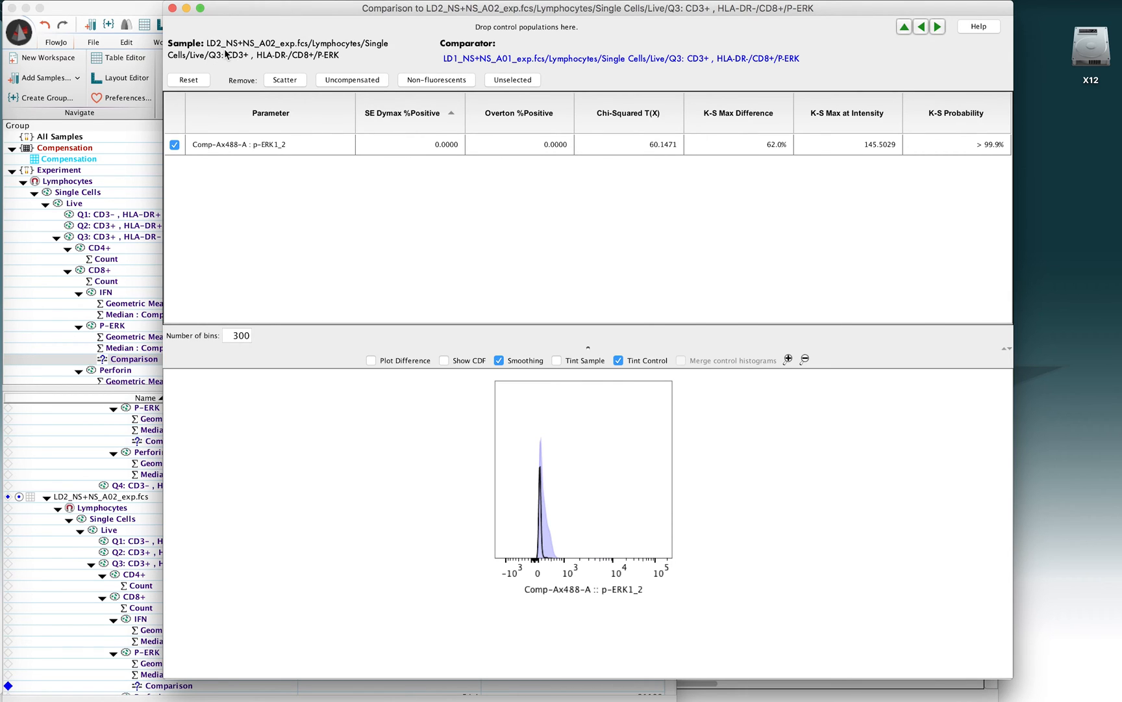
mouse_move(241, 56)
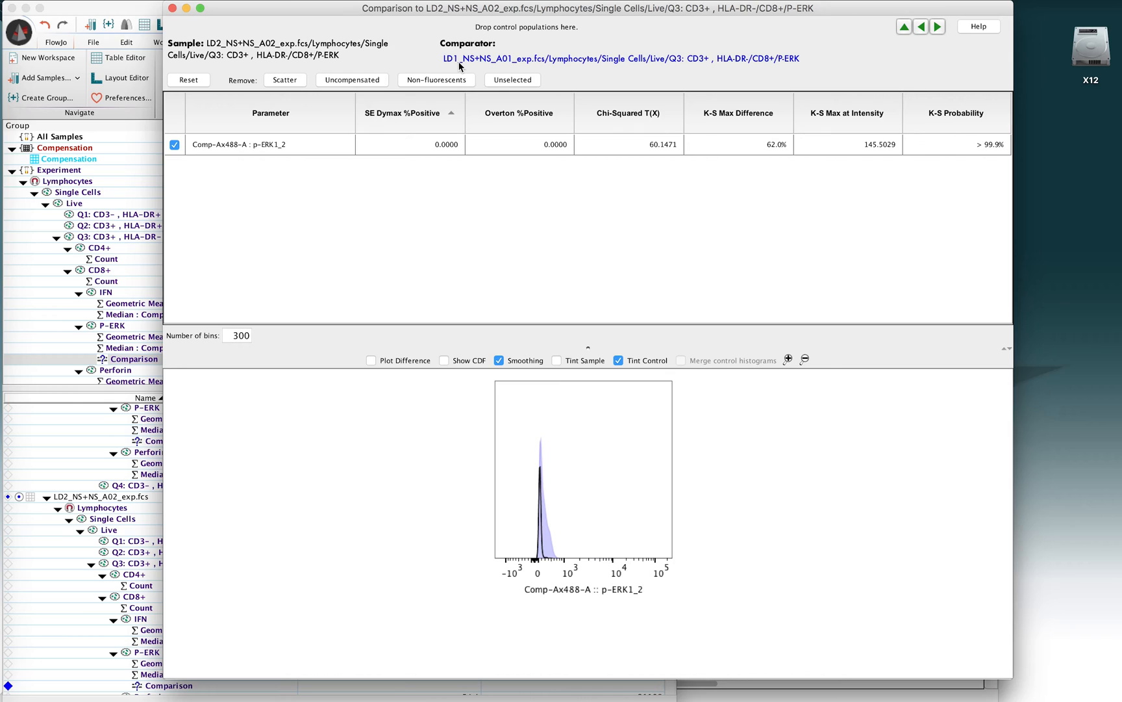
mouse_move(508, 59)
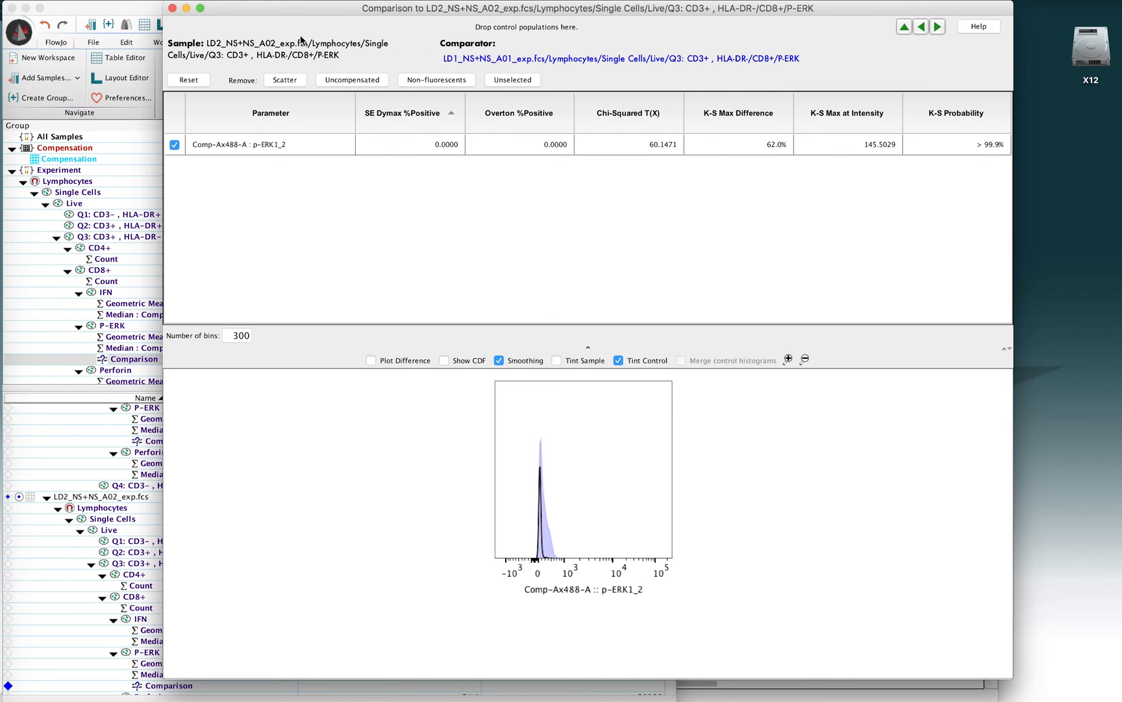
mouse_move(406, 140)
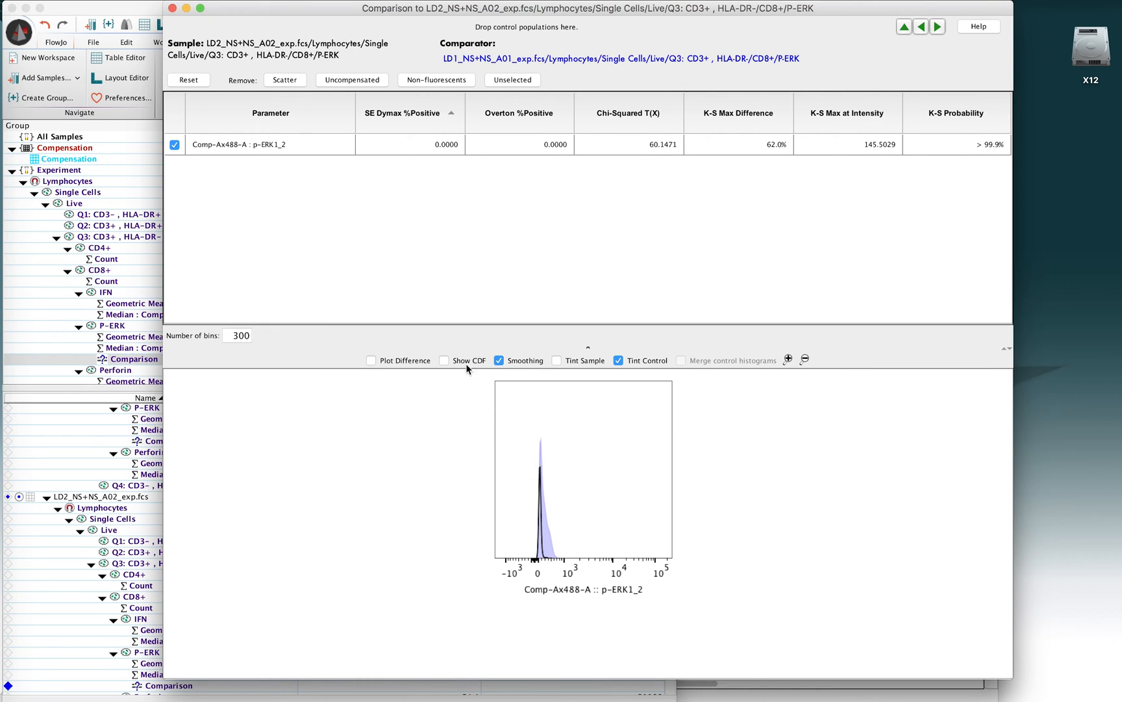
mouse_move(548, 154)
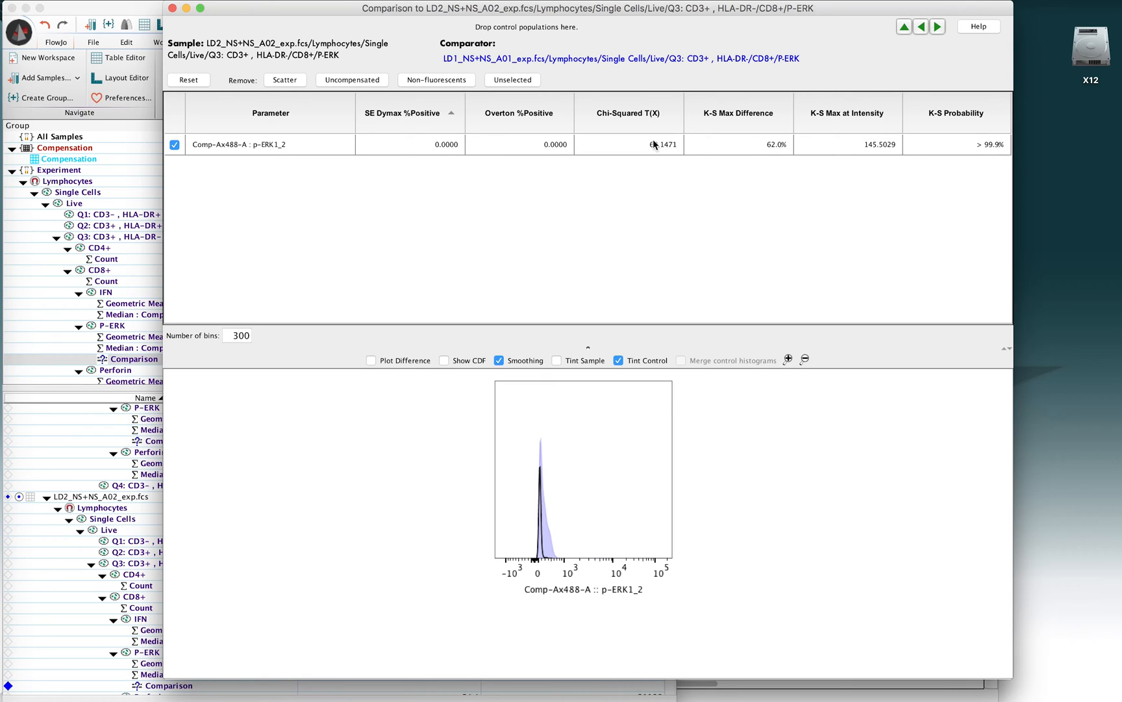
mouse_move(644, 152)
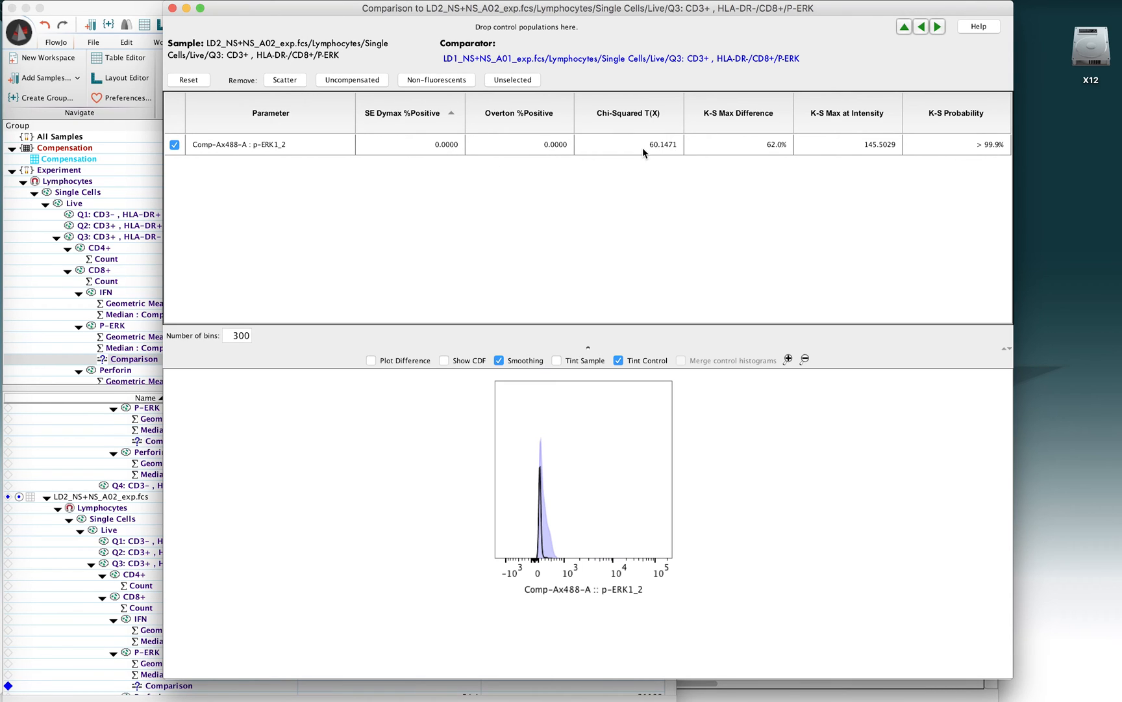
mouse_move(636, 146)
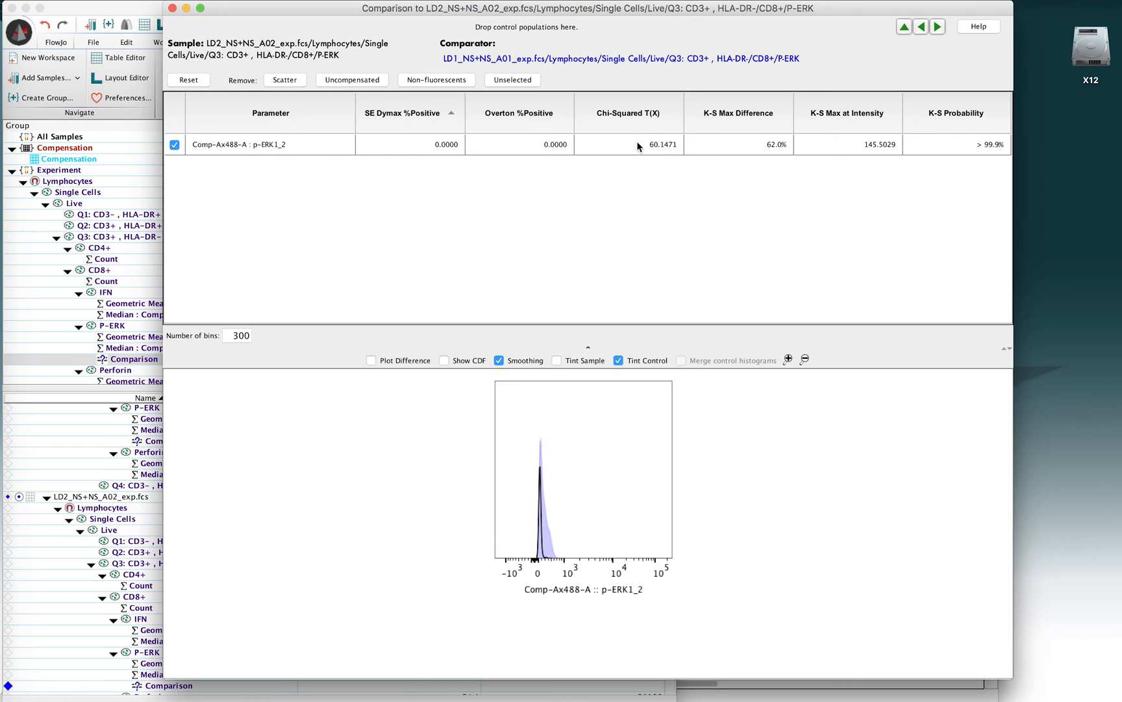
mouse_move(654, 156)
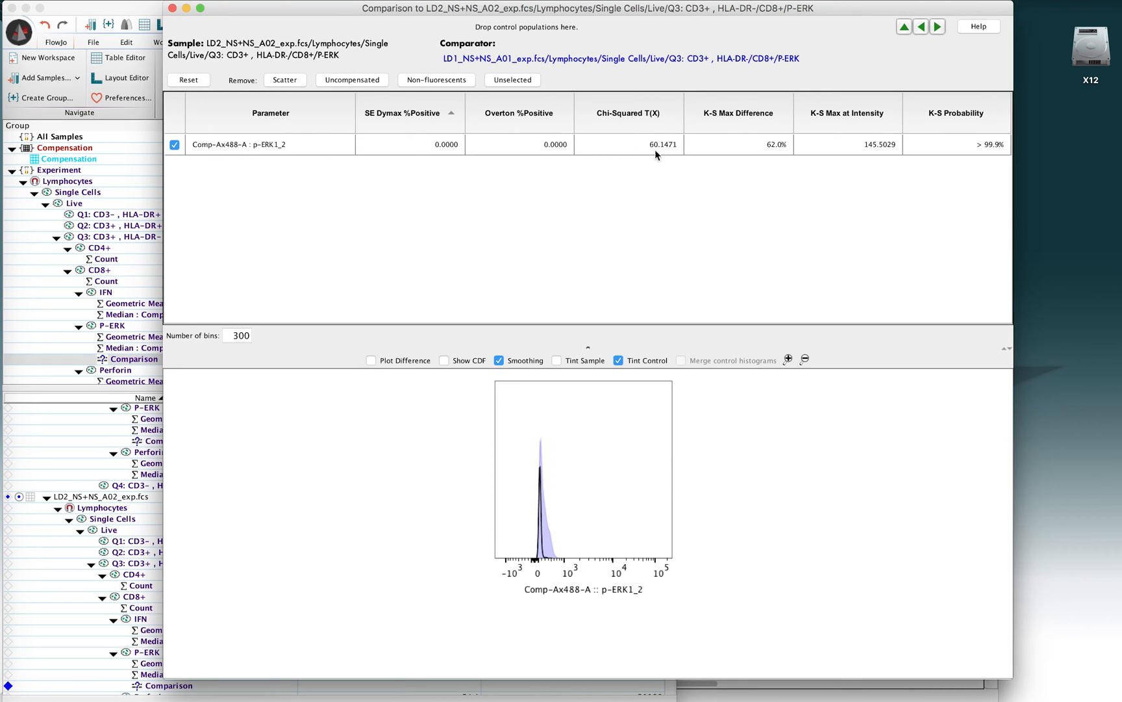
mouse_move(661, 142)
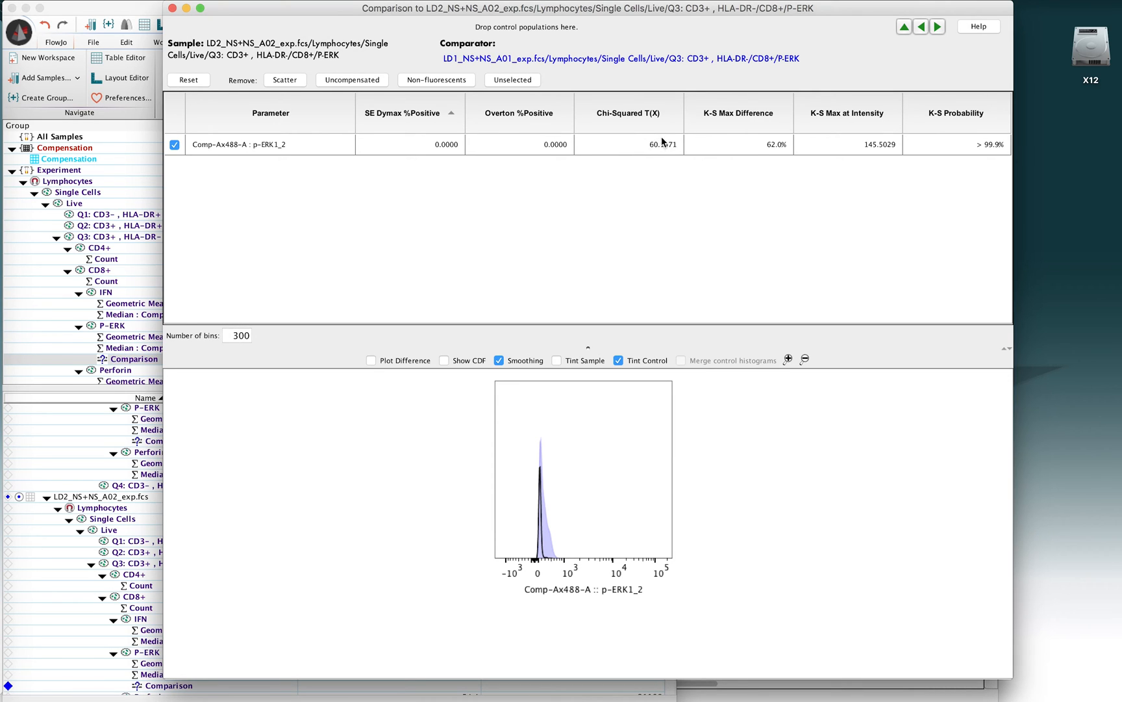
mouse_move(654, 163)
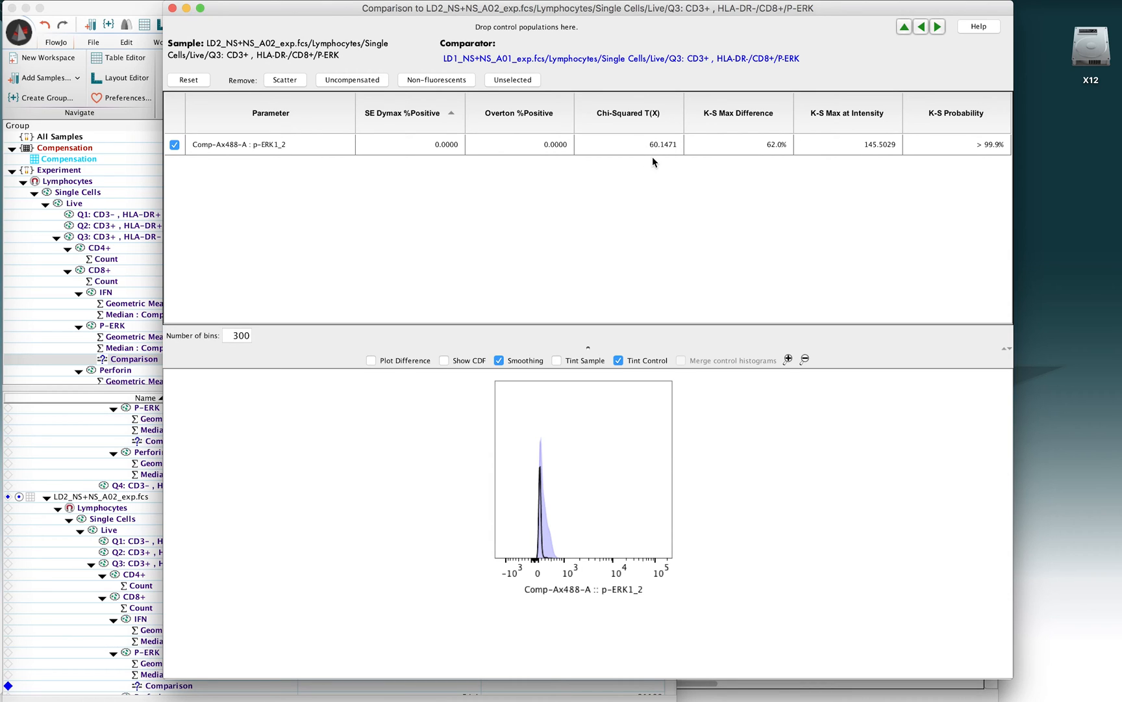
mouse_move(762, 33)
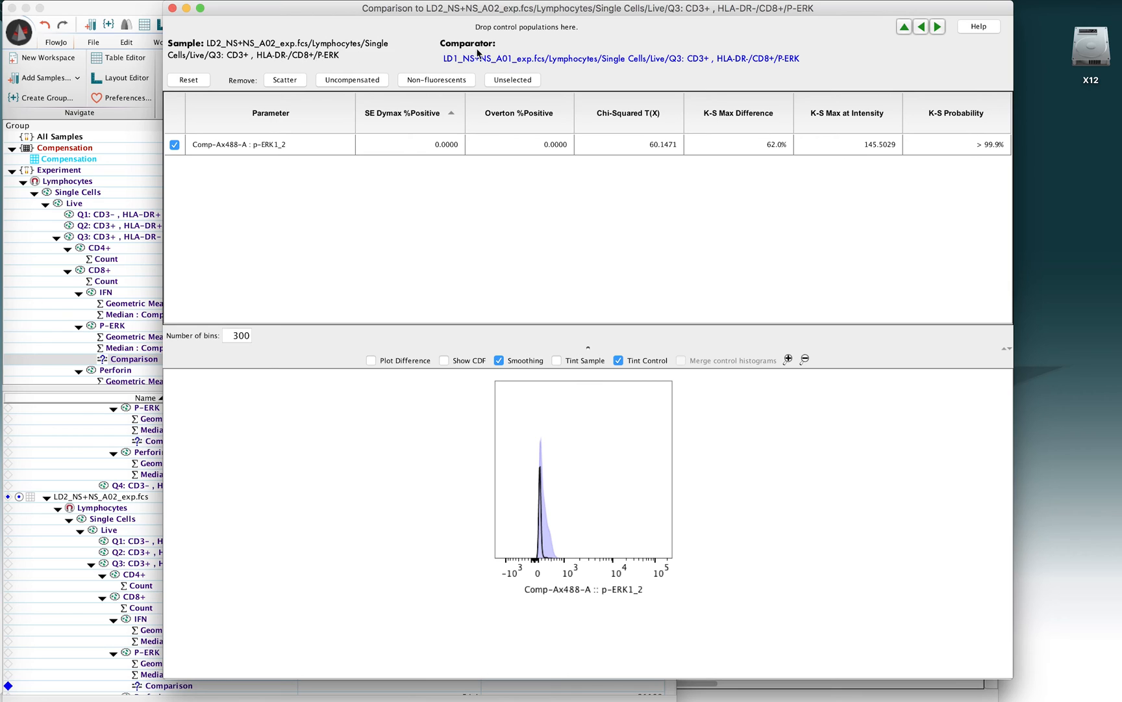
left_click(922, 26)
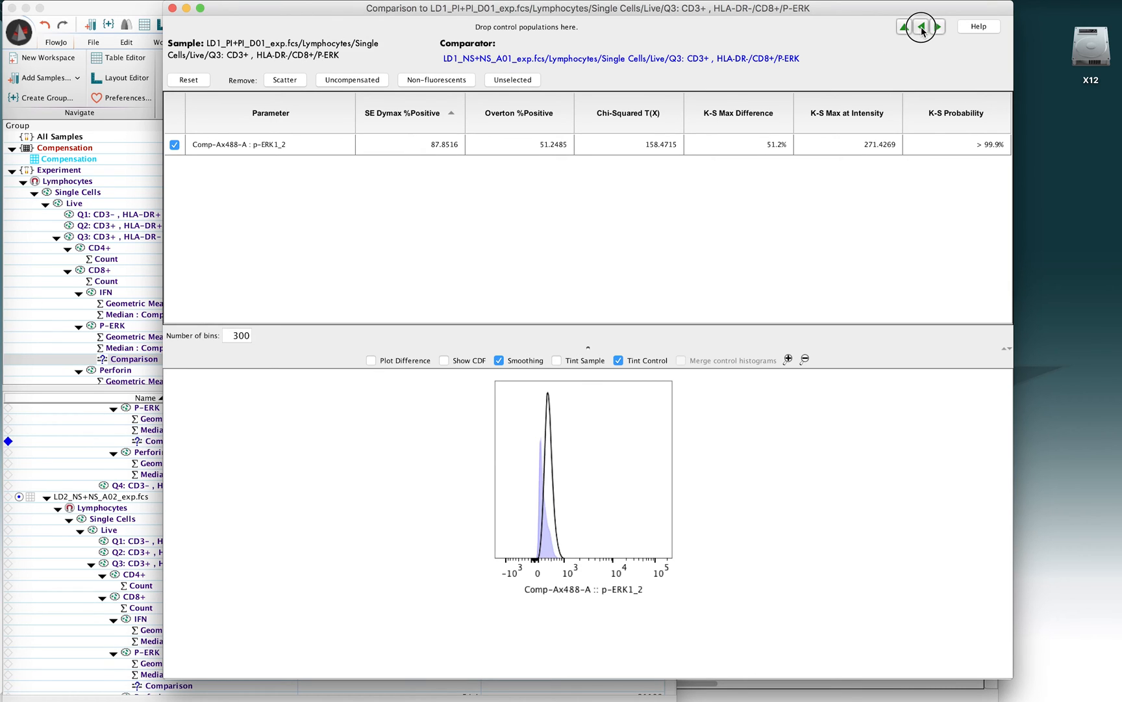
left_click(938, 26)
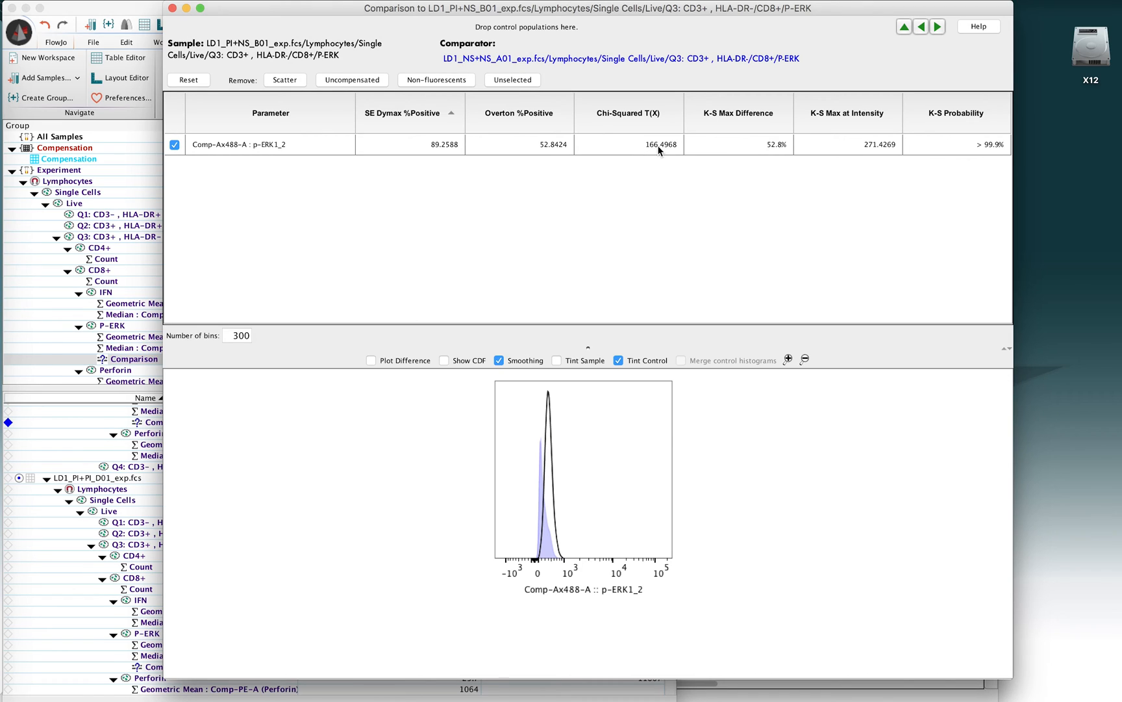
mouse_move(590, 111)
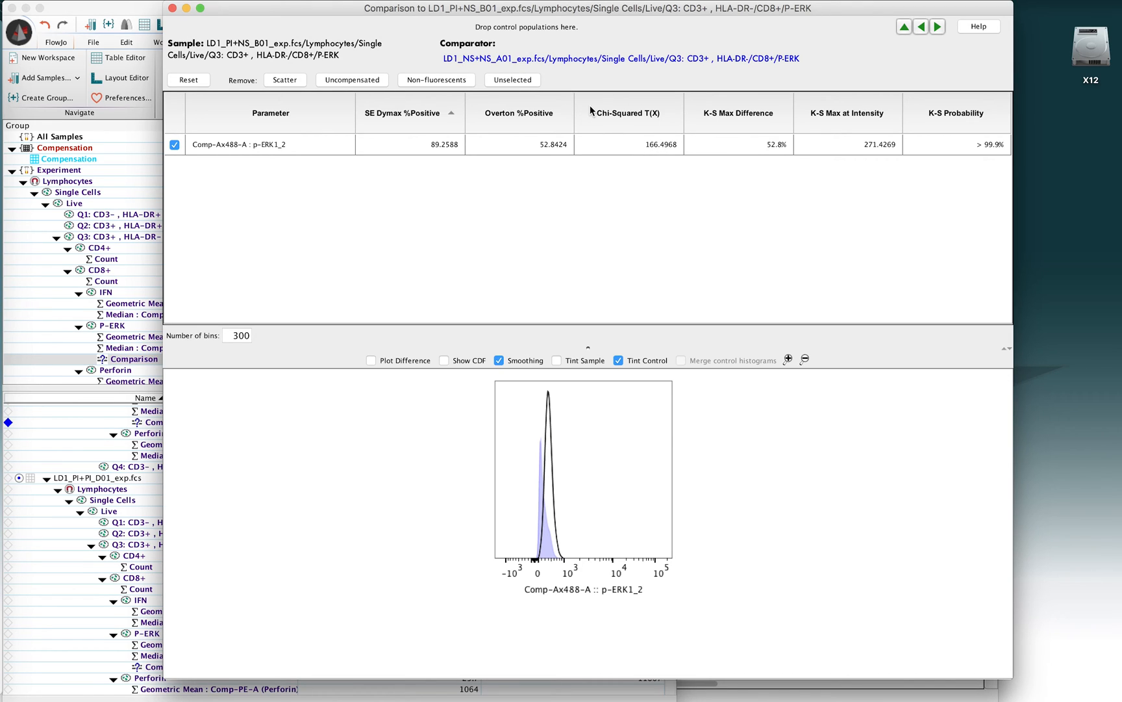
mouse_move(645, 156)
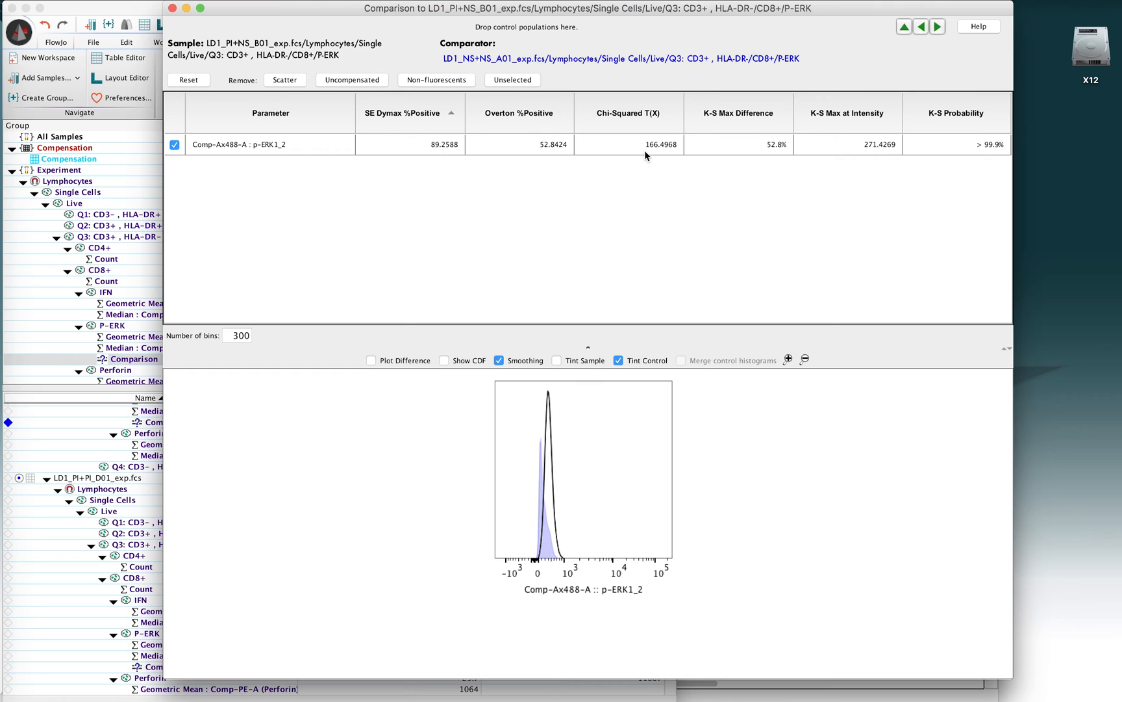
mouse_move(513, 96)
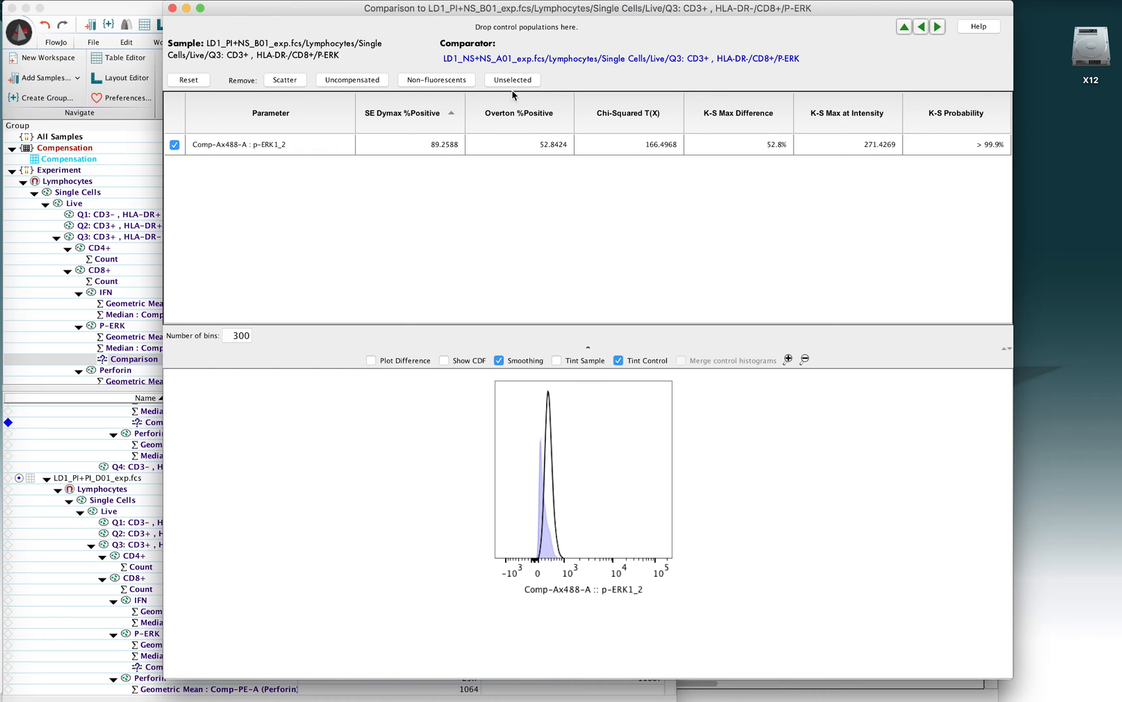
mouse_move(651, 136)
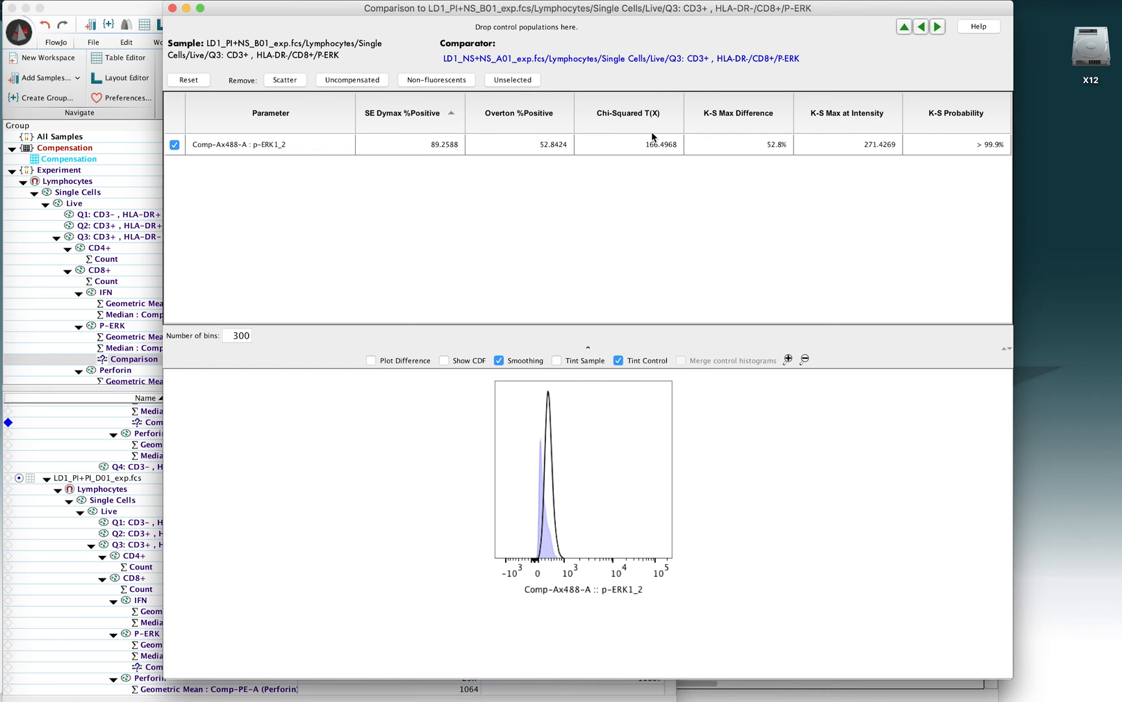
mouse_move(913, 30)
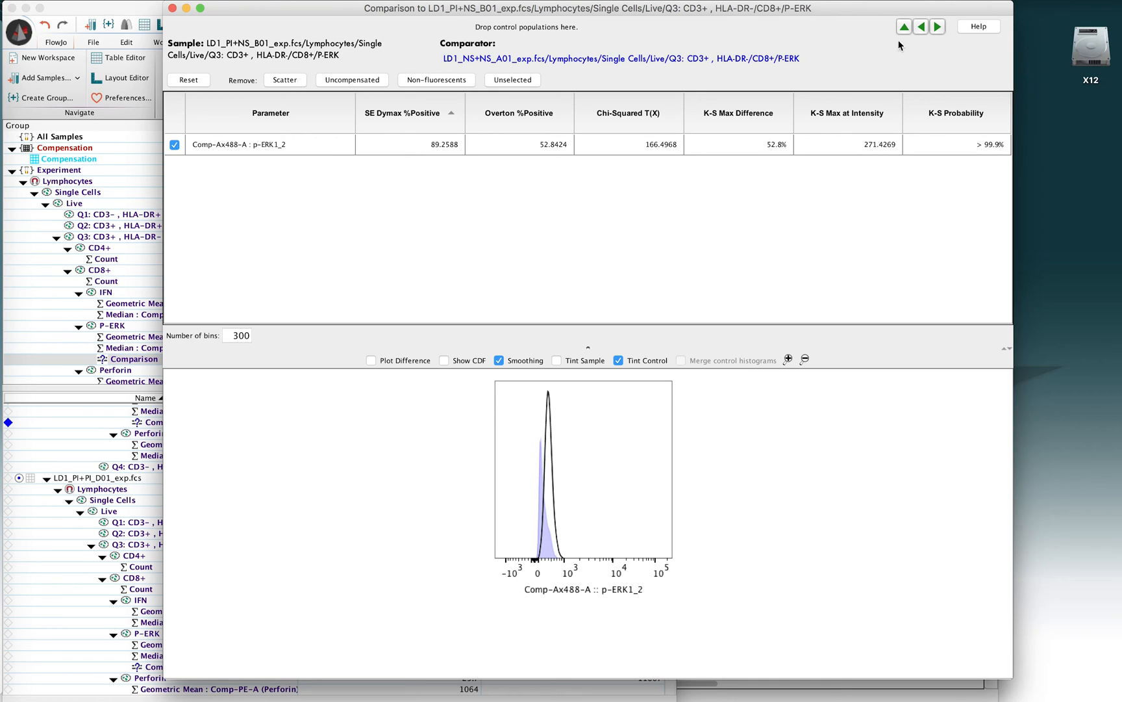
mouse_move(820, 145)
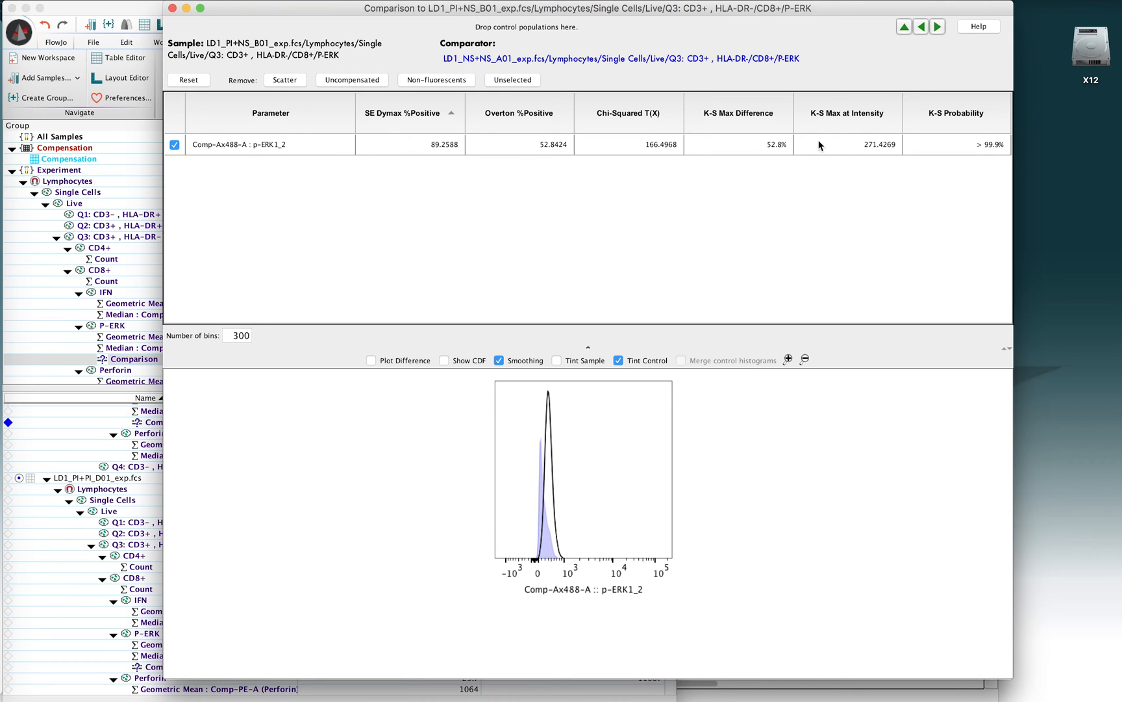
mouse_move(539, 412)
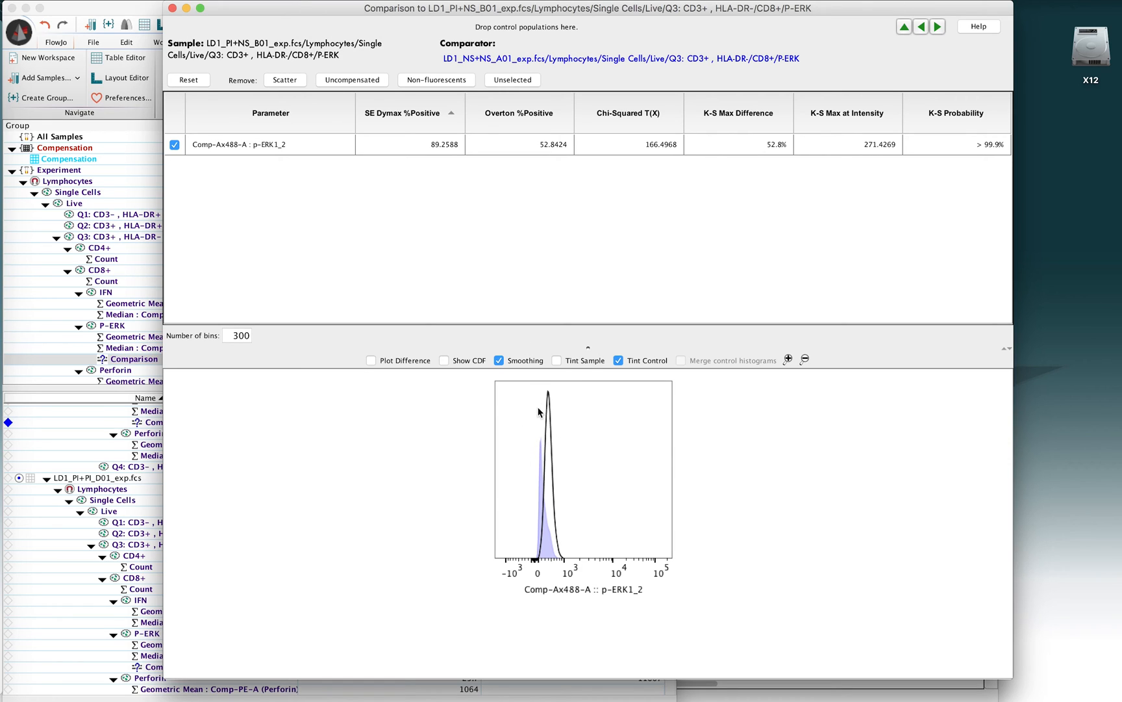
mouse_move(555, 287)
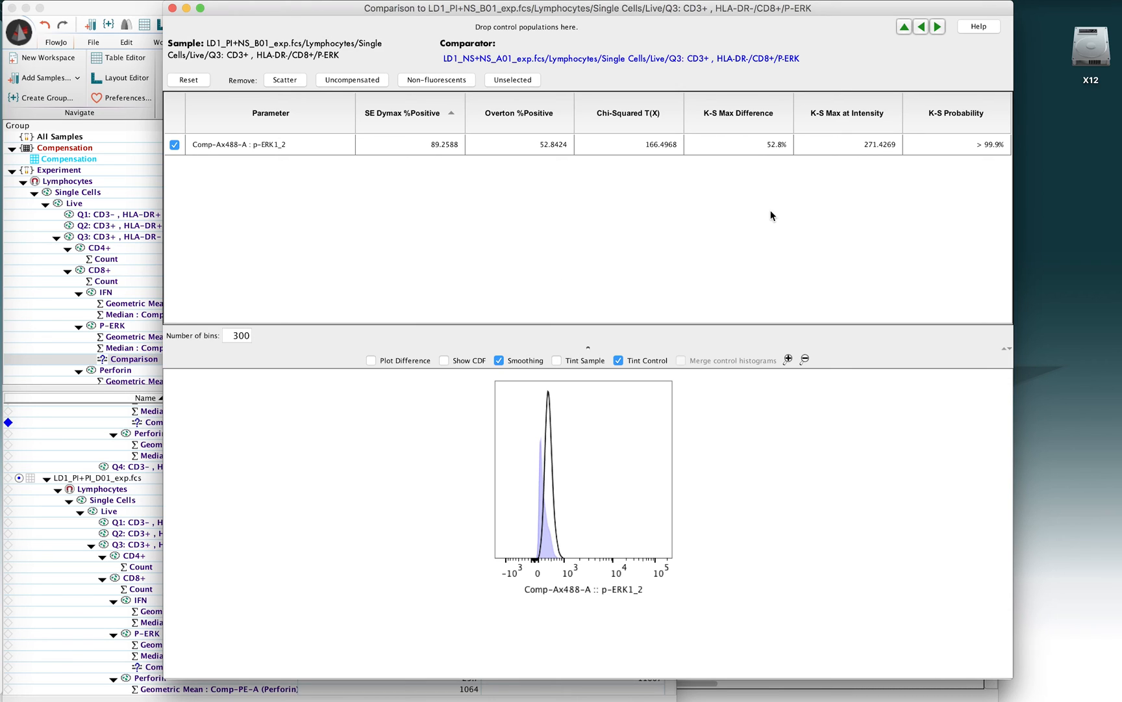
mouse_move(541, 454)
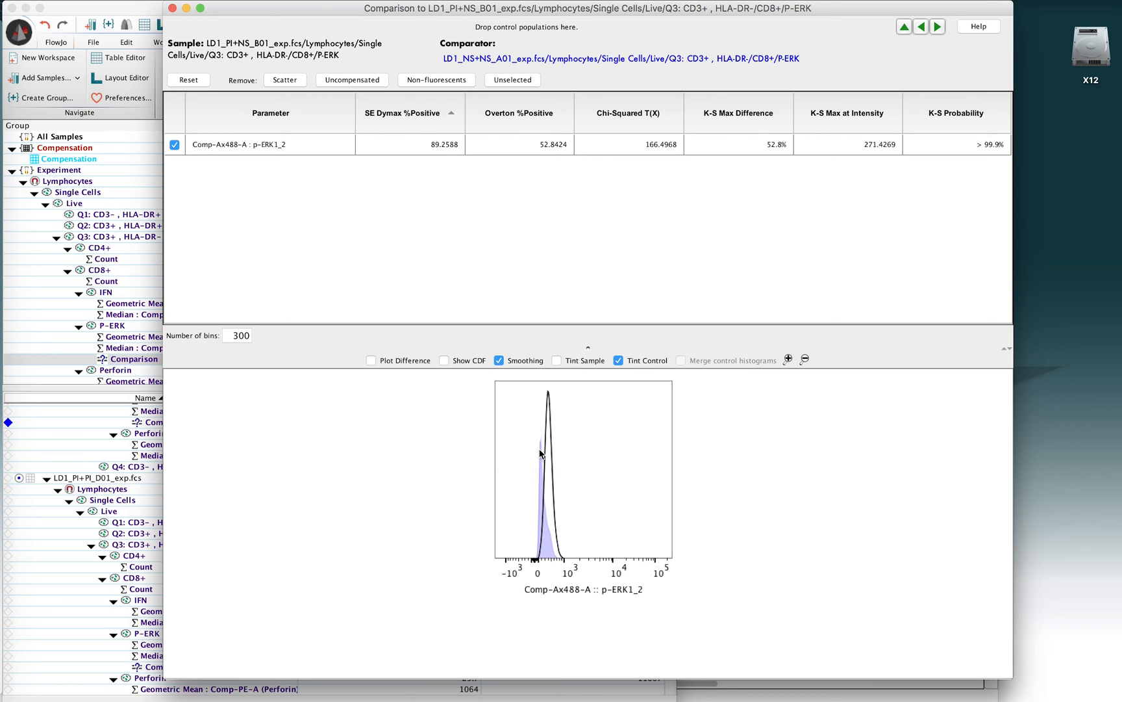
mouse_move(551, 463)
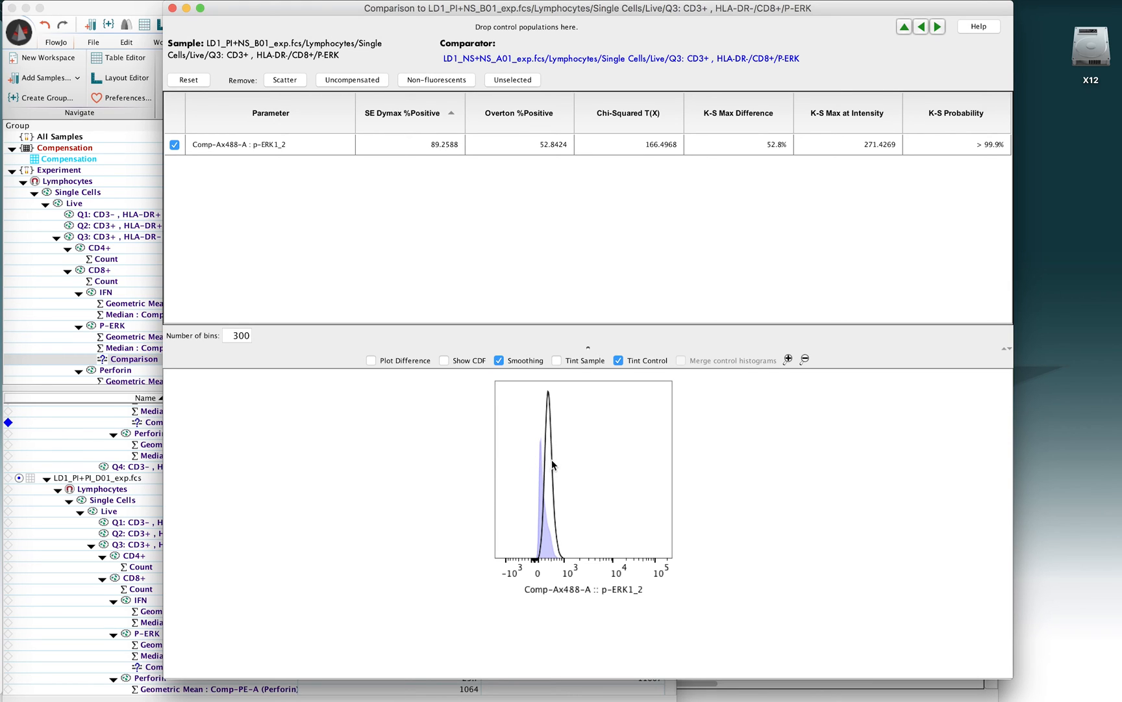
mouse_move(550, 471)
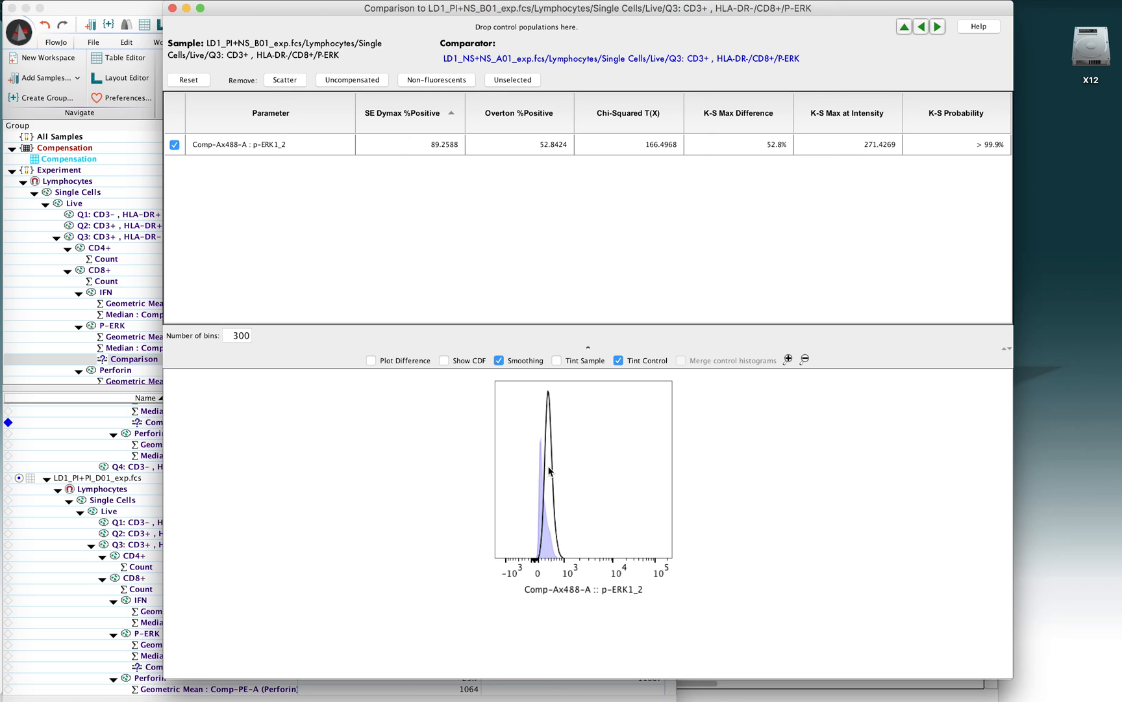
mouse_move(548, 469)
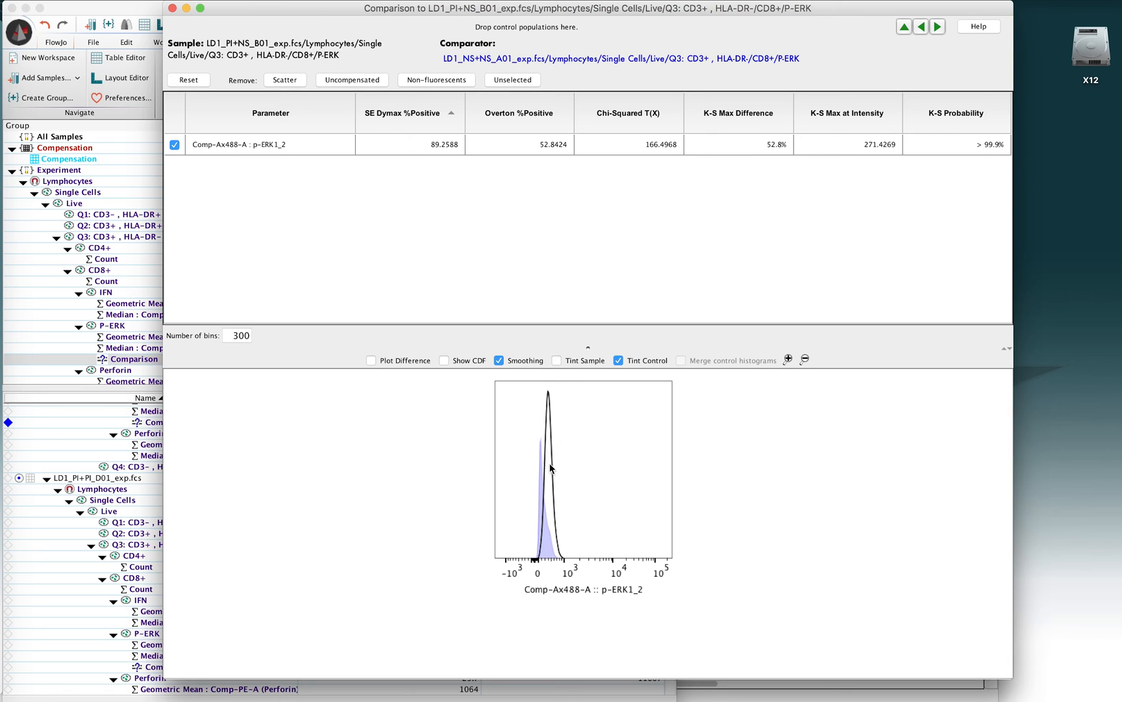
mouse_move(670, 172)
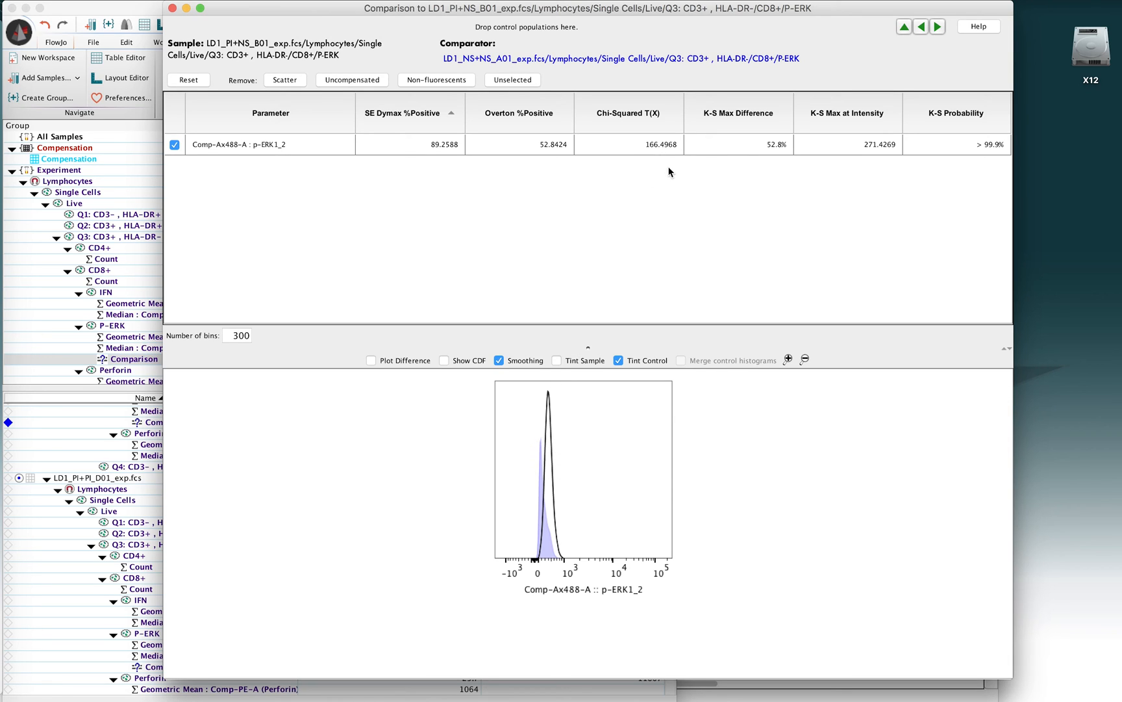
mouse_move(647, 132)
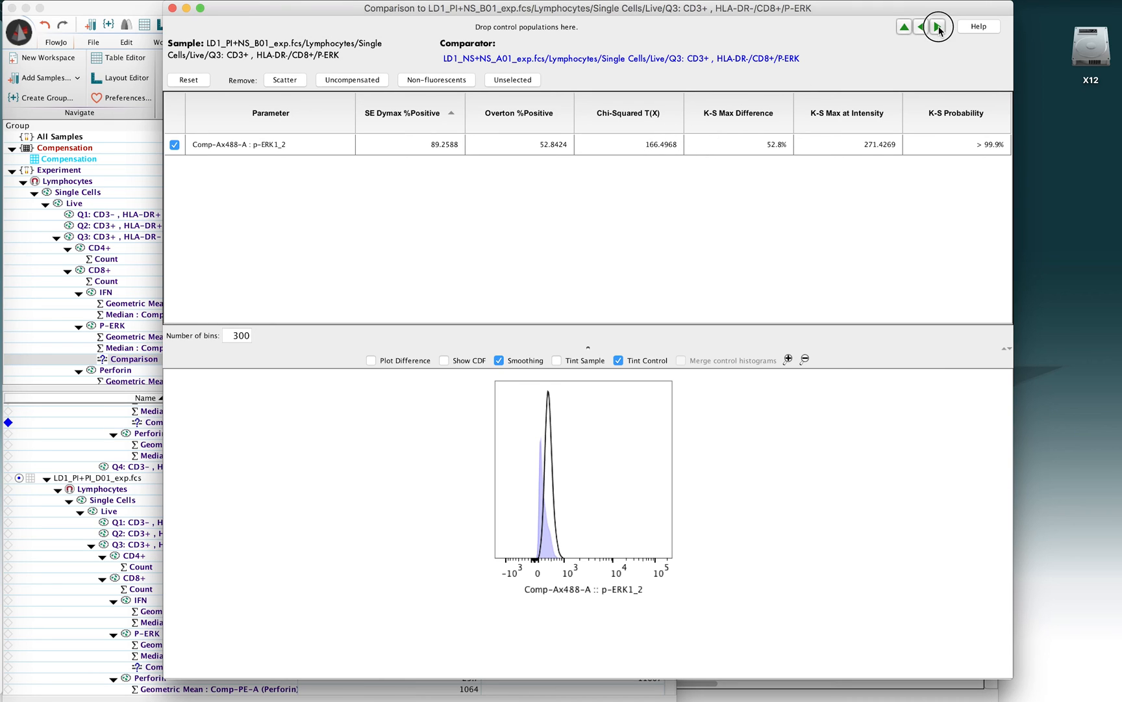
Advance the comparison to sample LD2_NS+PI_C02 against A01 (Chi-Squared 316.54, K-S 75.1%)
left_click(938, 26)
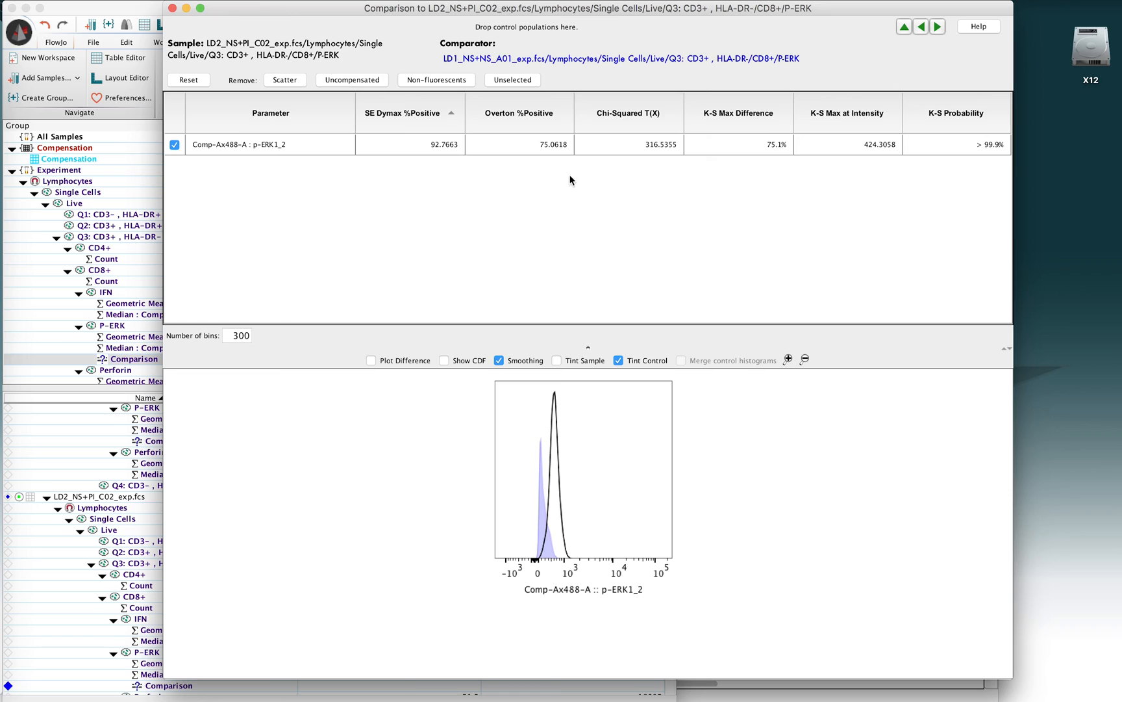
mouse_move(478, 66)
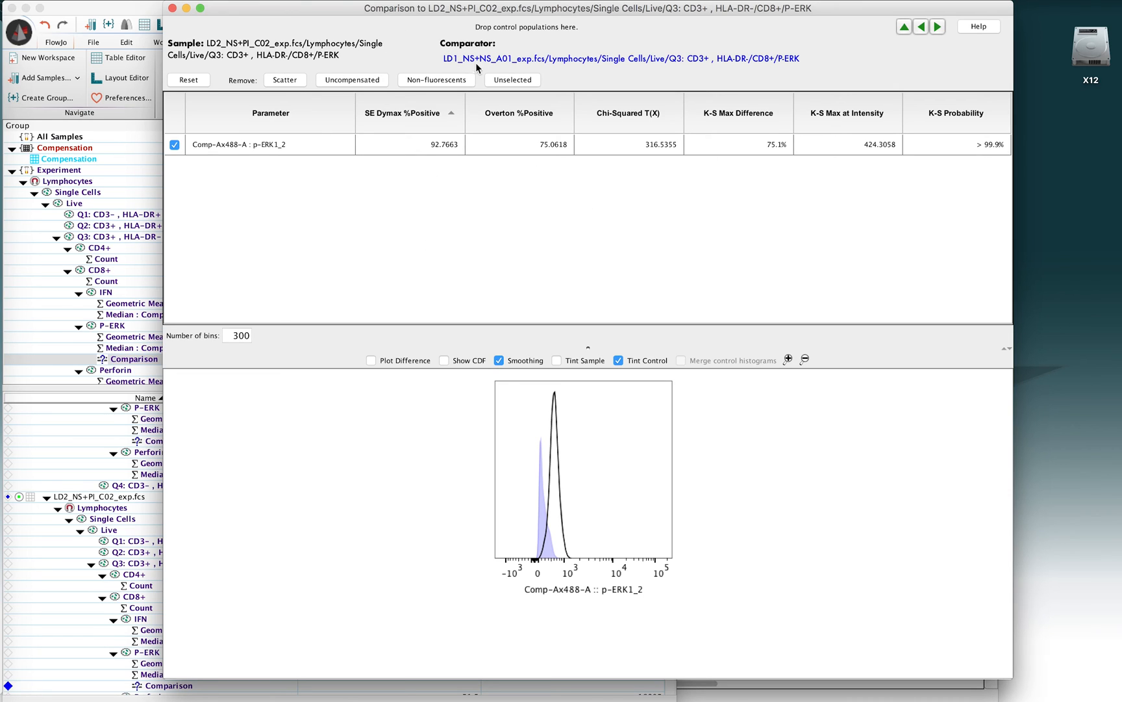
mouse_move(460, 270)
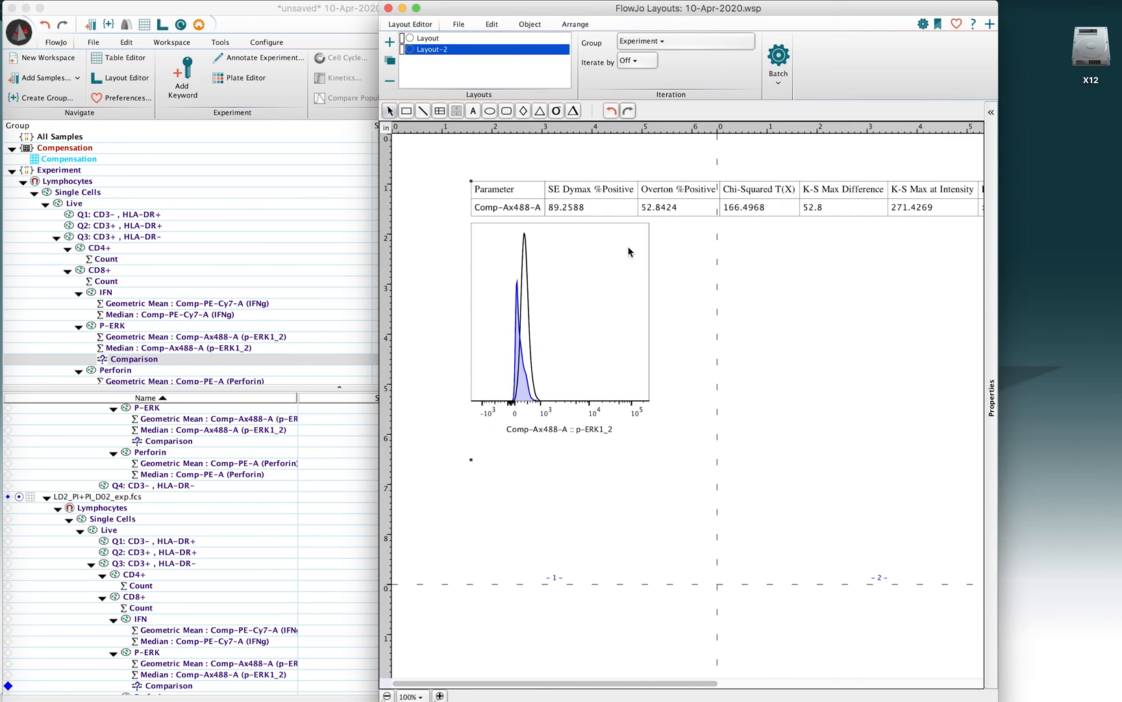
Review the batch report output destinations such as web page, PowerPoint and PDF
left_click(780, 61)
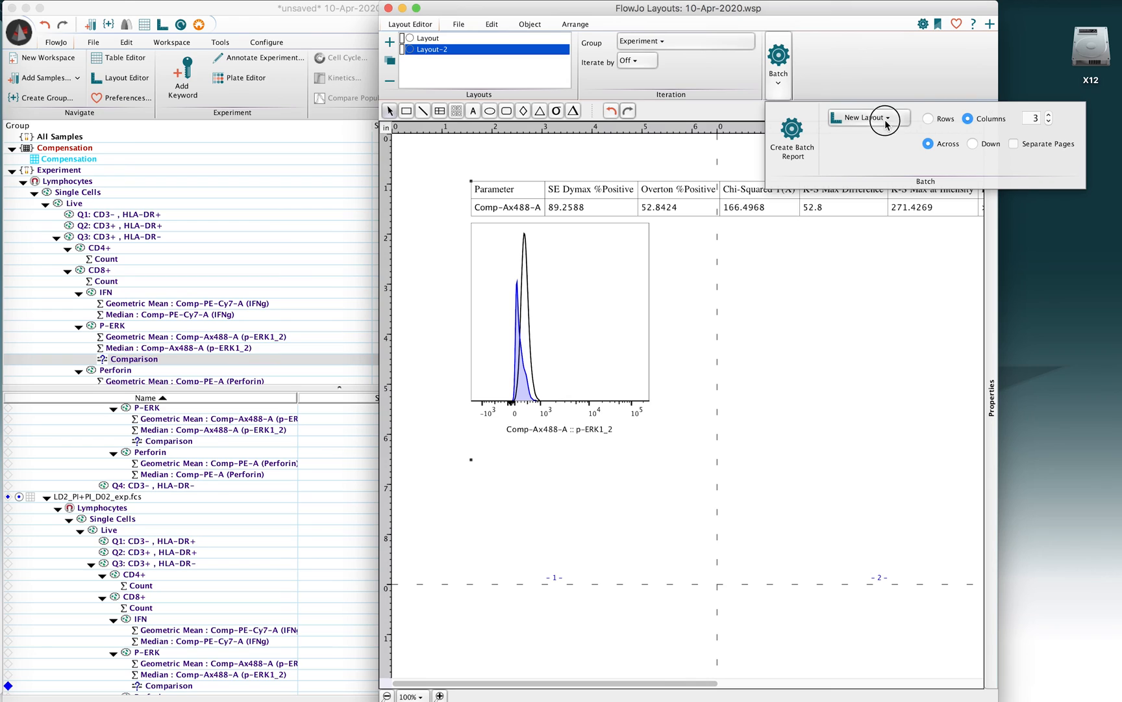
left_click(868, 117)
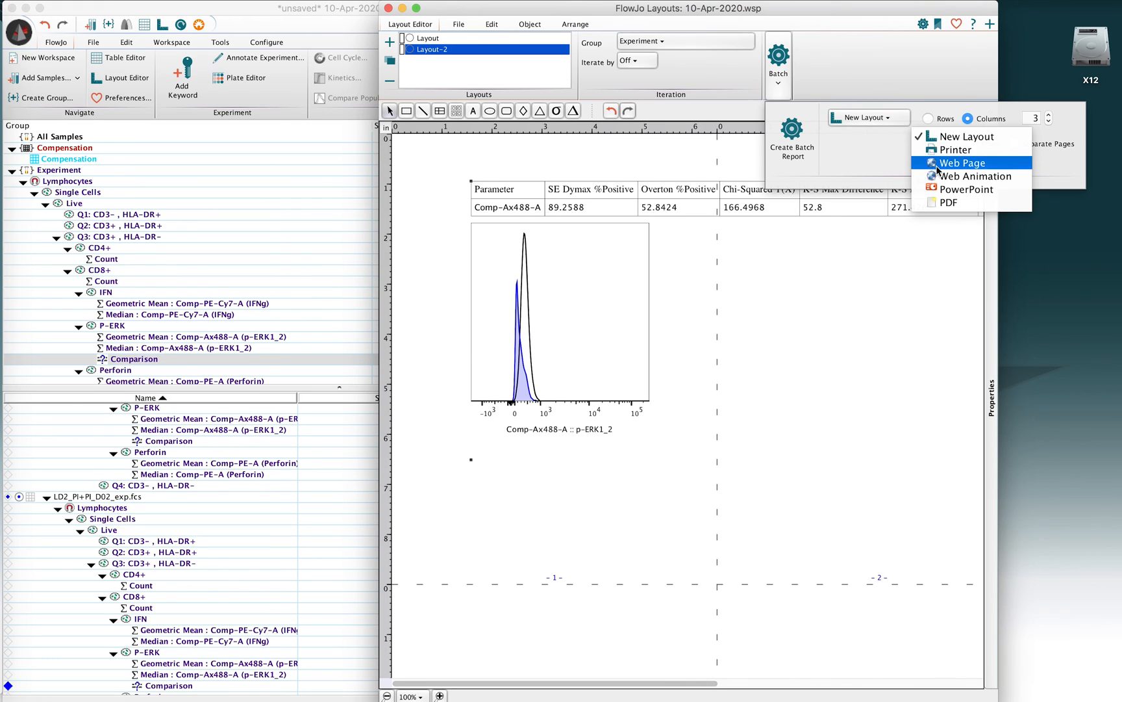
mouse_move(869, 101)
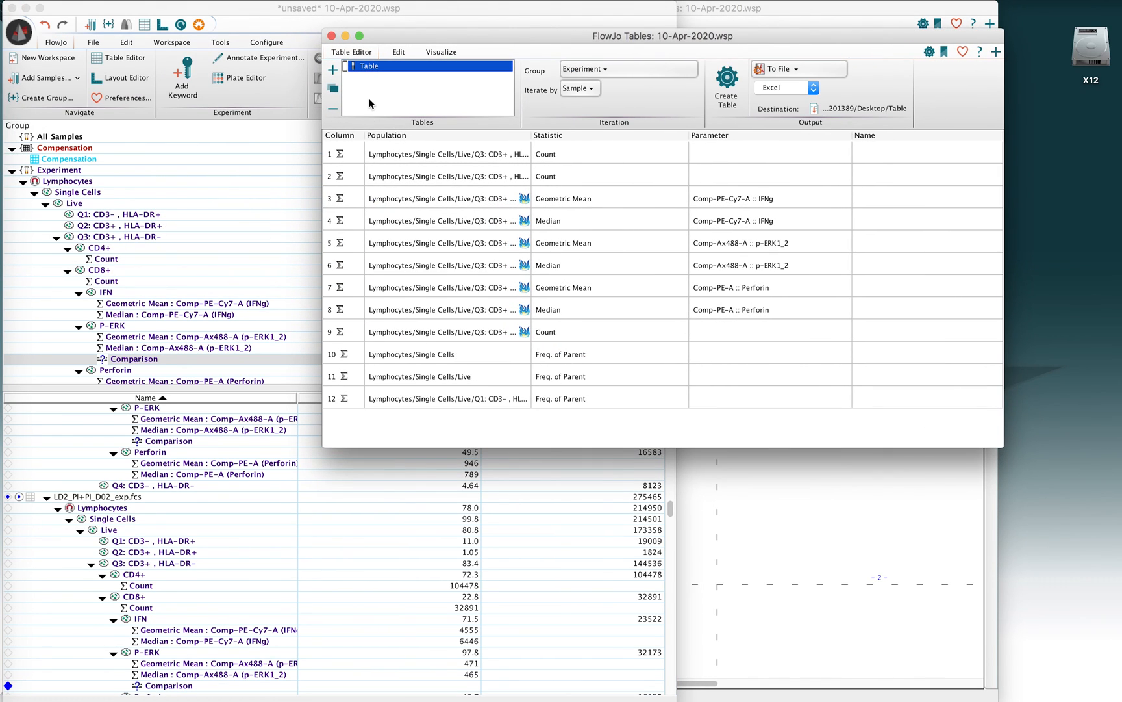
Create Table-1 from the Comparison node and delete its three K-S statistic rows
left_click(332, 68)
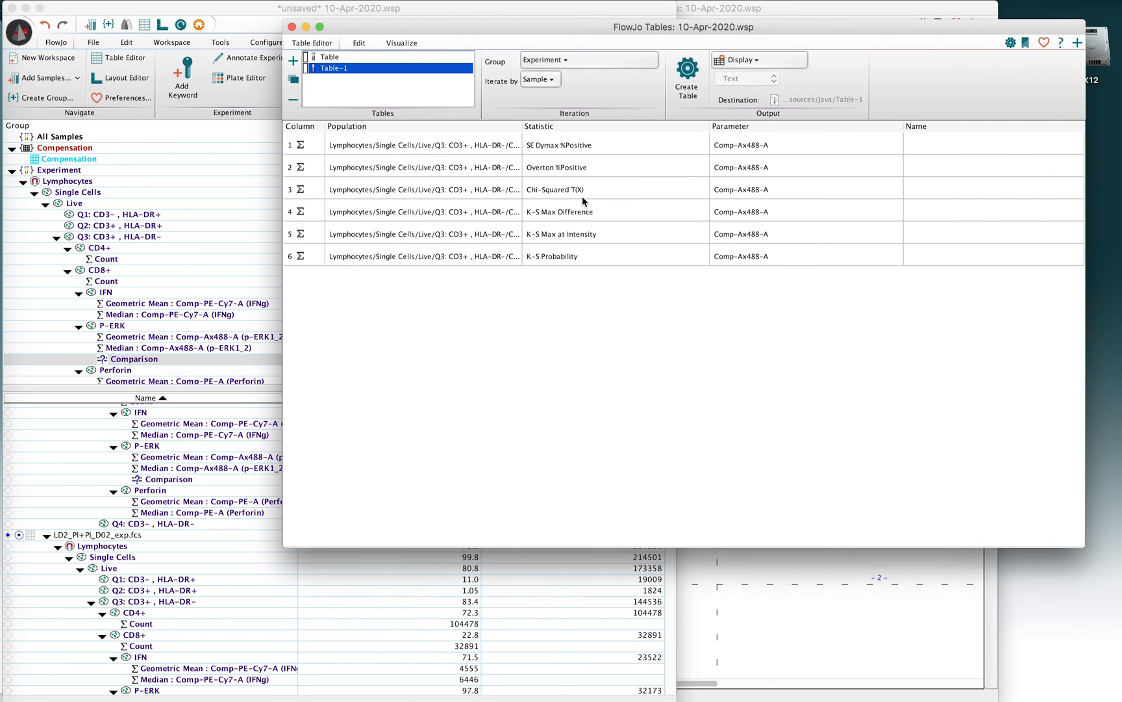
mouse_move(553, 213)
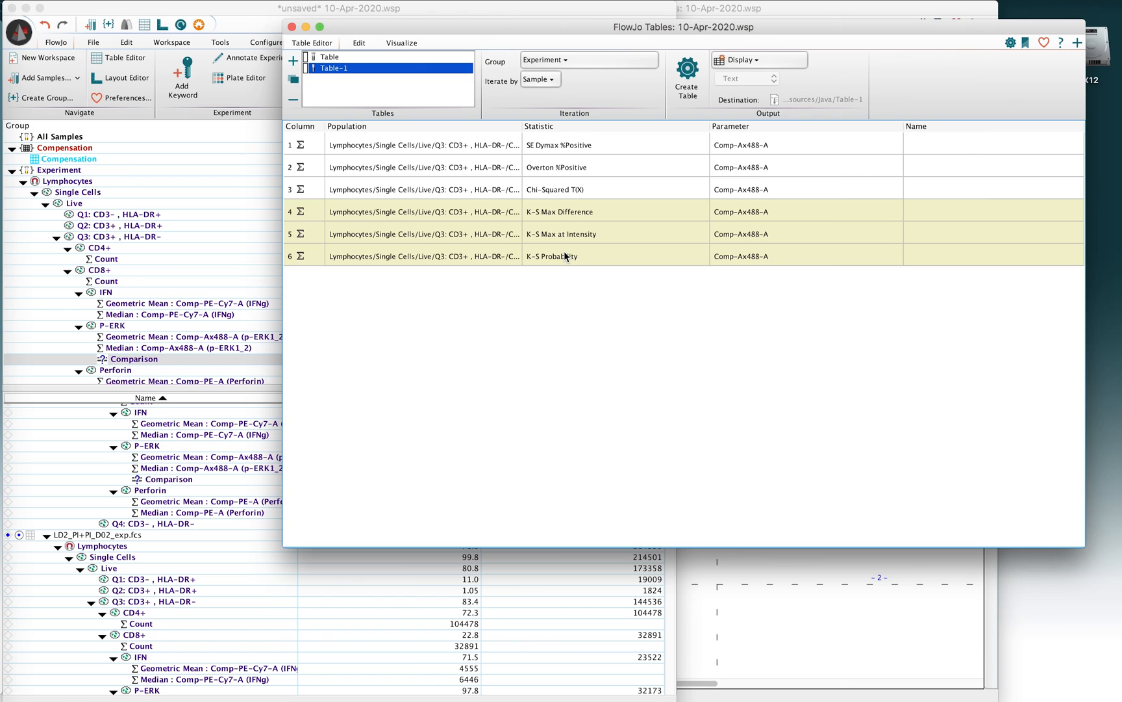
left_click(292, 99)
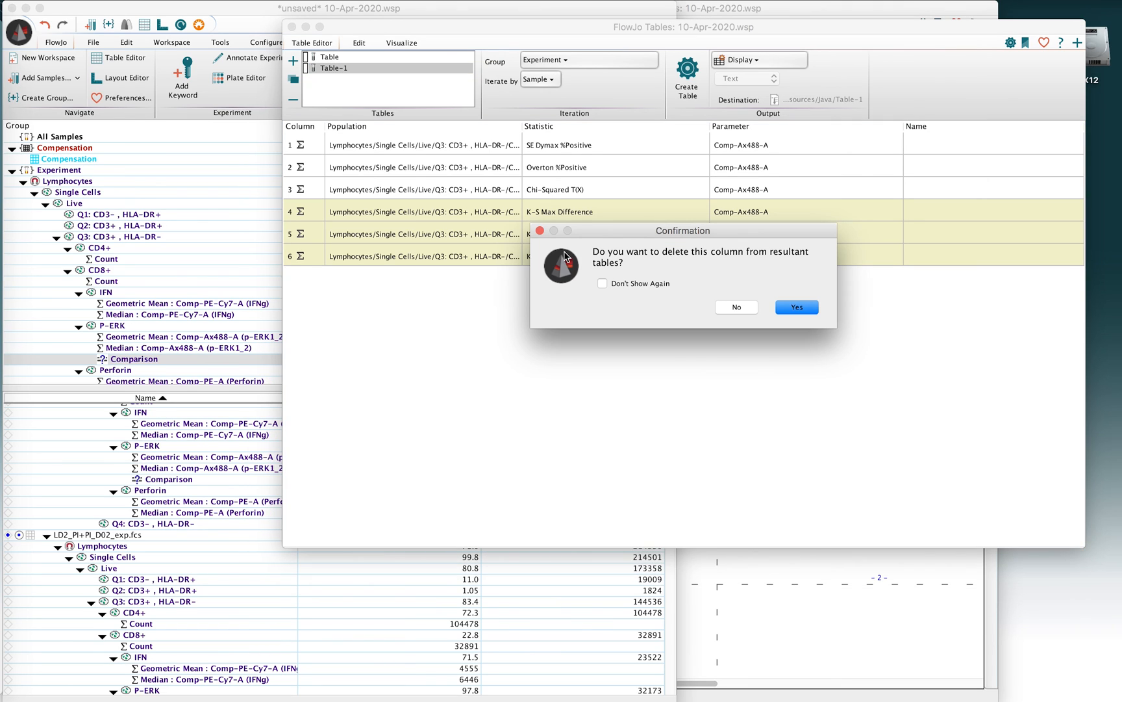
left_click(796, 307)
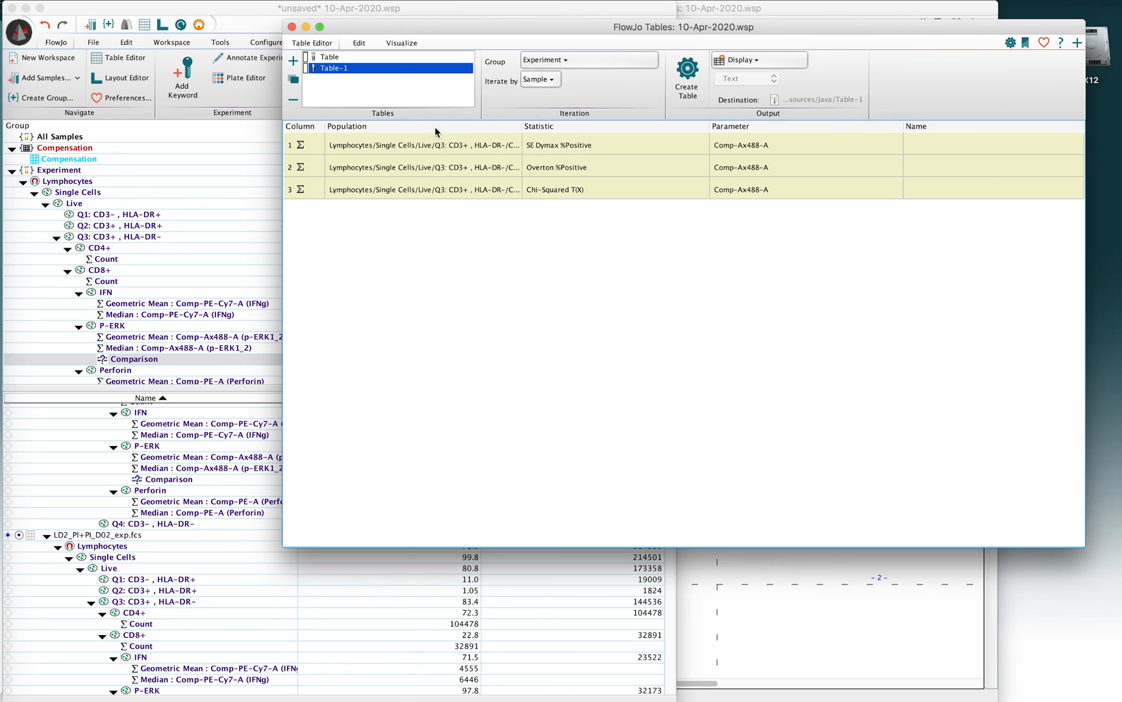
Enable heat-map formatting on Table-1's three p-ERK1_2 columns and preview the per-sample table
left_click(402, 43)
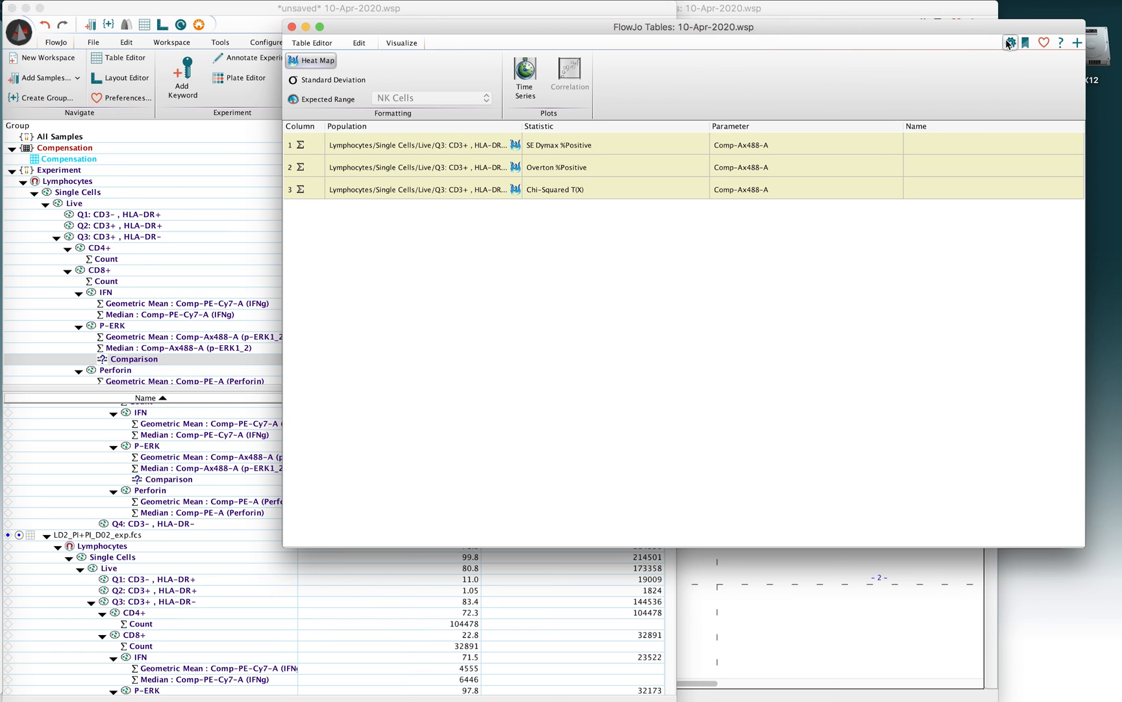
mouse_move(1010, 42)
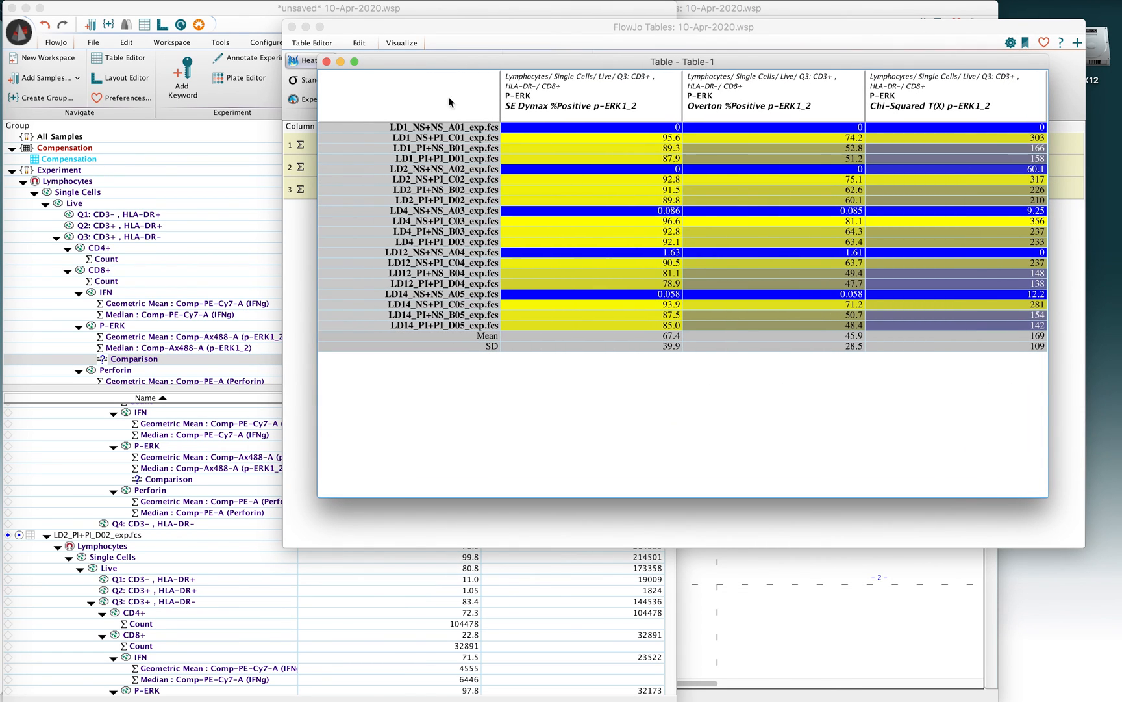
left_click(293, 61)
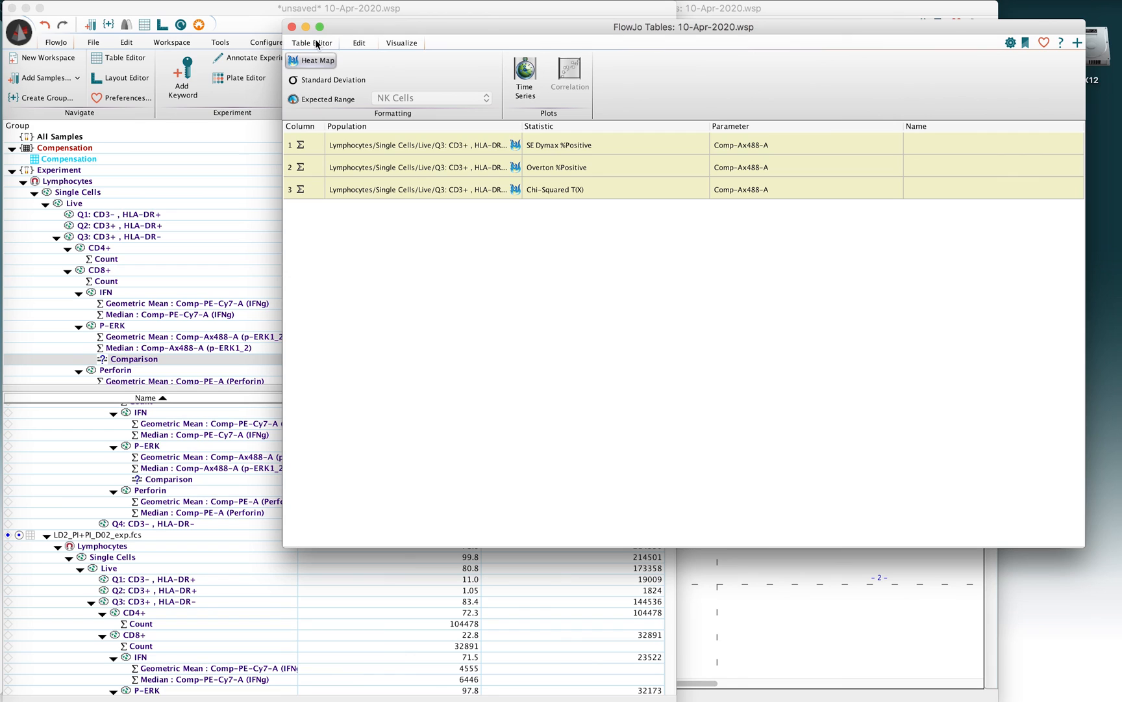
Change Table-1's output from Display to a text-format file
left_click(312, 43)
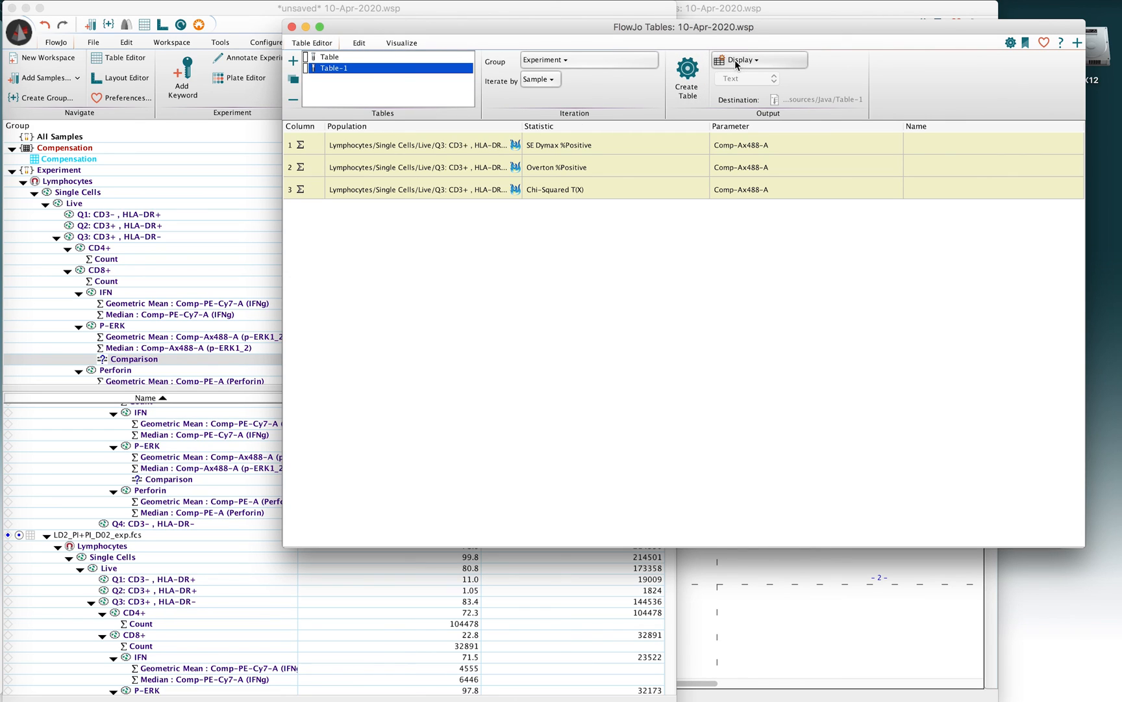
left_click(758, 60)
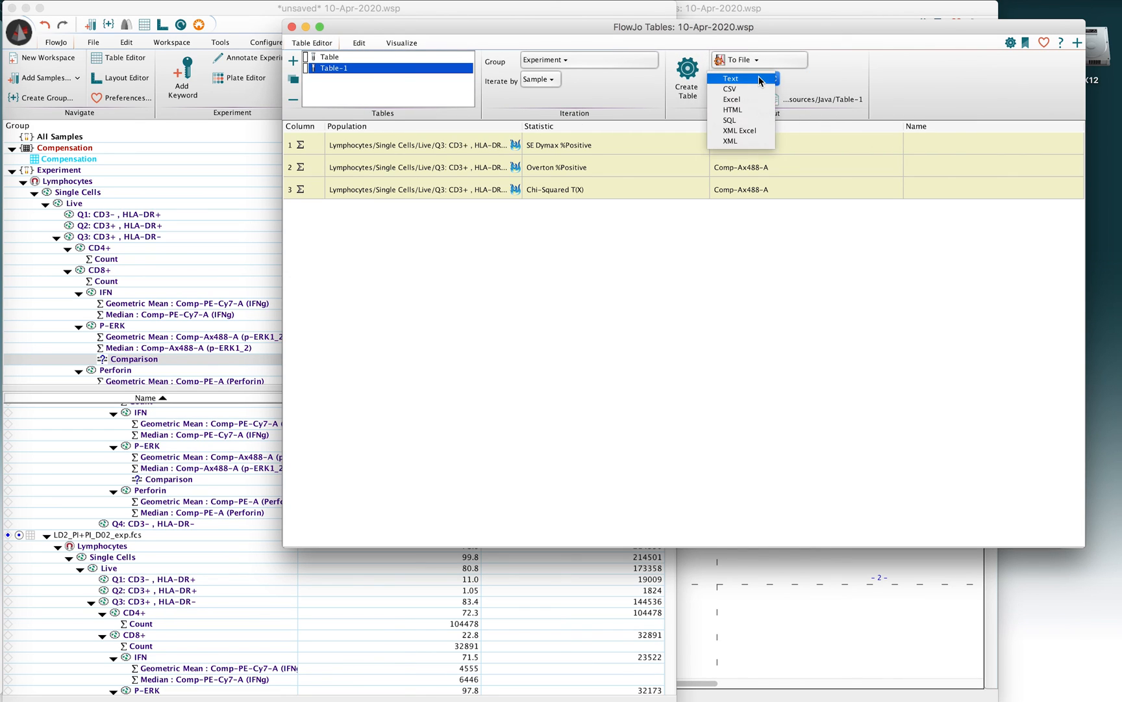
mouse_move(731, 99)
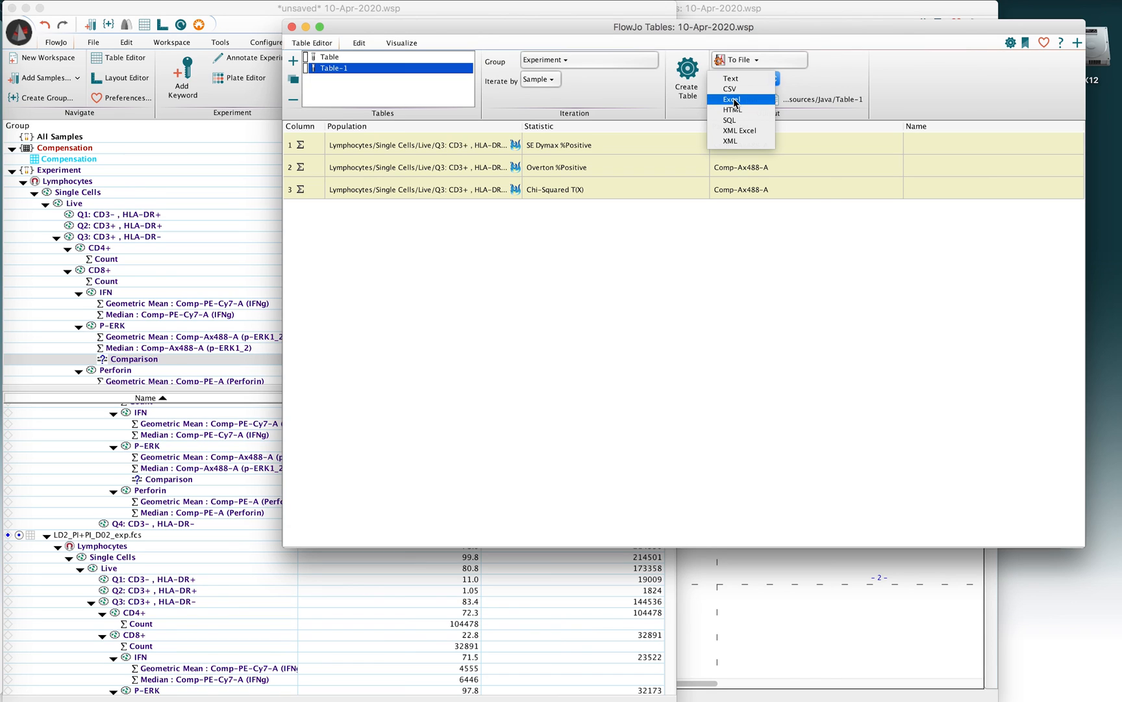
mouse_move(733, 88)
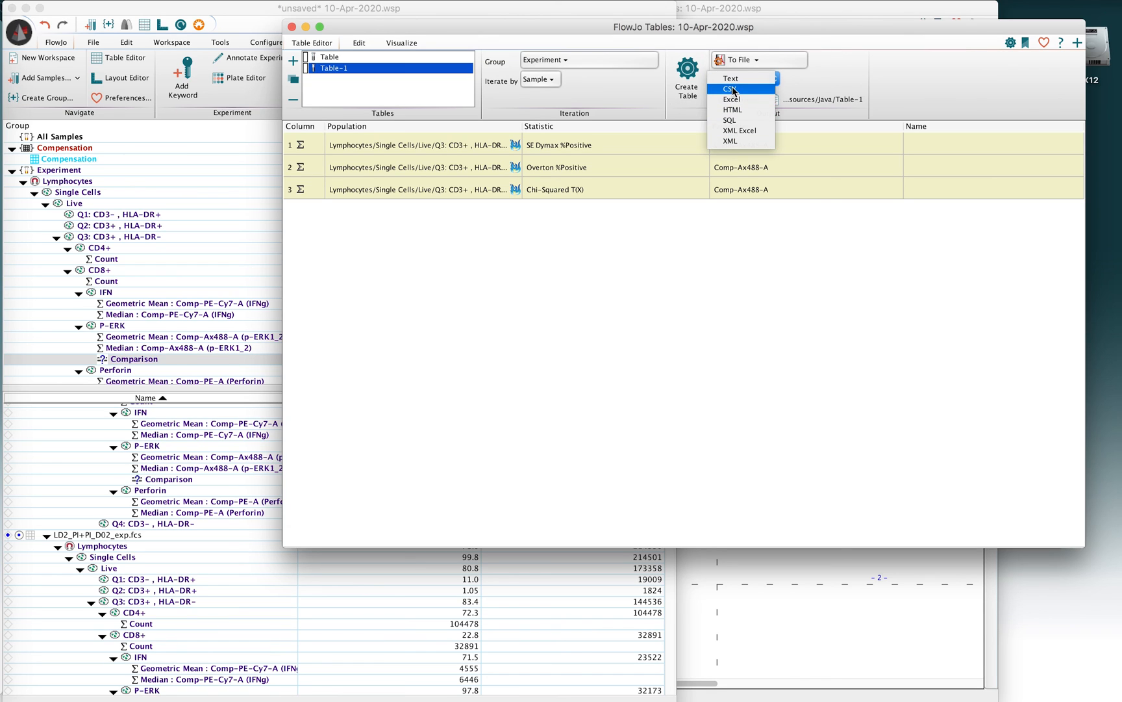
left_click(732, 78)
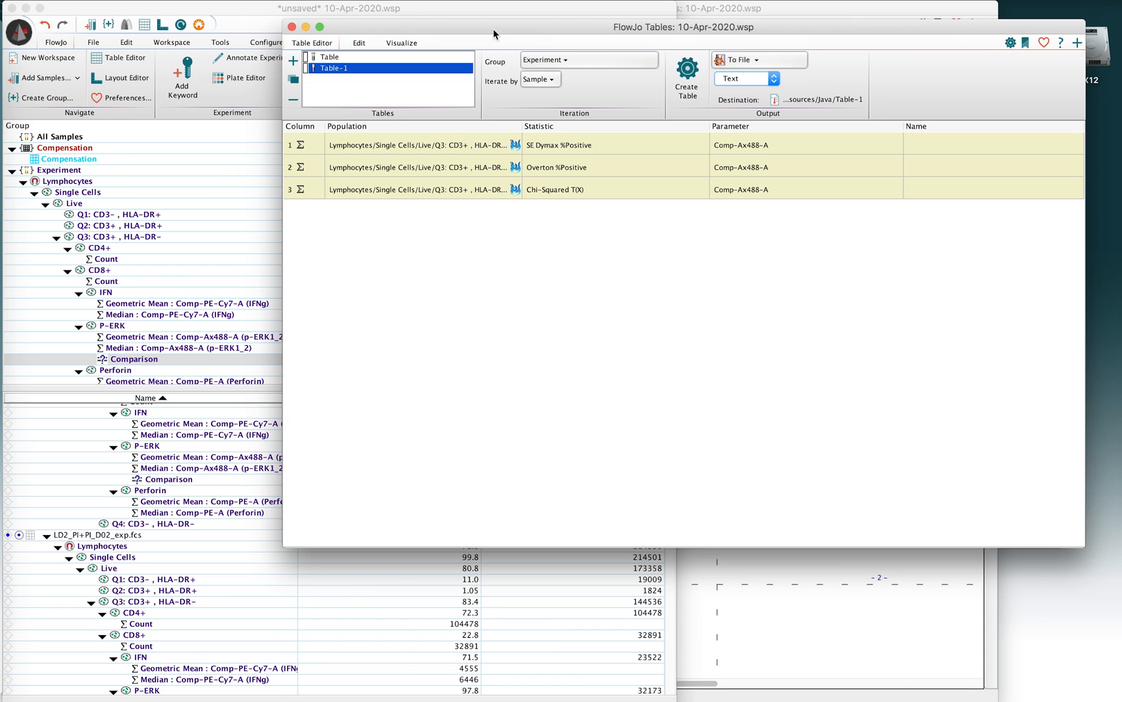